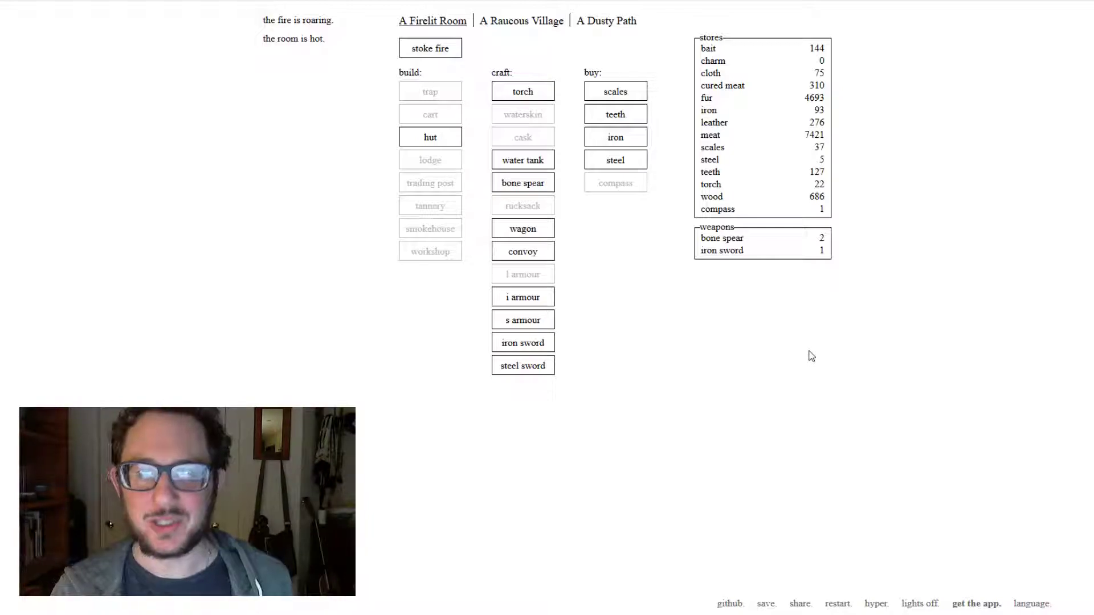
mouse_move(824, 315)
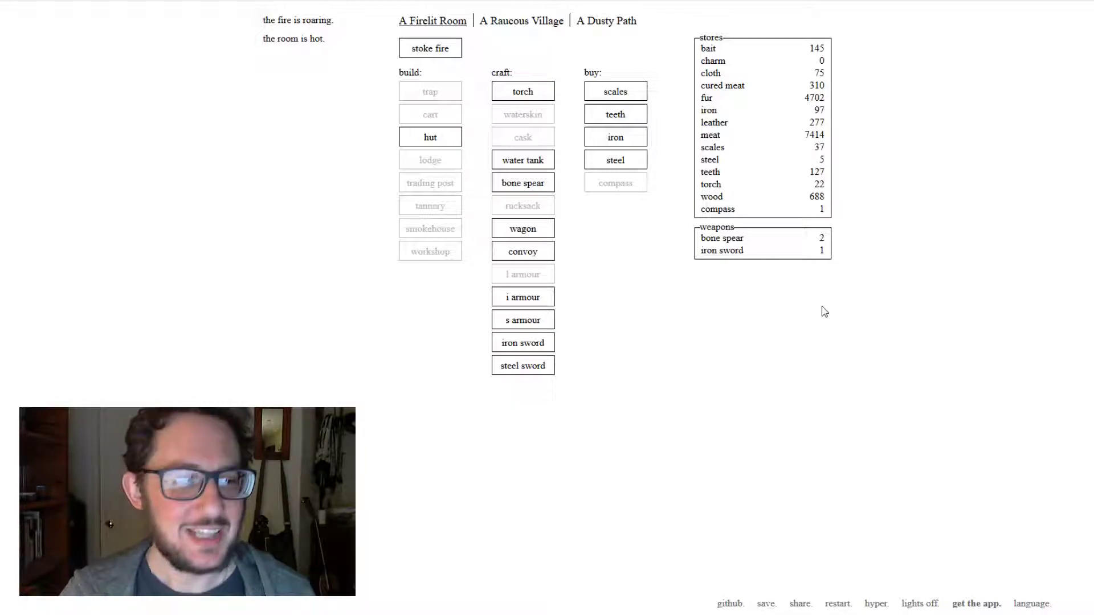
mouse_move(840, 304)
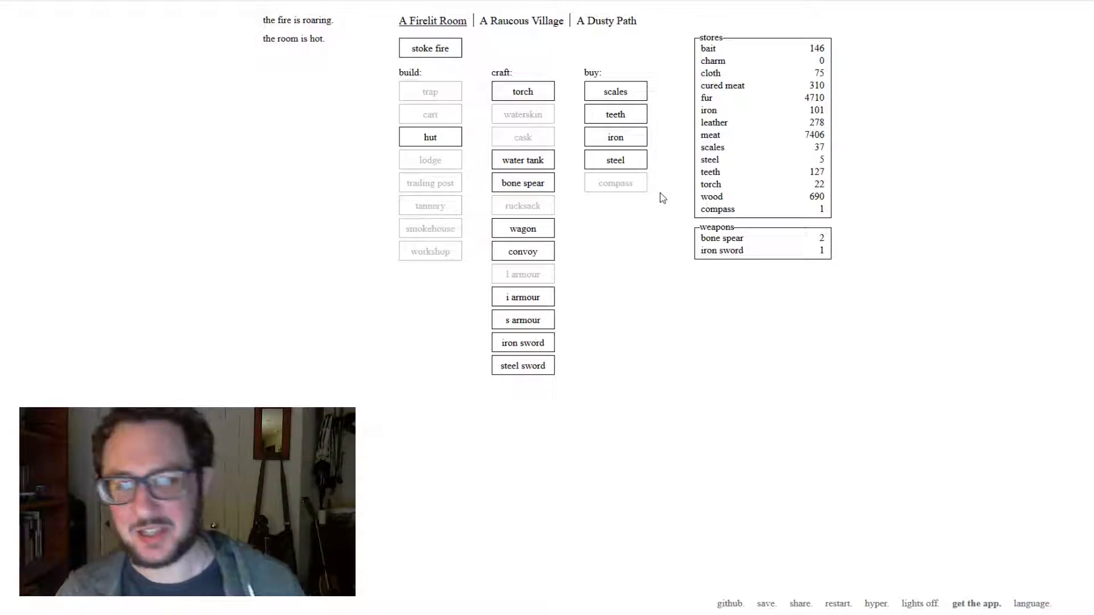
mouse_move(668, 339)
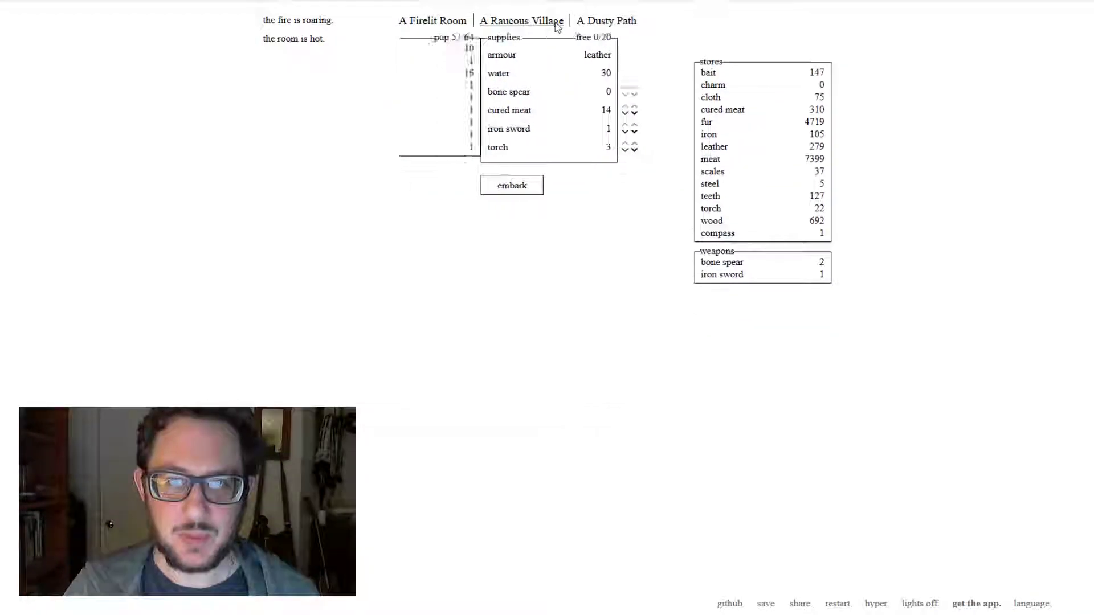
- Craft a wagon in the Firelit Room, raising the dusty path's carrying space to 40
click(432, 20)
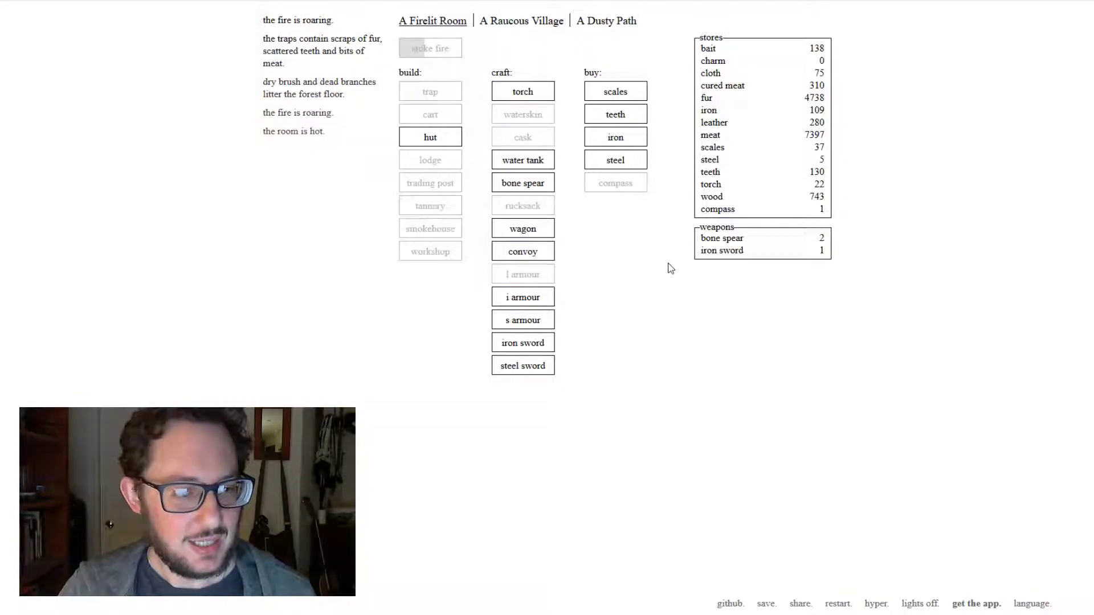
mouse_move(567, 75)
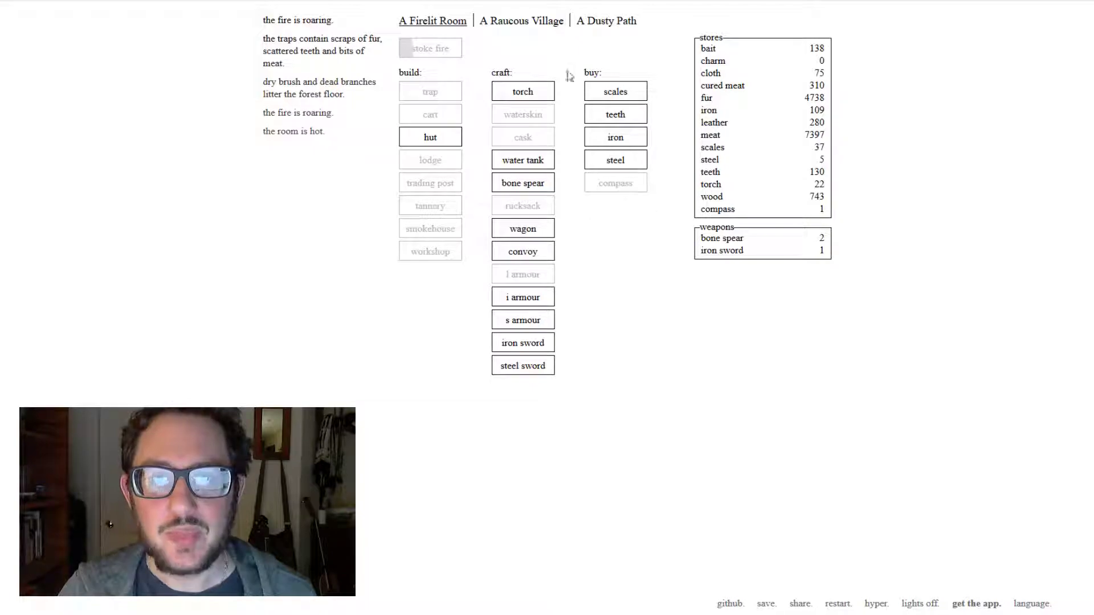
click(605, 21)
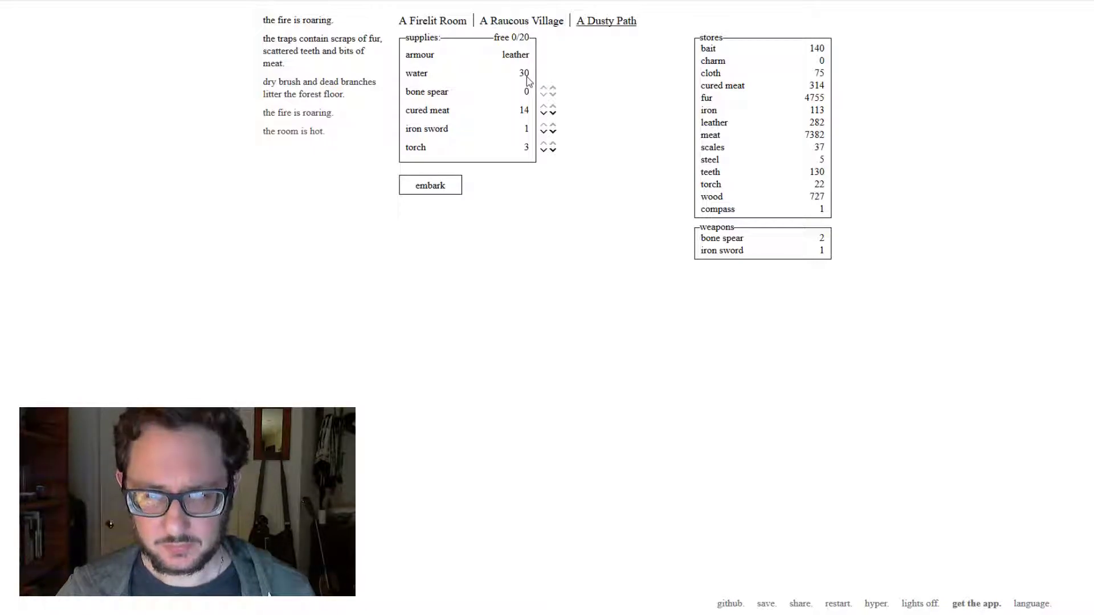
click(520, 20)
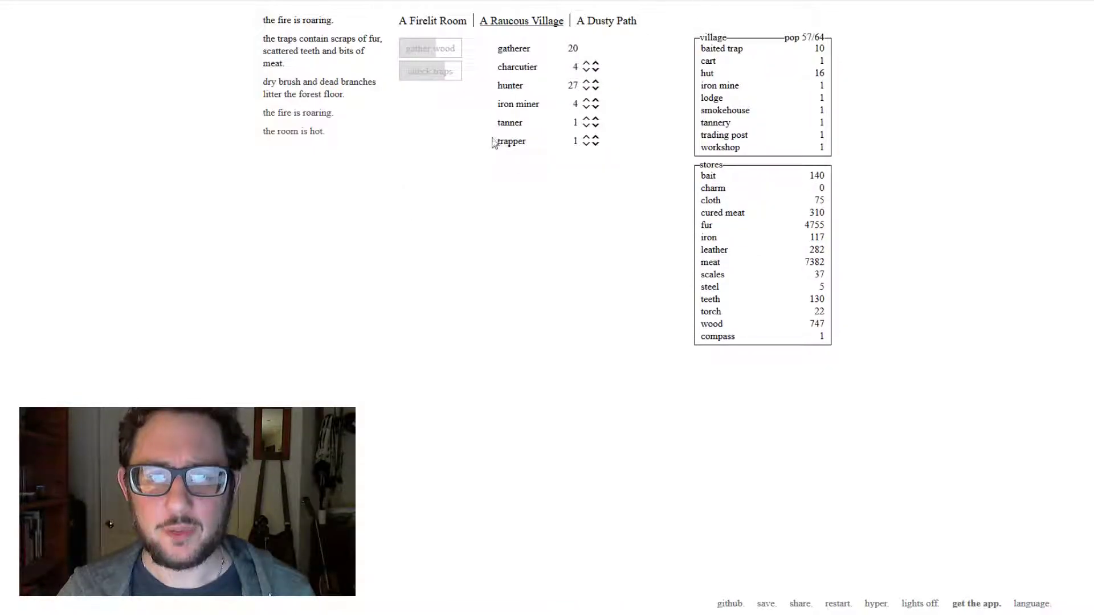
click(431, 21)
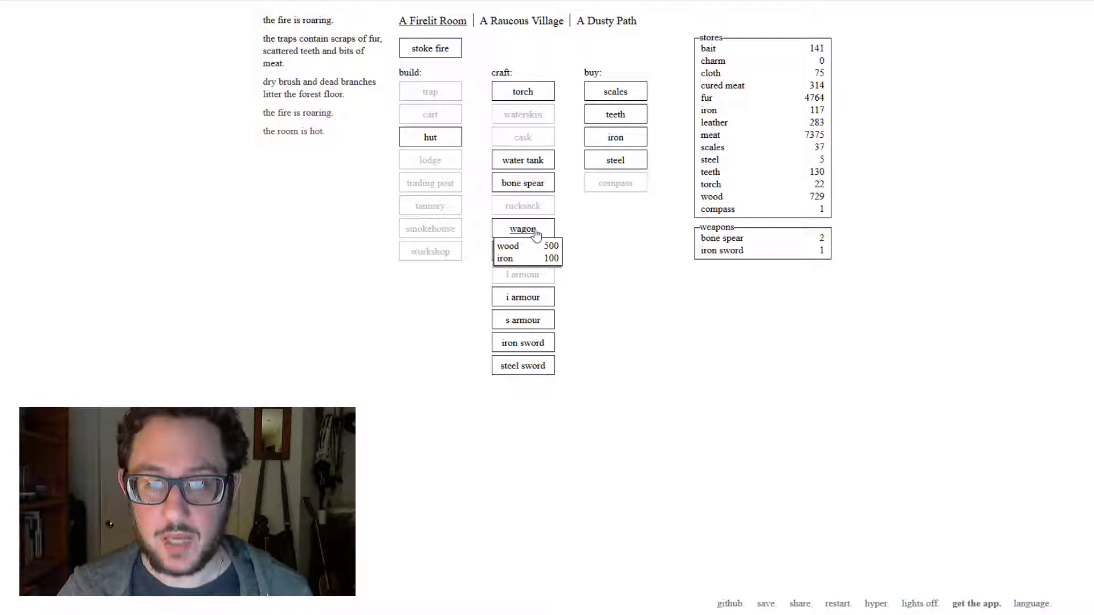
click(523, 228)
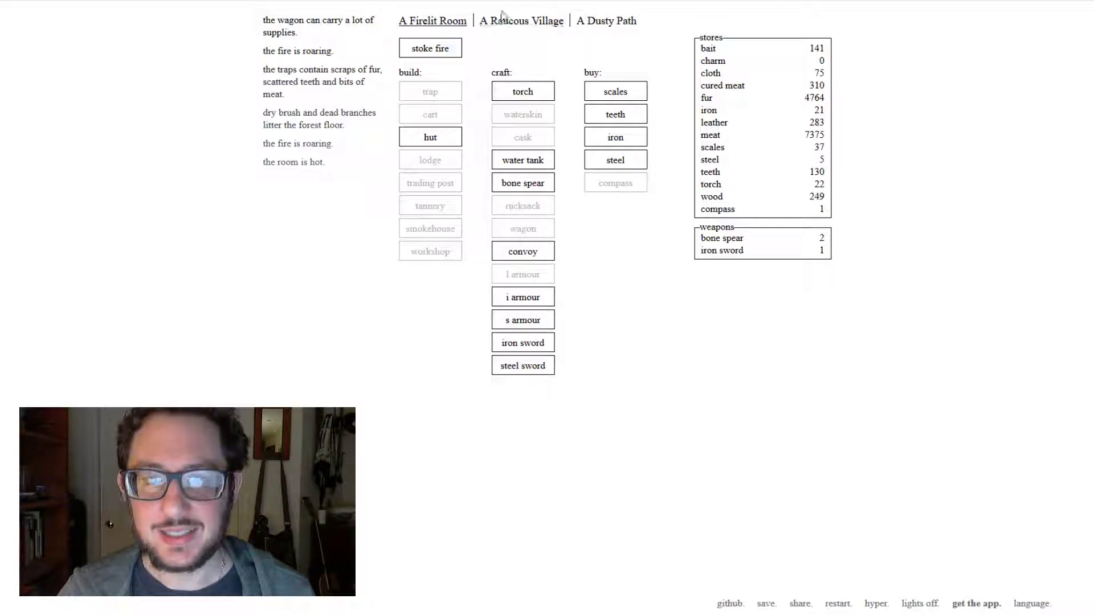
click(605, 20)
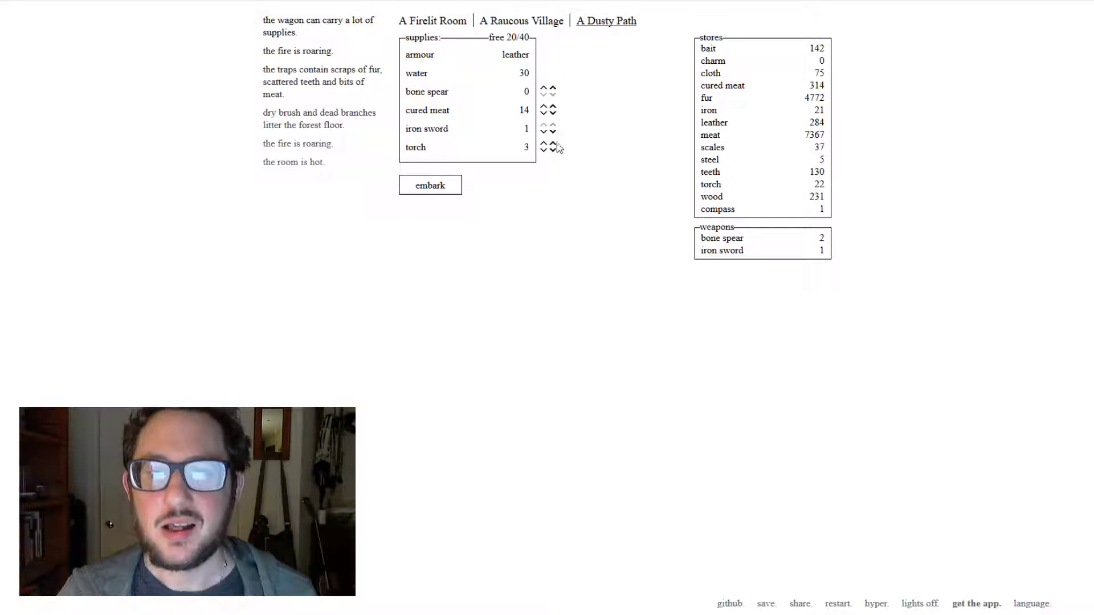
- Pack more torches and cured meat, craft a second iron sword and add it to the supplies
click(552, 147)
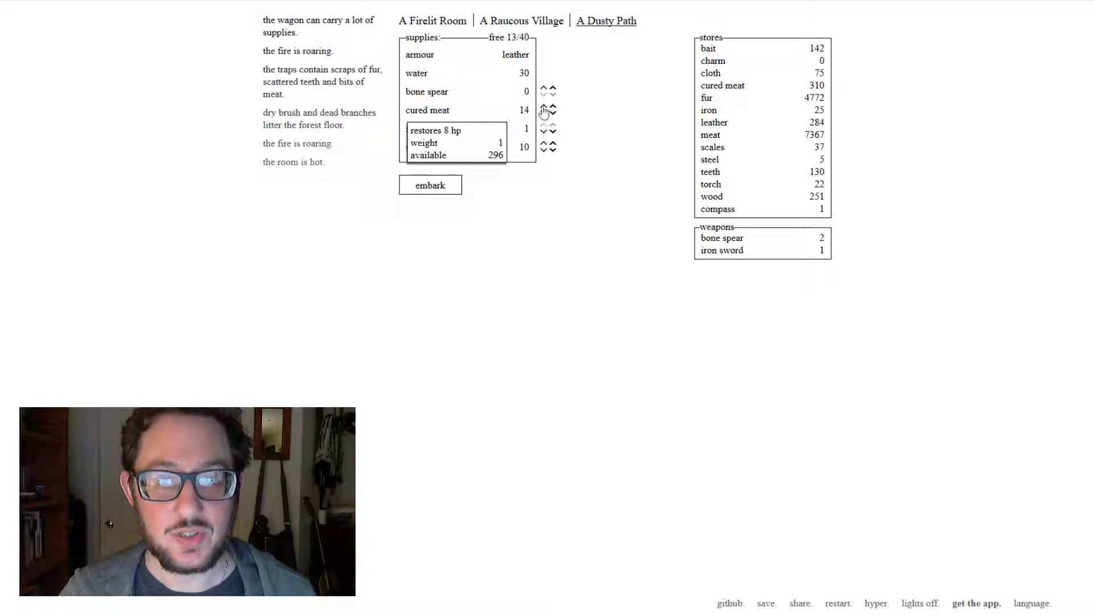
click(544, 111)
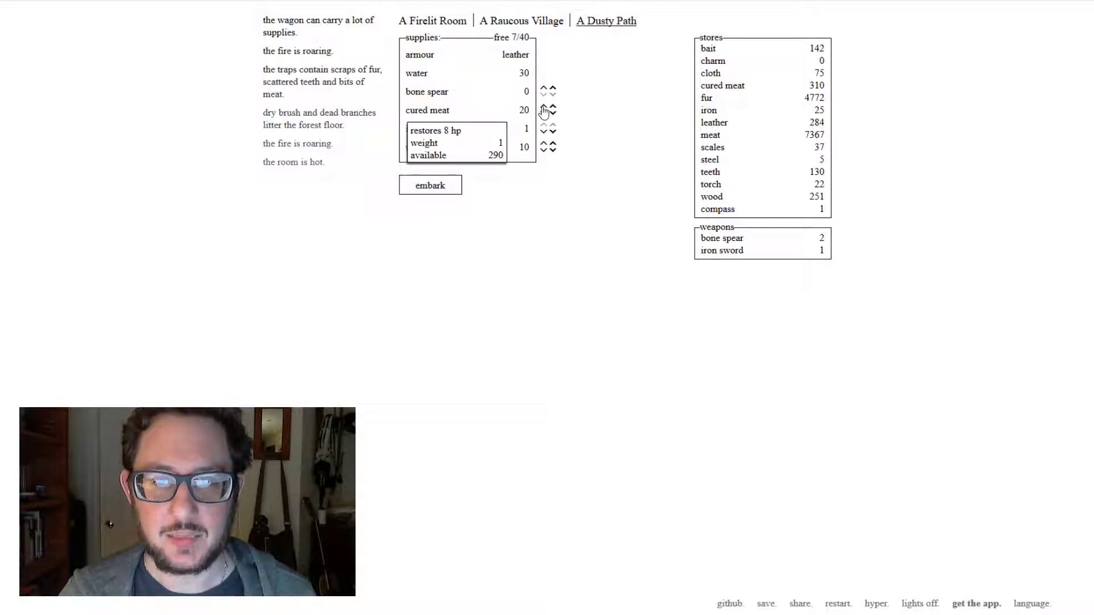
click(543, 129)
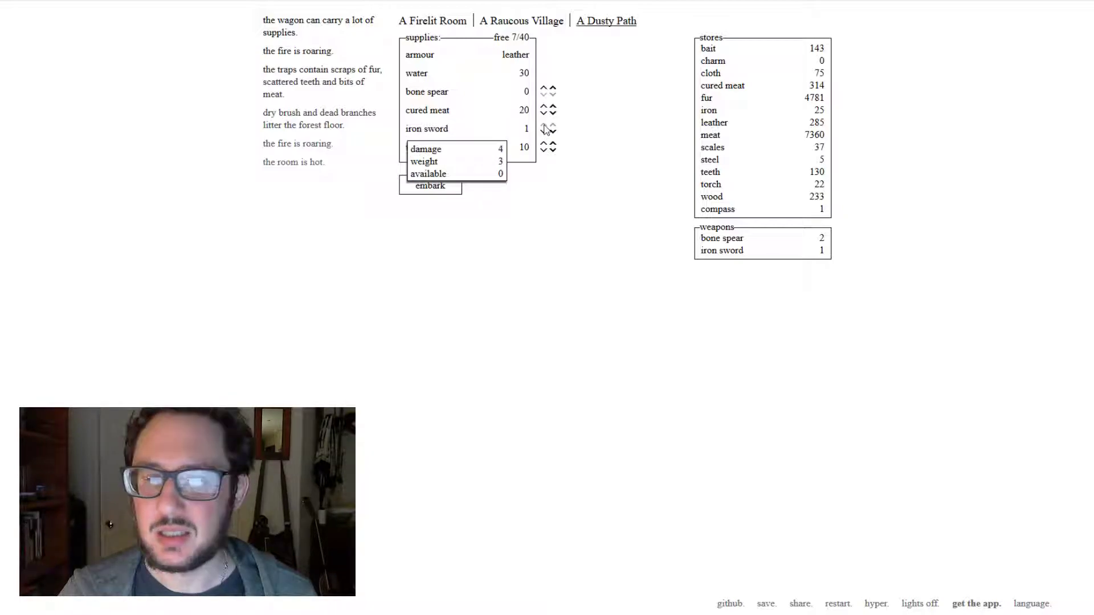
click(521, 21)
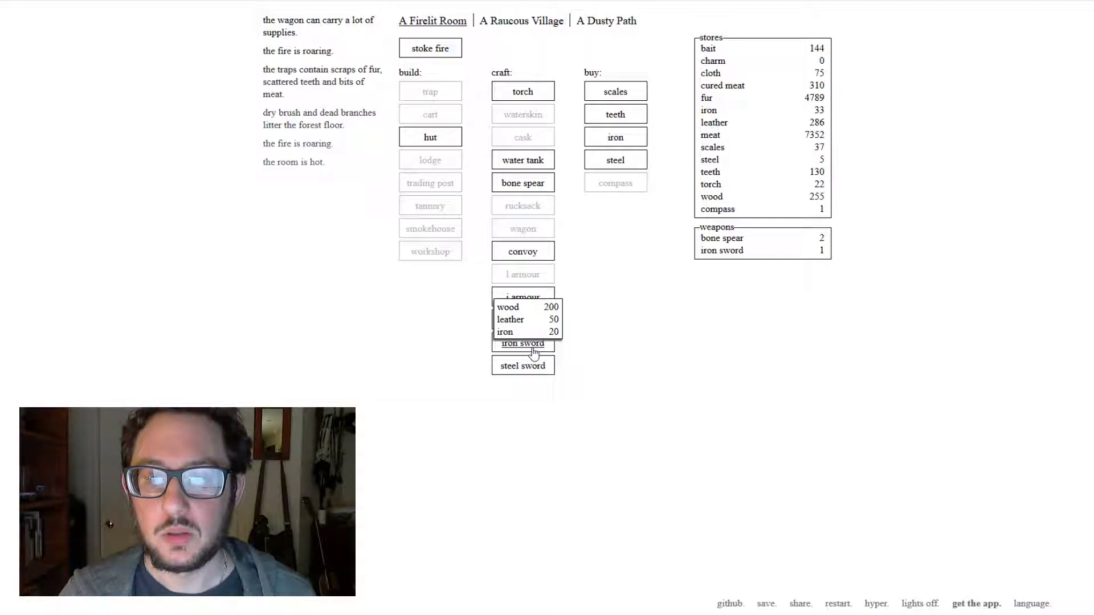
click(521, 20)
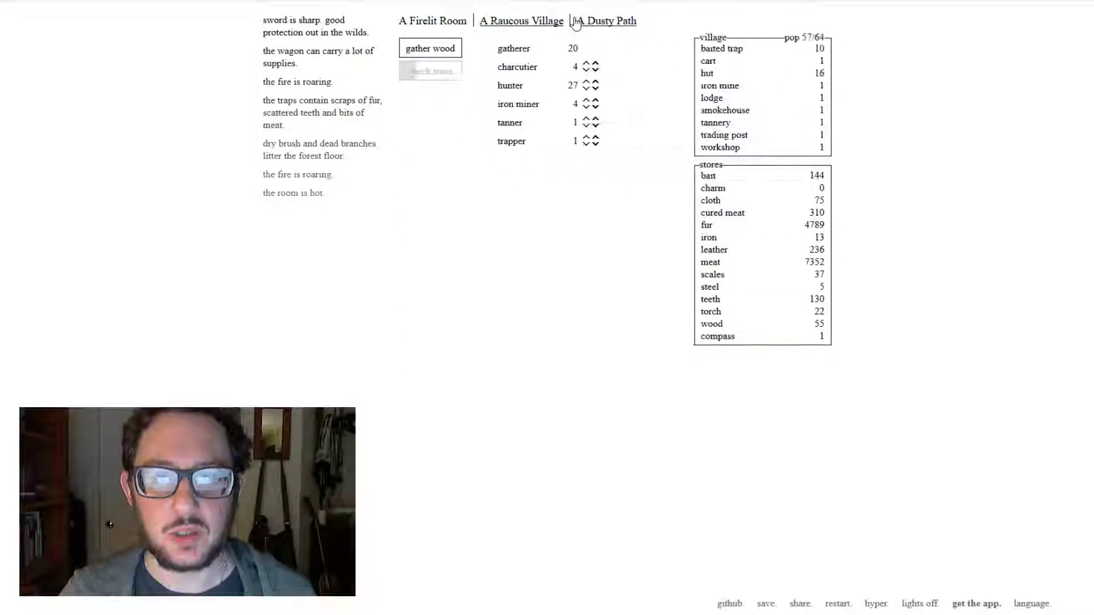
click(605, 20)
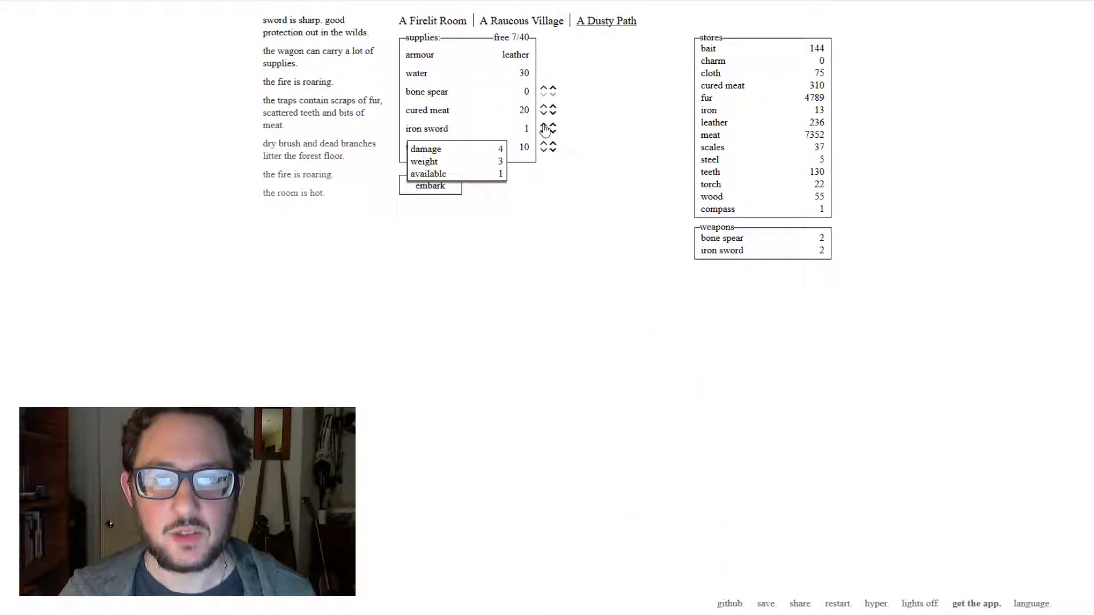
click(552, 129)
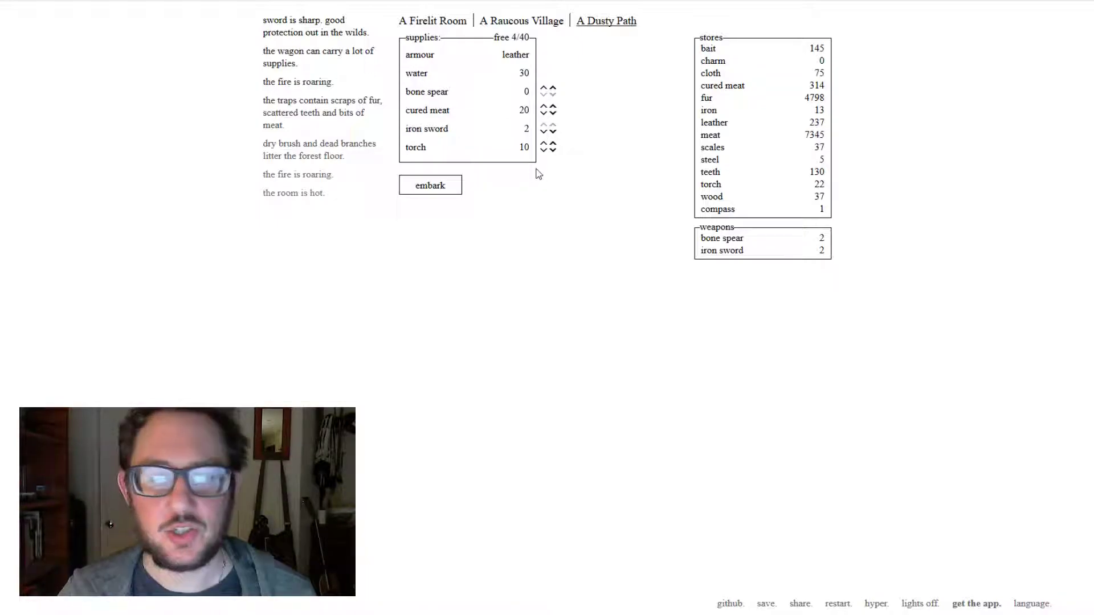
- Top up cured meat to 22 alongside 30 water and 10 torches, then embark onto the wasteland
click(548, 113)
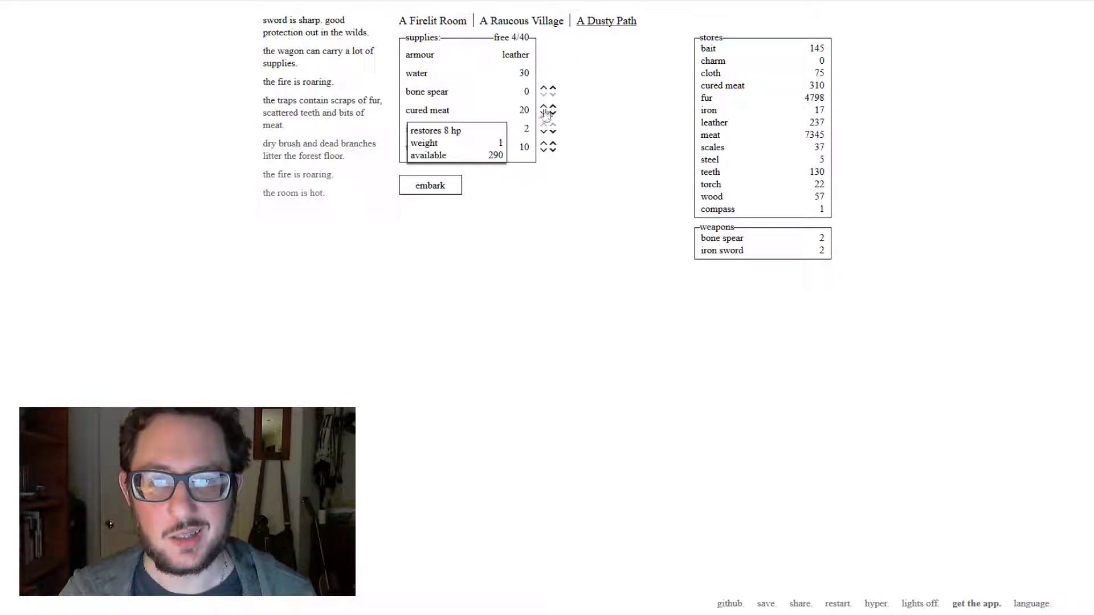
click(521, 20)
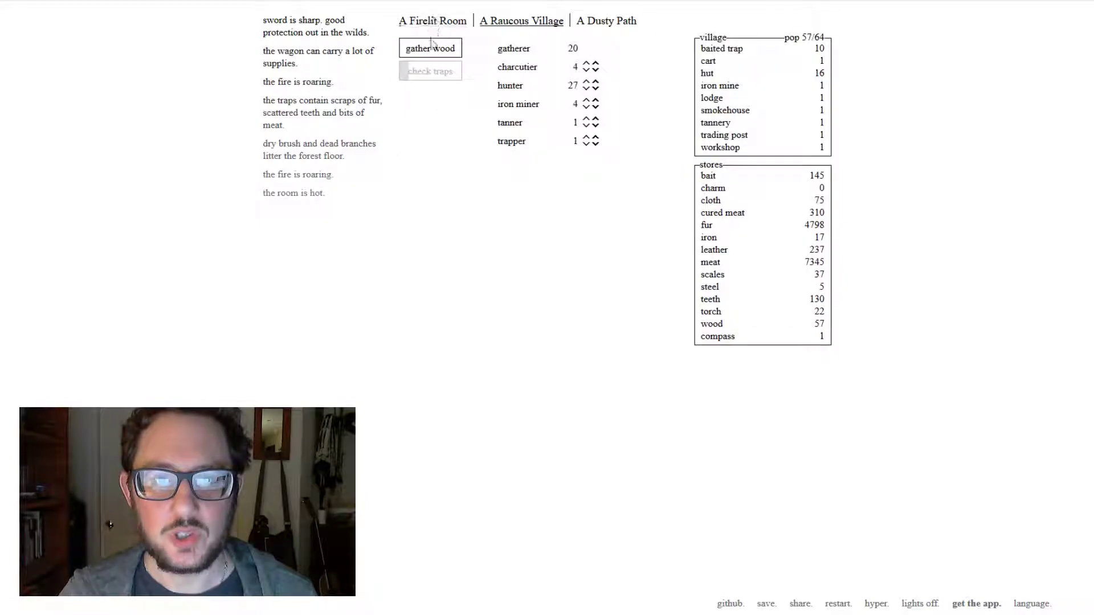
click(432, 20)
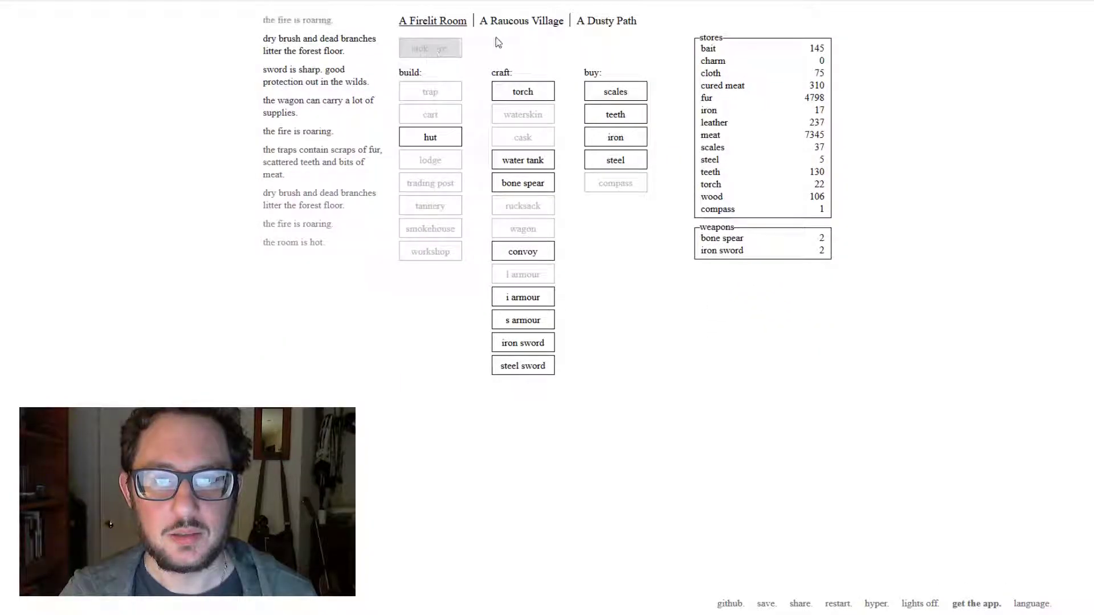
click(605, 21)
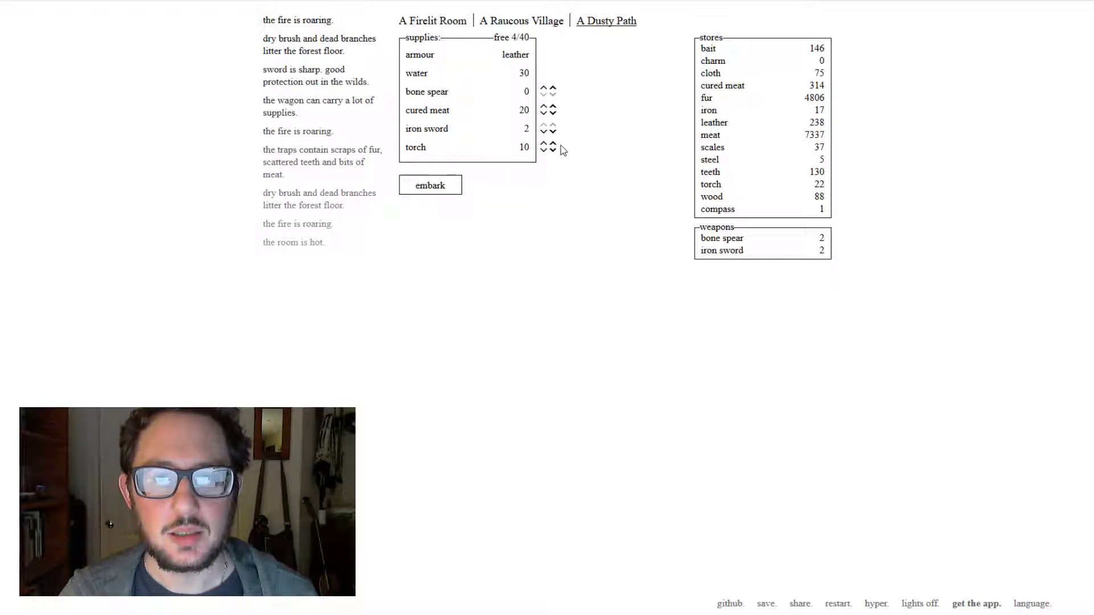
click(544, 143)
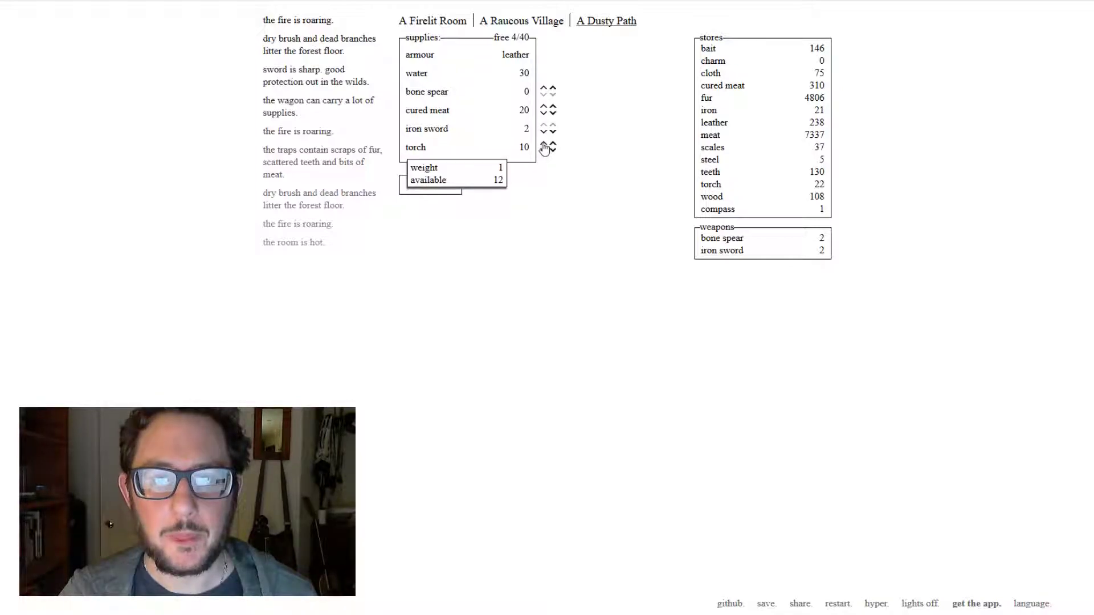
click(551, 110)
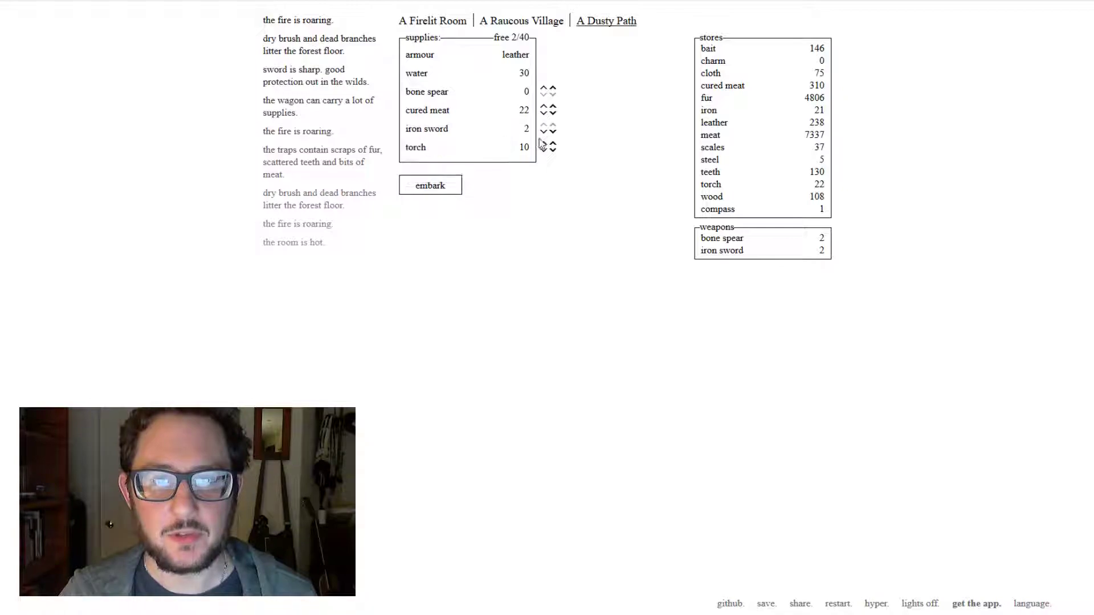
click(543, 145)
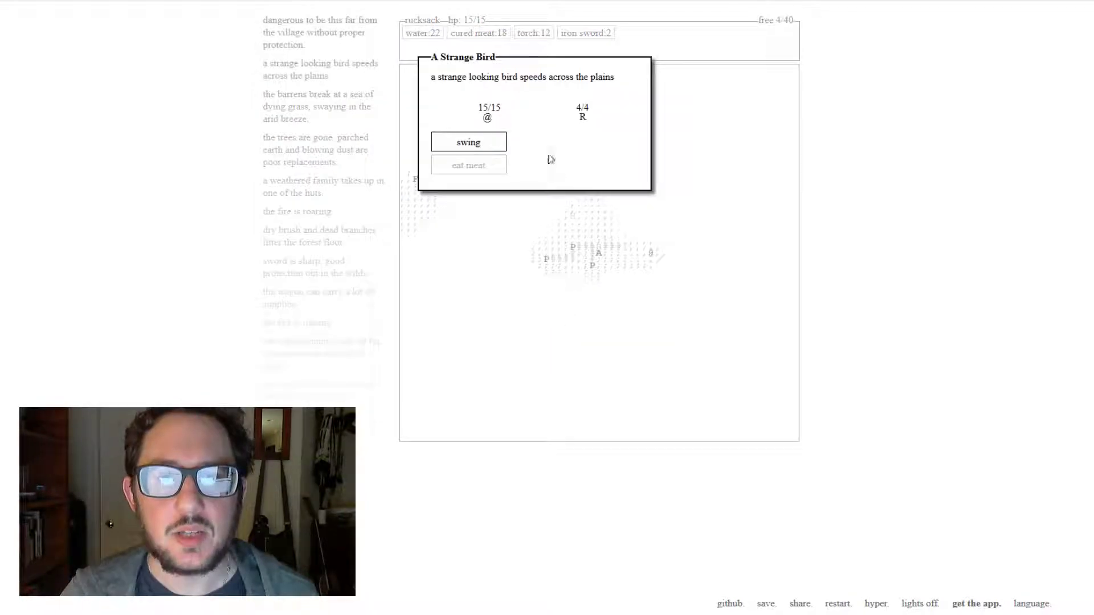
- Swing to kill the strange bird and take its 2 scales and 1 meat
click(468, 141)
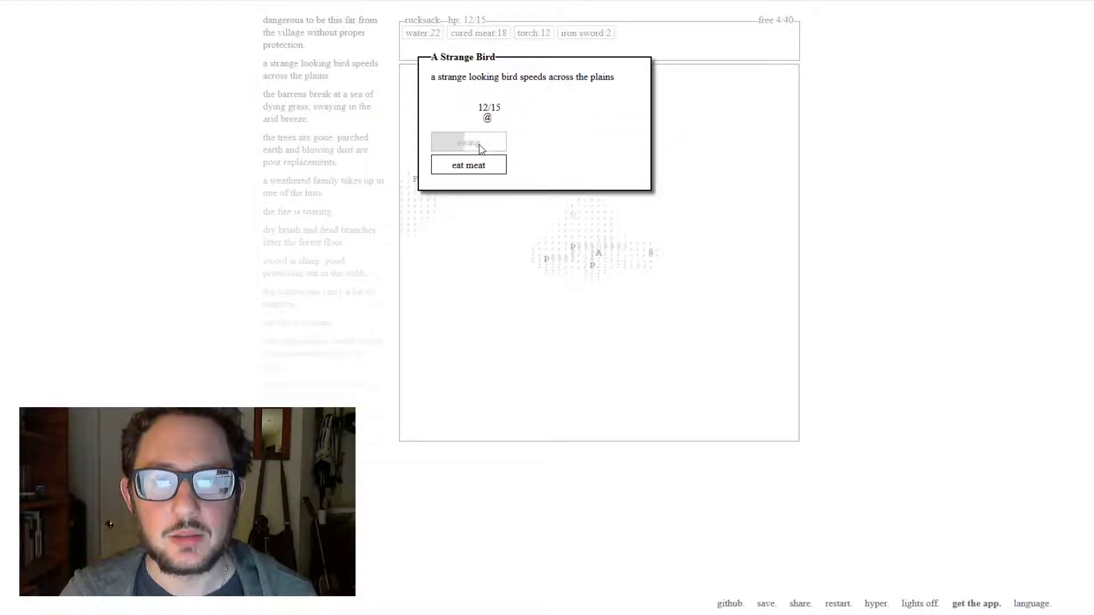
click(468, 141)
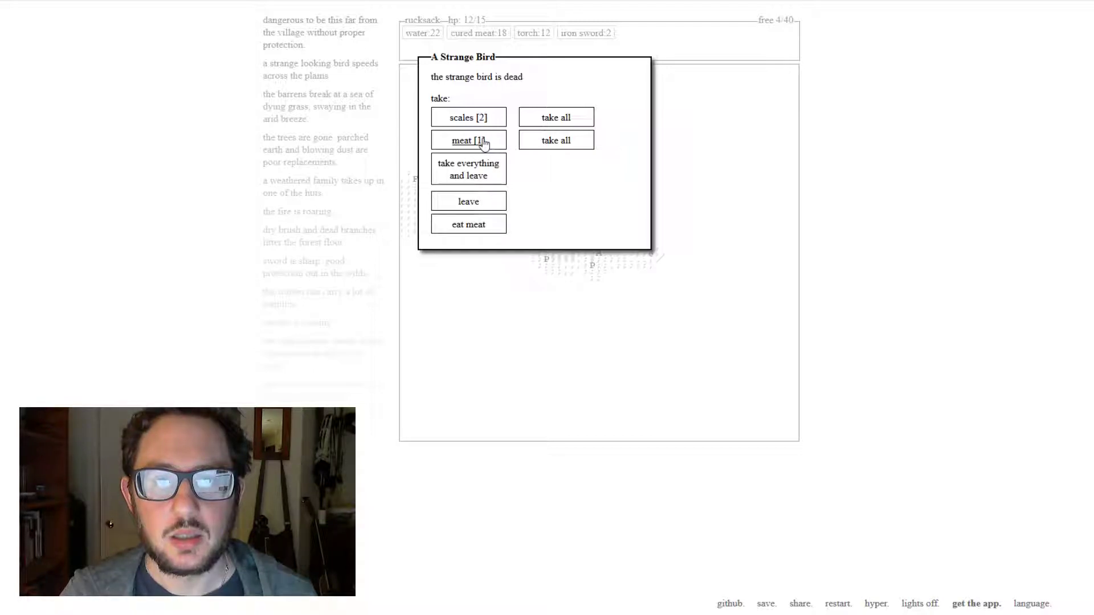
click(468, 169)
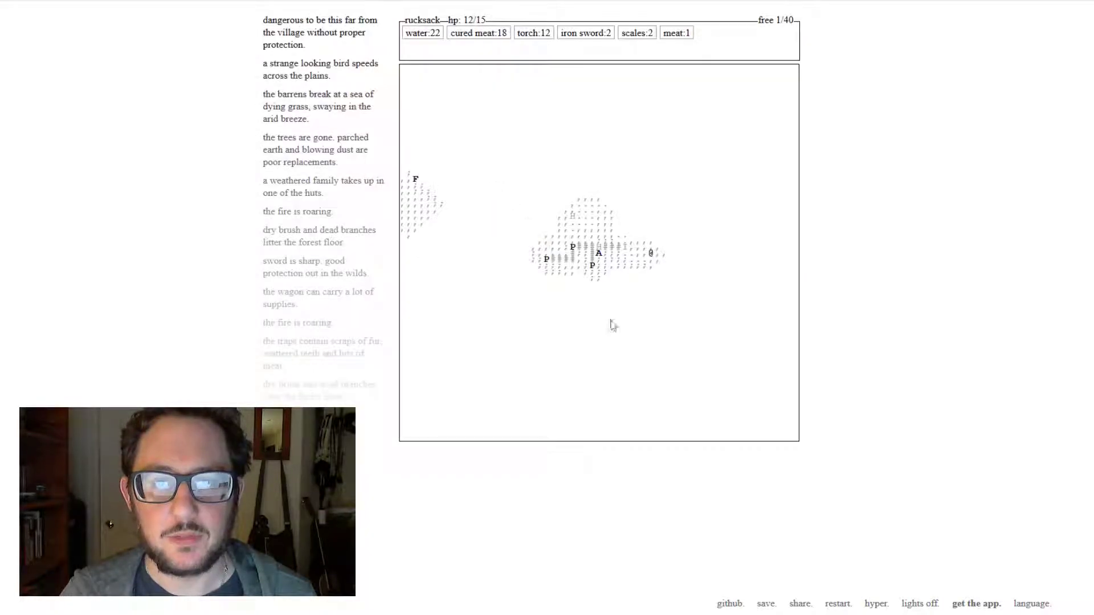
mouse_move(716, 424)
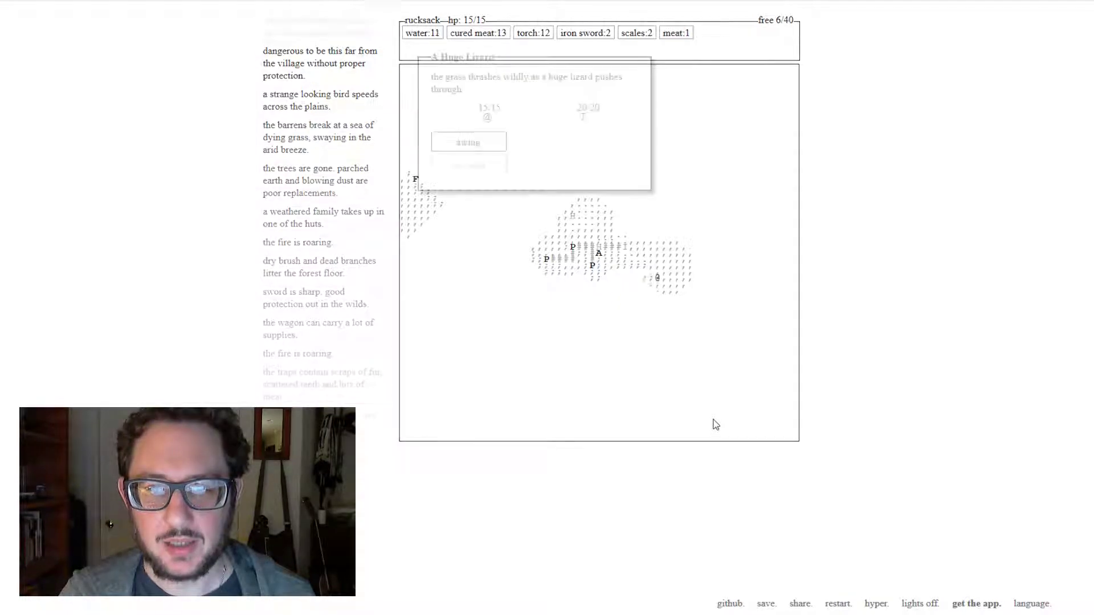
- Swing at the huge lizard, eating cured meat when low, then take all seven of its meat
click(469, 141)
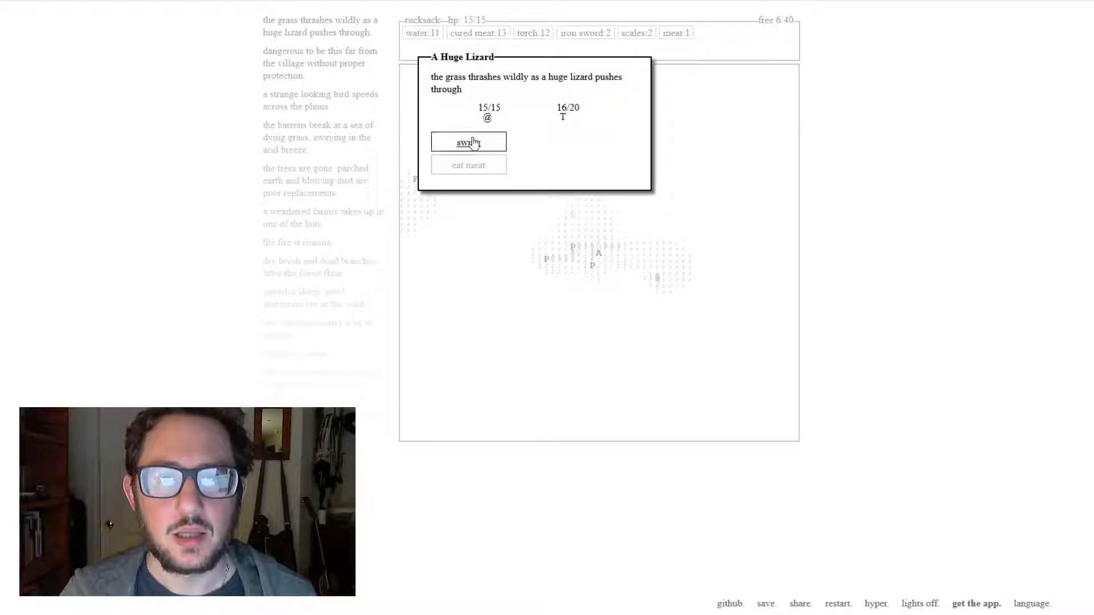
click(468, 142)
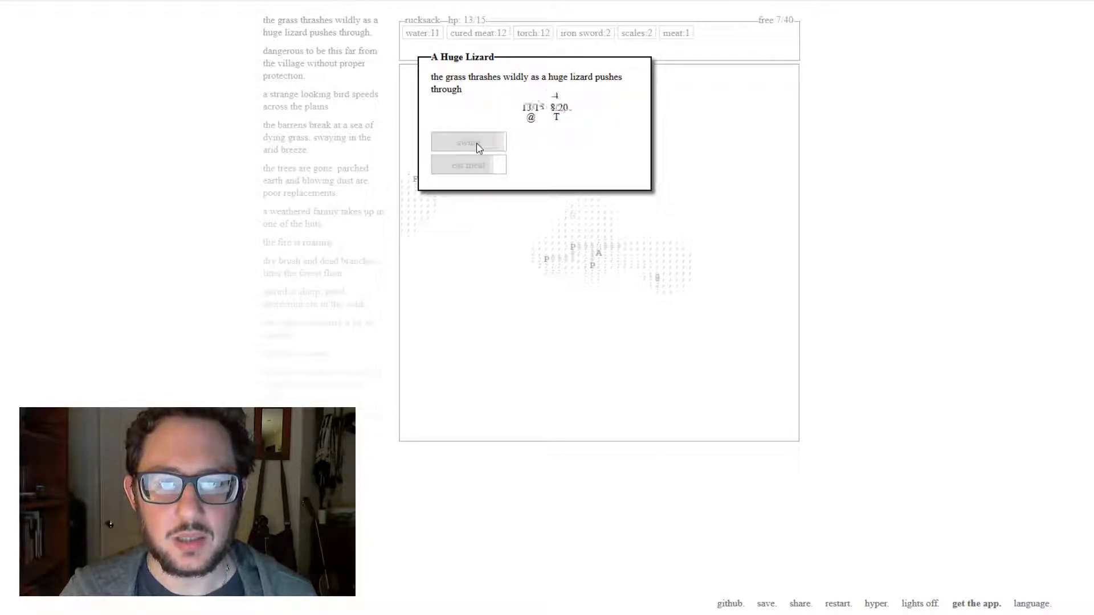
click(469, 141)
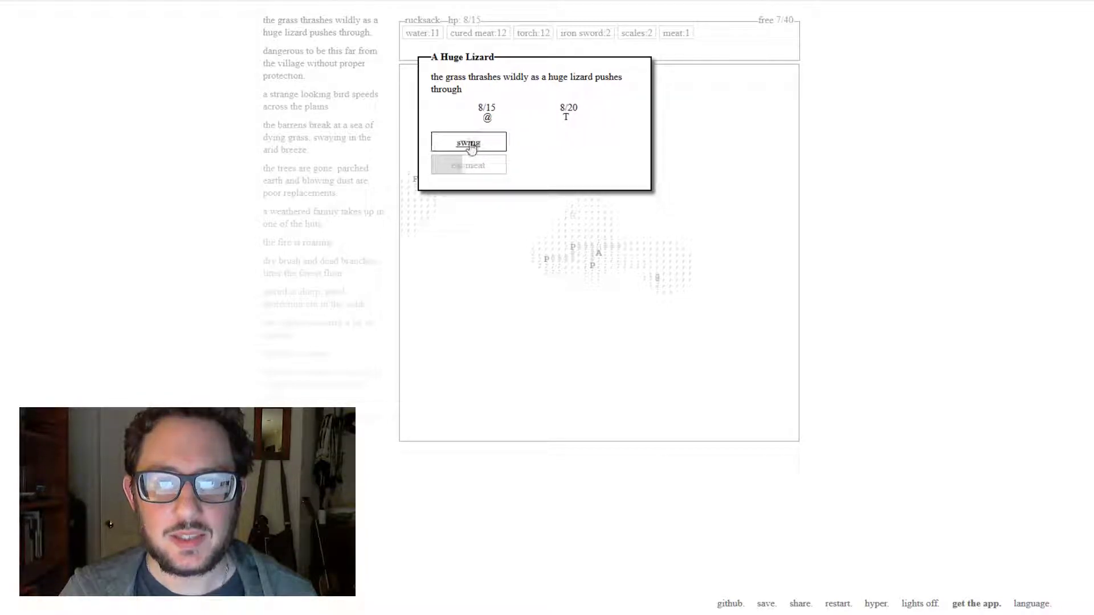
click(468, 143)
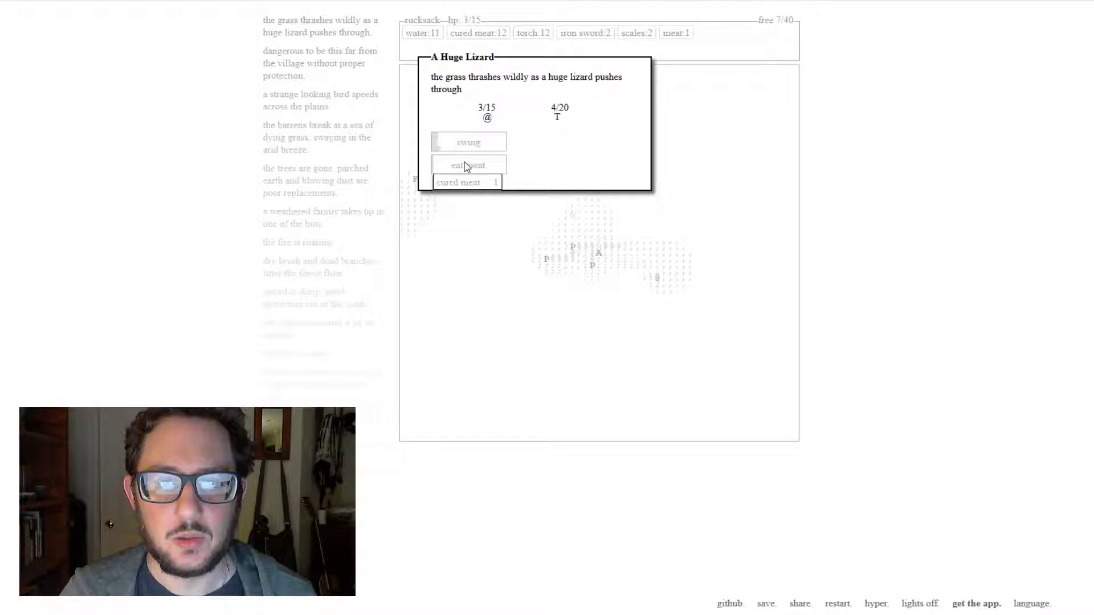
click(469, 165)
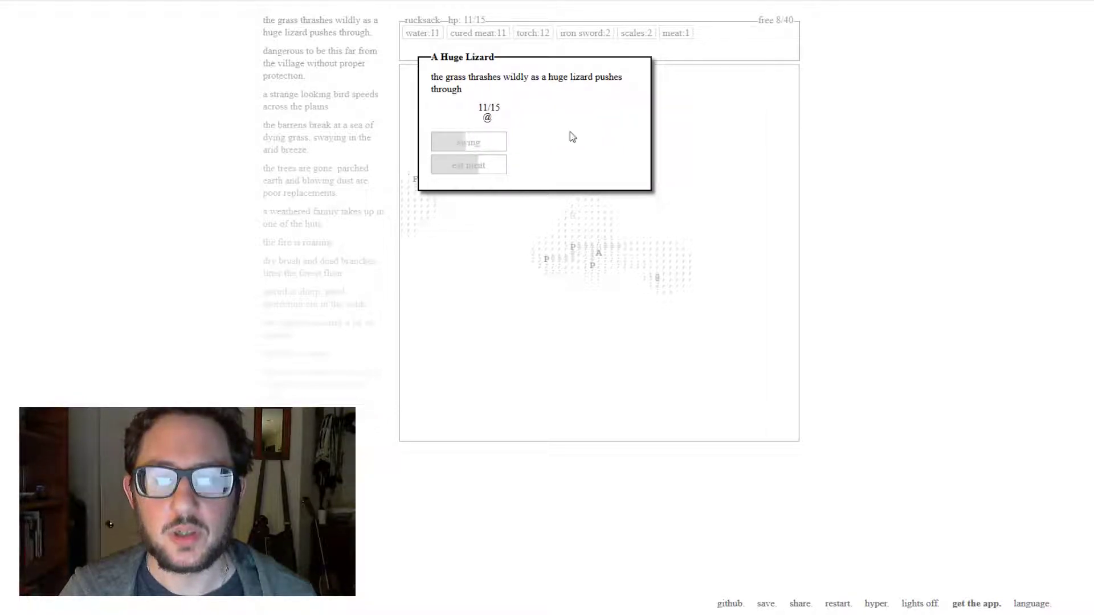
click(468, 141)
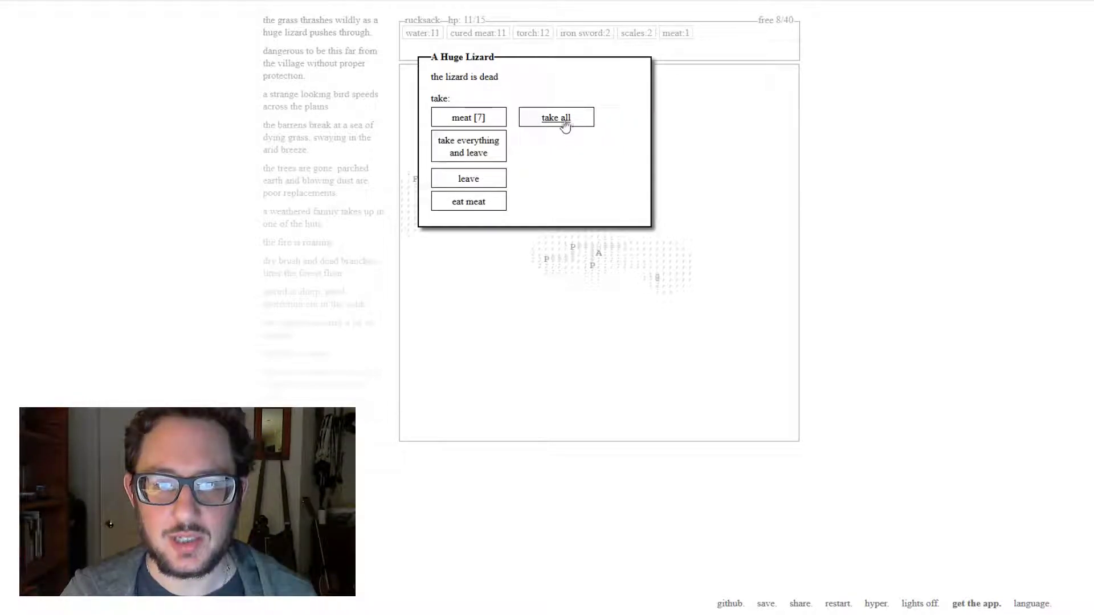
click(556, 117)
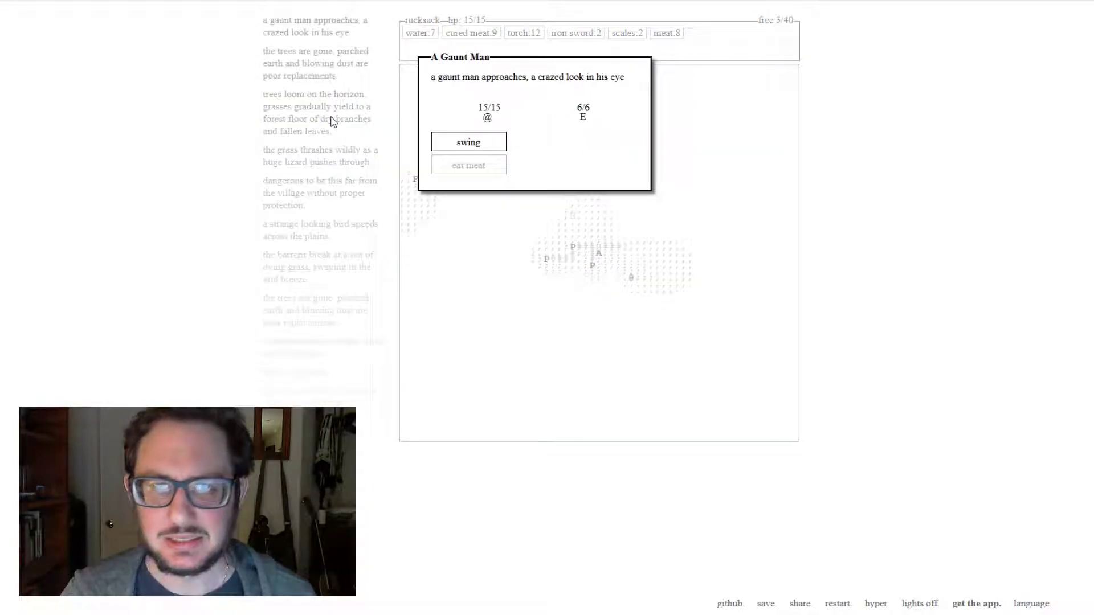
- Swing until the gaunt man dies, then leave his body and return to the map
click(467, 142)
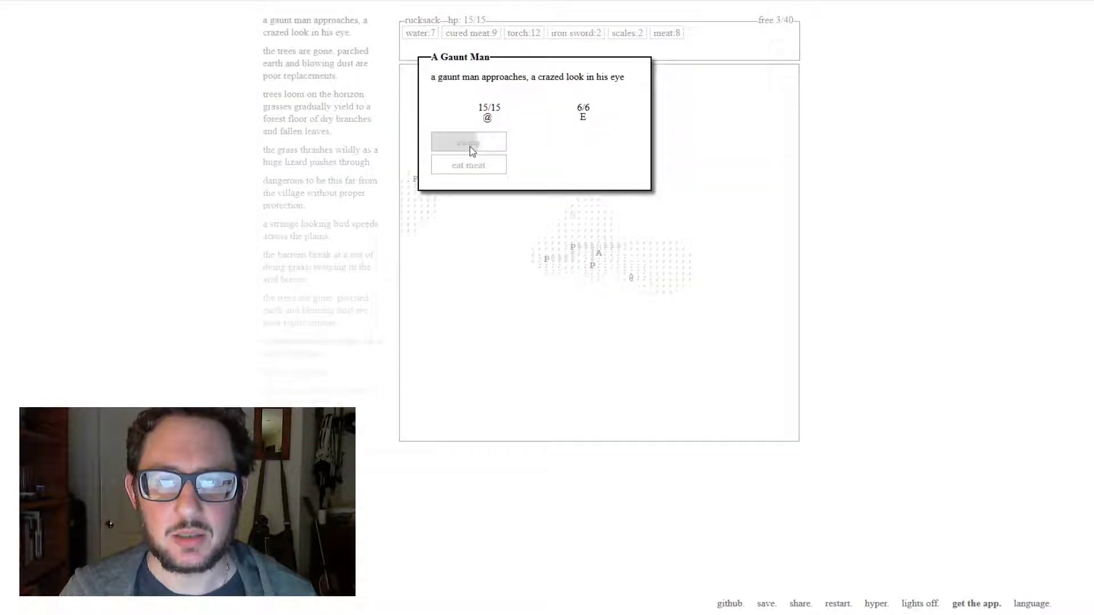
click(468, 142)
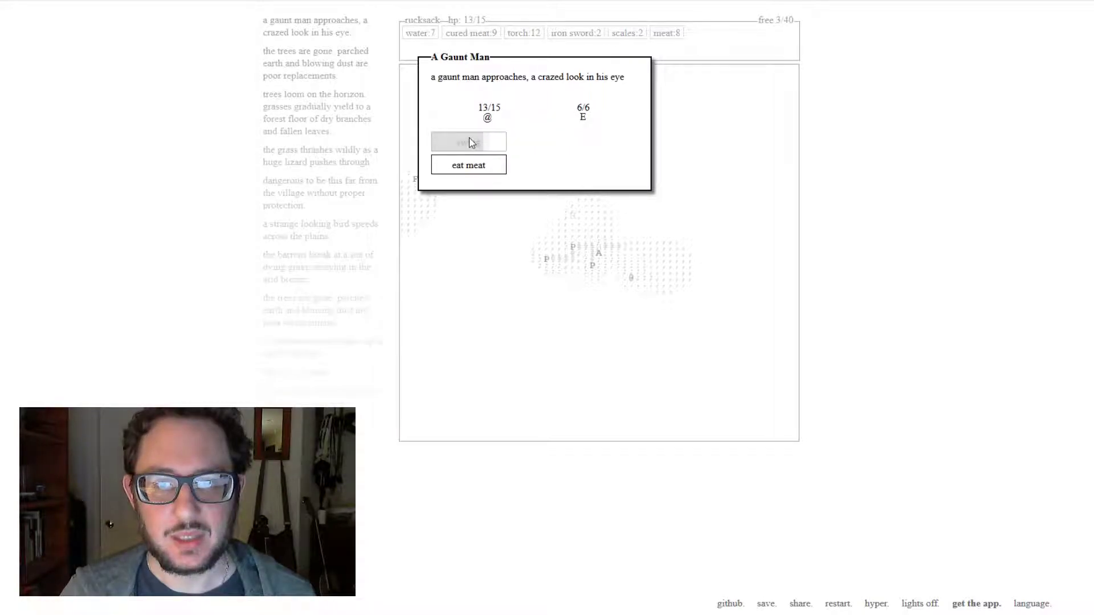
click(468, 141)
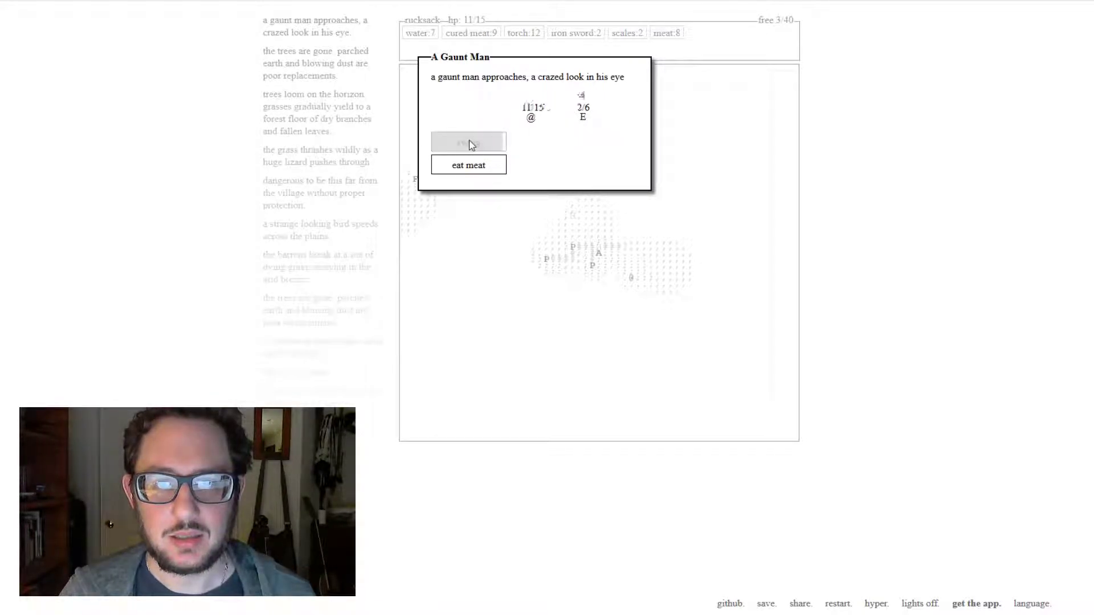
click(469, 141)
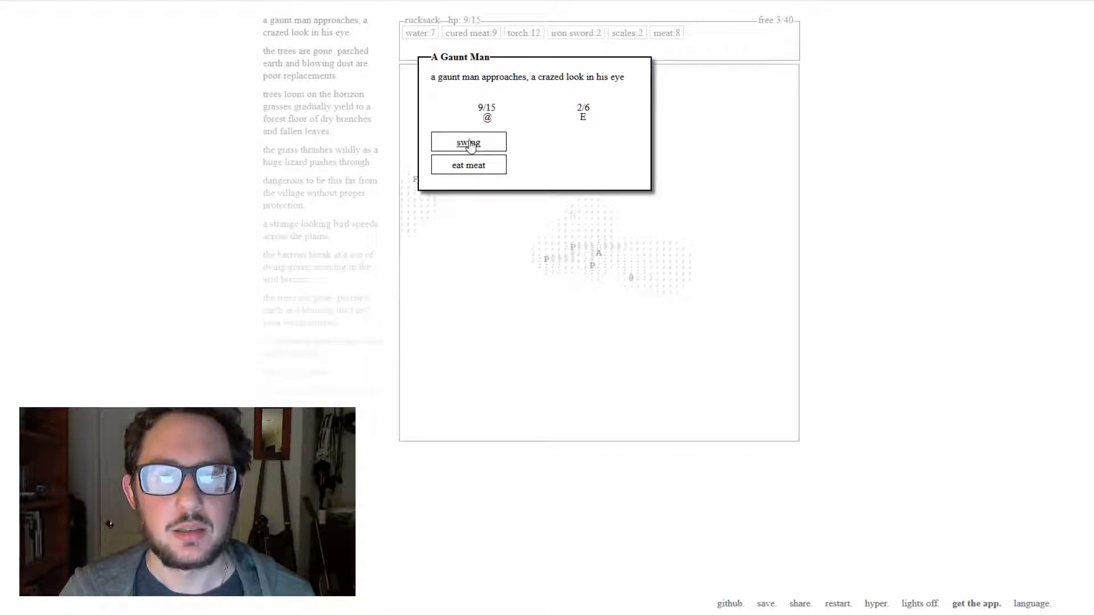
click(468, 141)
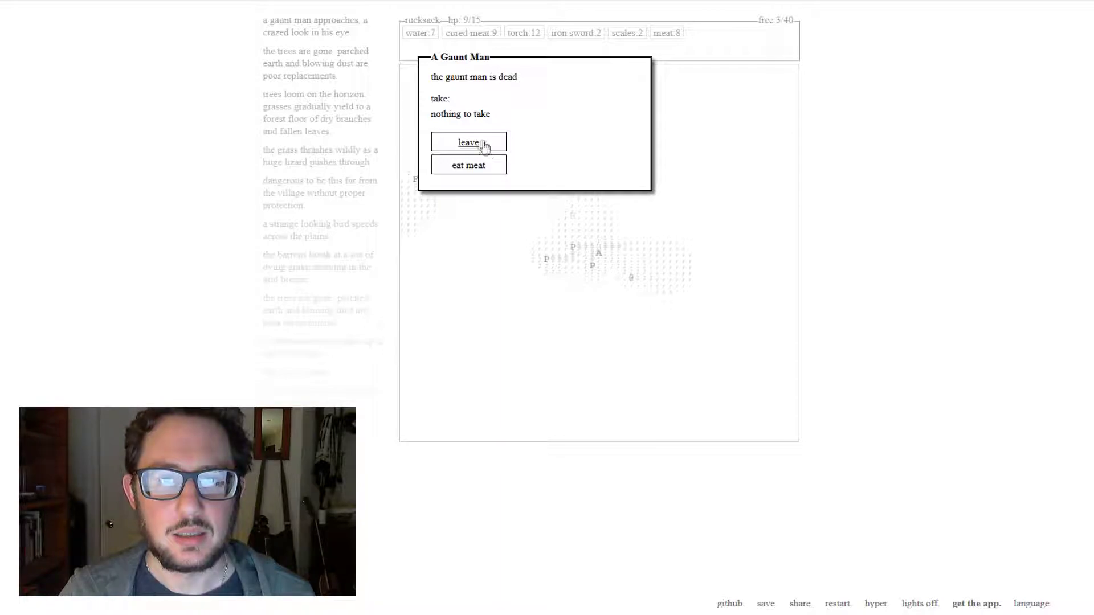
click(468, 142)
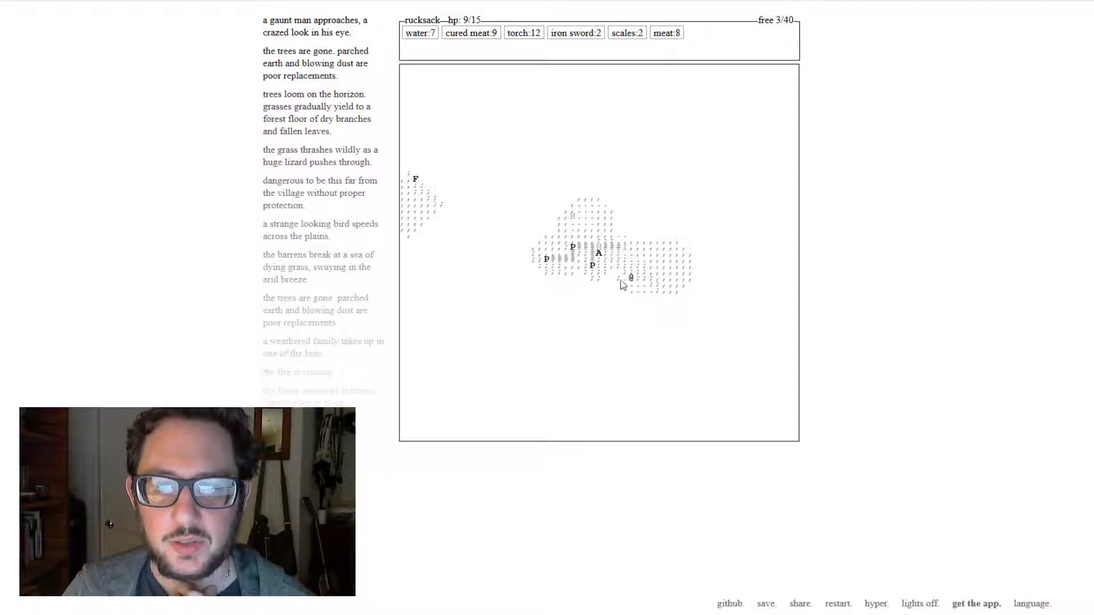
mouse_move(600, 286)
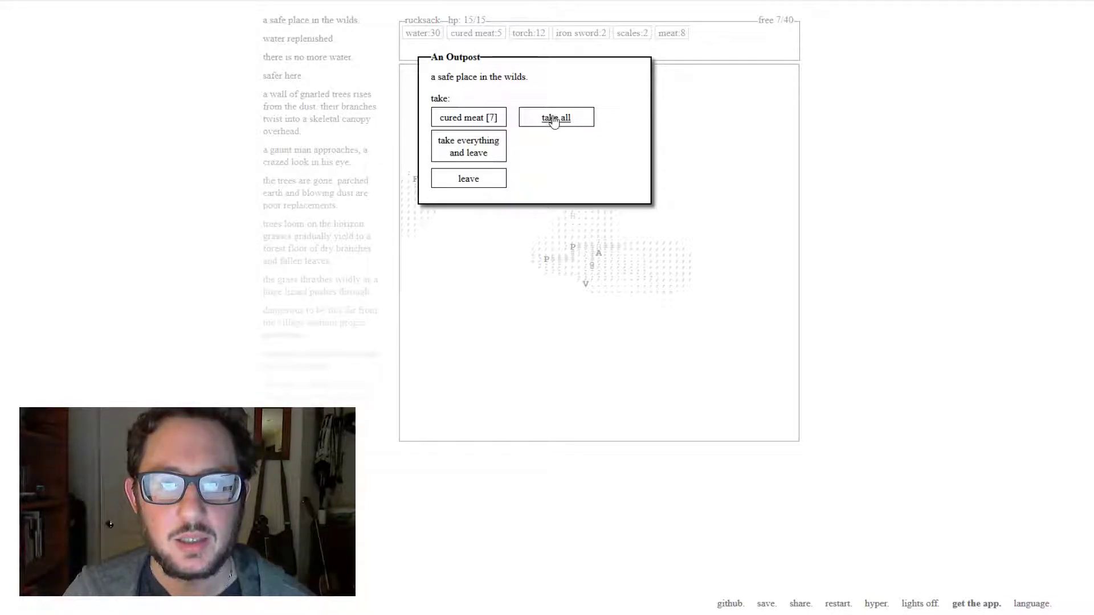
- Take all seven cured meat from the outpost, filling the rucksack to 12
click(556, 118)
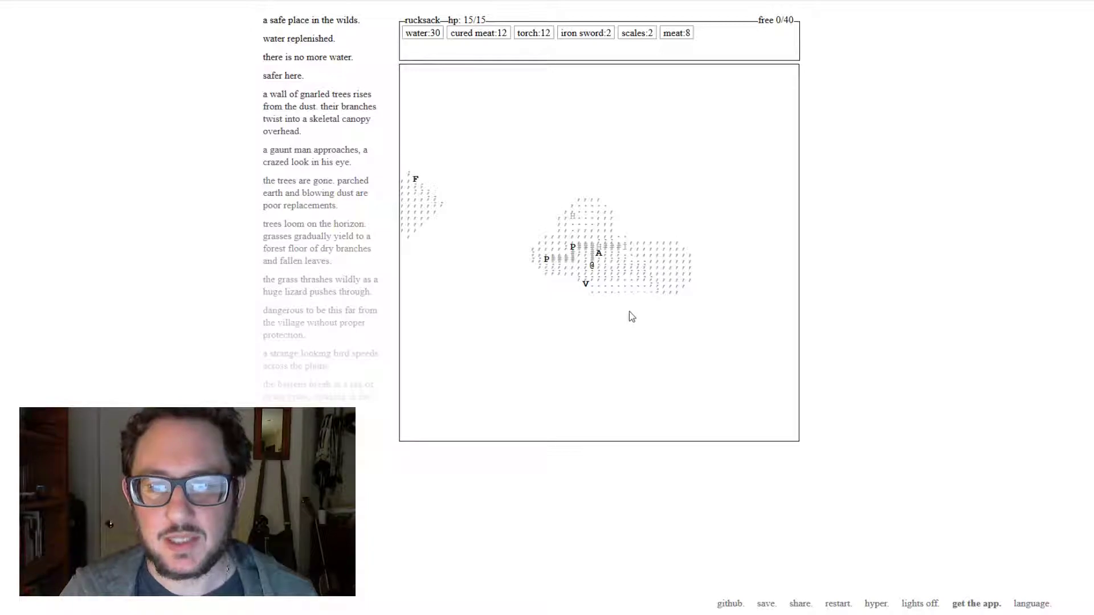
mouse_move(586, 286)
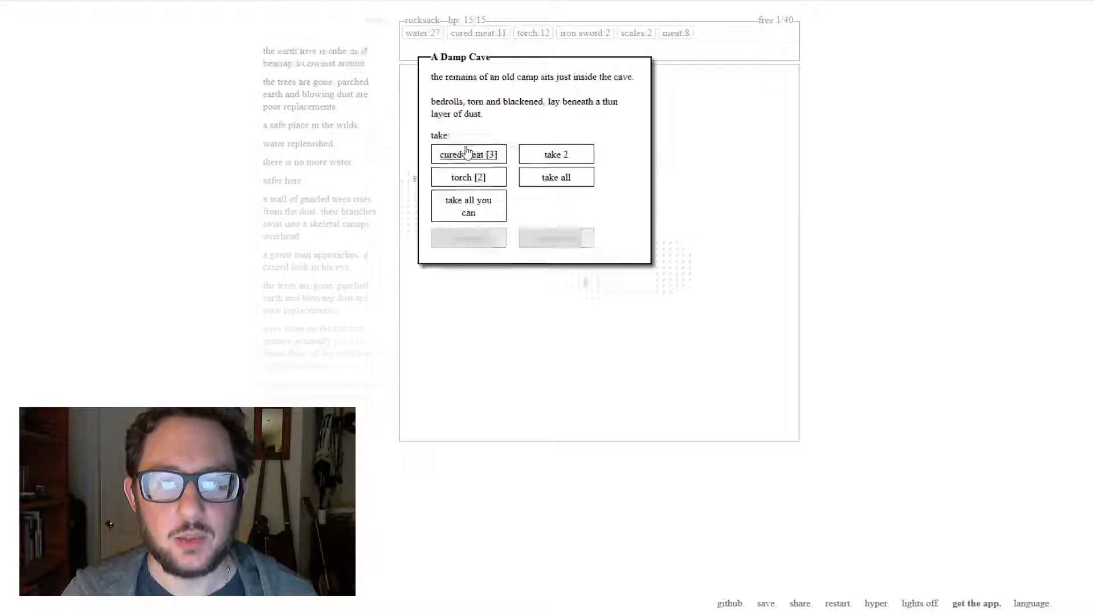
- Take cured meat from the old camp, then swing to kill the startled beast and giant lizard
click(468, 154)
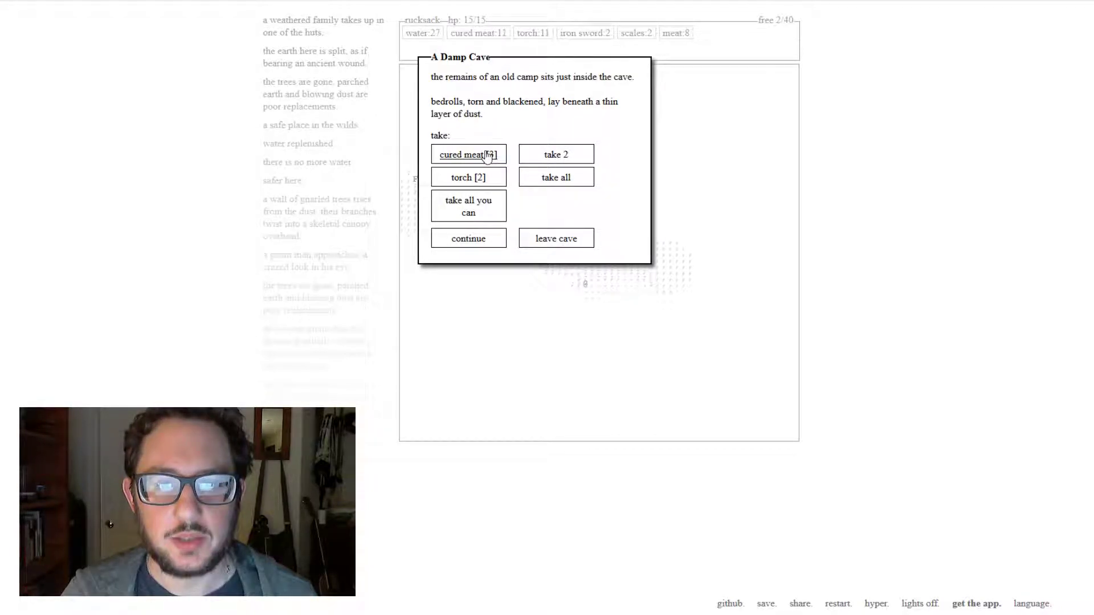
click(469, 153)
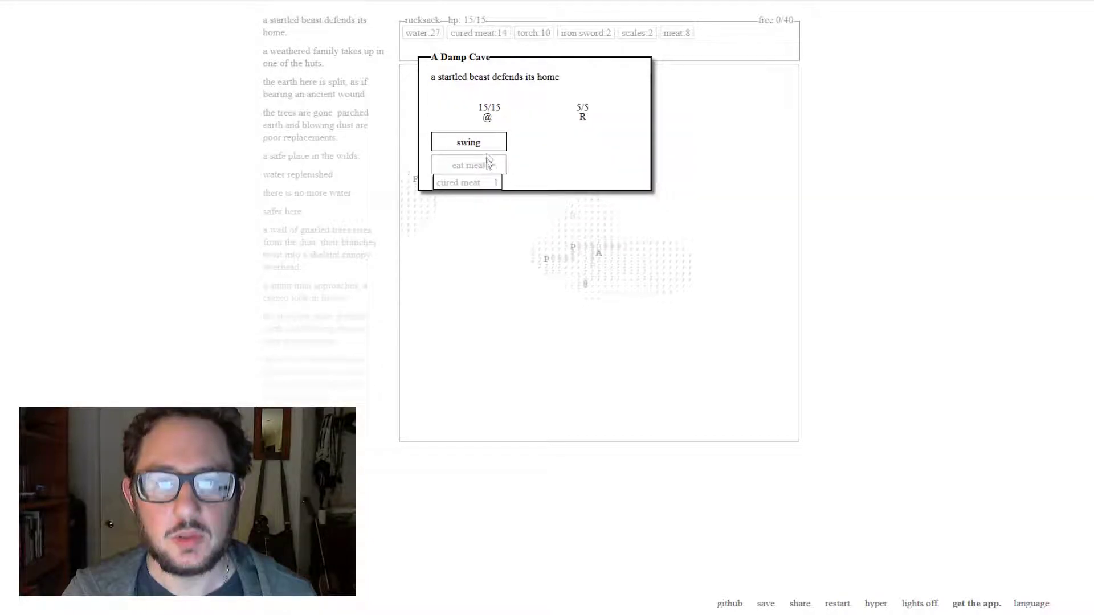
click(469, 141)
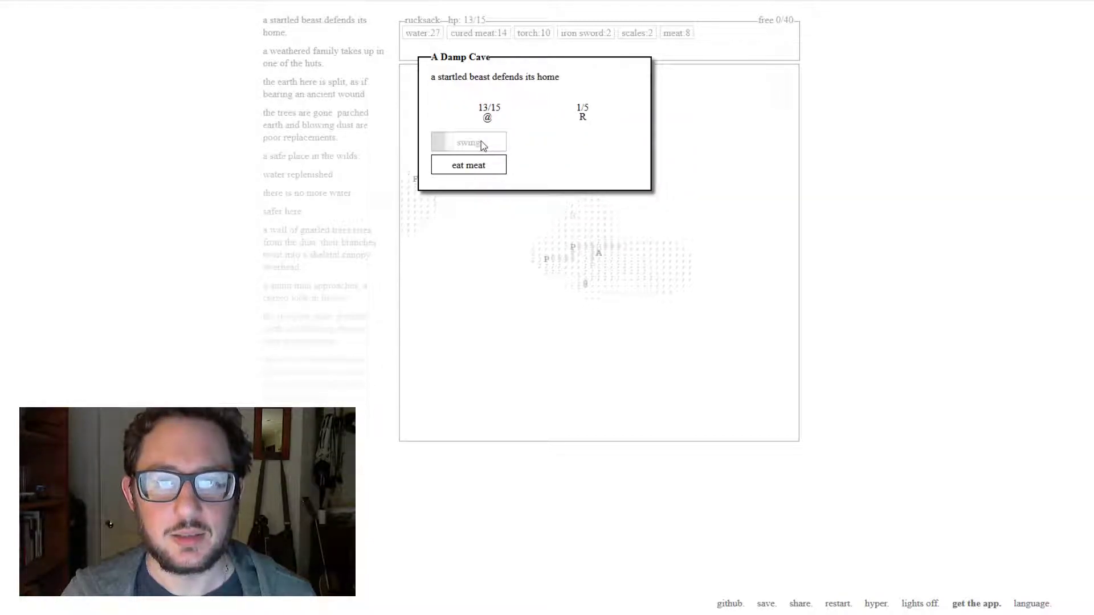
click(468, 142)
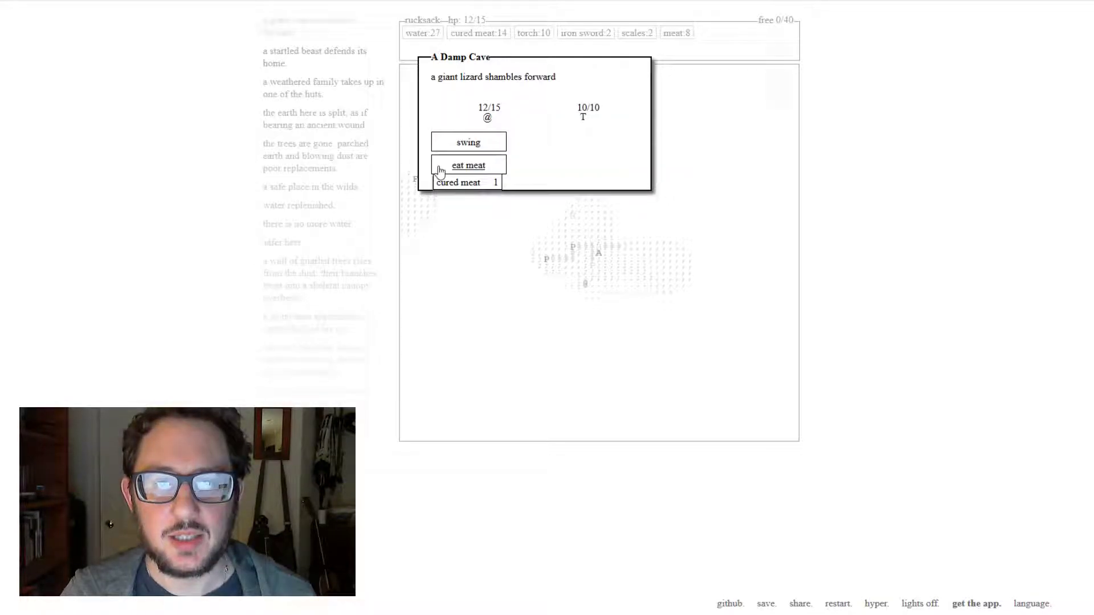
click(468, 141)
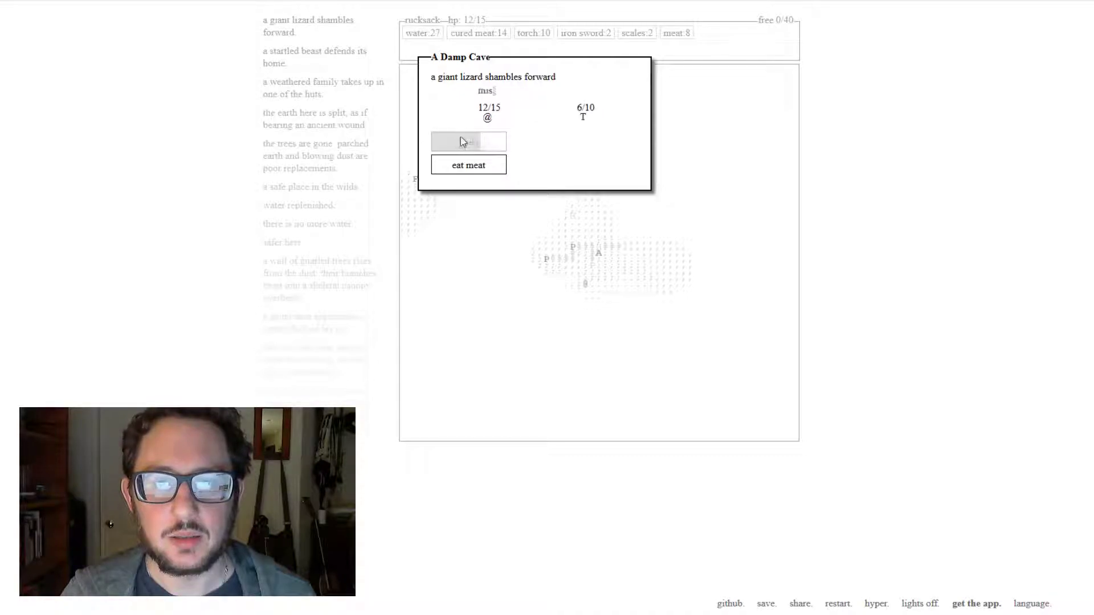
click(468, 141)
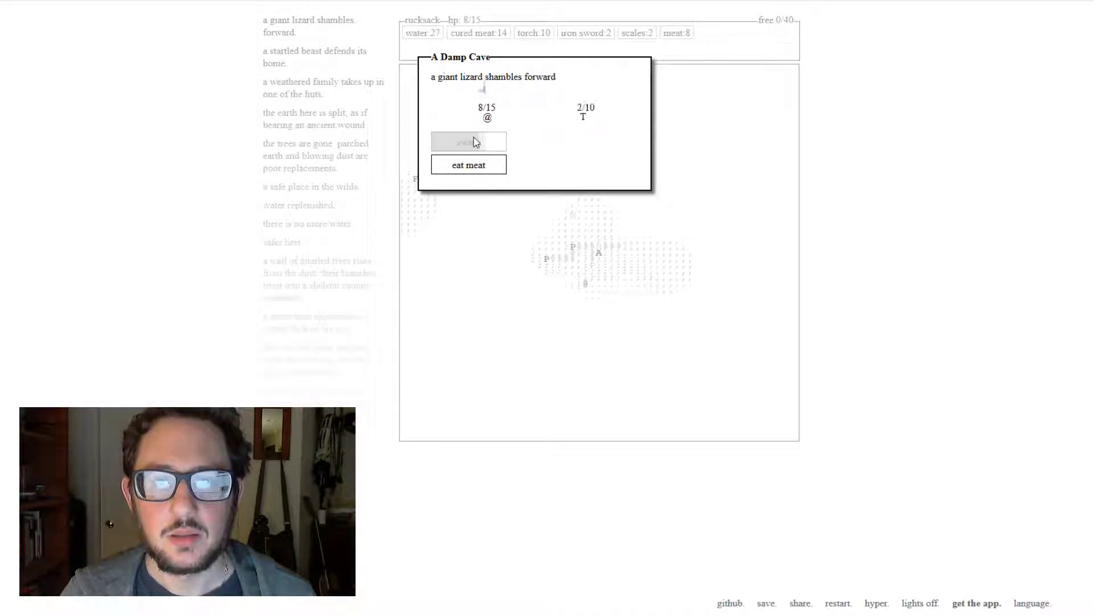
click(468, 141)
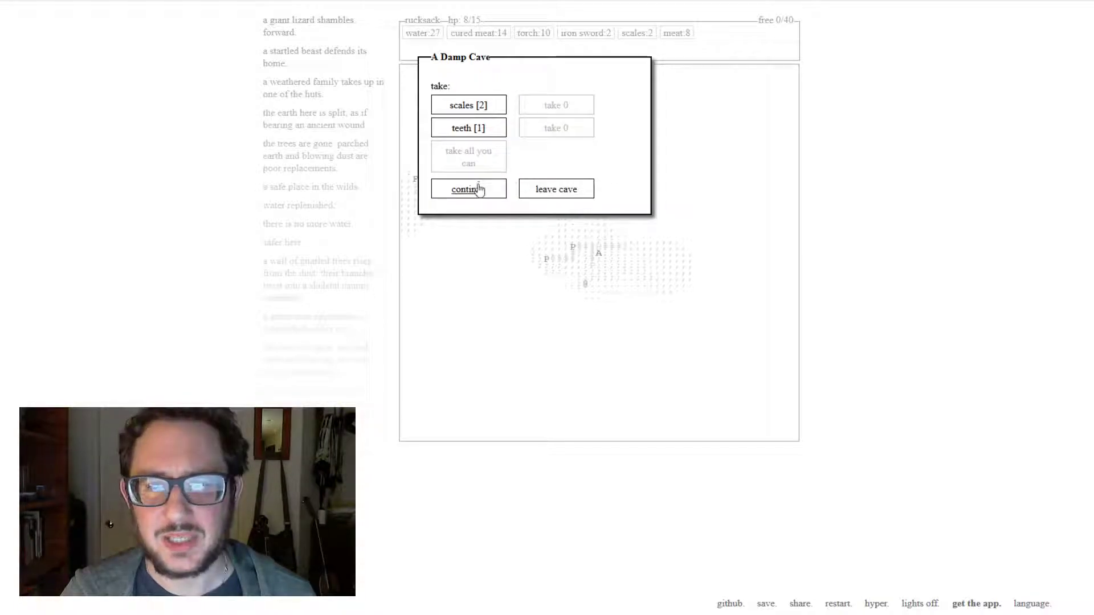
- Go deeper into the cave, take cured meat from the cache and drop the last raw meat
click(468, 188)
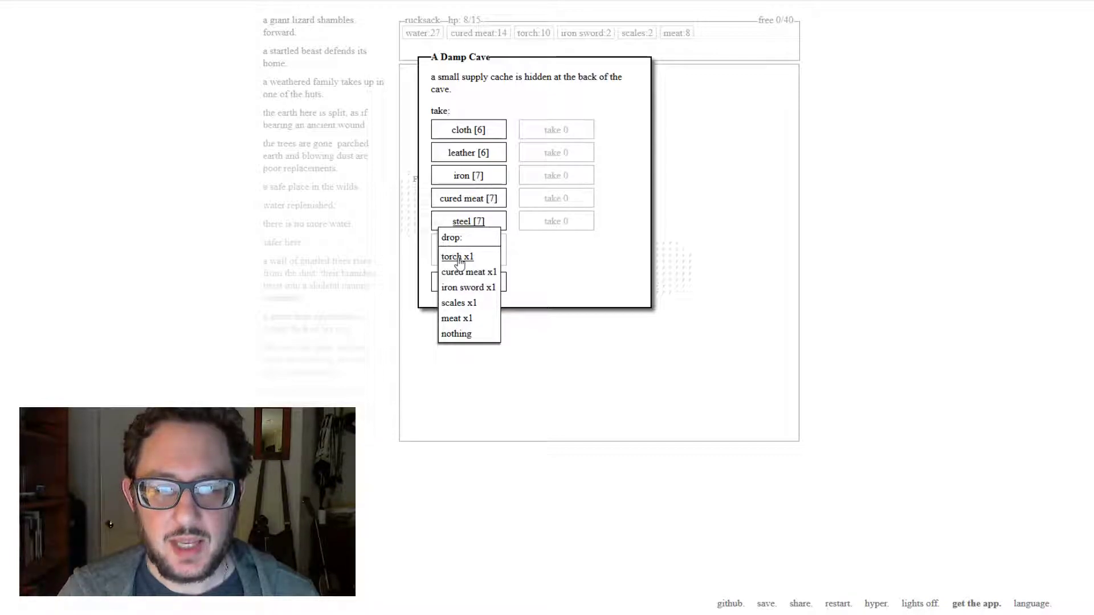
mouse_move(457, 318)
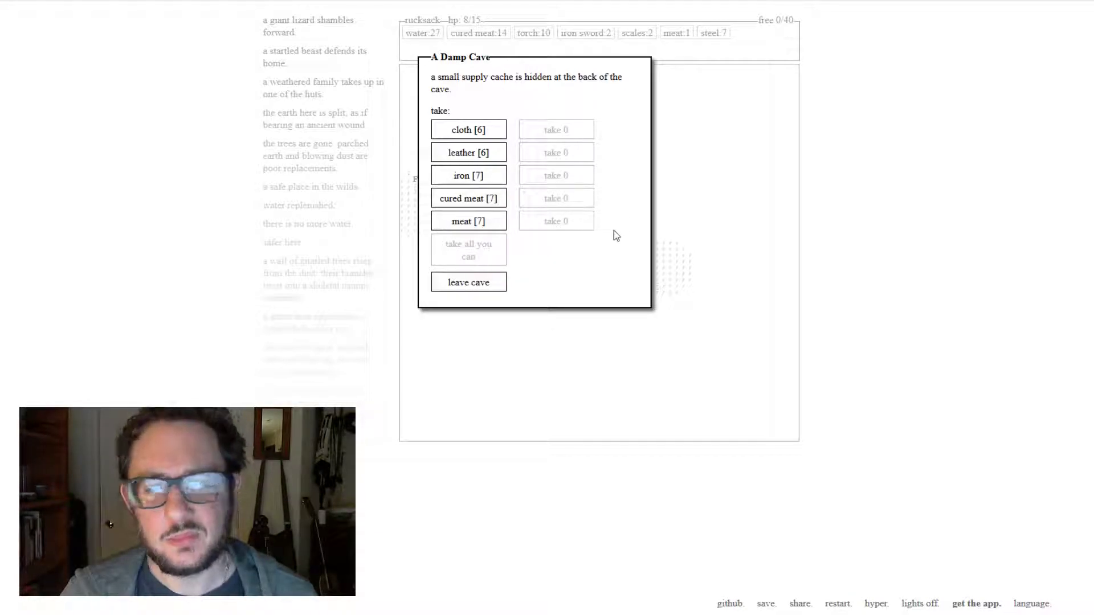
click(467, 129)
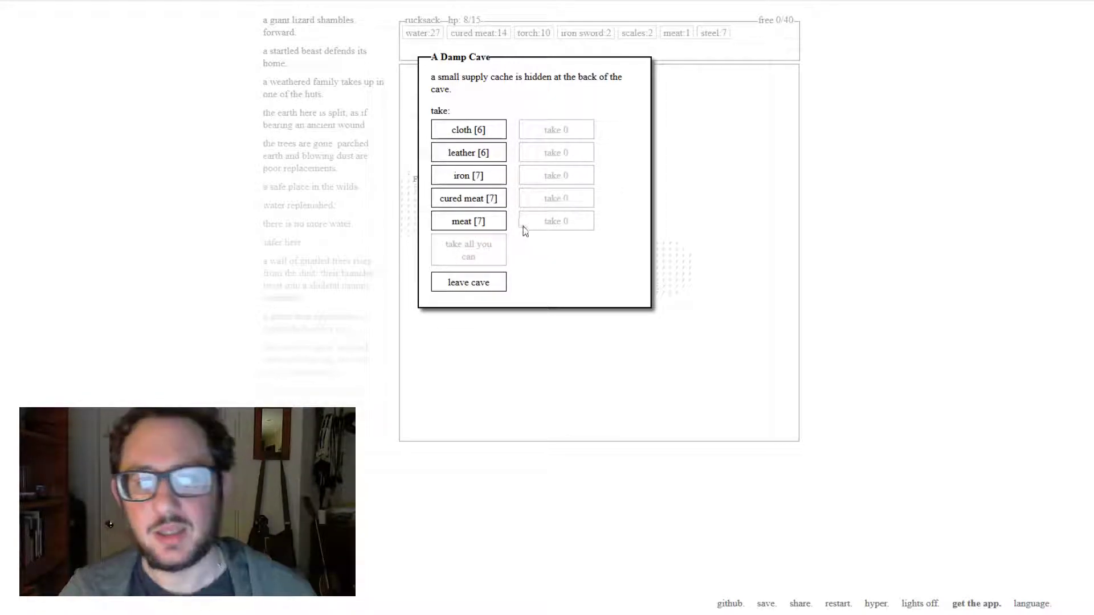
click(469, 197)
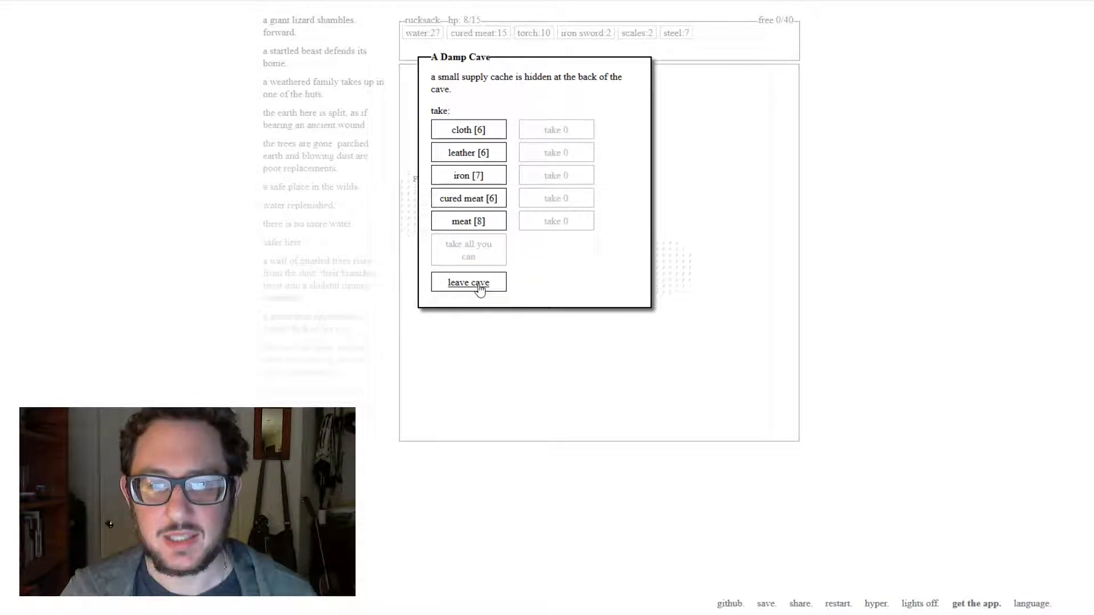
- Leave the cave, kill the snarling beast while eating cured meat, and leave without looting
click(468, 282)
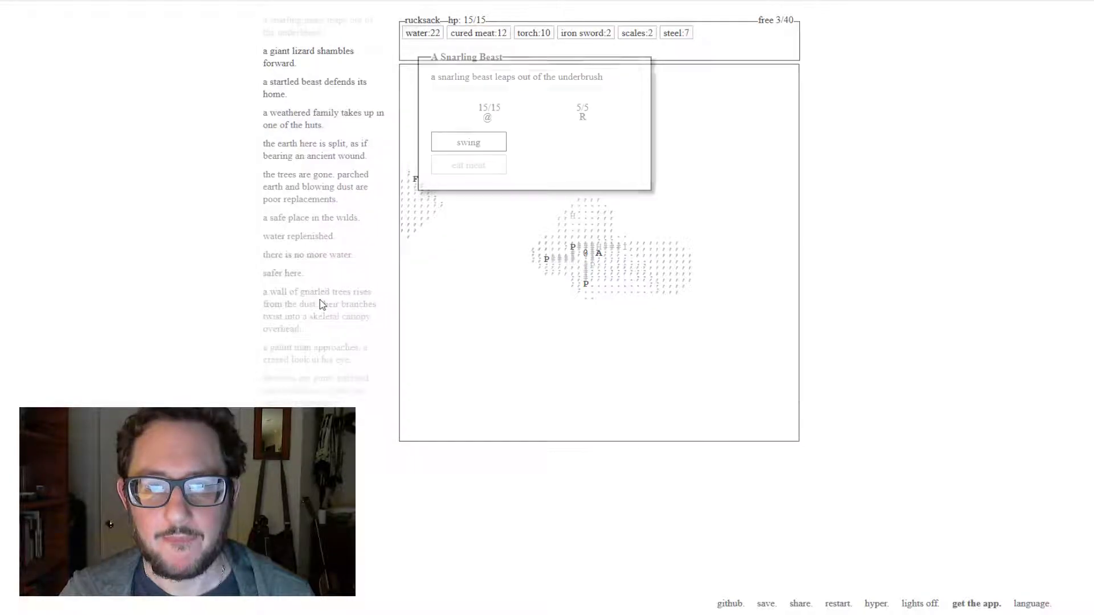
click(468, 141)
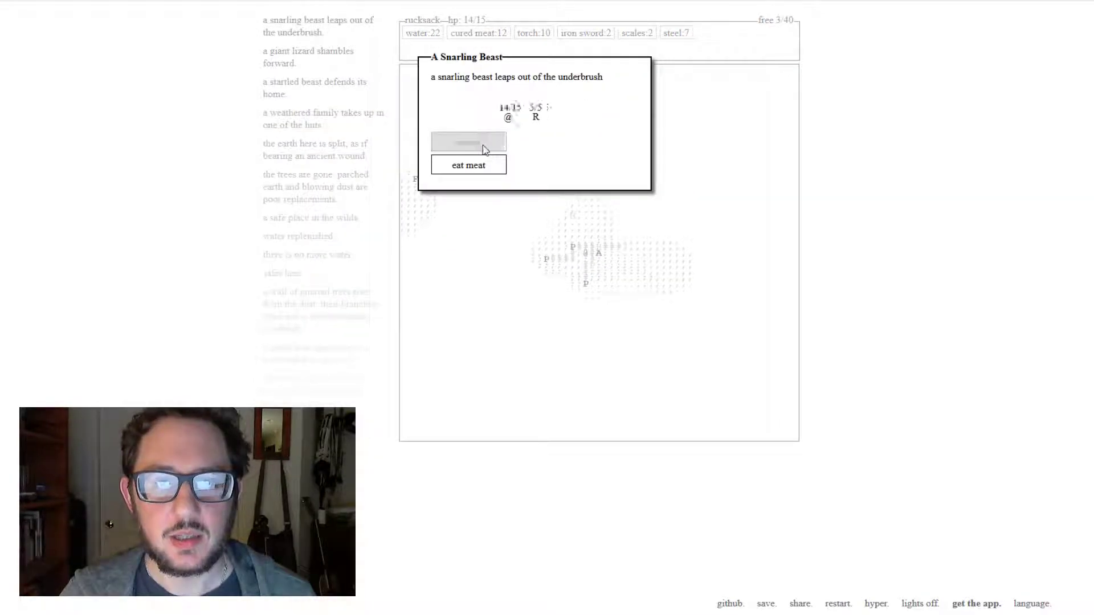
click(468, 142)
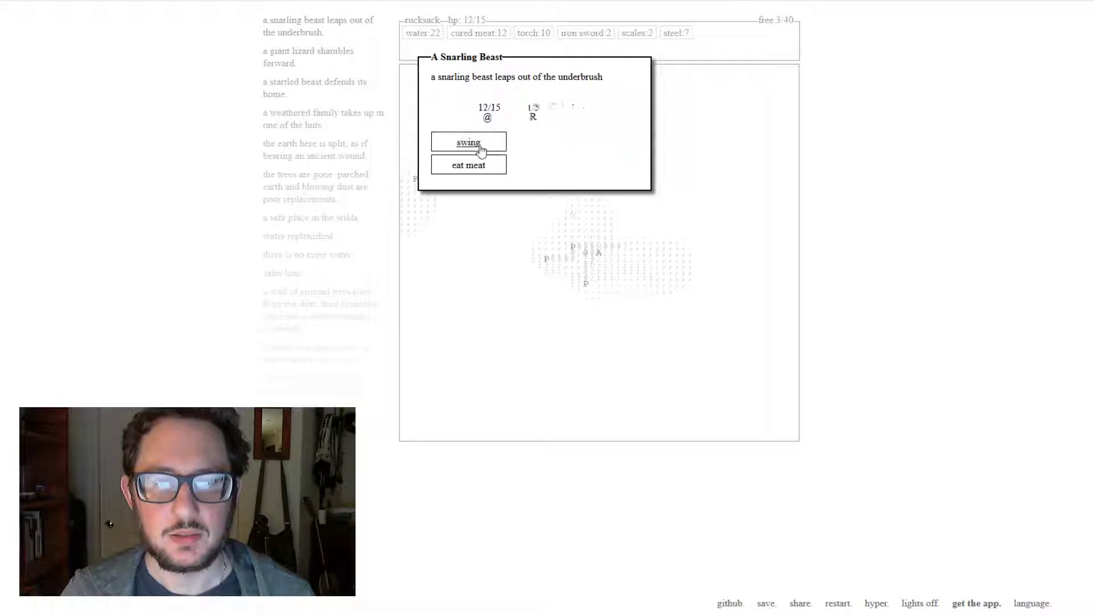
click(467, 143)
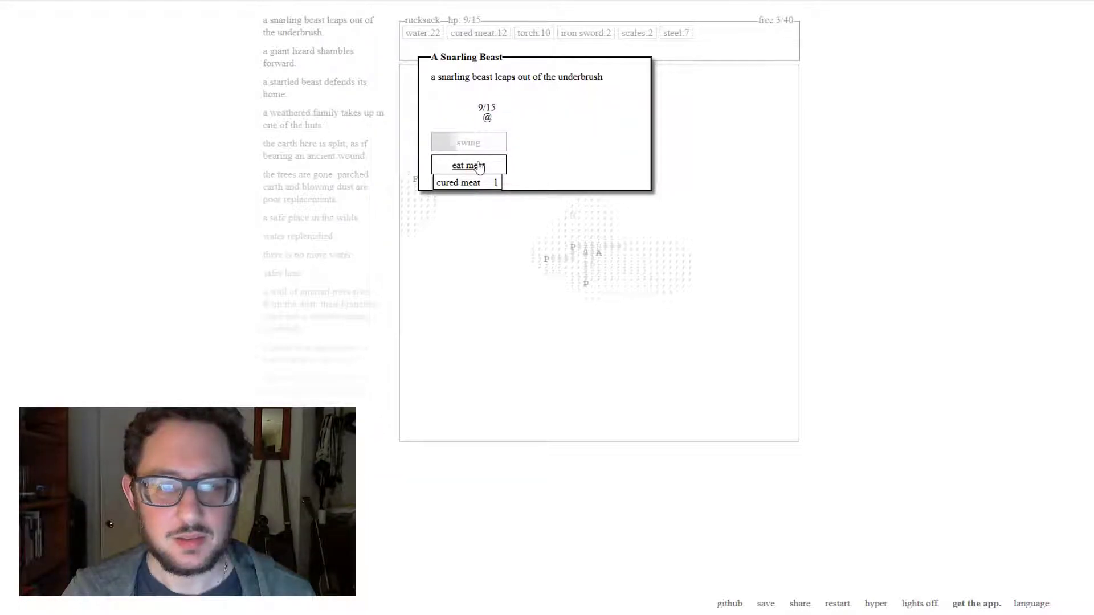
click(469, 141)
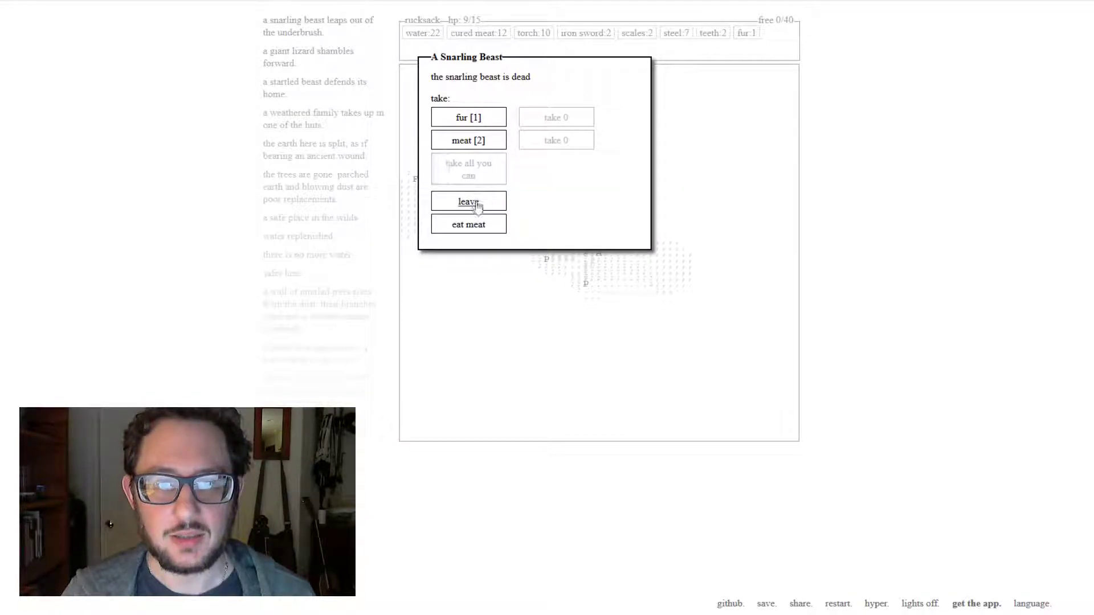
click(468, 202)
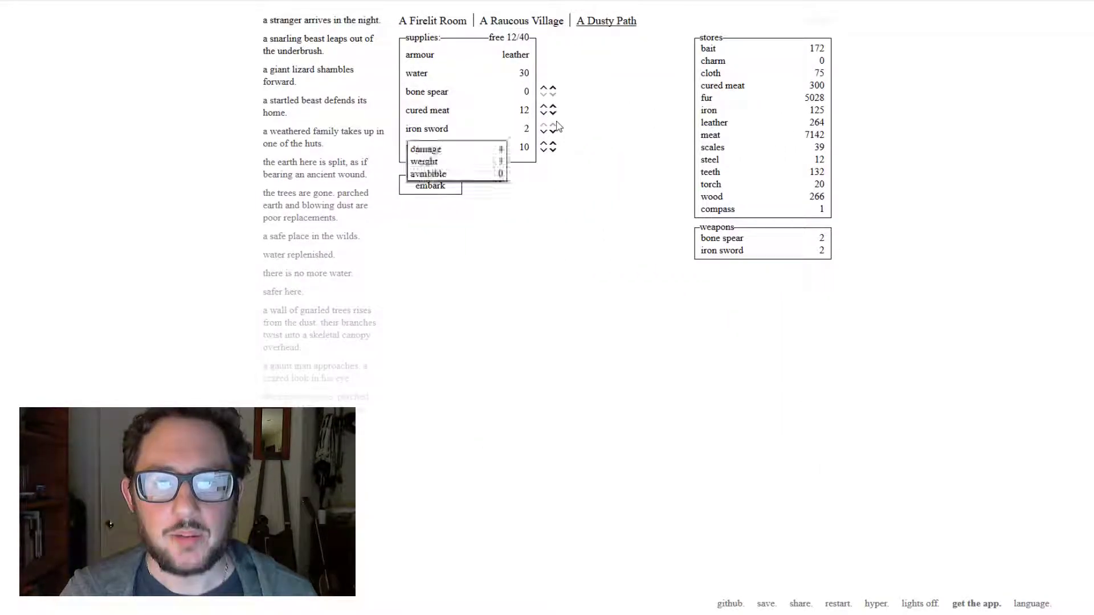
- Pack ten more cured meat on the Dusty Path and stoke the fire in the Firelit Room
click(554, 110)
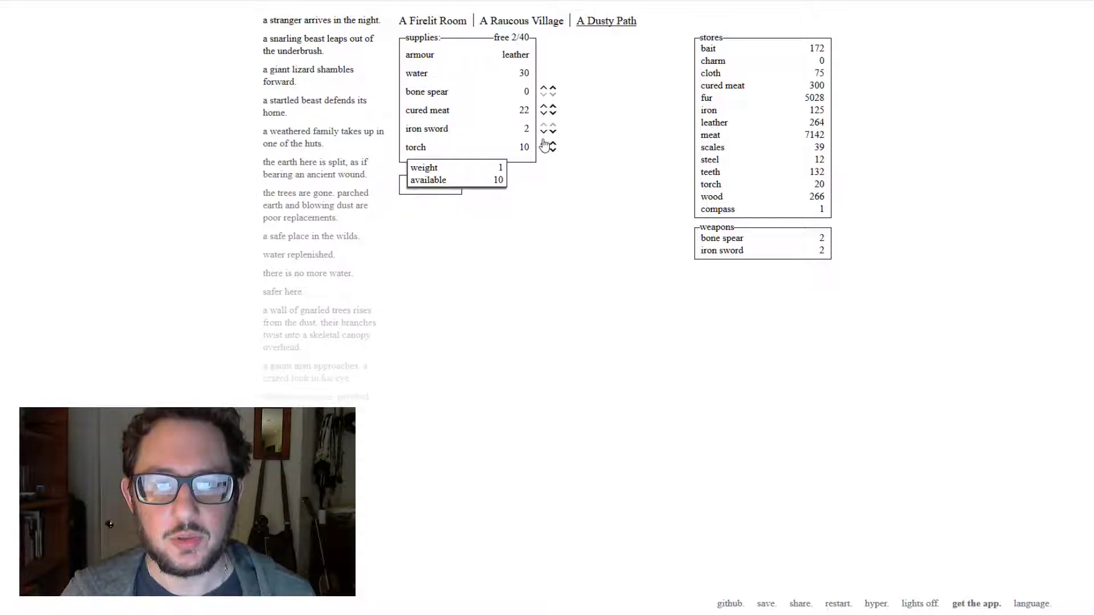
click(554, 143)
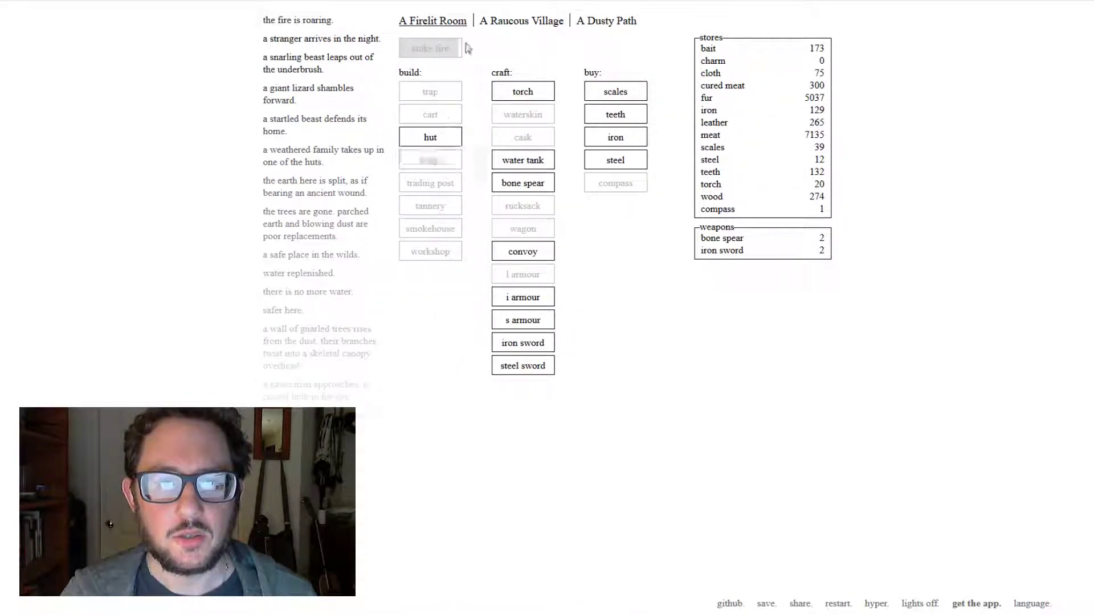
- Gather wood, check the traps for a charm, cloth and teeth, then attempt a steel sword without enough steel
click(521, 20)
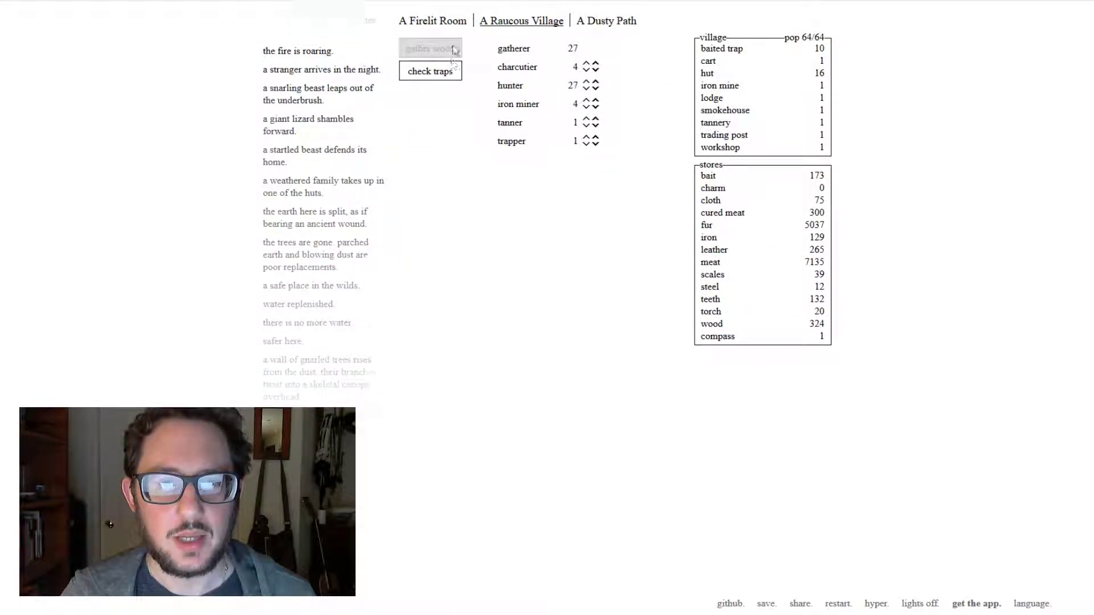
click(429, 70)
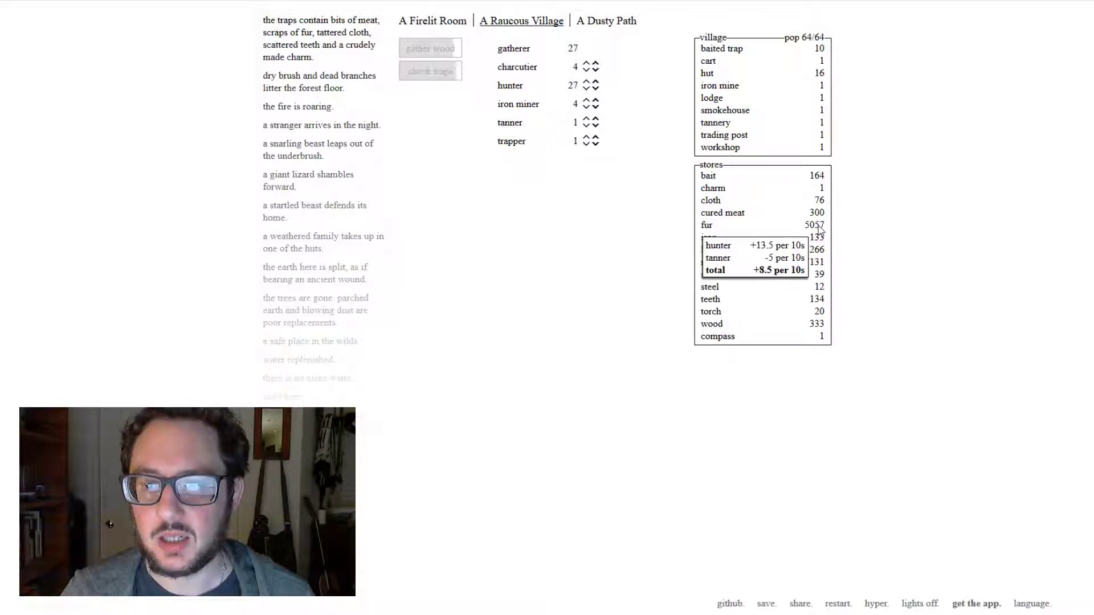
click(432, 21)
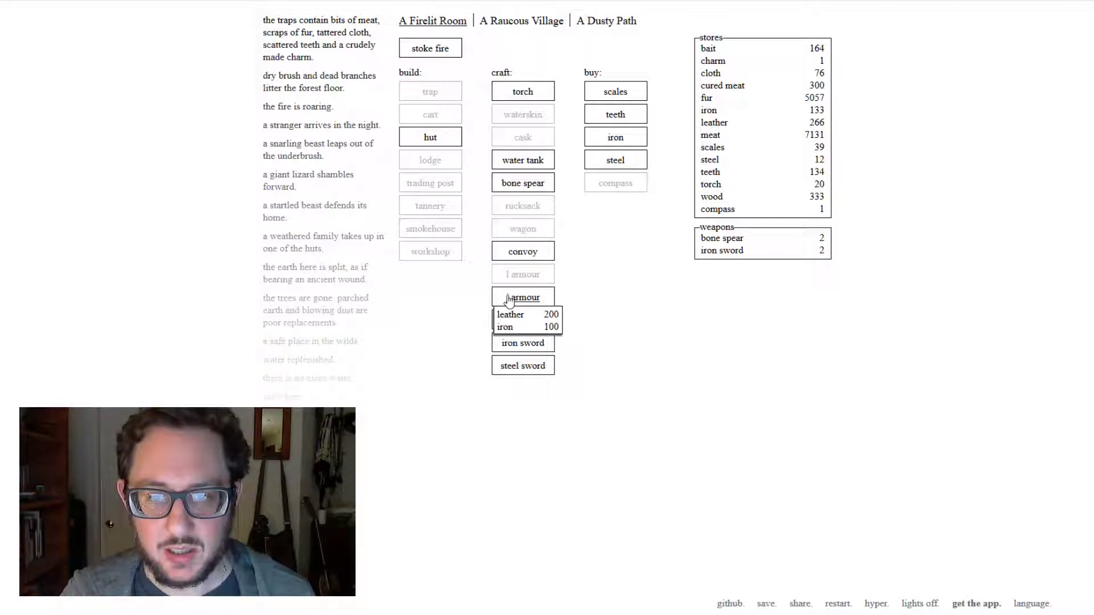
mouse_move(523, 343)
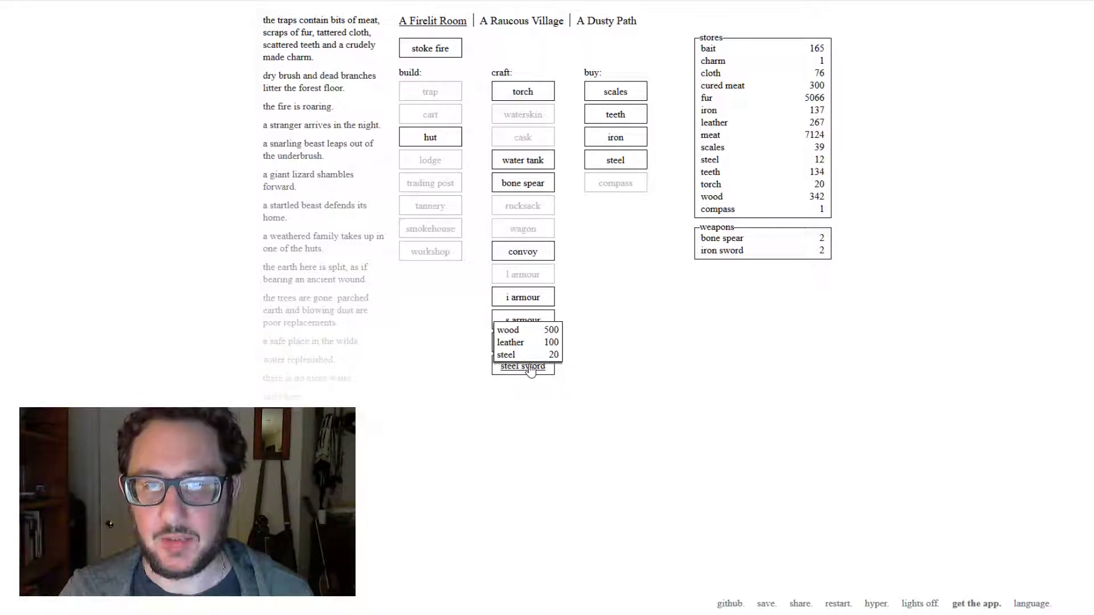
click(523, 367)
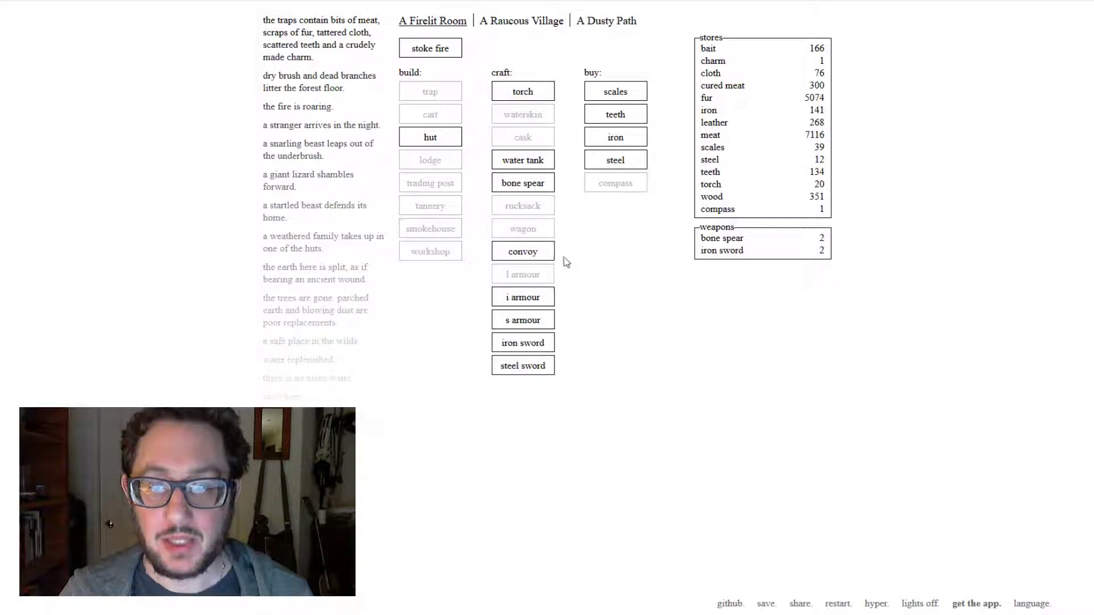
mouse_move(621, 306)
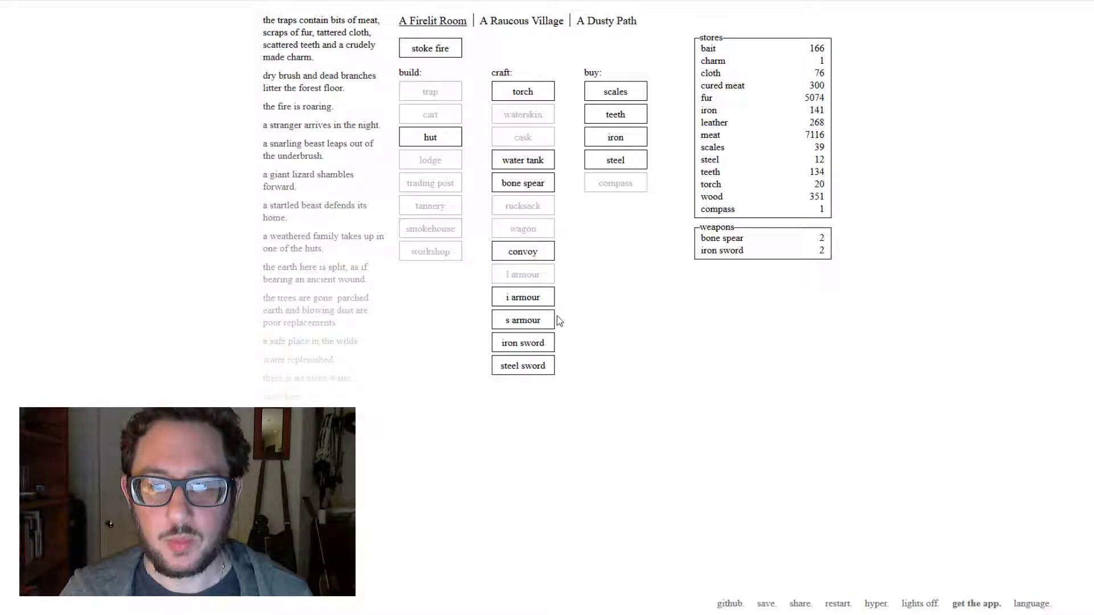
mouse_move(523, 366)
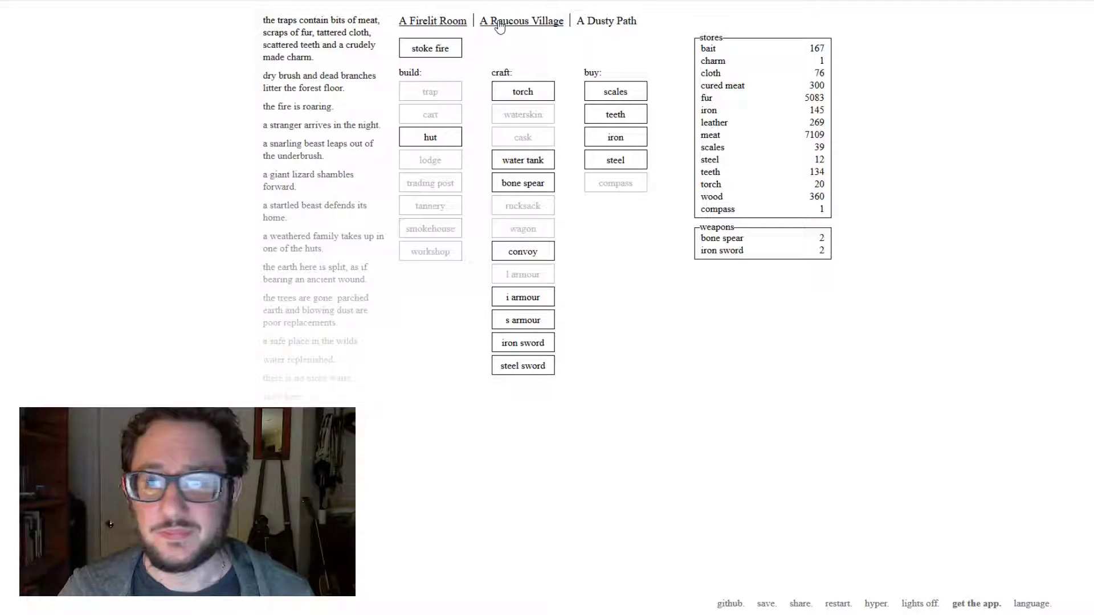
- Craft iron armour in the firelit room, then embark from the Dusty Path at 25/25 health with 22 cured meat
click(605, 21)
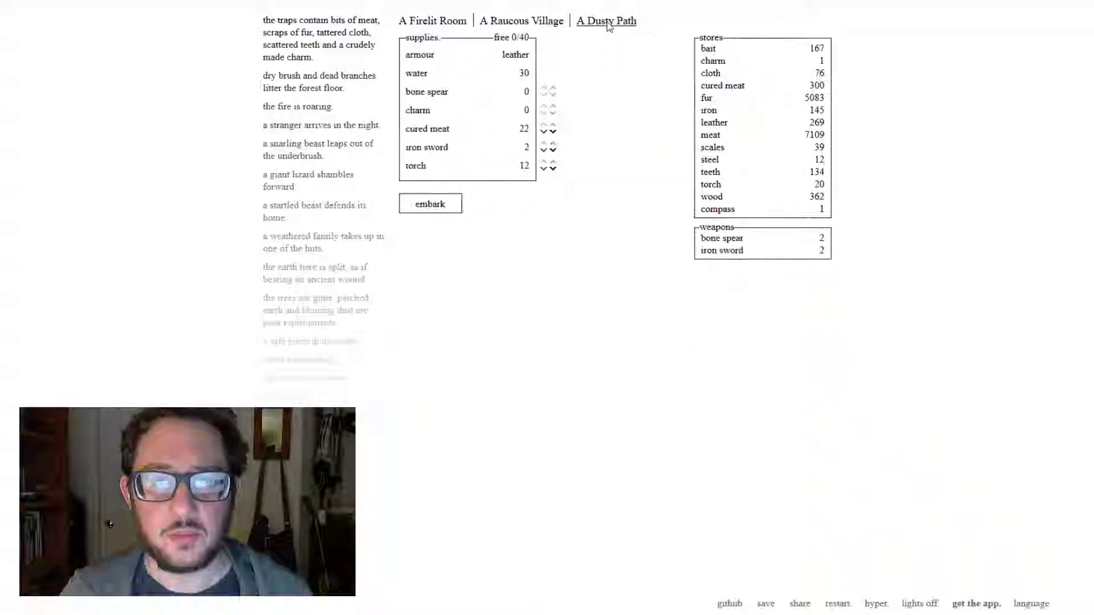
click(429, 204)
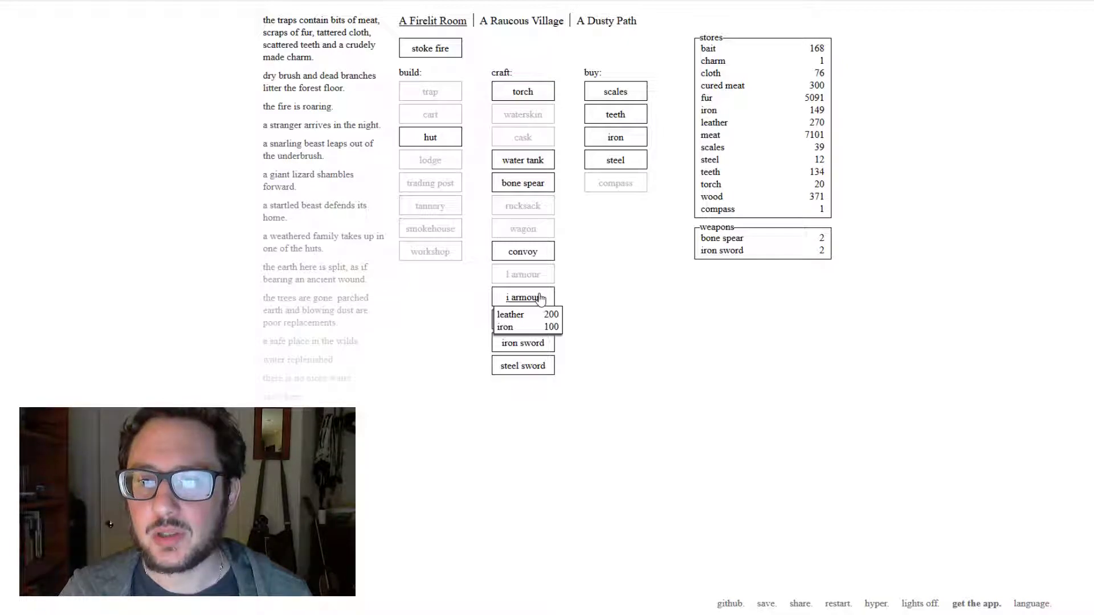
click(523, 296)
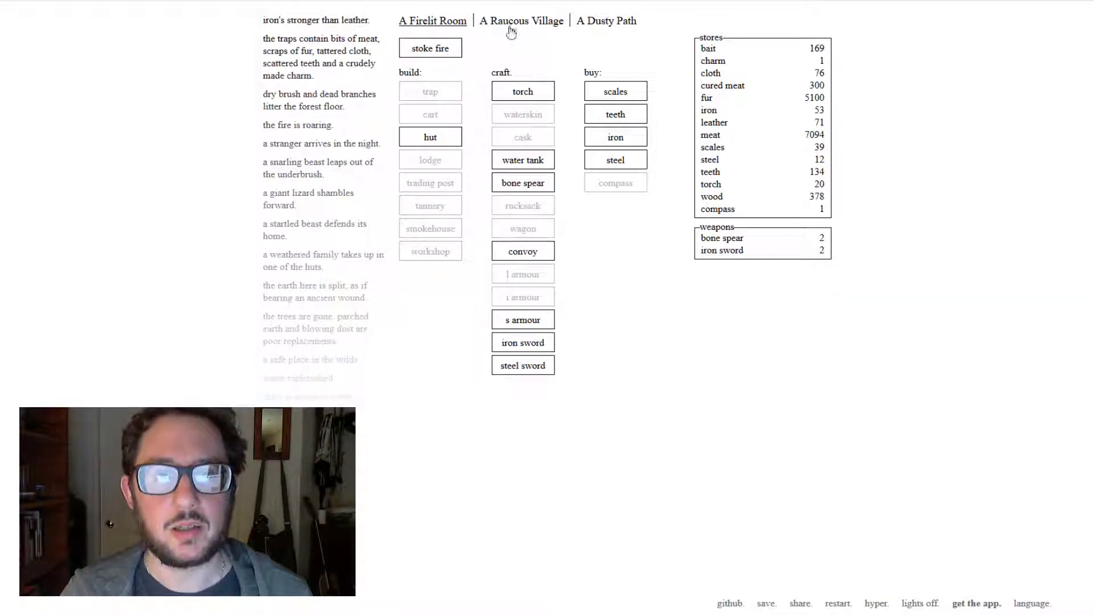
click(605, 21)
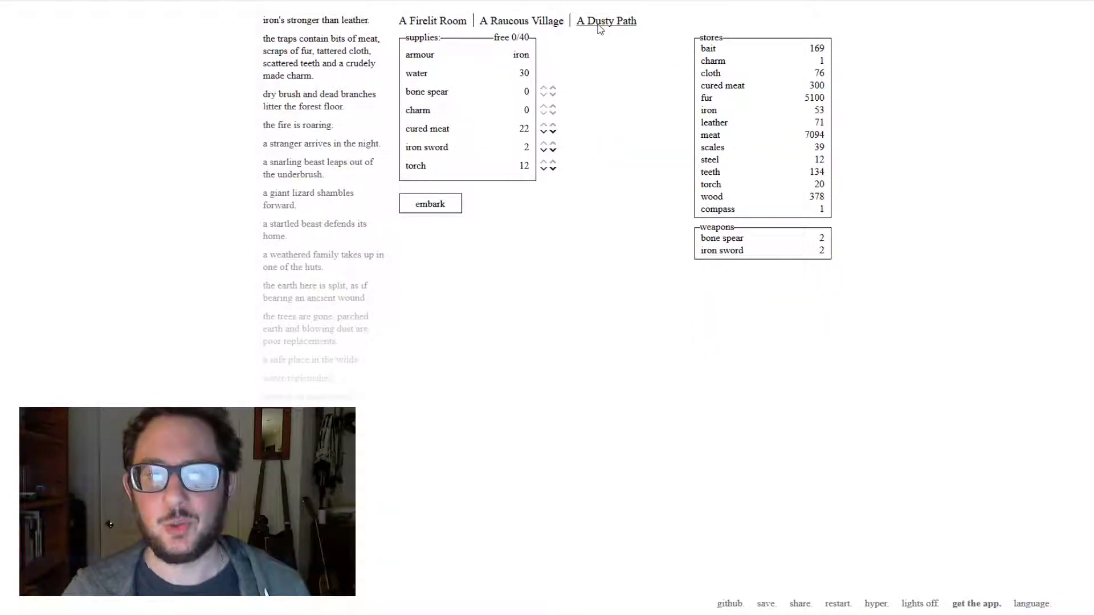
mouse_move(546, 64)
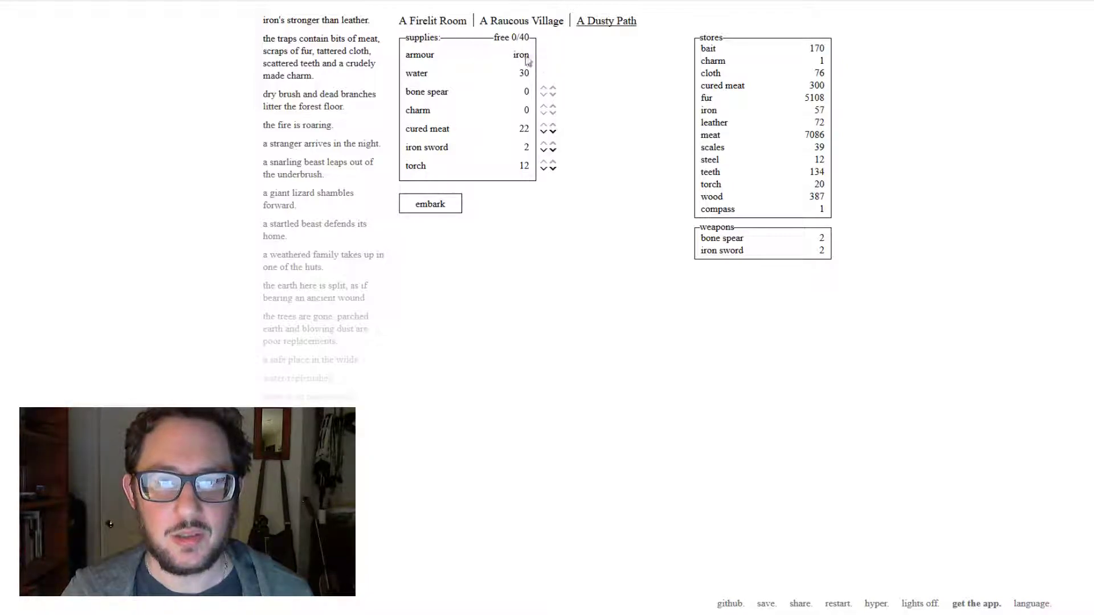
click(430, 204)
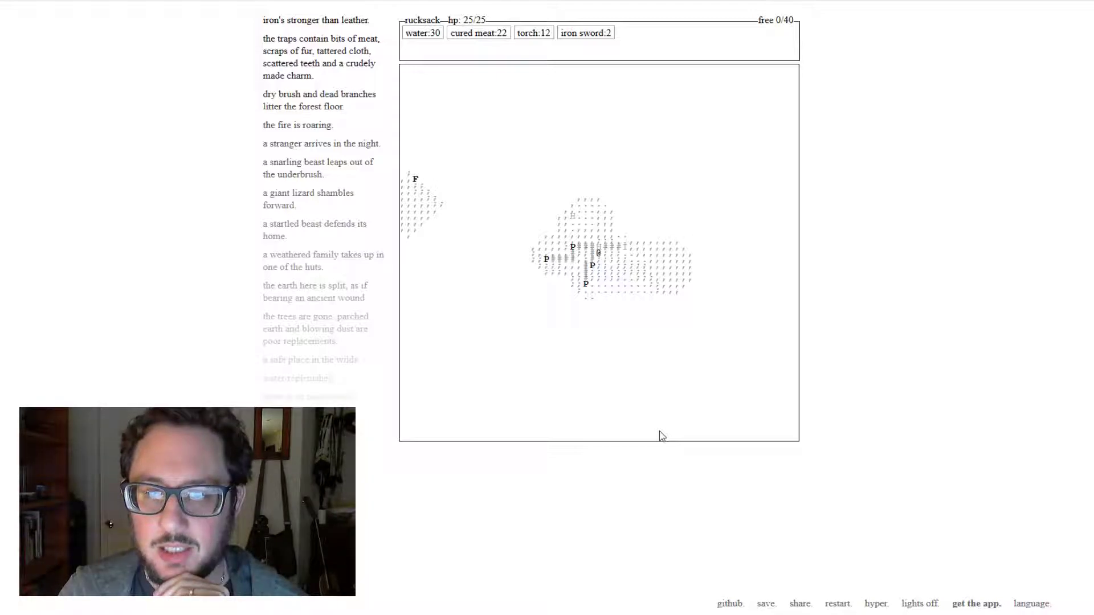
- Walk the party across the wilderness map until it reaches a deserted town
click(766, 604)
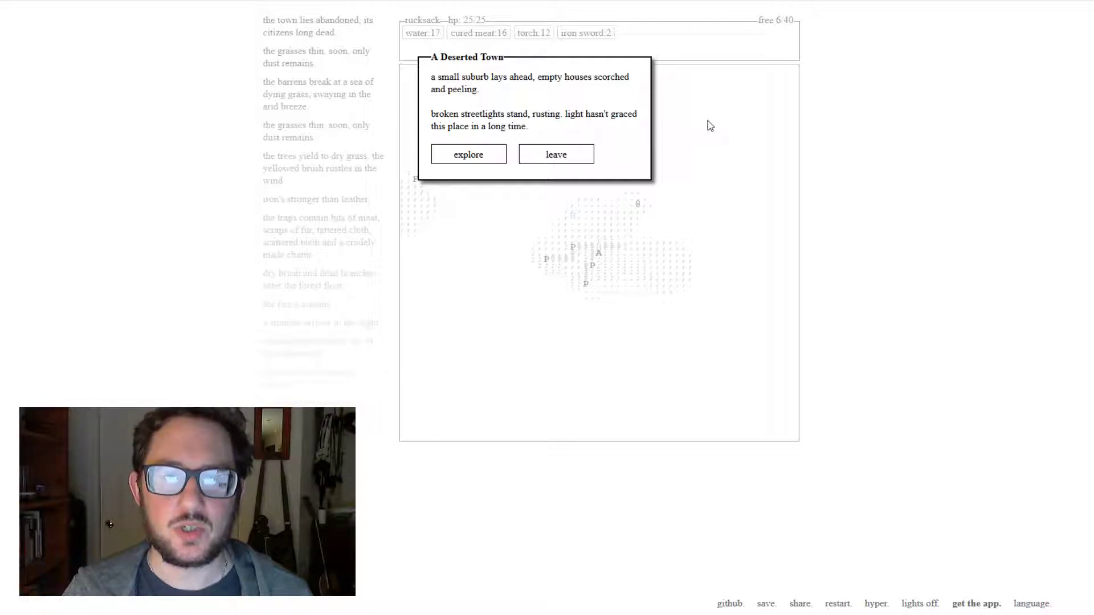
mouse_move(714, 121)
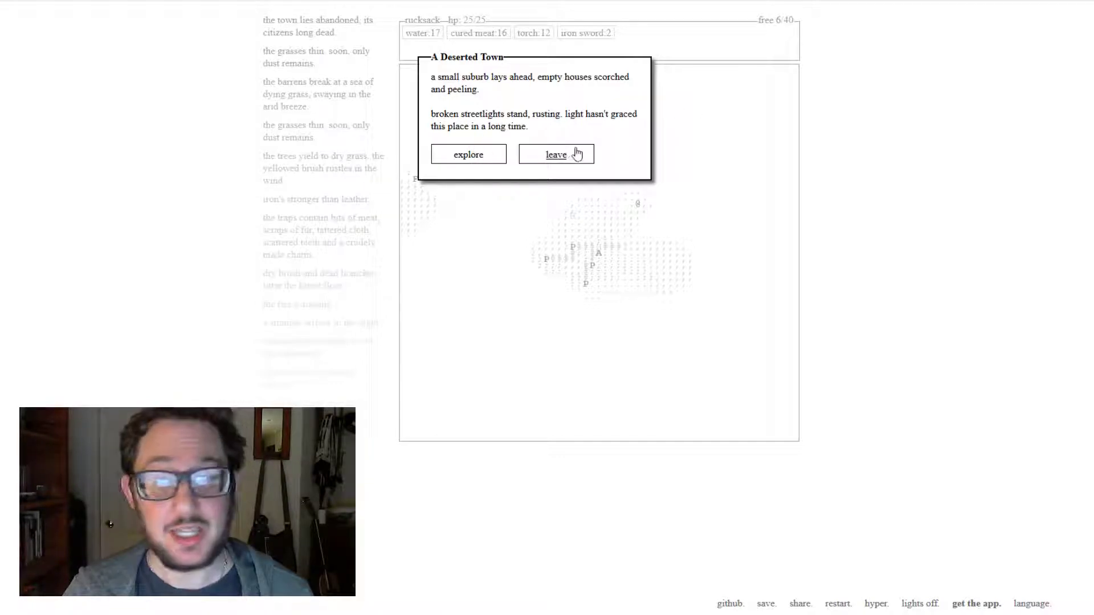
- Explore the deserted town and defeat the ambushing enemy, eating meat mid-fight to recover
click(469, 154)
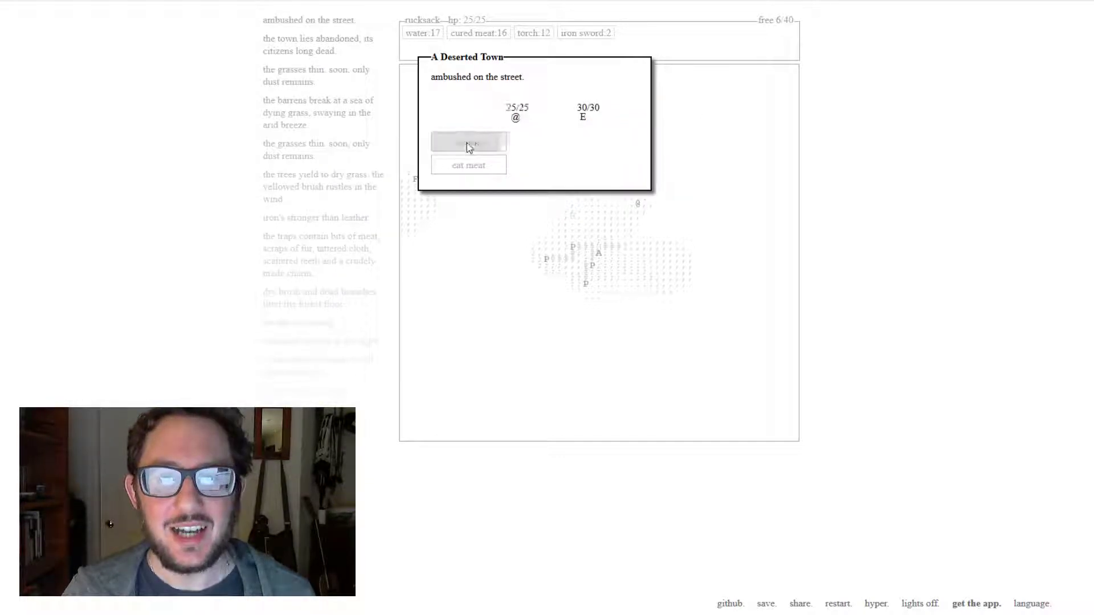
click(468, 141)
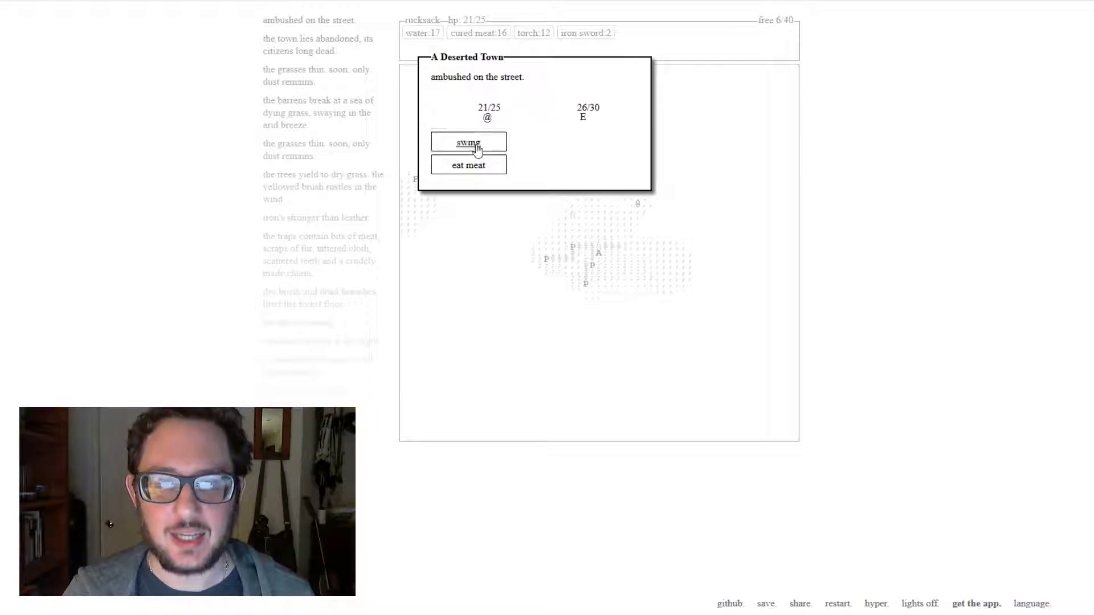
click(467, 143)
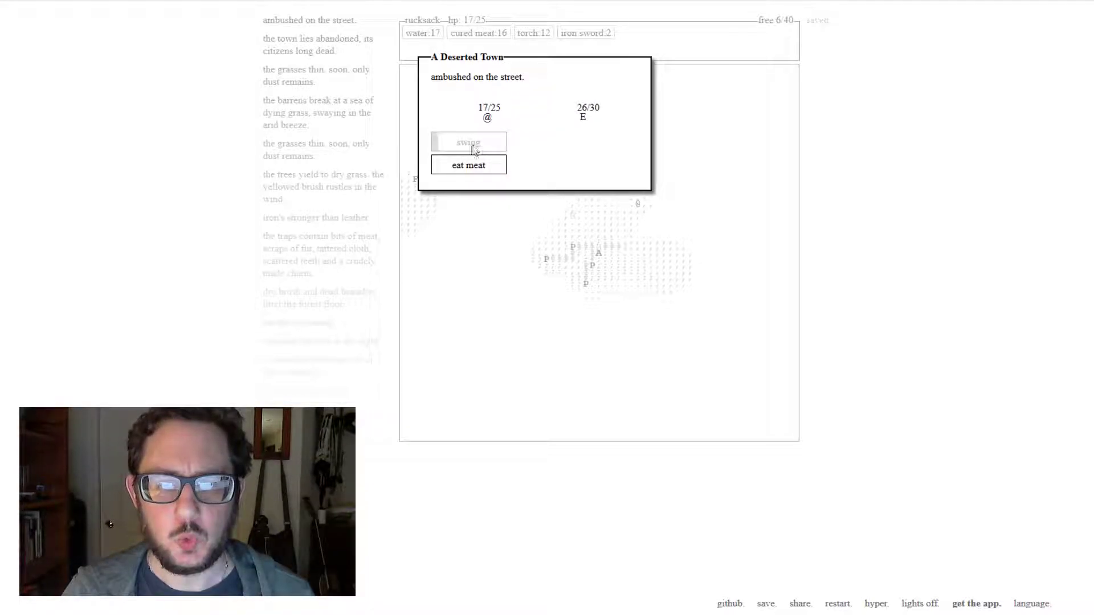
click(469, 164)
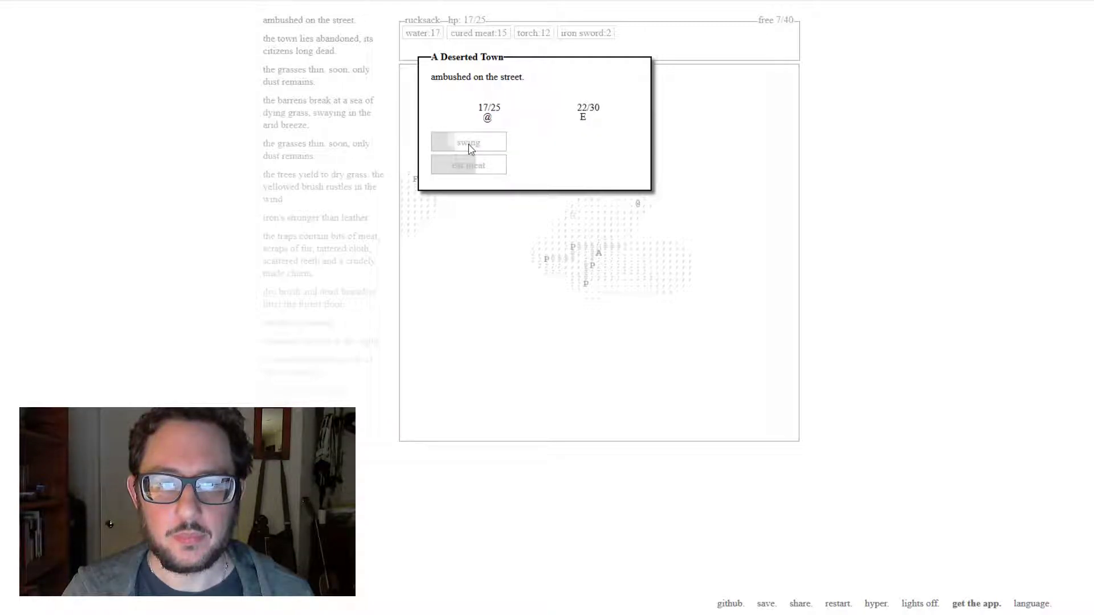
click(467, 142)
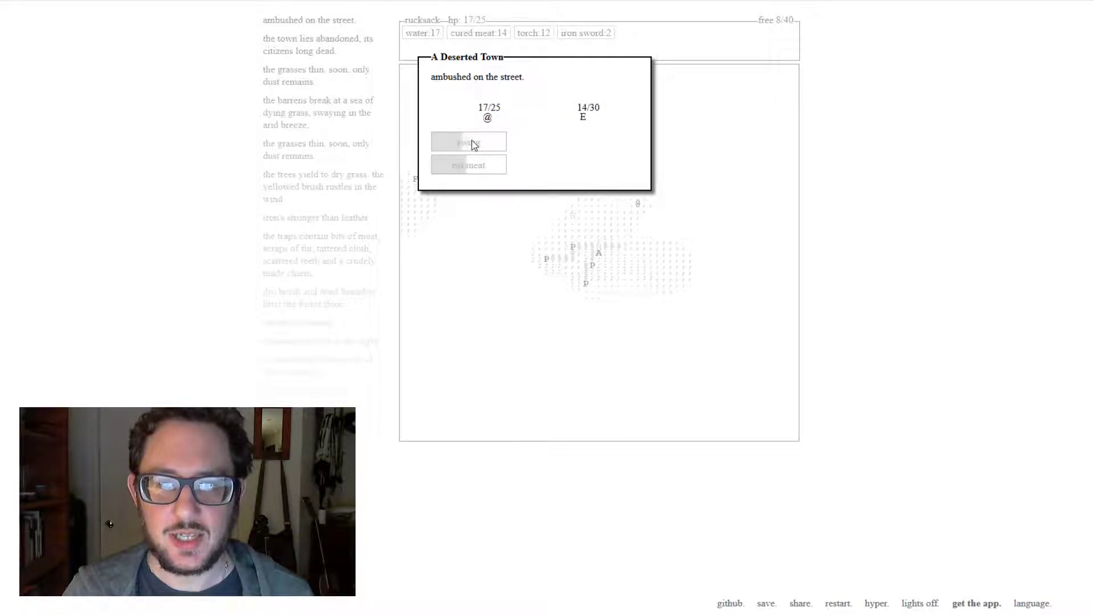
click(468, 141)
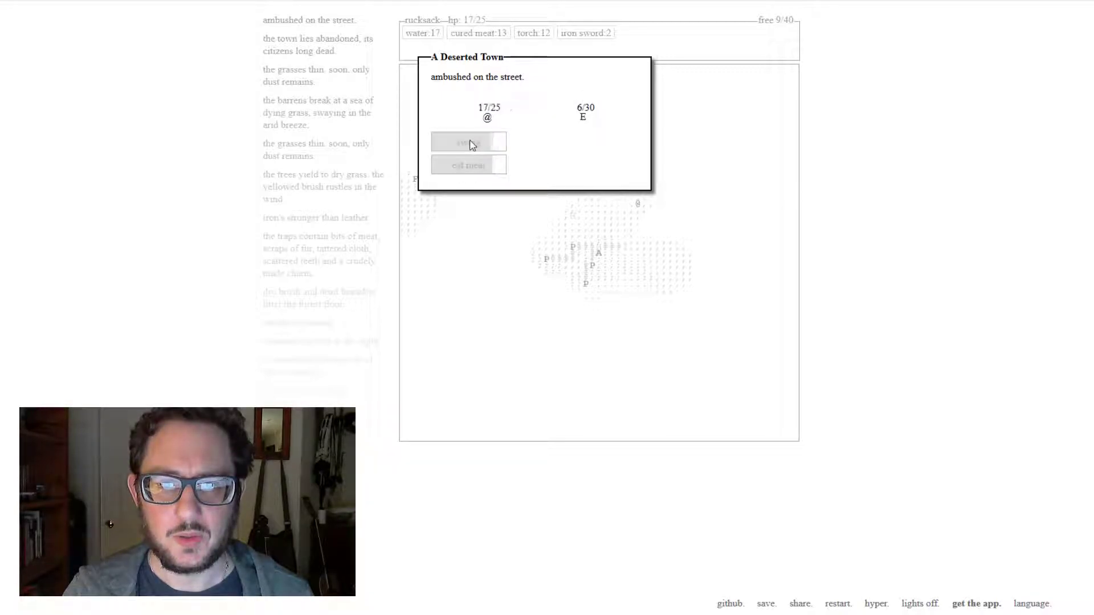
click(468, 141)
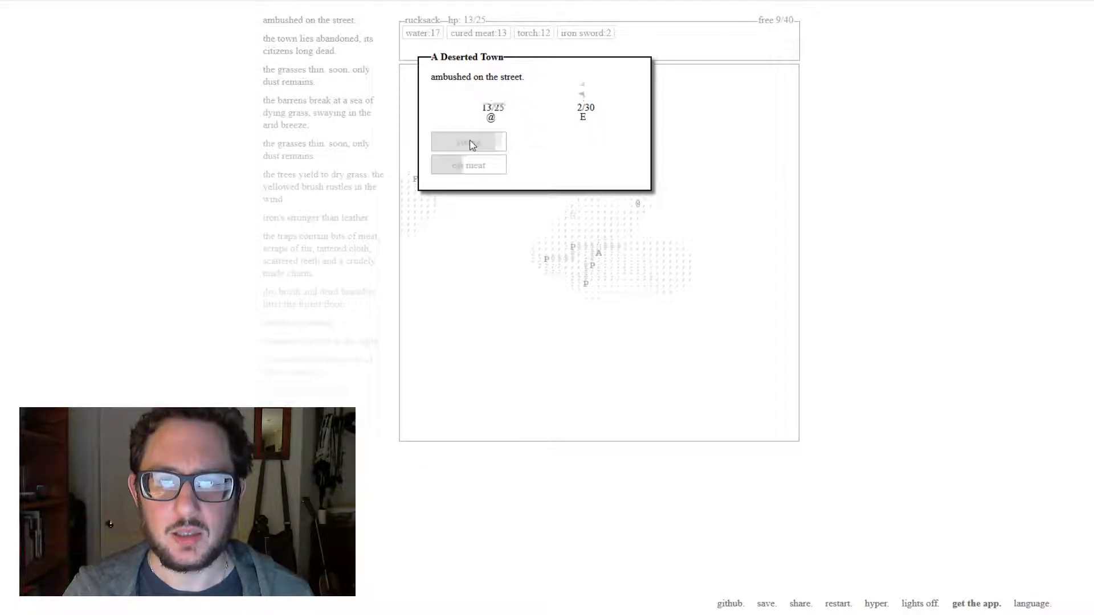
click(468, 141)
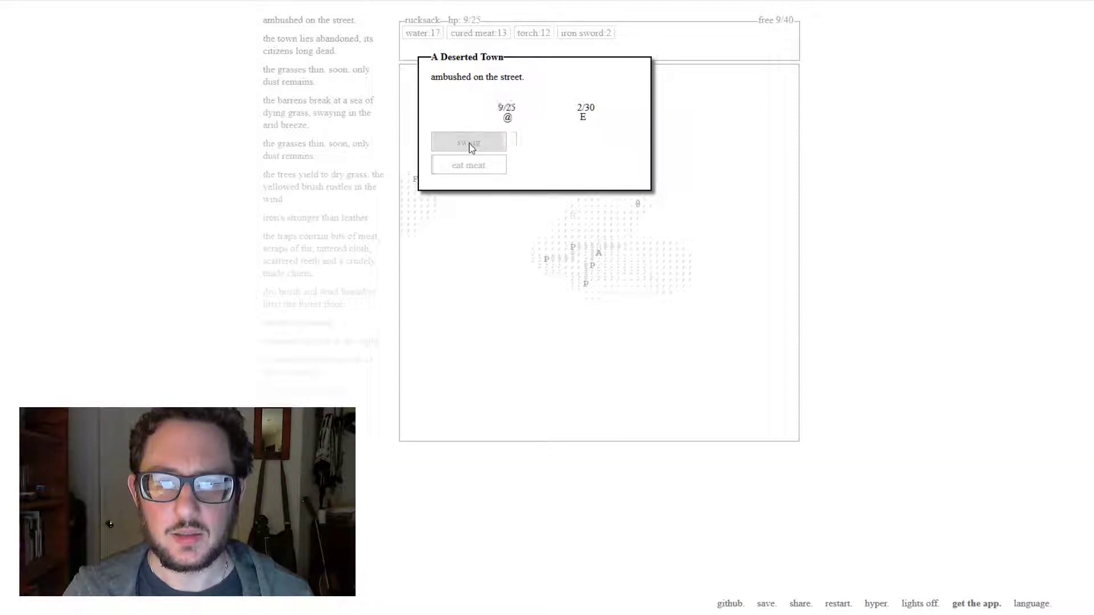
click(468, 141)
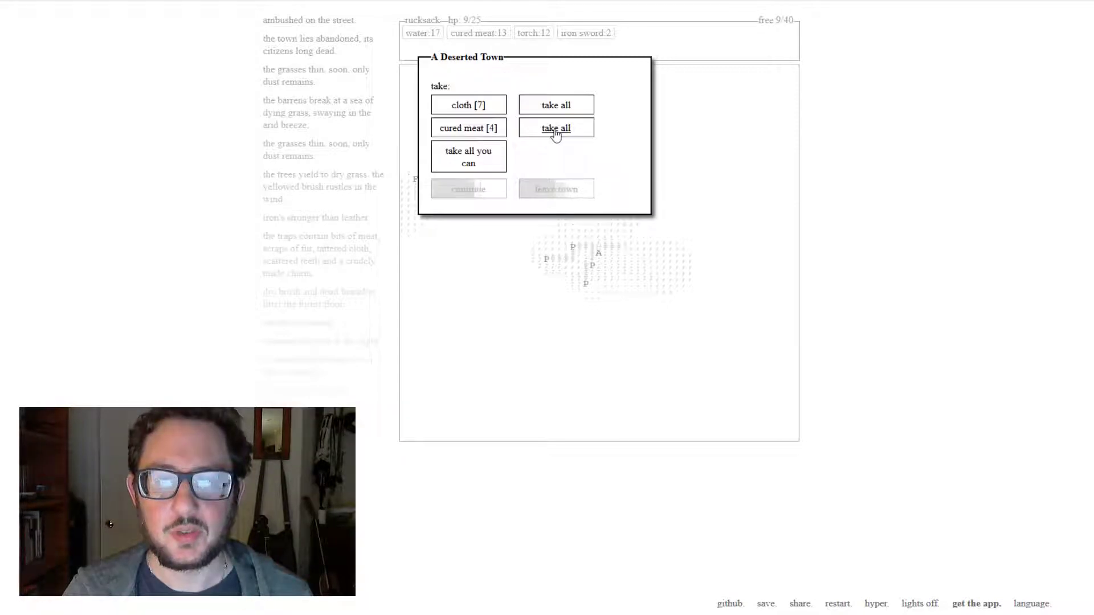
- Take the cured meat and both caravan bullets until the rucksack is full, then move on to the park bench
click(555, 127)
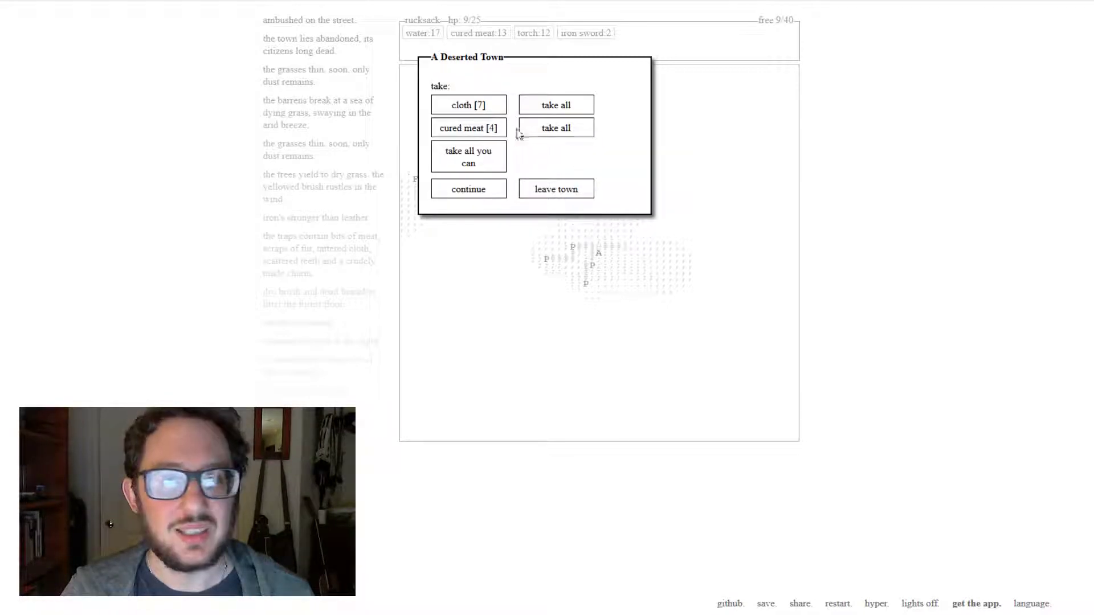
click(555, 127)
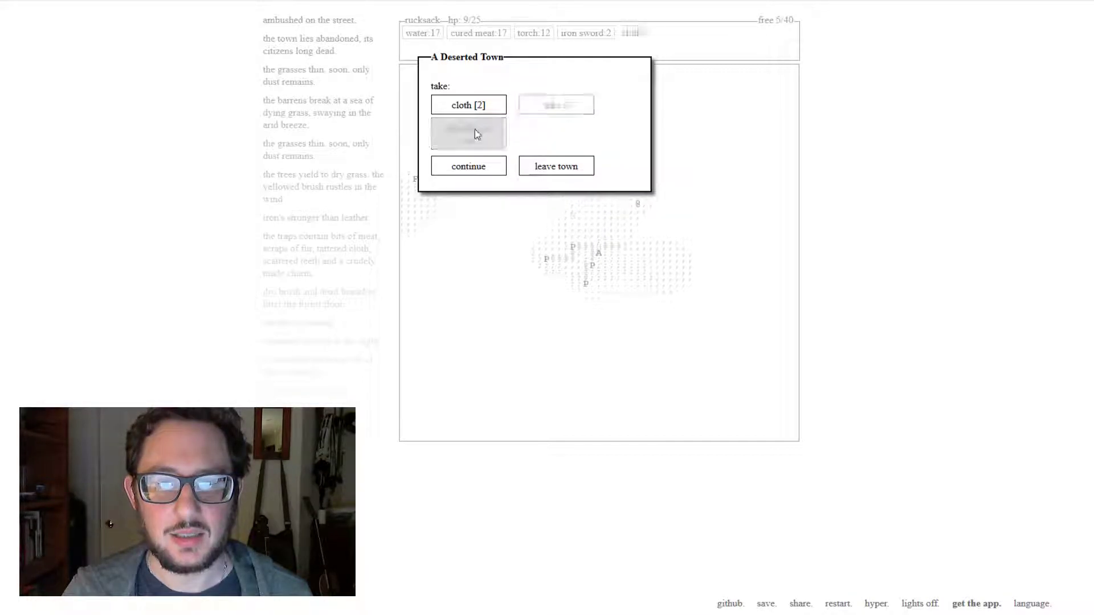
click(468, 104)
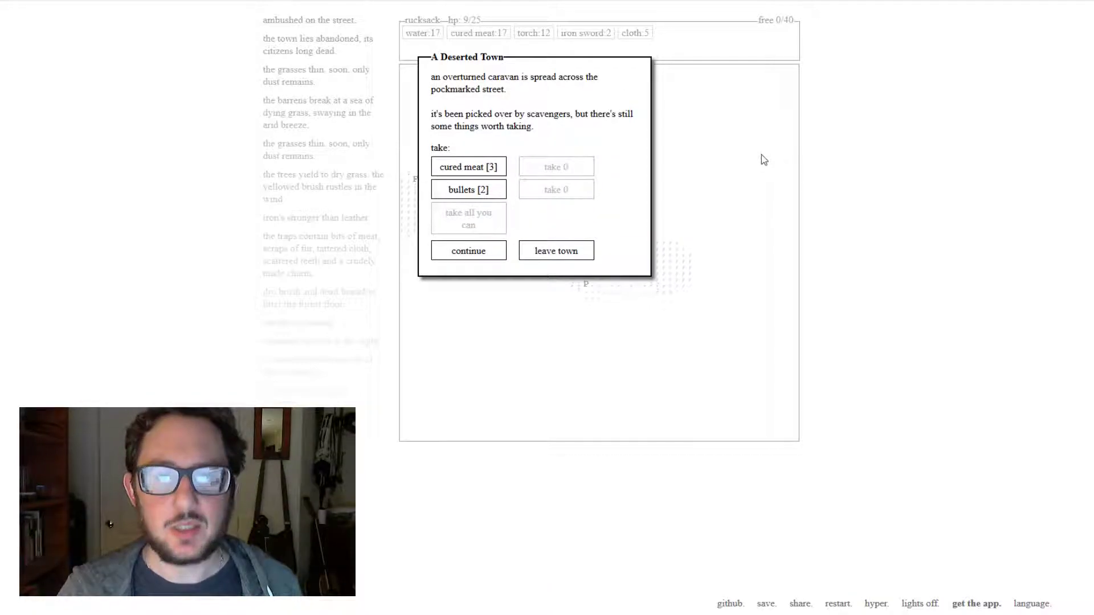
click(468, 189)
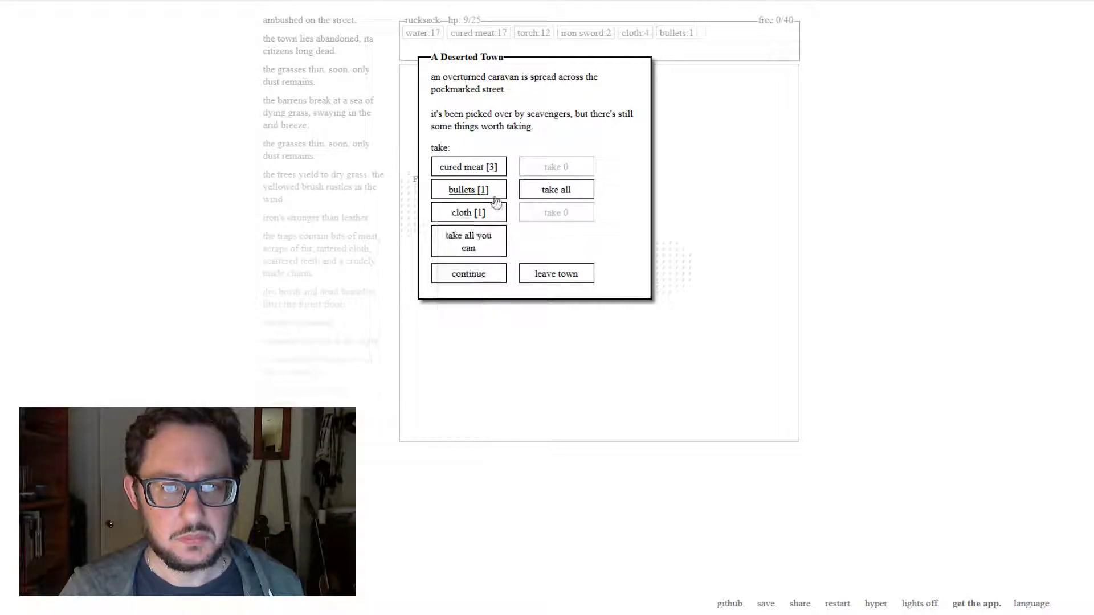
click(467, 189)
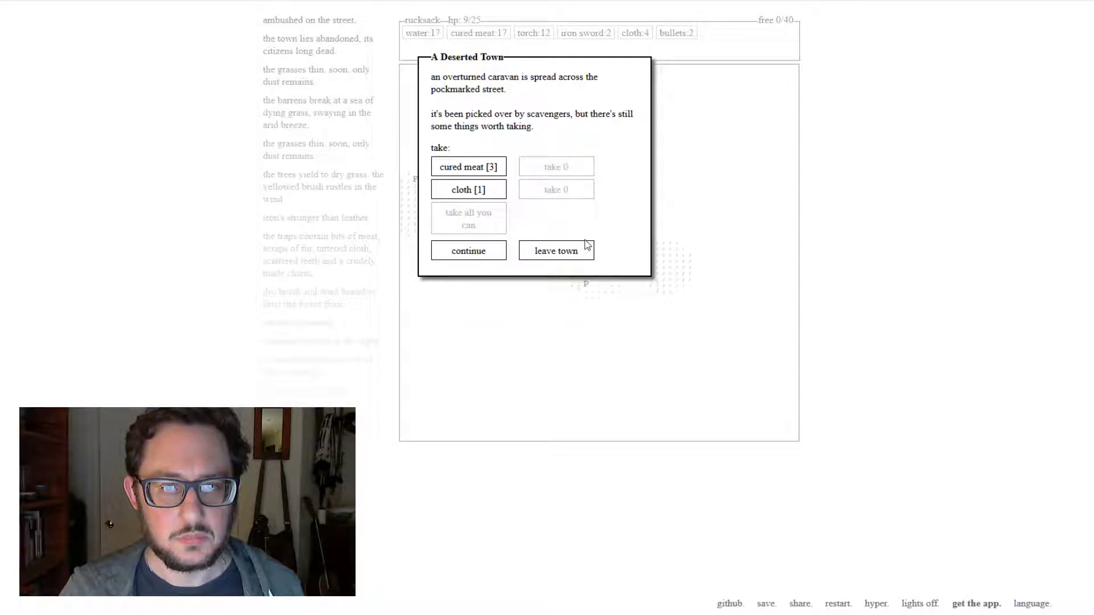
click(469, 167)
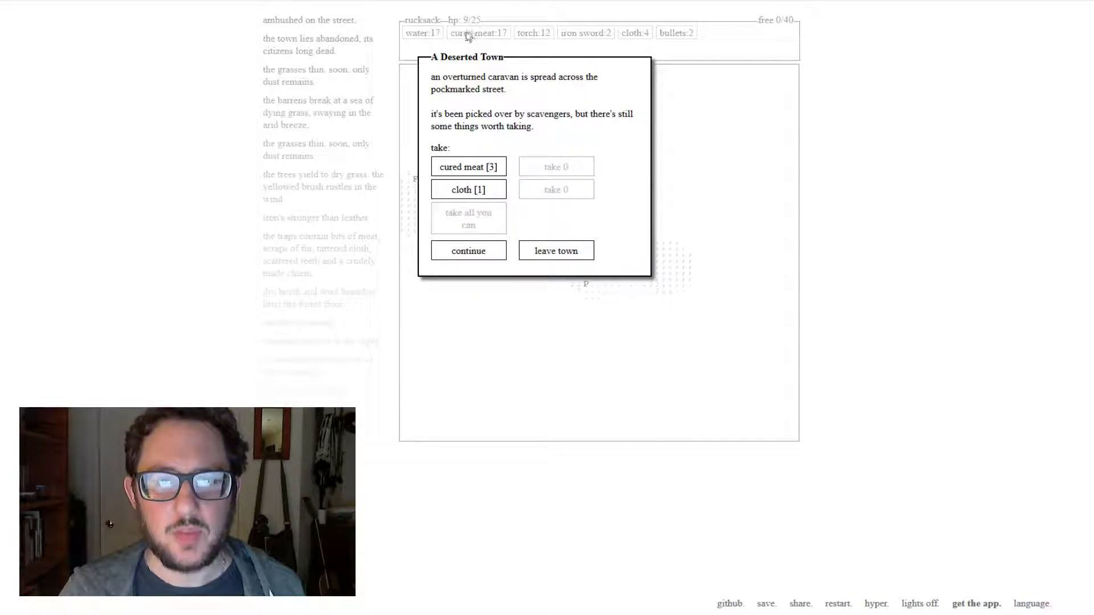
click(468, 251)
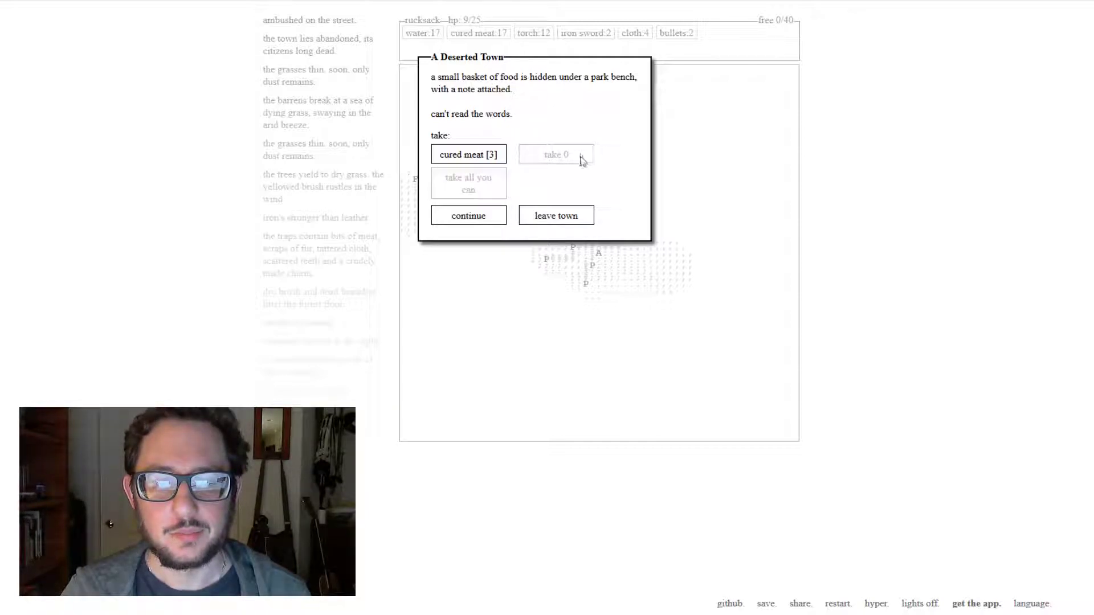
- Leave the basket of food and fight the man over the dead wanderer until the party falls
click(467, 215)
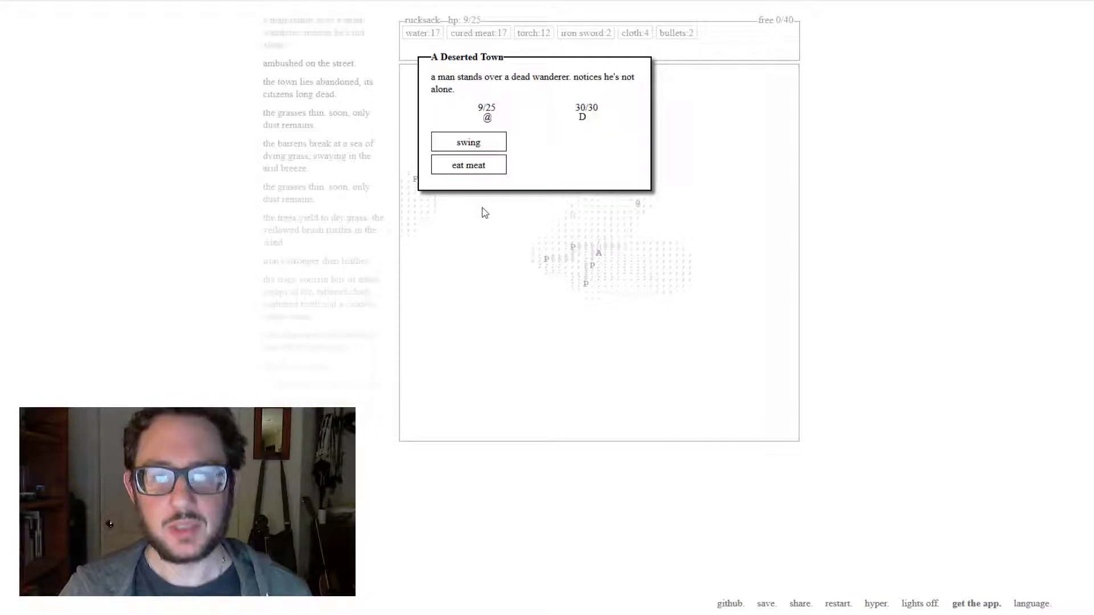
click(468, 141)
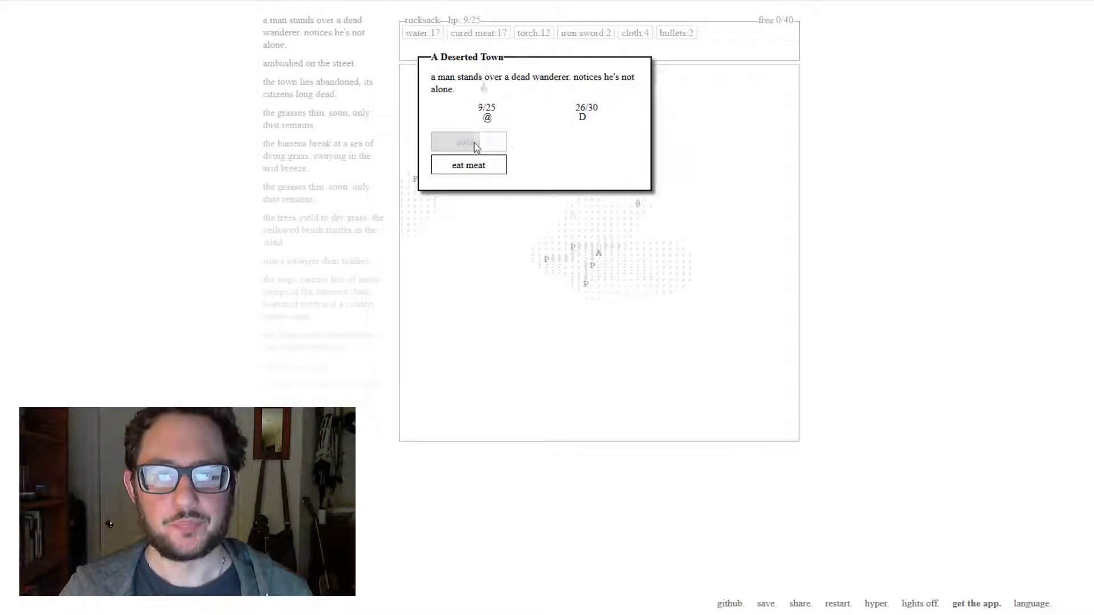
click(468, 141)
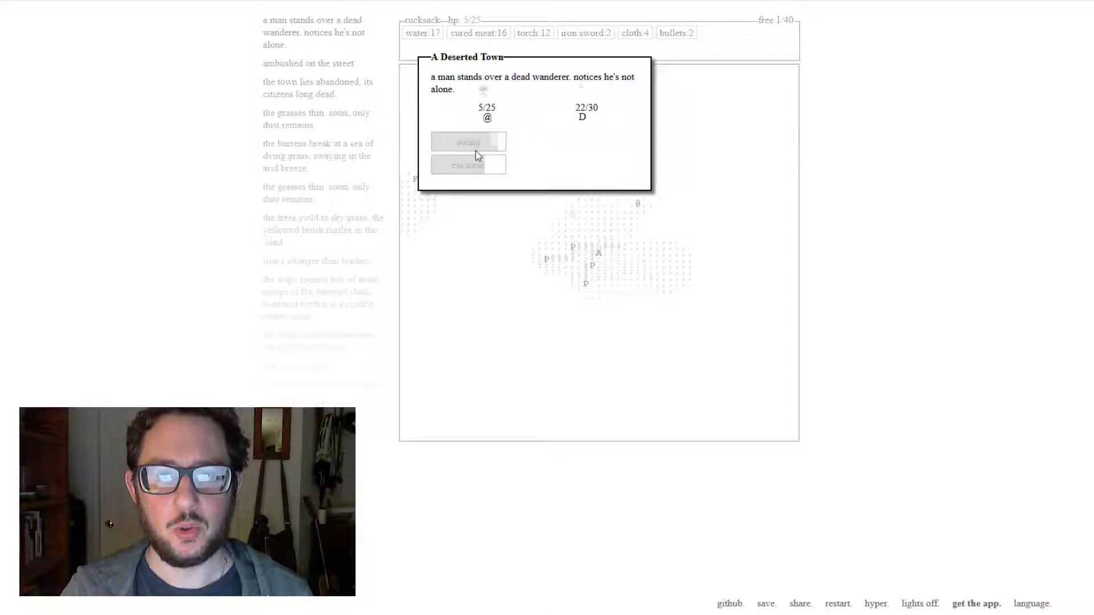
click(468, 142)
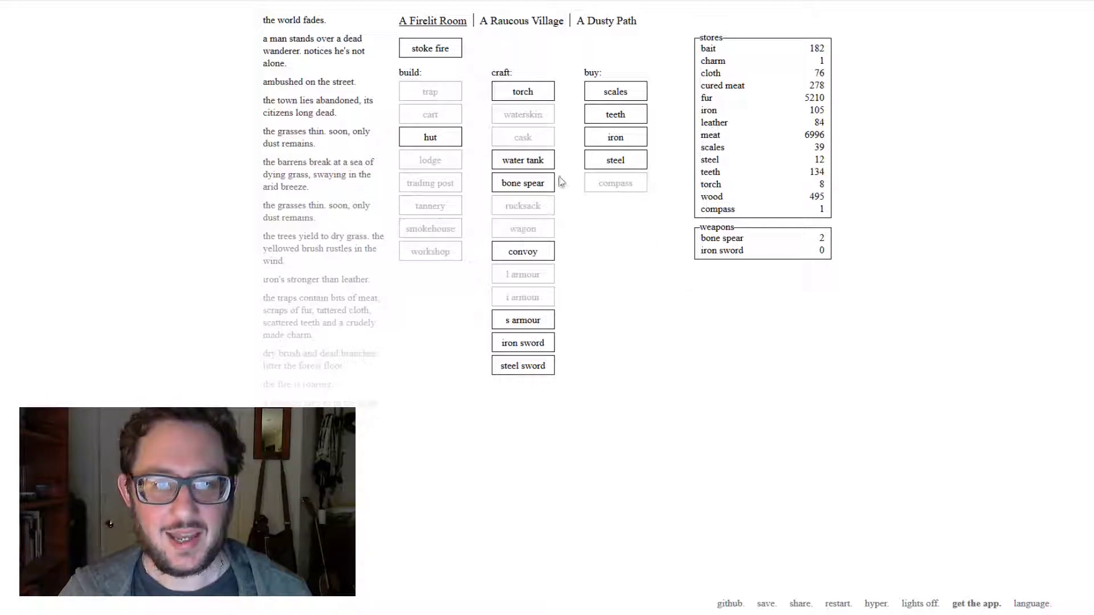
- Stoke the fire, look over the village and Dusty Path, then craft a new iron sword
click(430, 48)
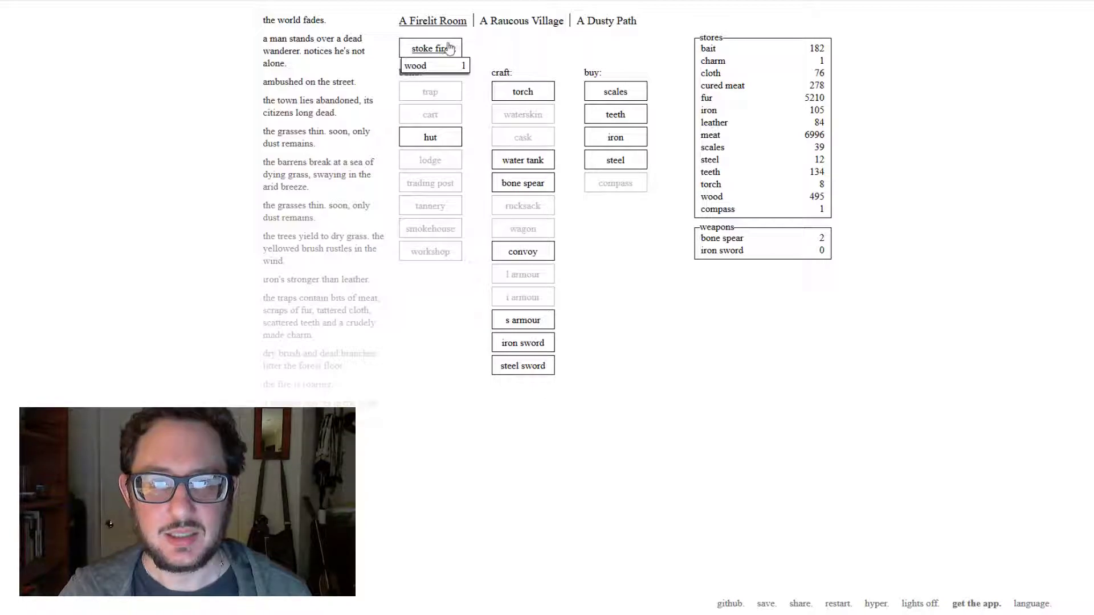
click(521, 20)
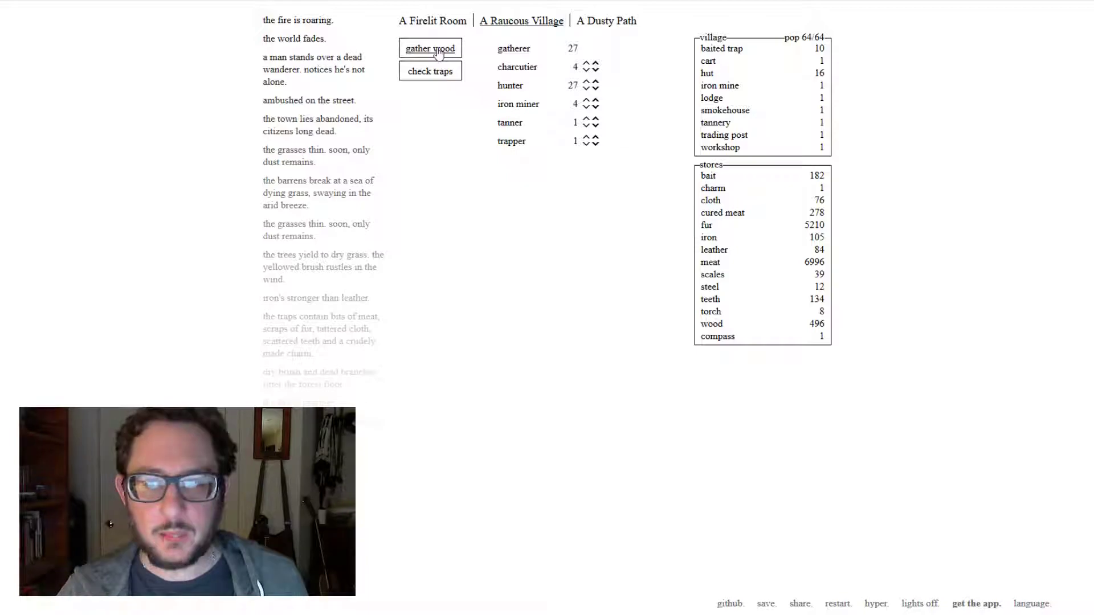
click(605, 20)
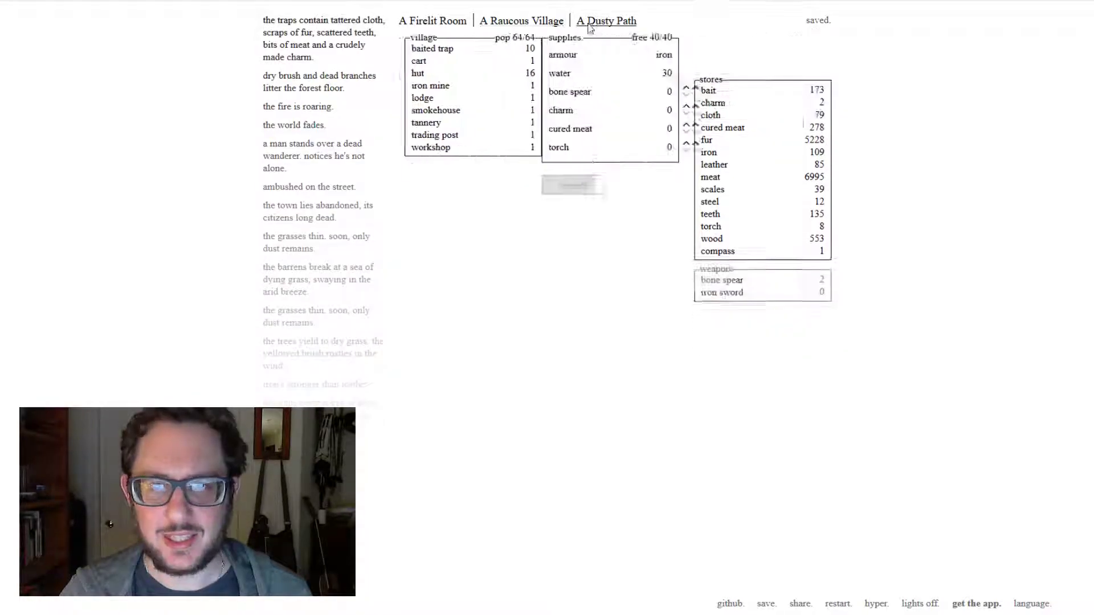
click(605, 20)
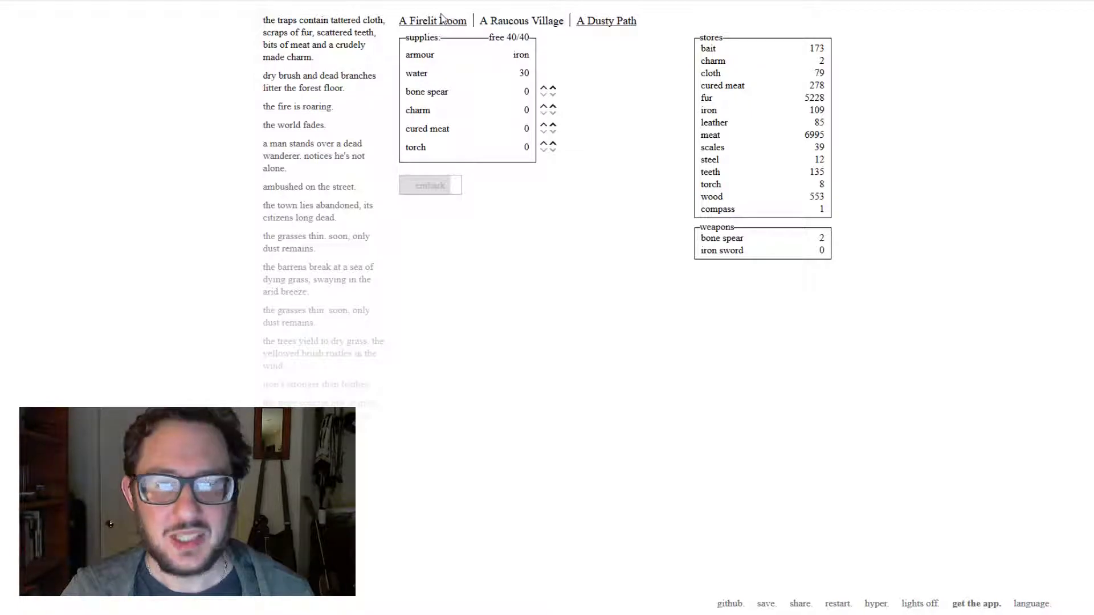
click(432, 20)
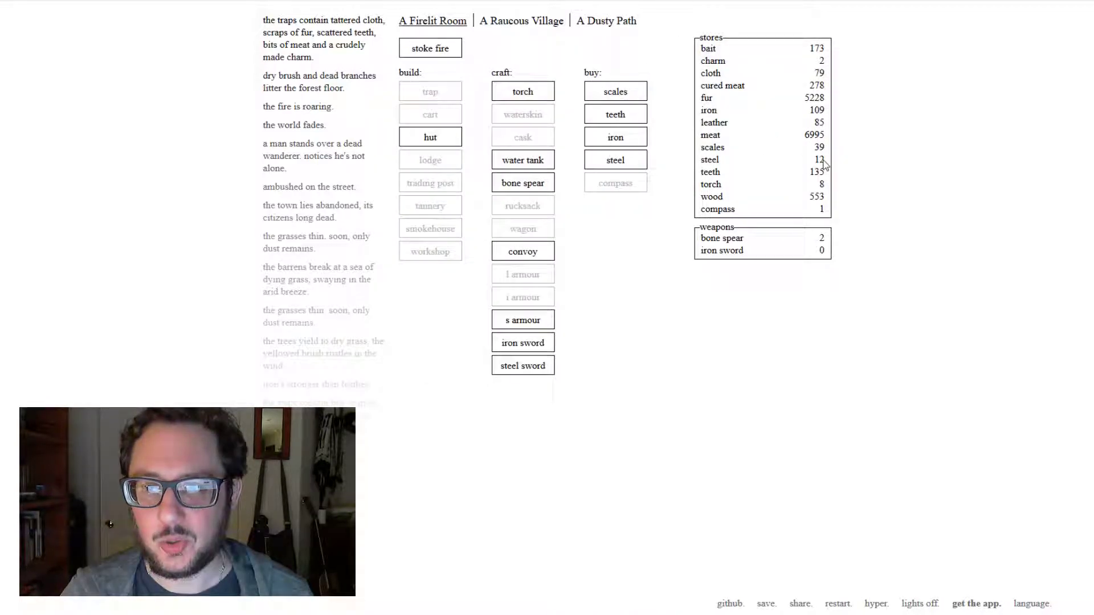
mouse_move(523, 343)
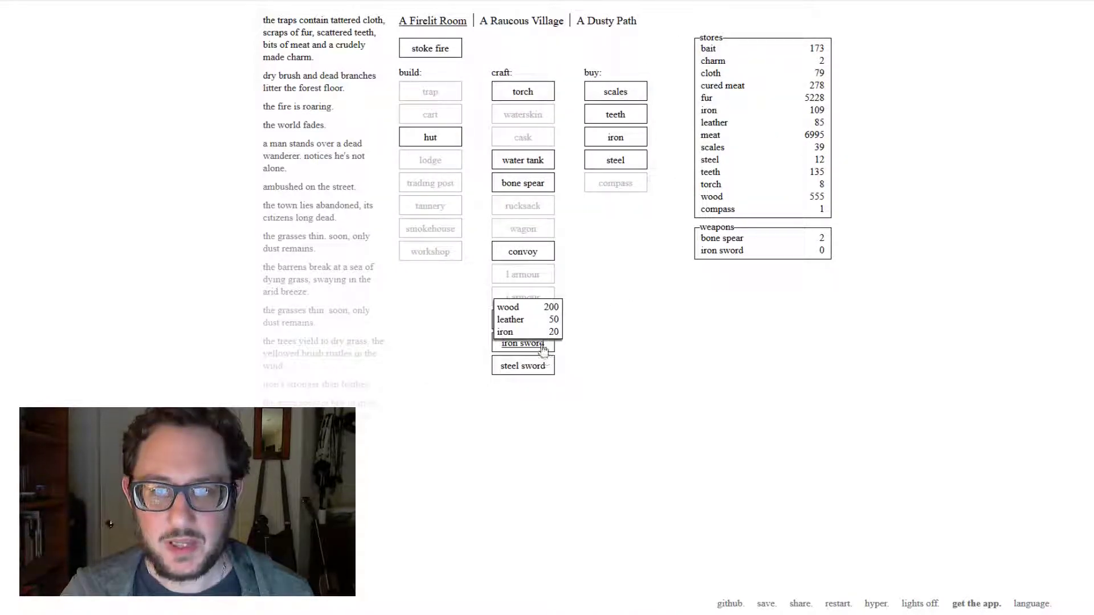
click(522, 343)
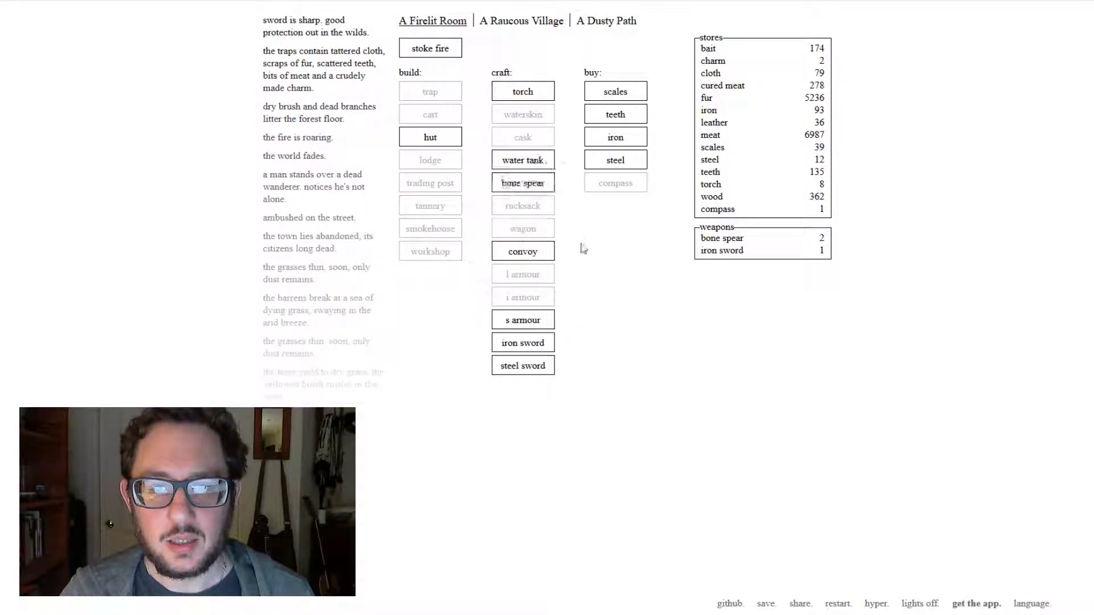
- Pack the iron sword into the Dusty Path expedition supplies and return to the firelit room
click(521, 20)
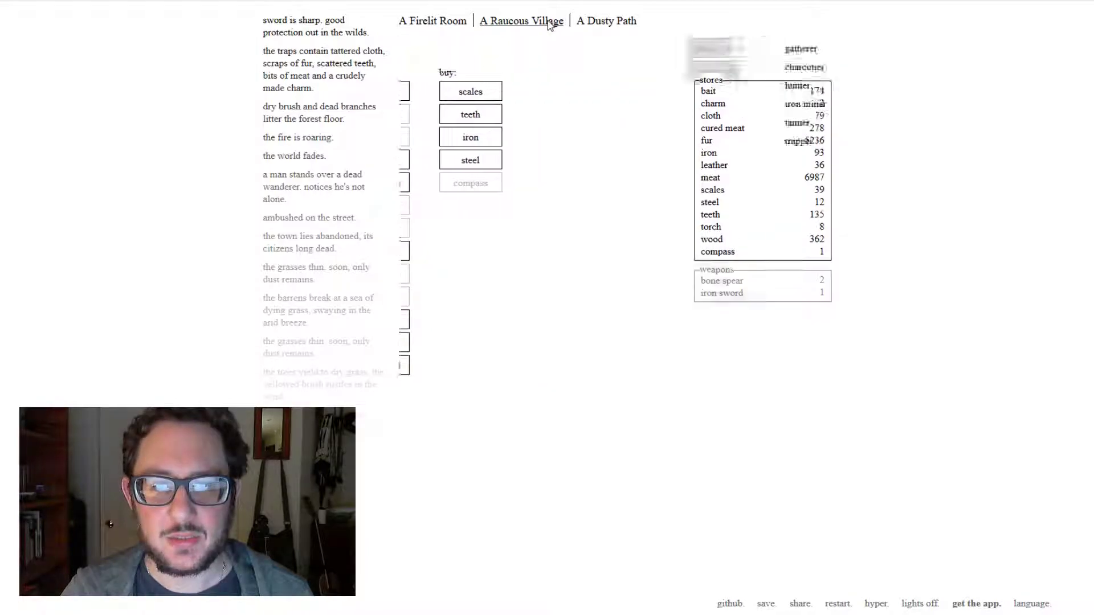
click(605, 21)
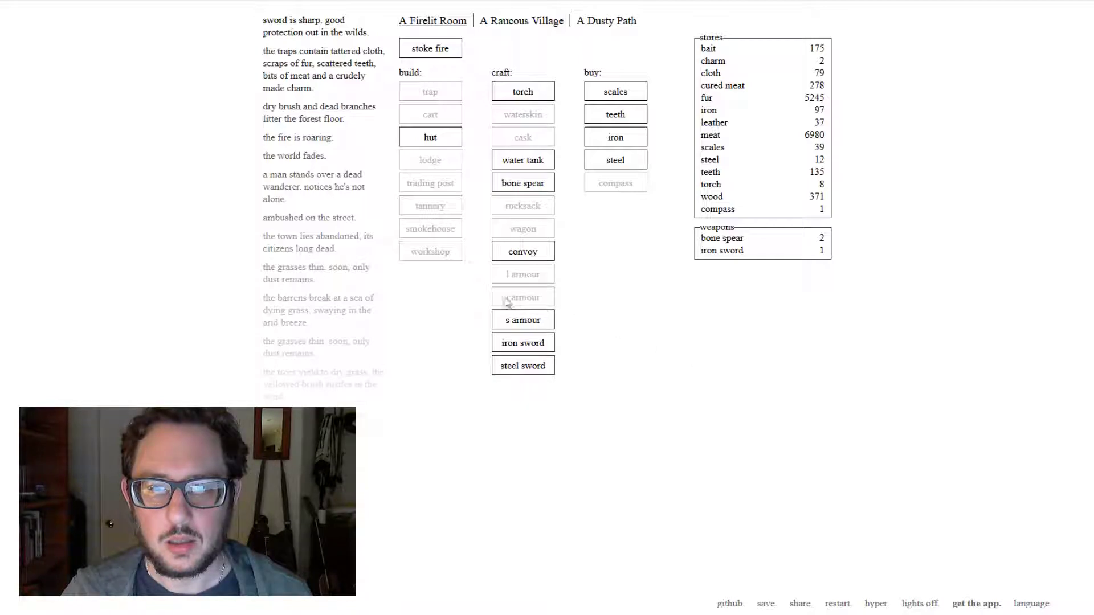
click(605, 21)
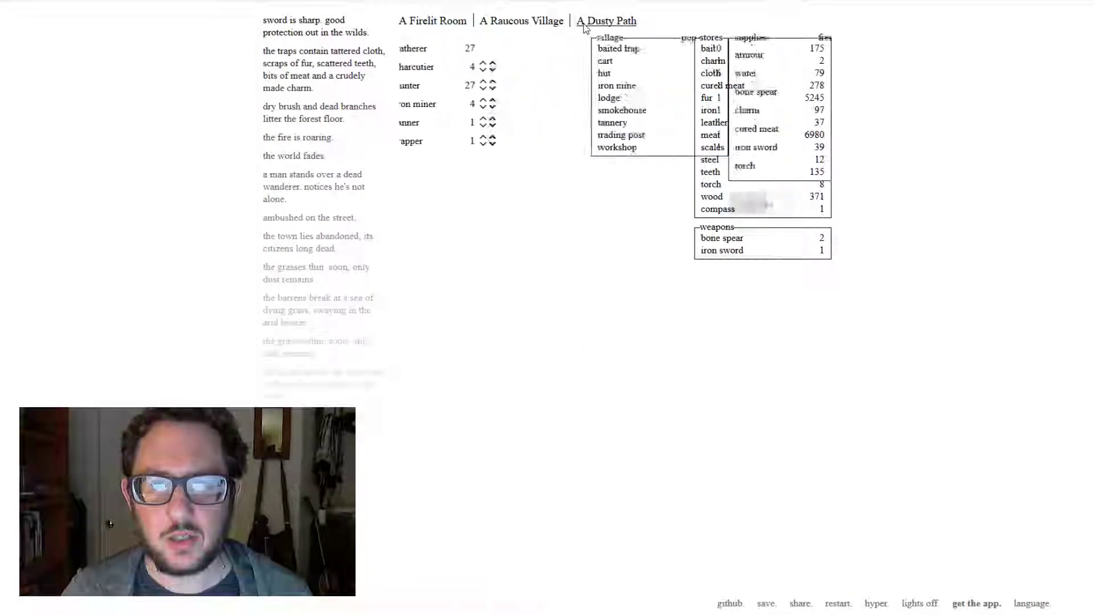
click(607, 21)
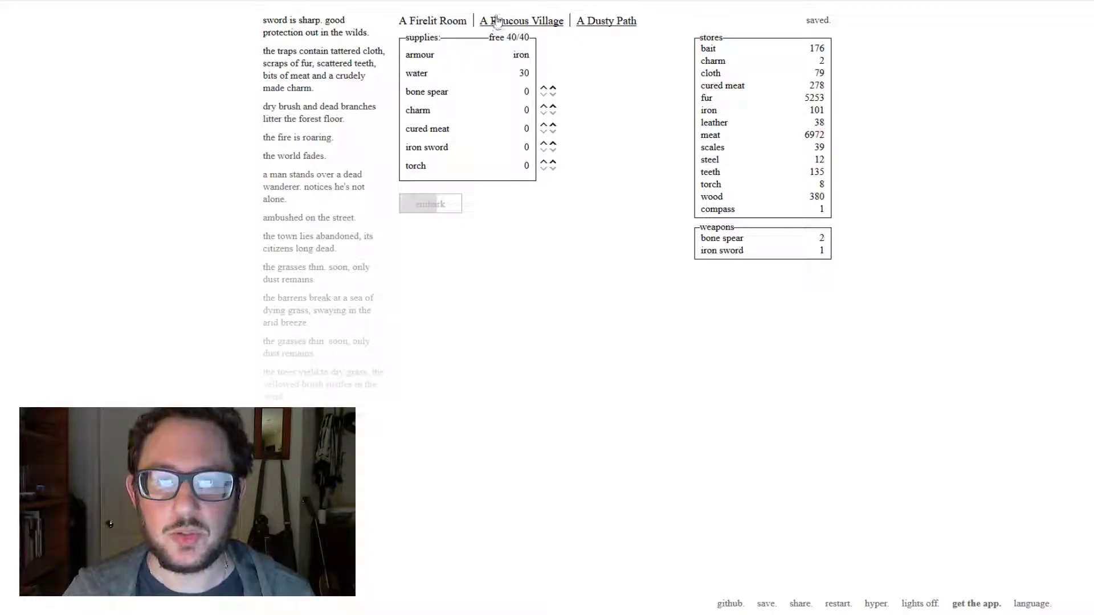
click(544, 144)
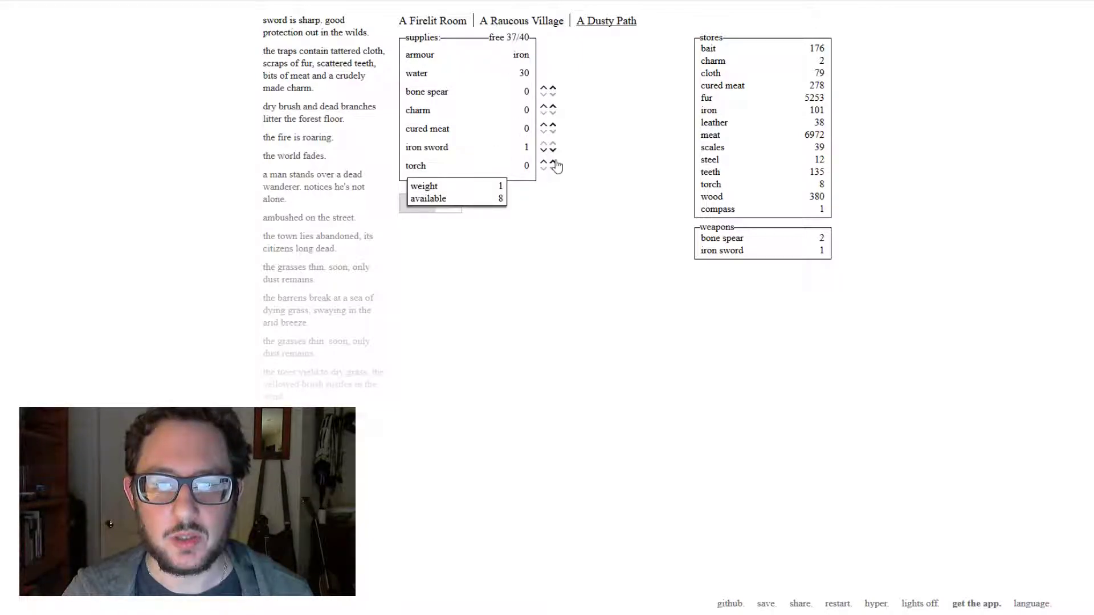
click(431, 20)
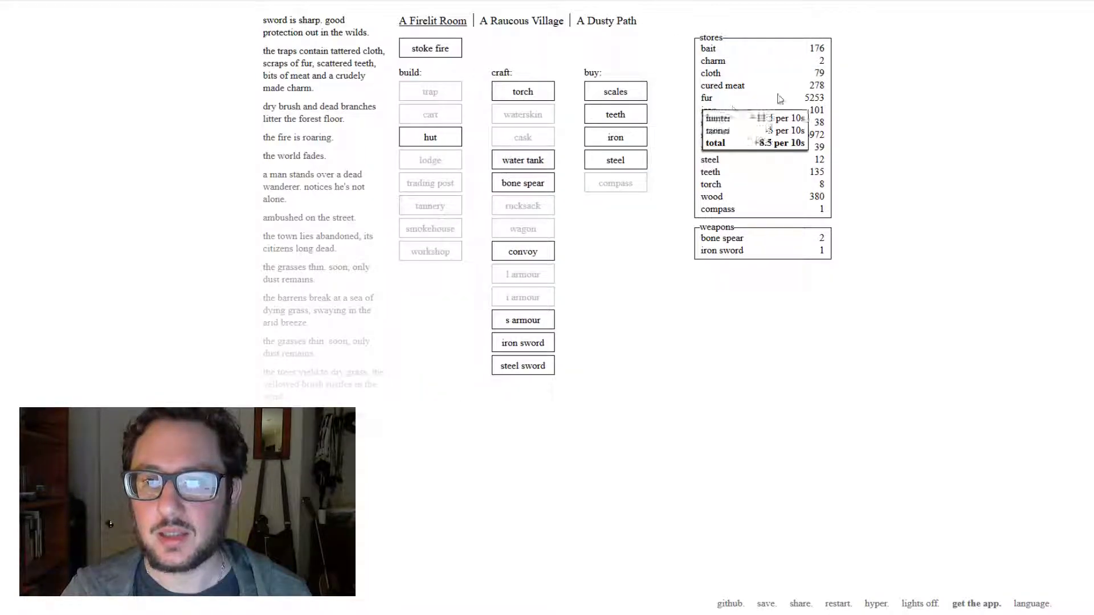
- Craft fourteen torches to bring the stock to 22, stoke the fire, and go to the village
click(523, 91)
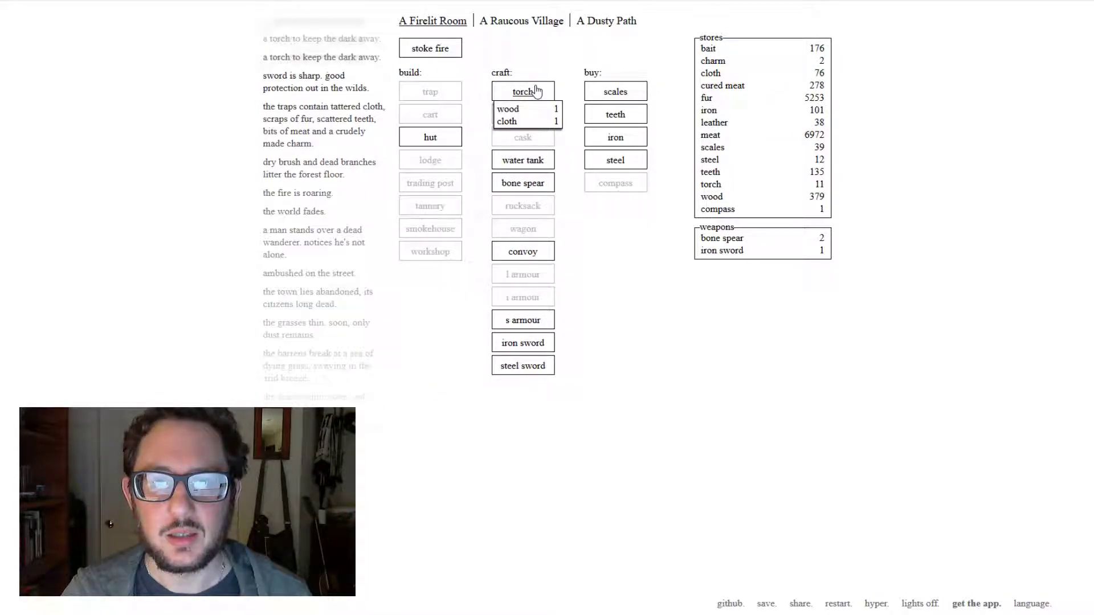
click(523, 91)
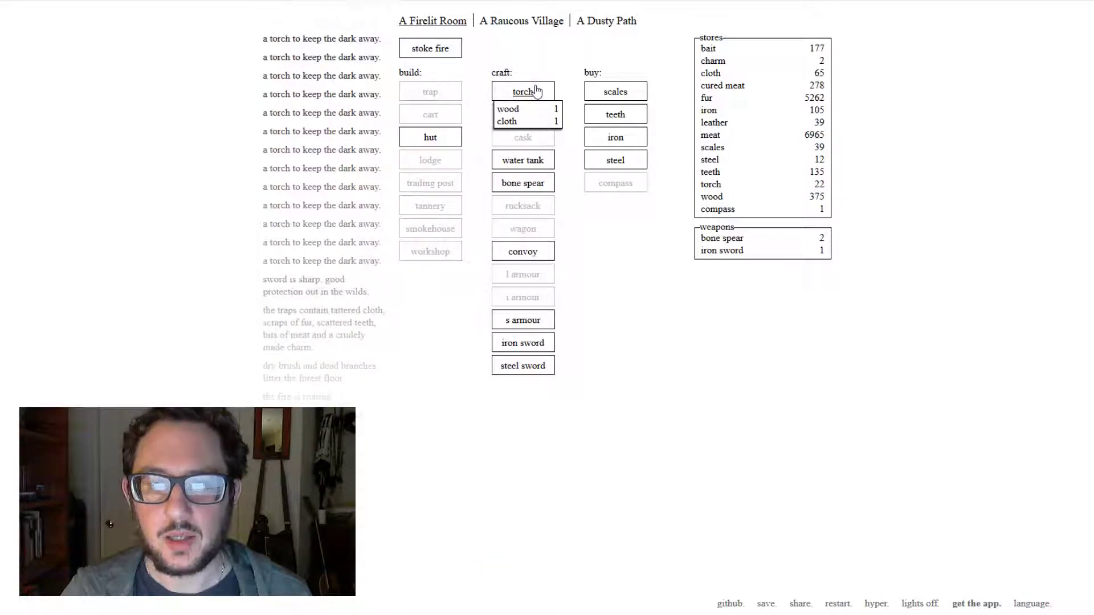
mouse_move(523, 159)
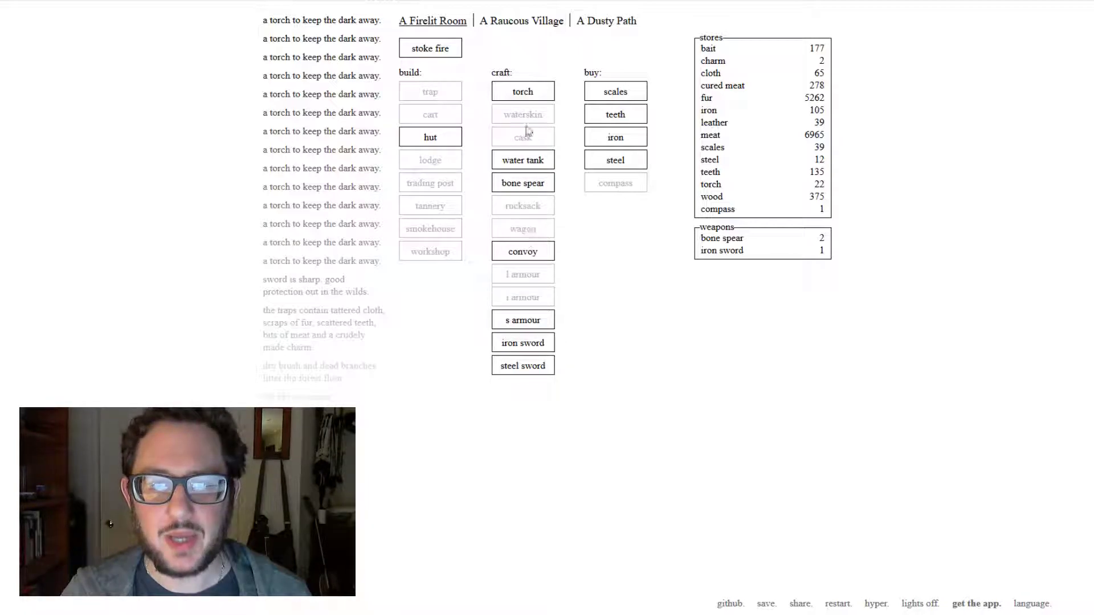
click(429, 47)
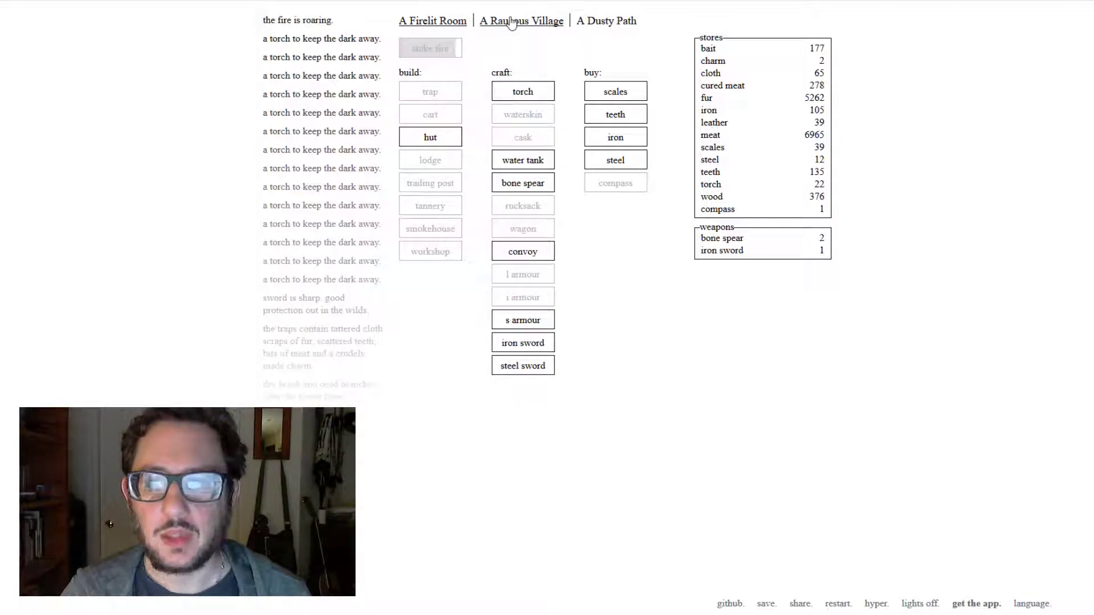
click(521, 21)
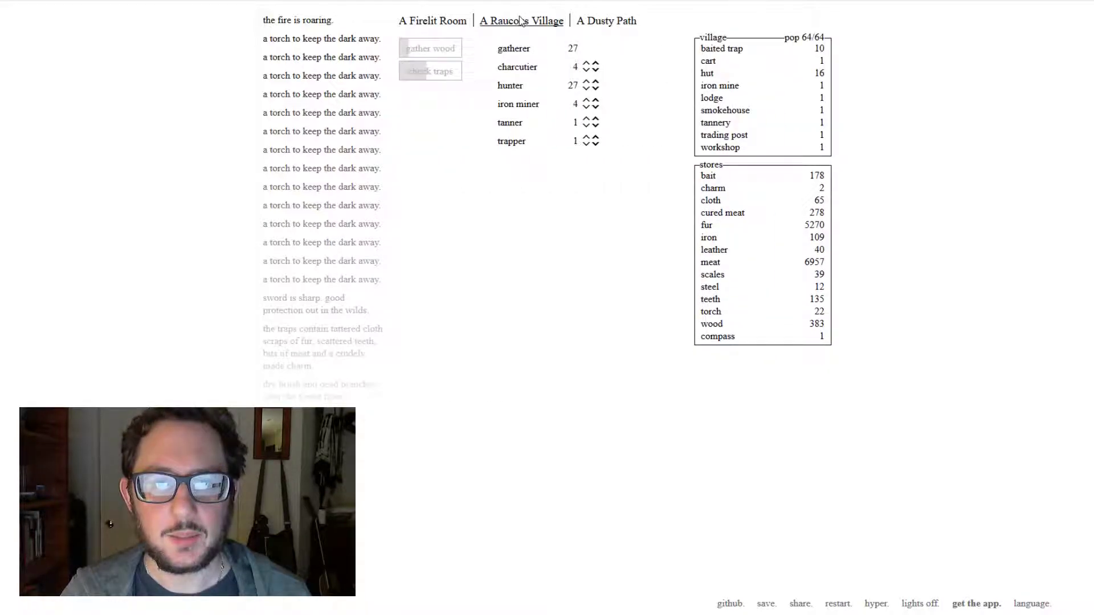
- Pack one charm, 10 torches and 26 cured meat until free space is 0/40, then go to the village
click(605, 20)
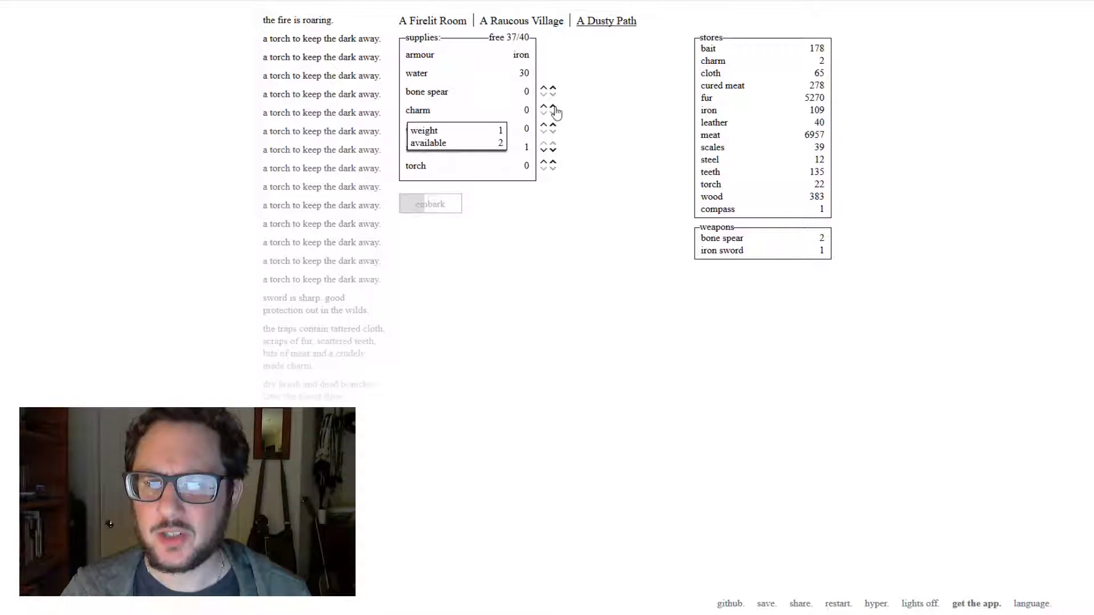
click(555, 108)
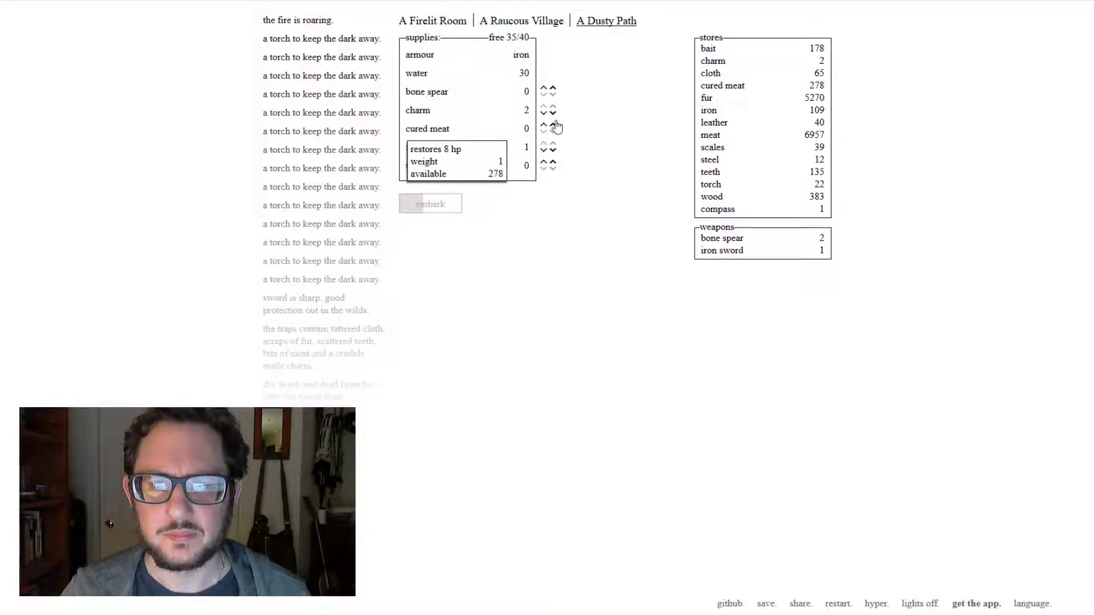
click(554, 114)
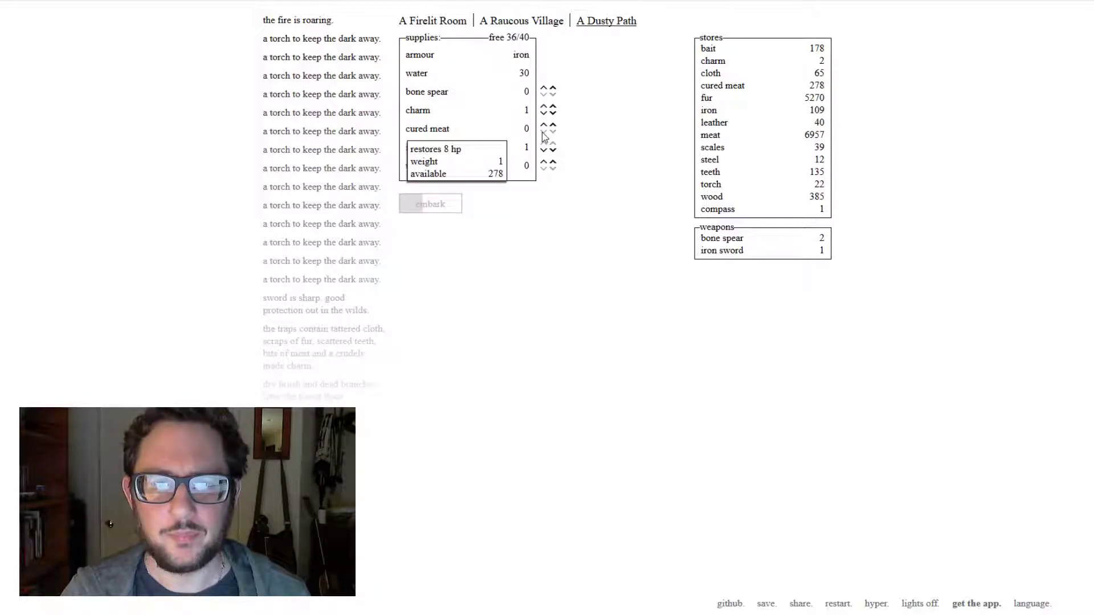
click(543, 165)
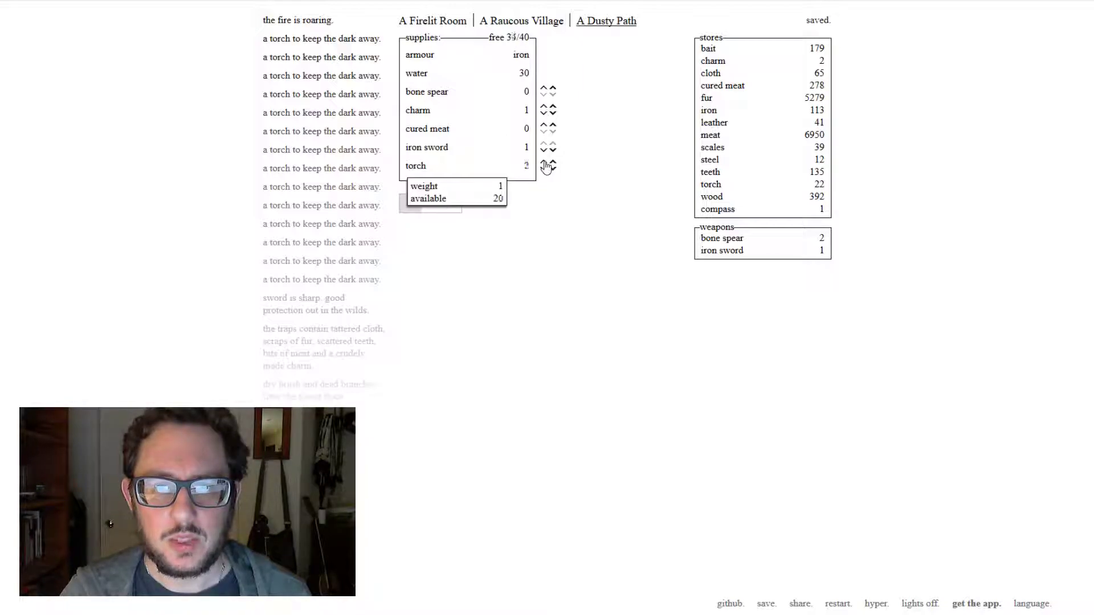
click(549, 162)
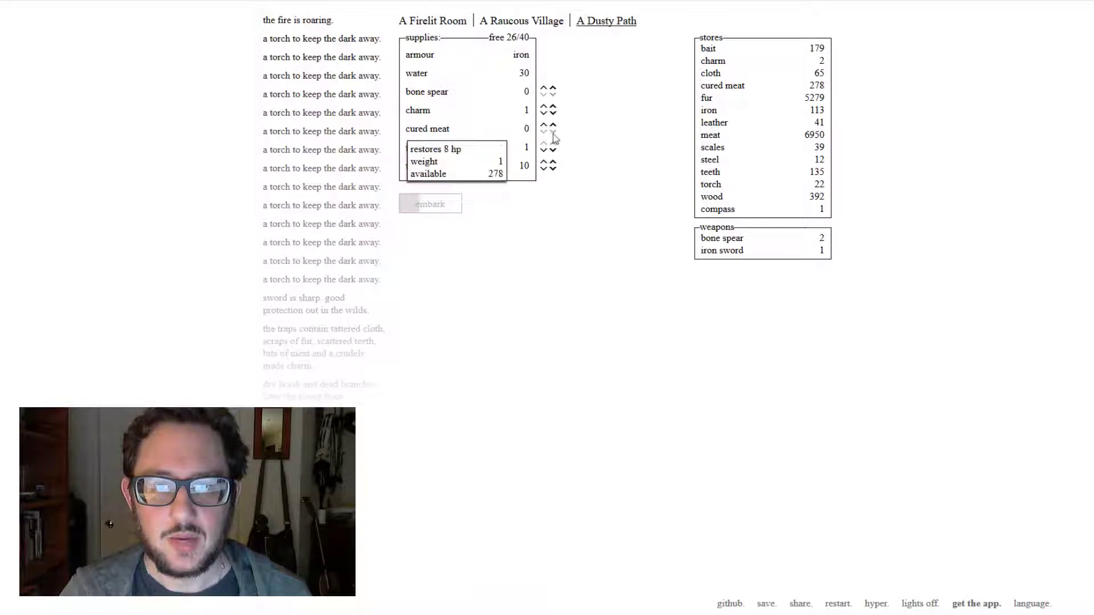
click(555, 128)
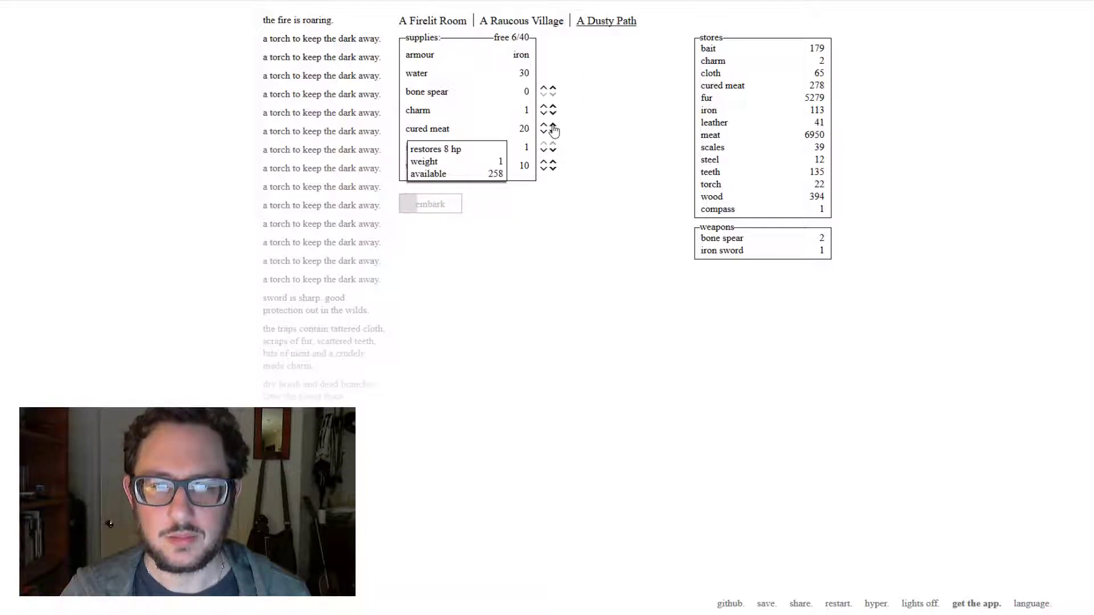
click(554, 129)
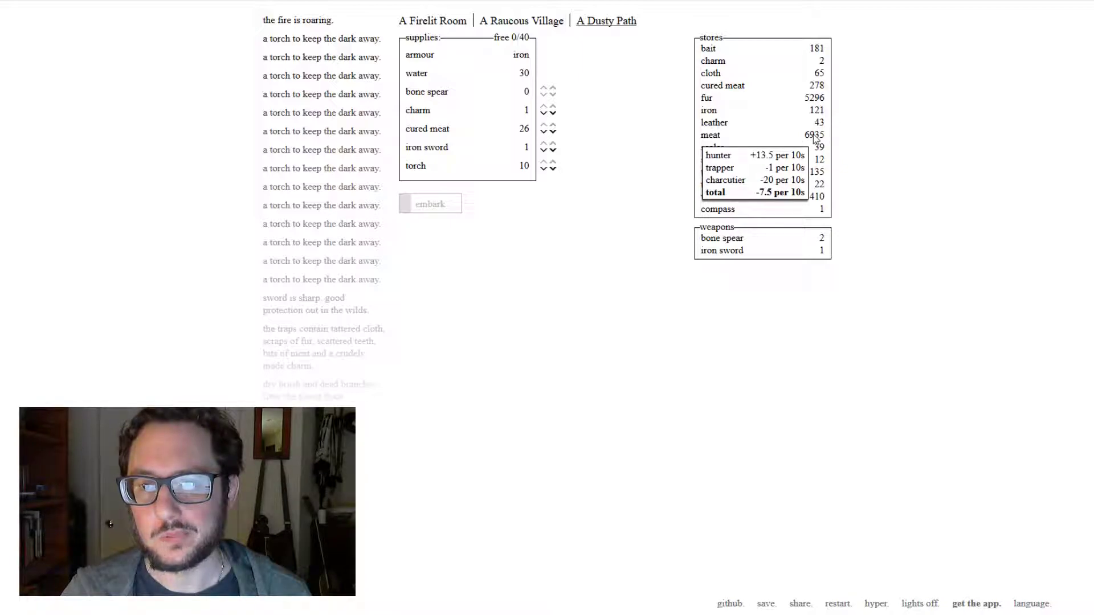
click(520, 21)
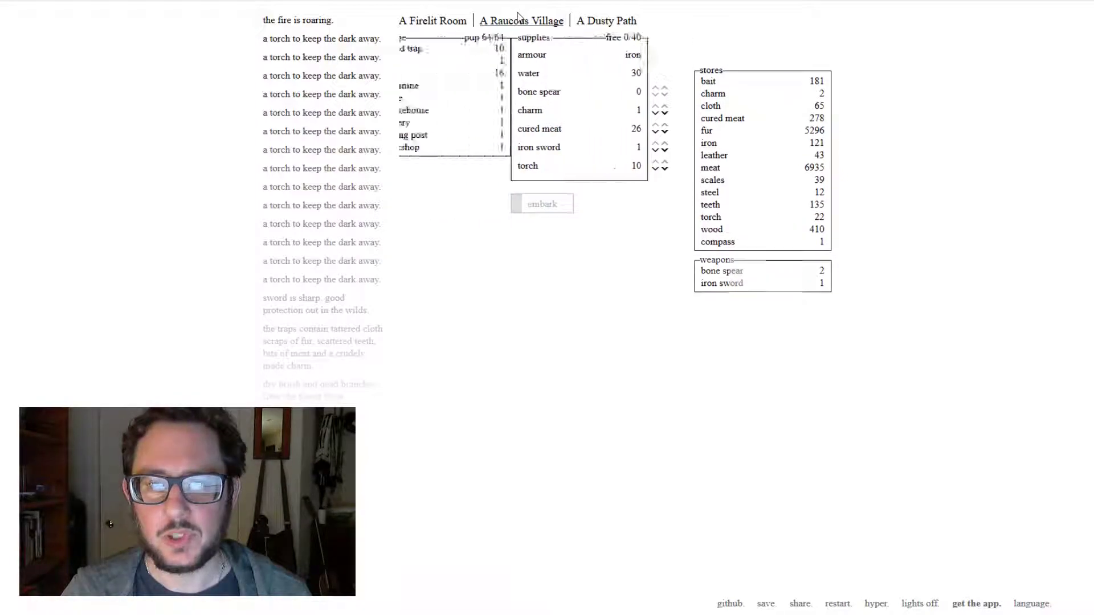
- Adjust hunters up through 30 and back to 40, adding a charcutier along the way
click(520, 21)
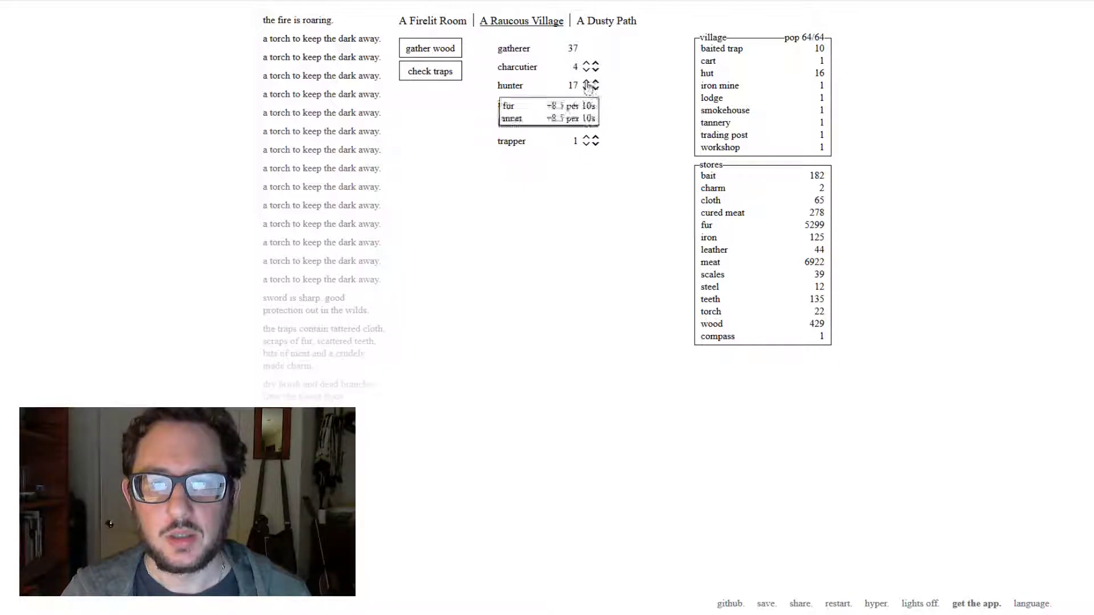
click(590, 82)
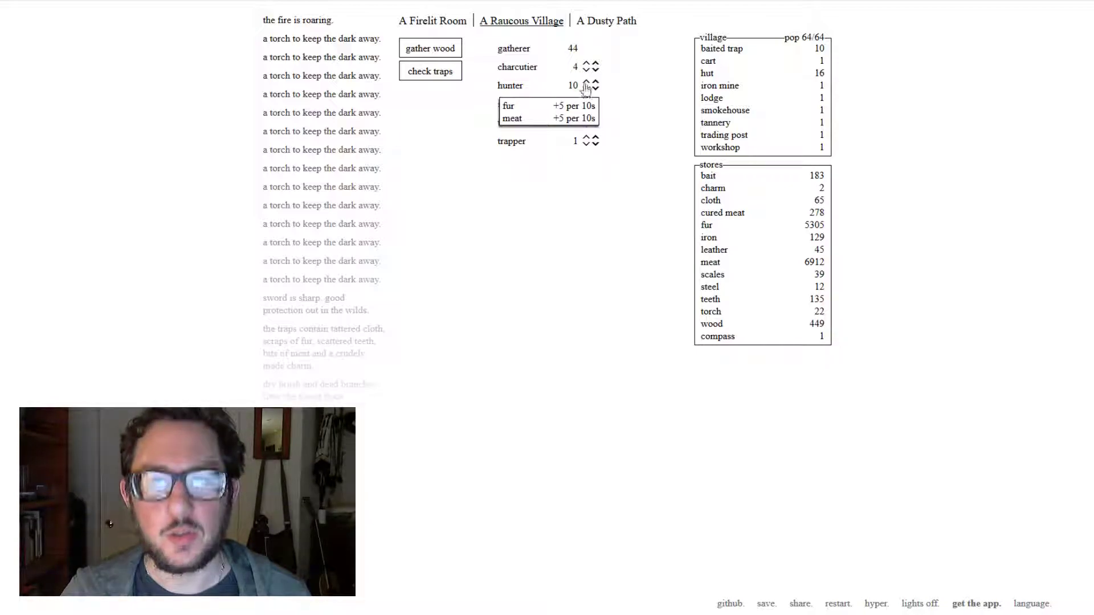
click(596, 82)
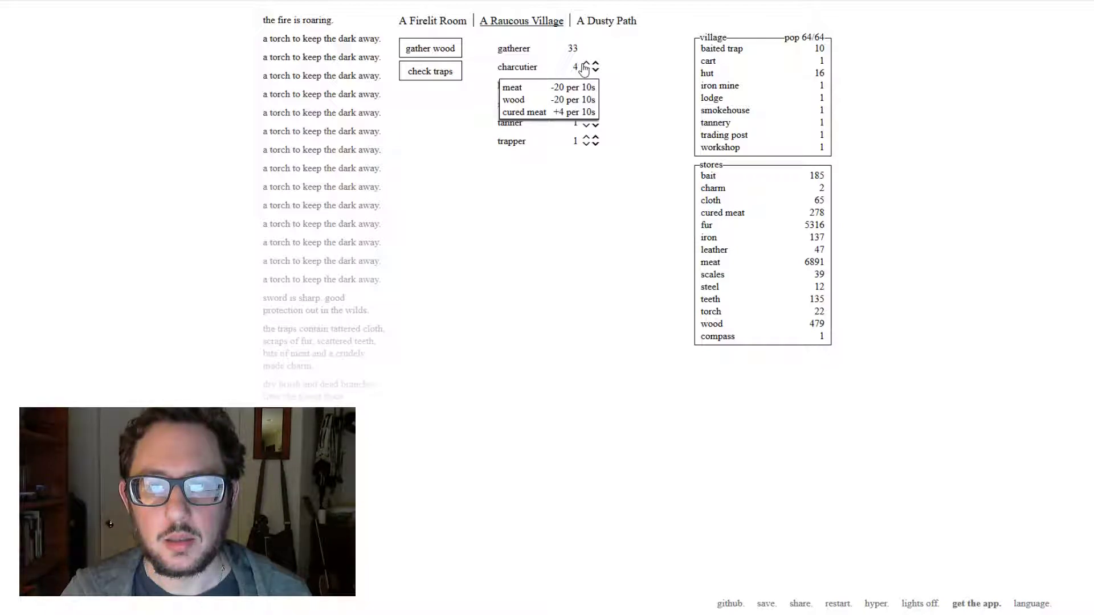
click(589, 63)
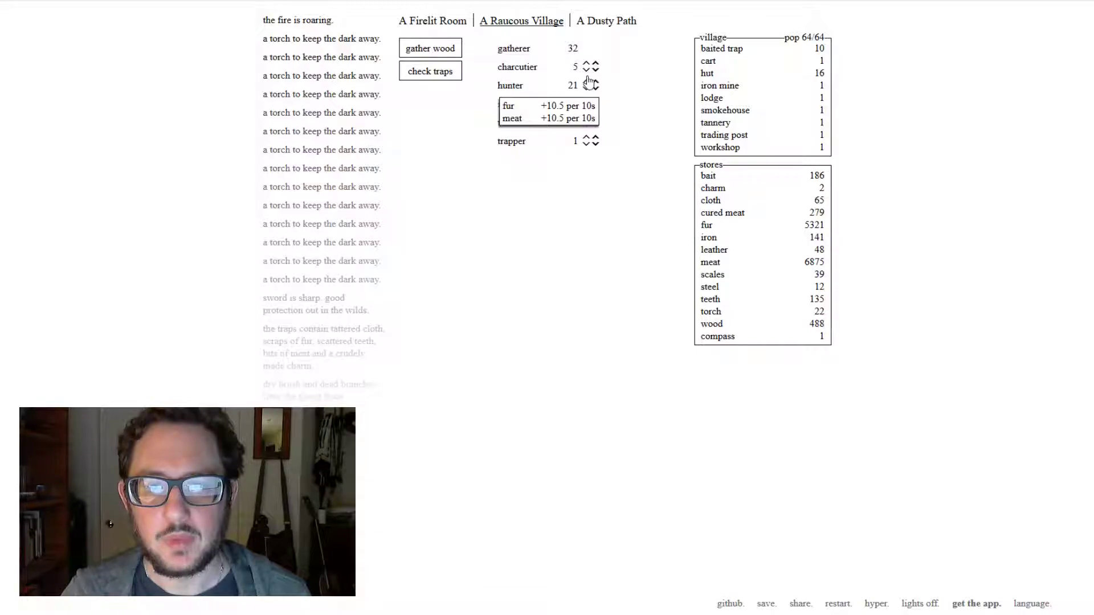
click(592, 82)
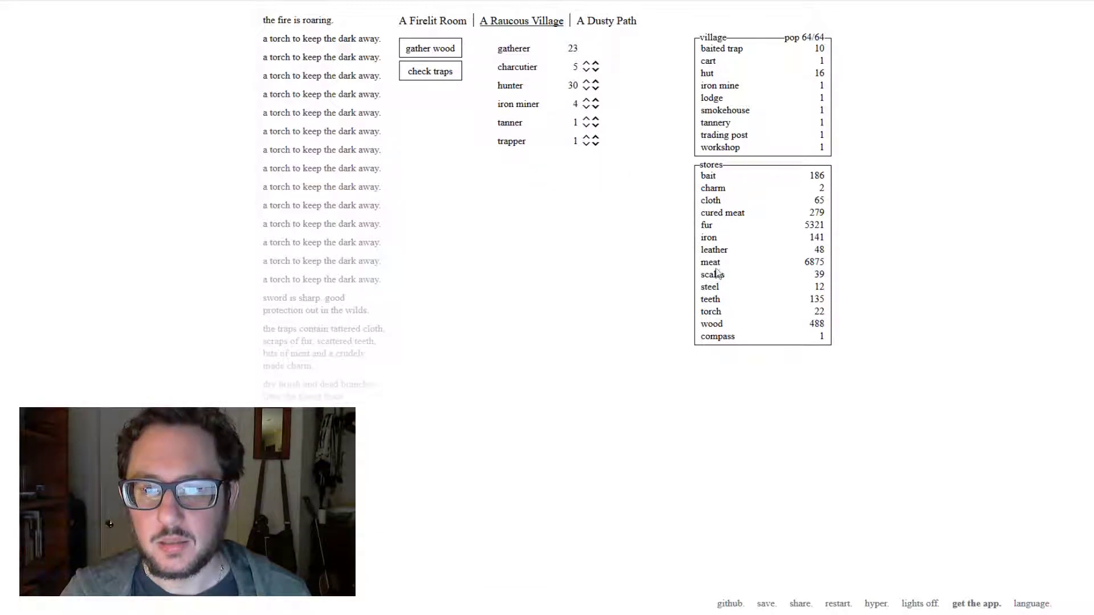
mouse_move(588, 104)
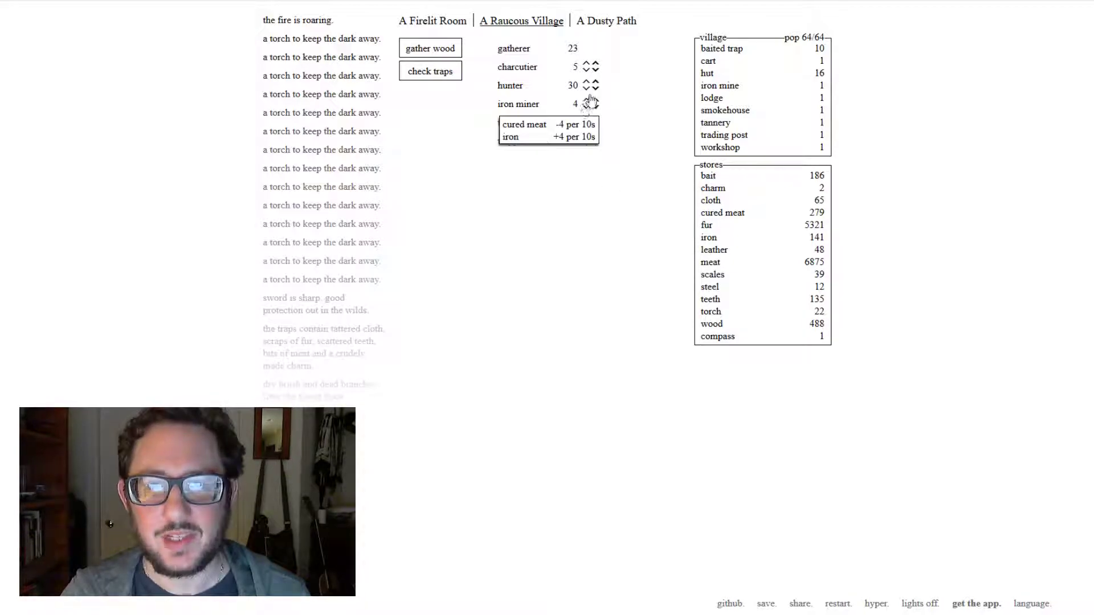
click(596, 82)
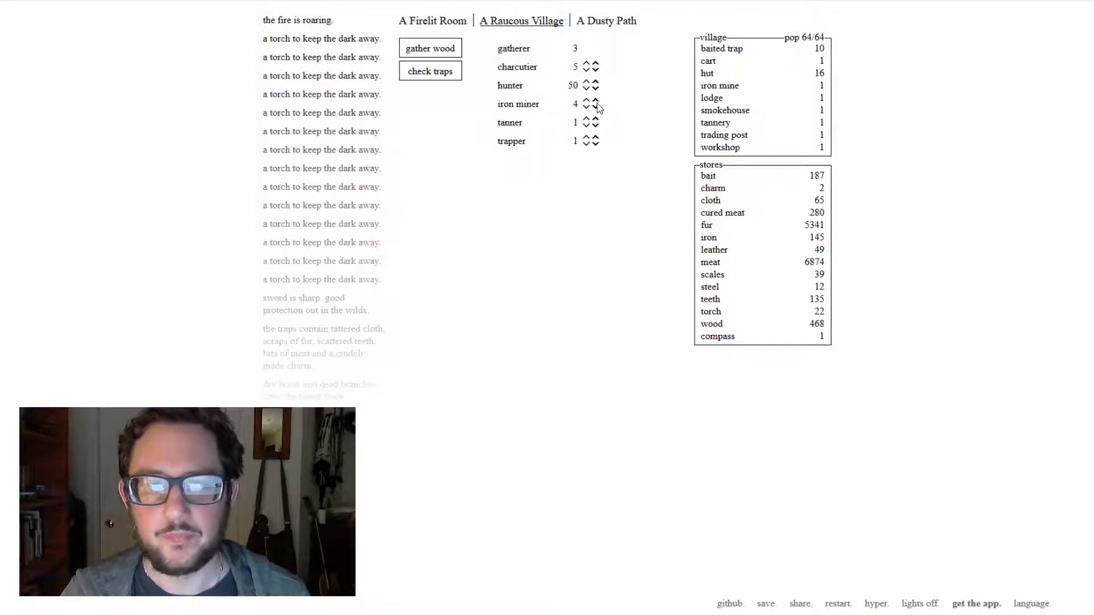
click(595, 89)
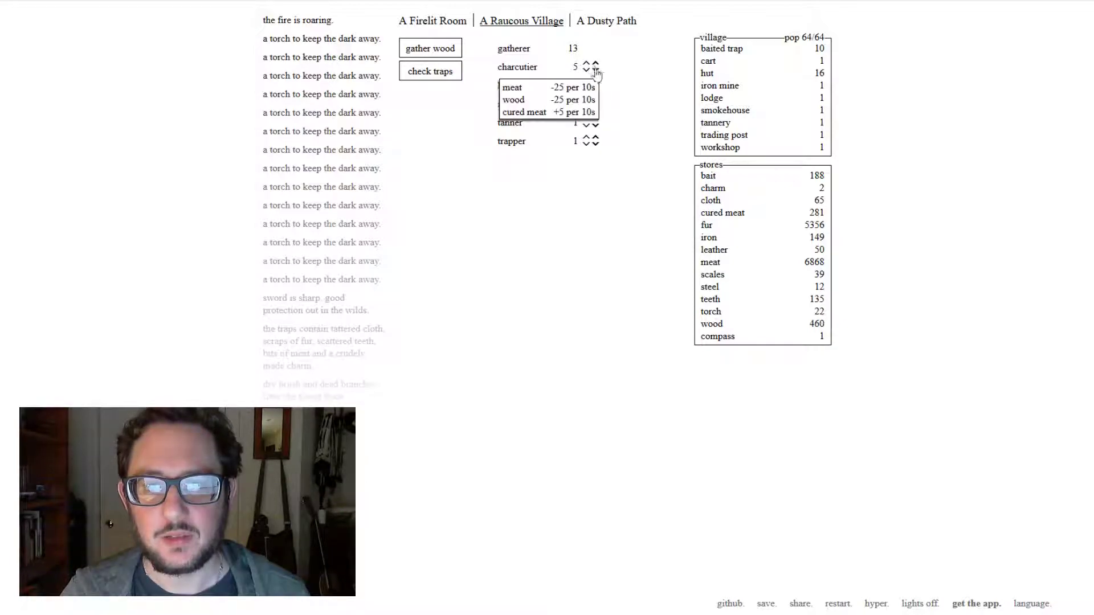
- Settle charcutiers at 3 and iron miners at 3, leaving 16 gatherers
click(586, 71)
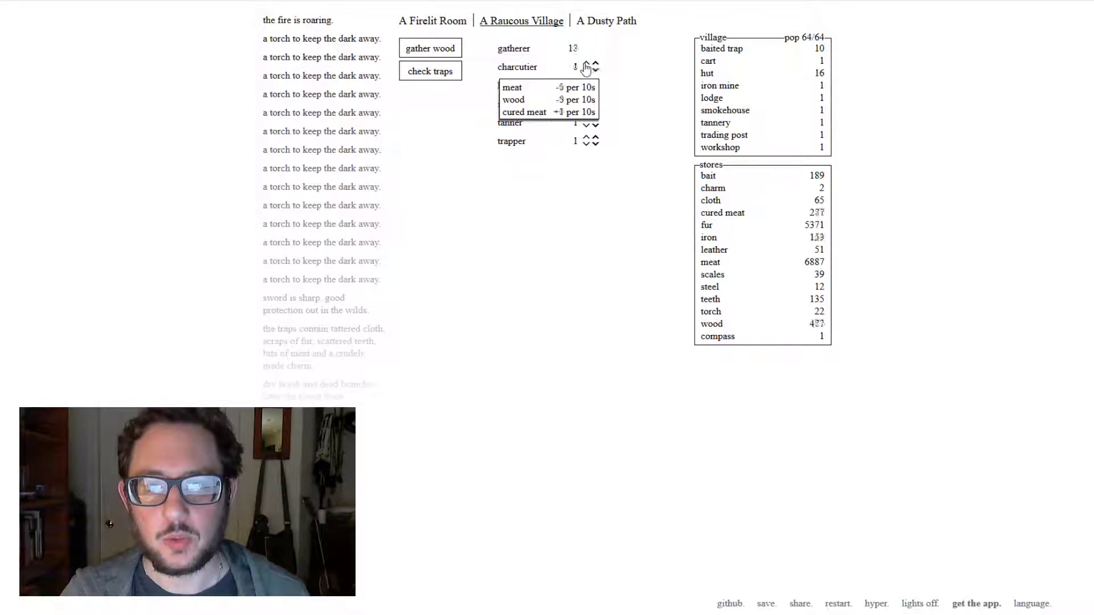
click(595, 64)
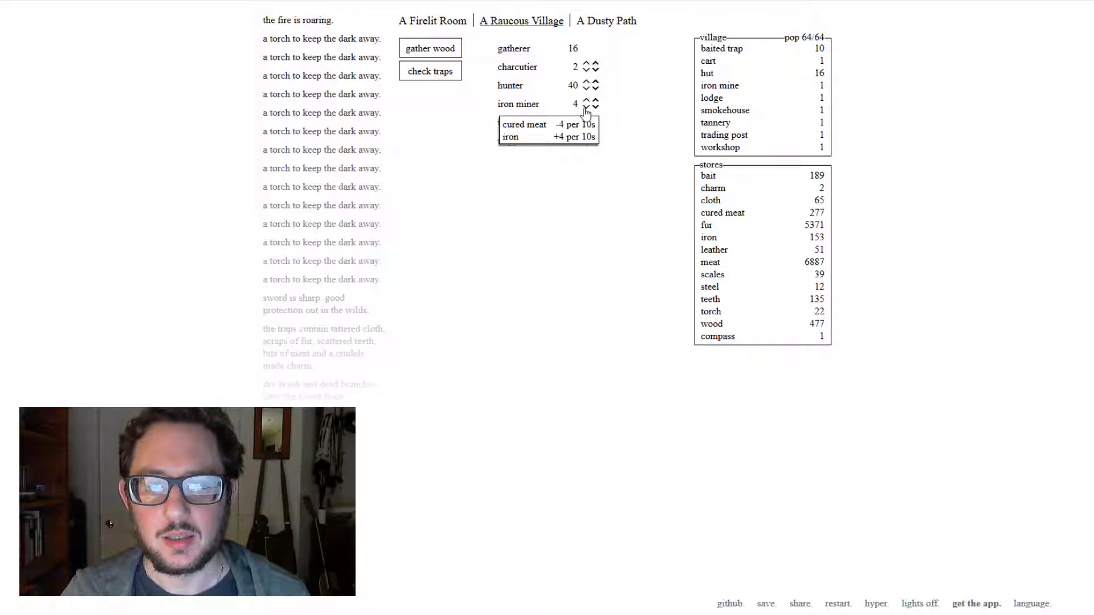
click(588, 107)
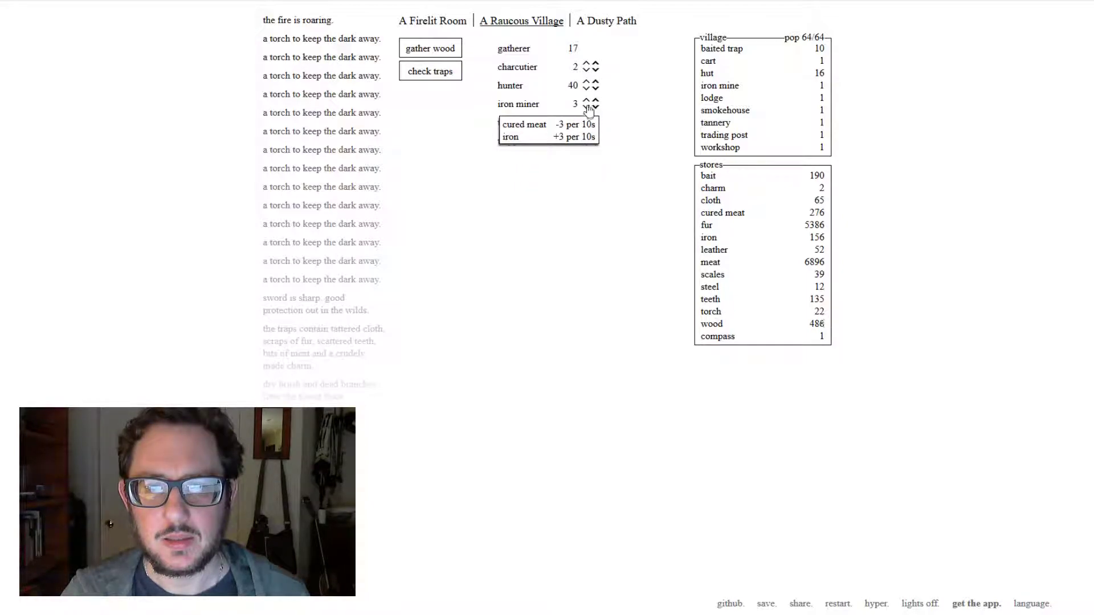
click(589, 63)
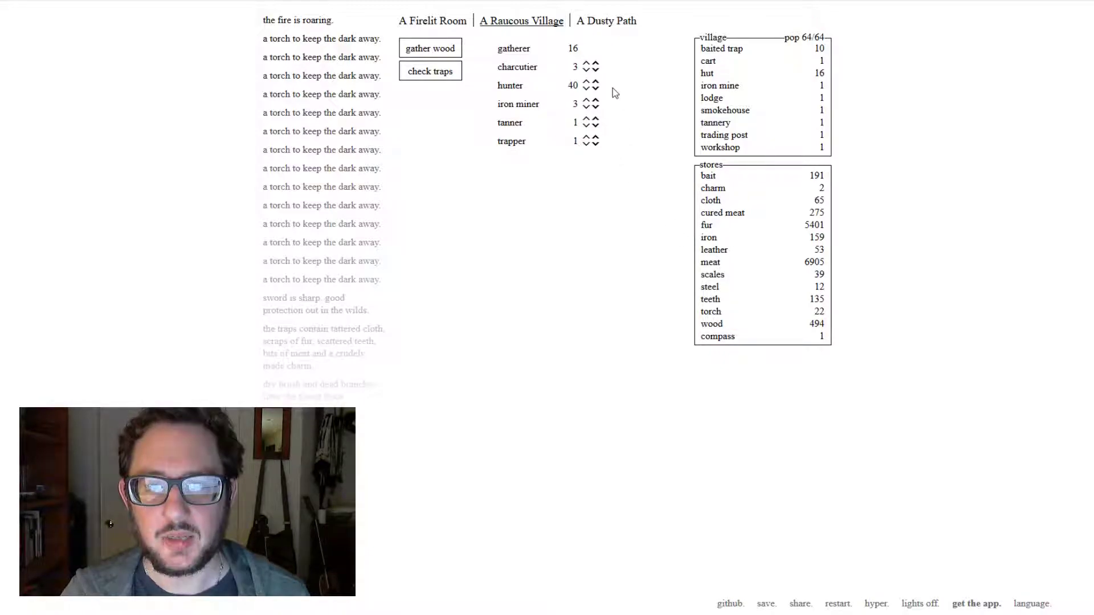
mouse_move(708, 237)
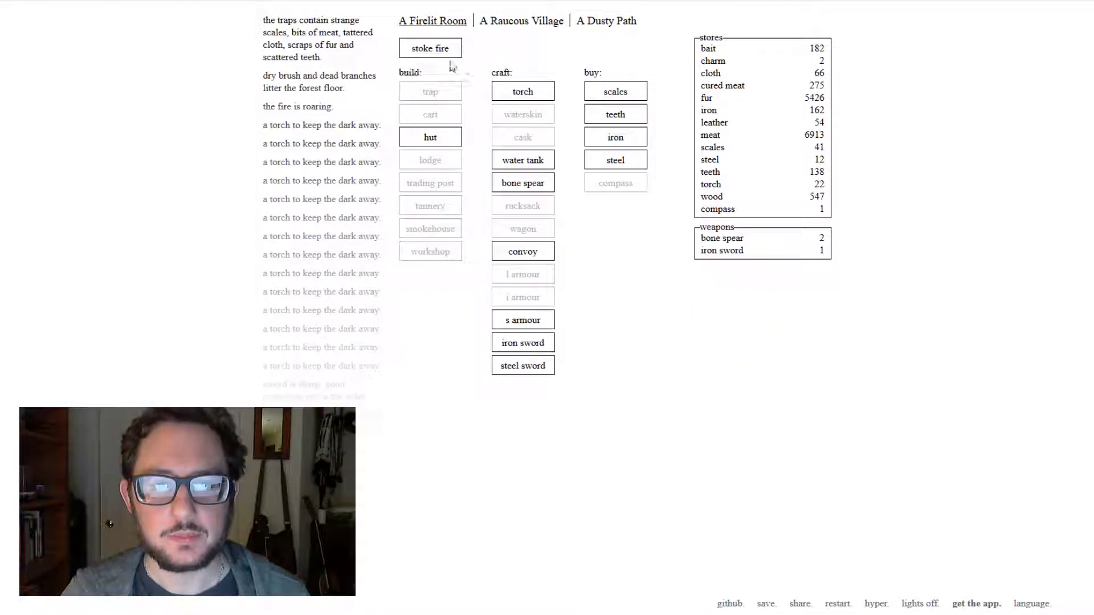
- Stoke the fire and embark with 22 water and 22 cured meat, walking to the mouth of A Damp Cave
click(429, 48)
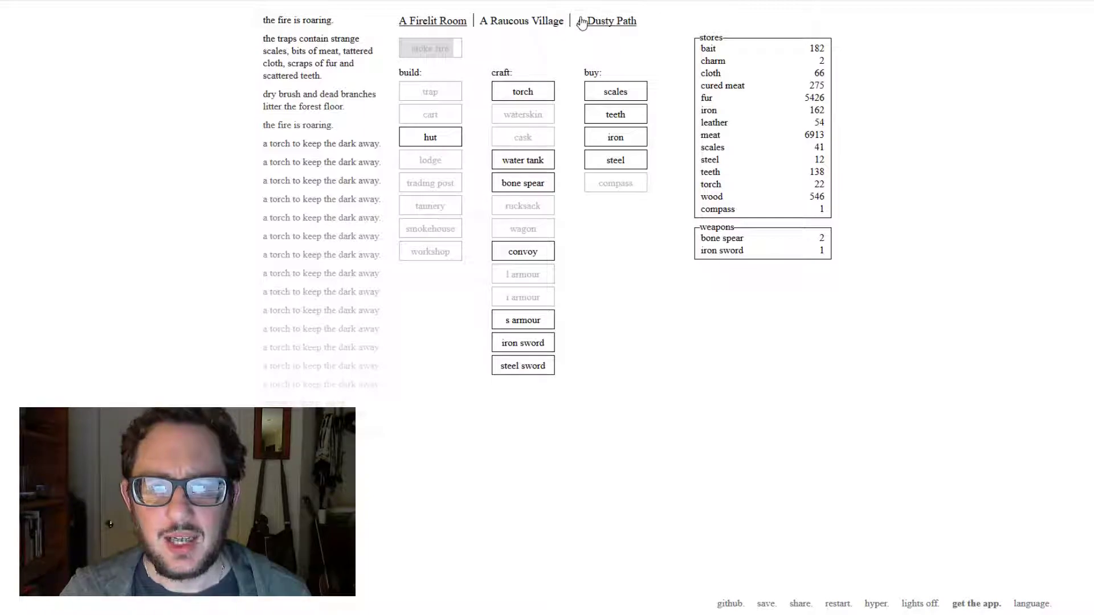
click(611, 20)
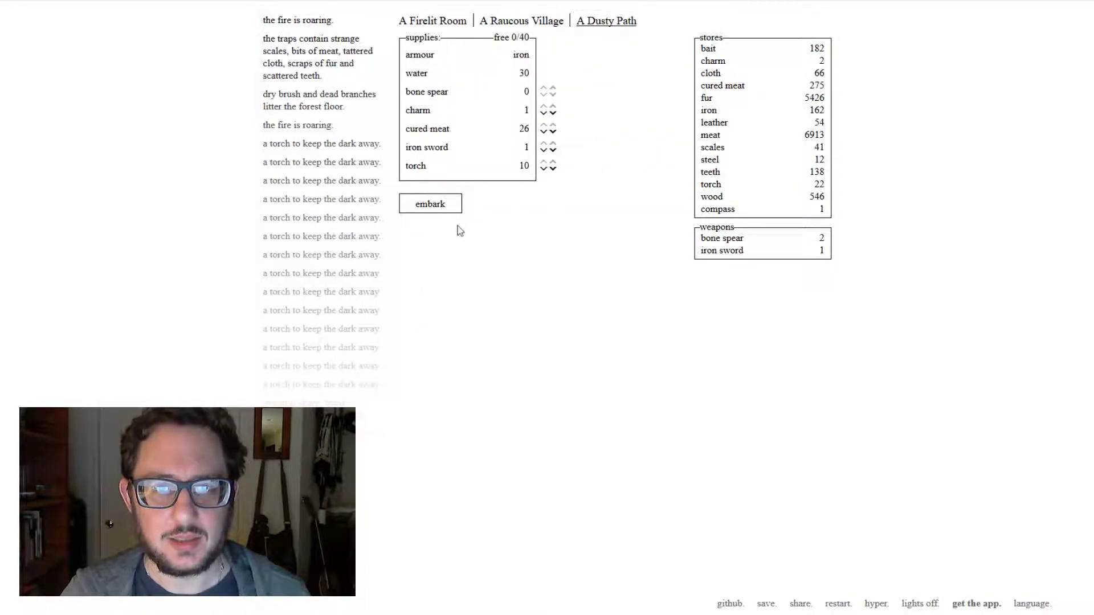
click(429, 204)
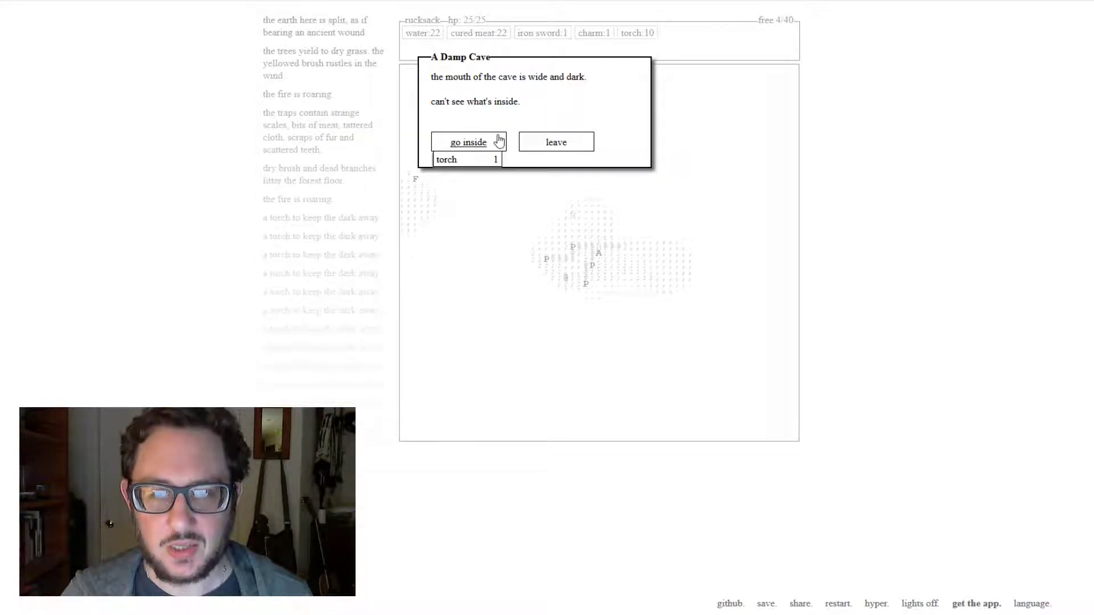
- Enter the cave with a torch, loot the old camp's cured meat and torches, kill the cave lizard and take its scales
click(468, 142)
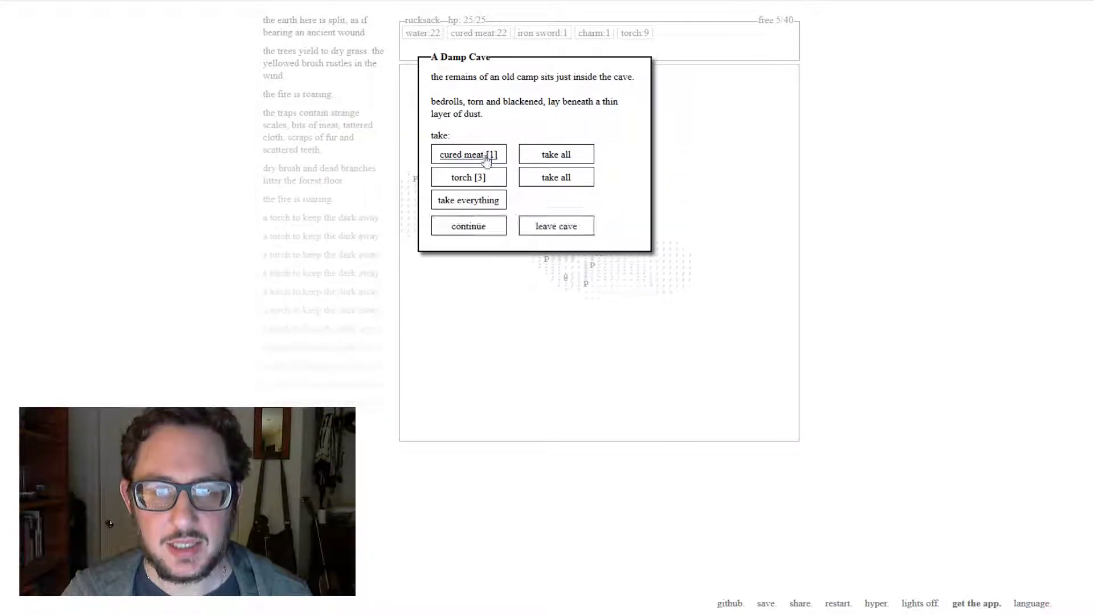
click(469, 153)
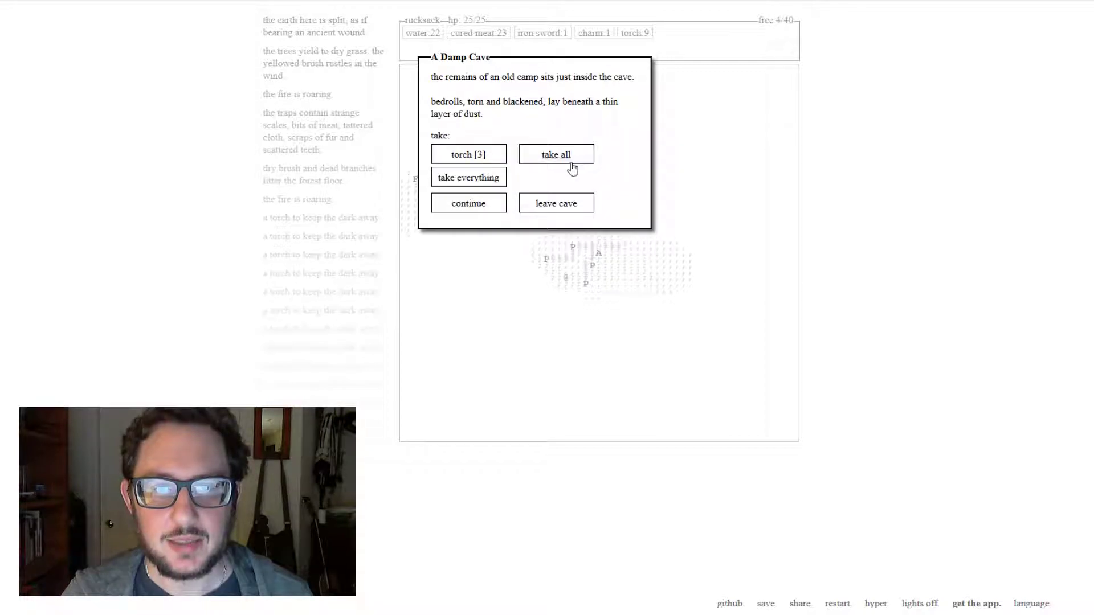
click(555, 154)
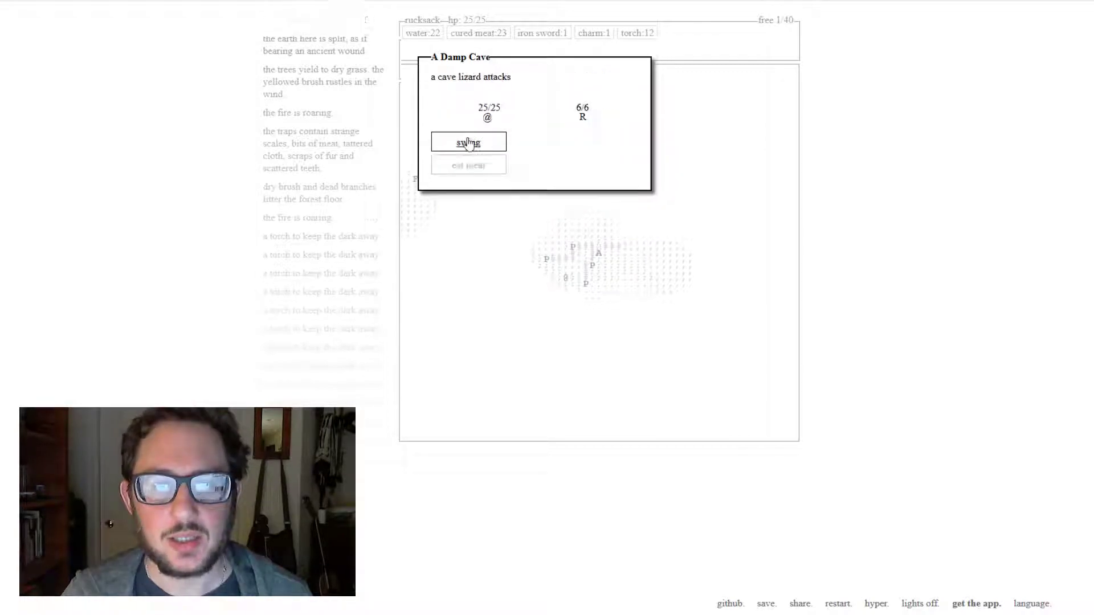
click(467, 143)
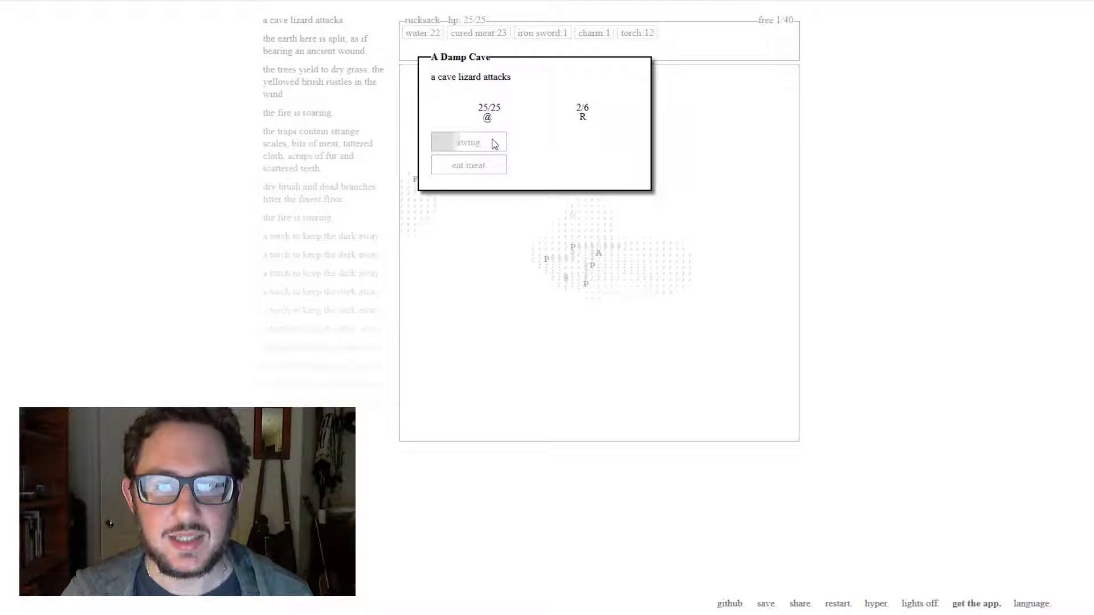
click(469, 142)
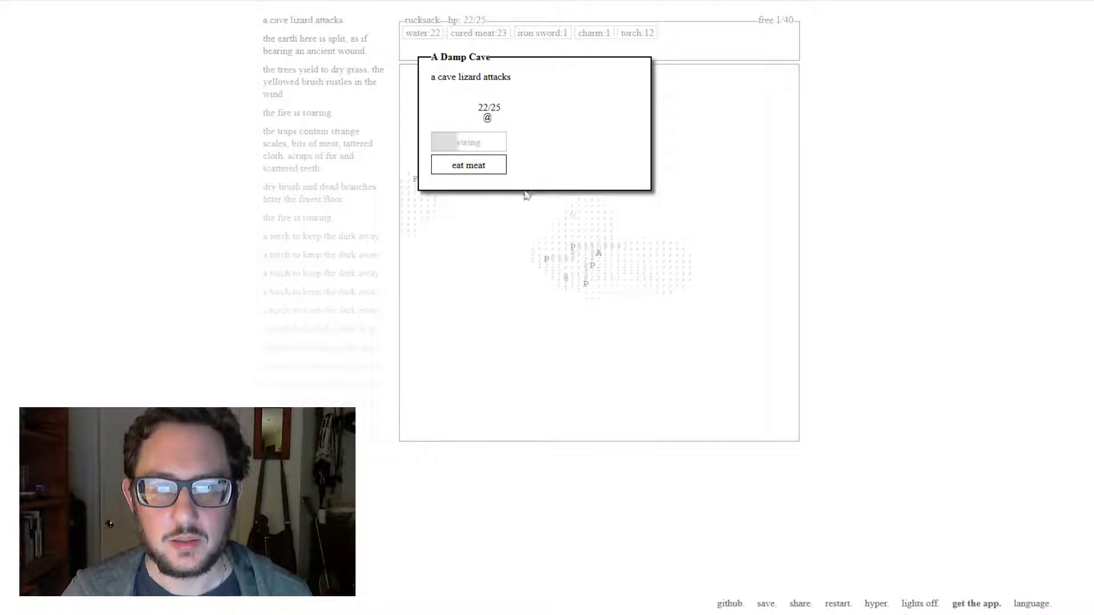
click(469, 164)
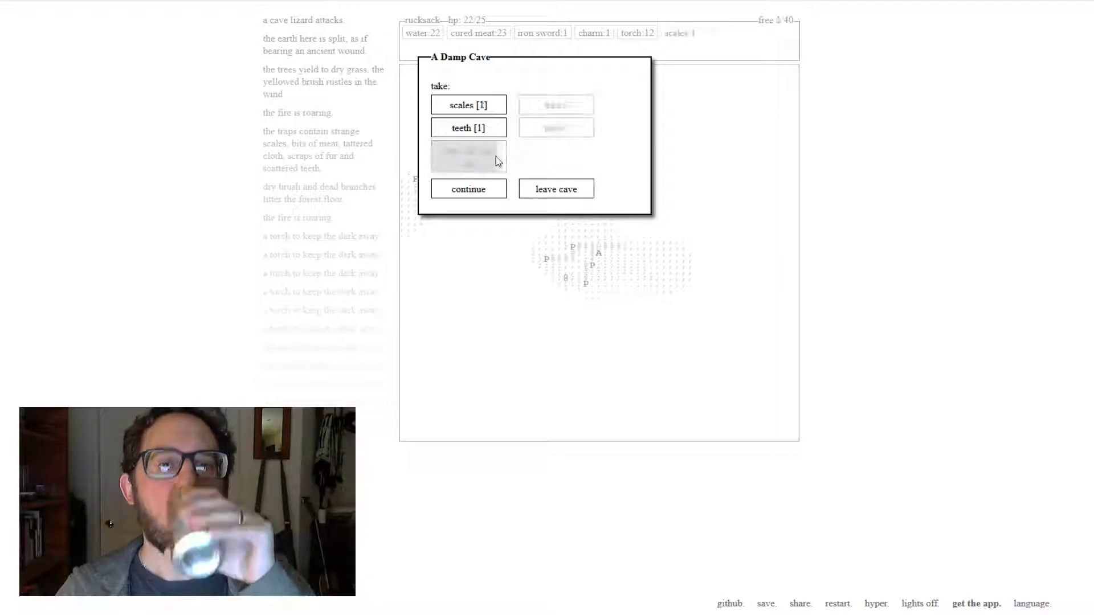
- Go deeper, kill the giant lizard, and continue on to the old case
click(469, 188)
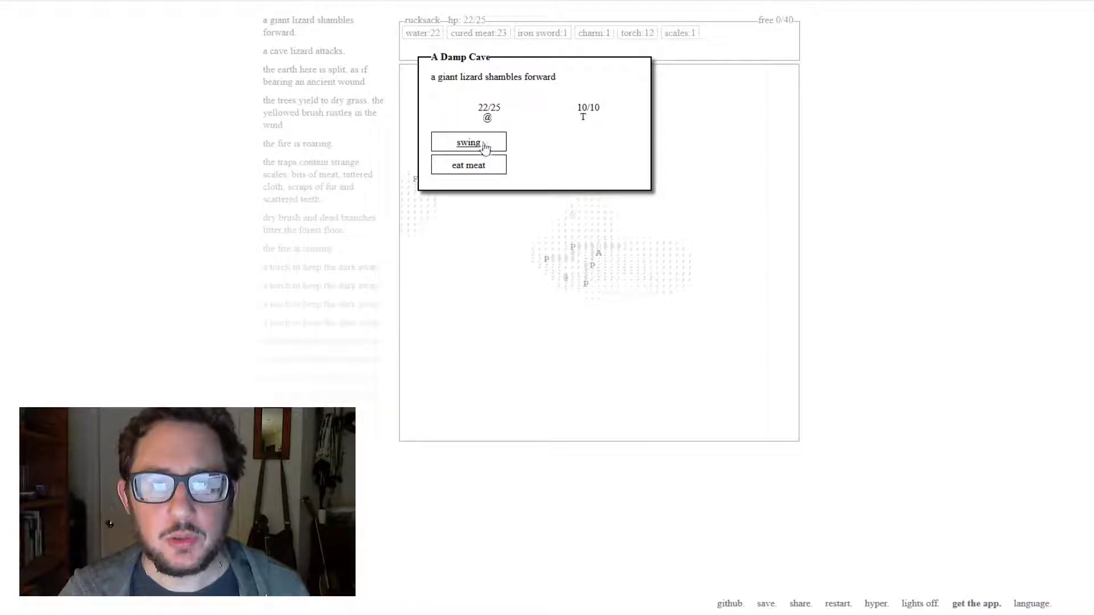
click(468, 142)
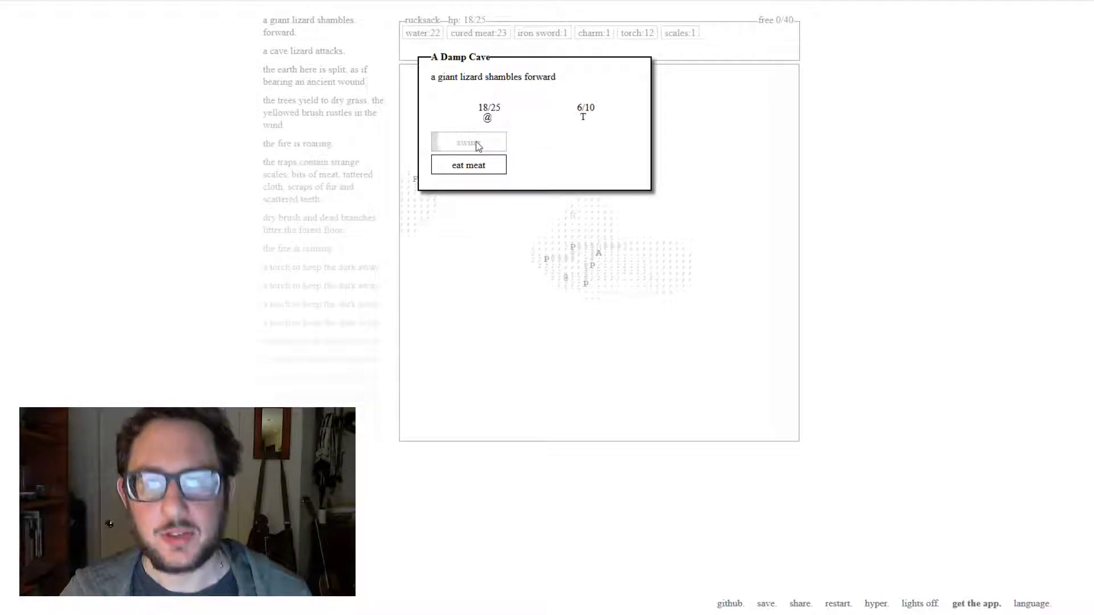
click(468, 141)
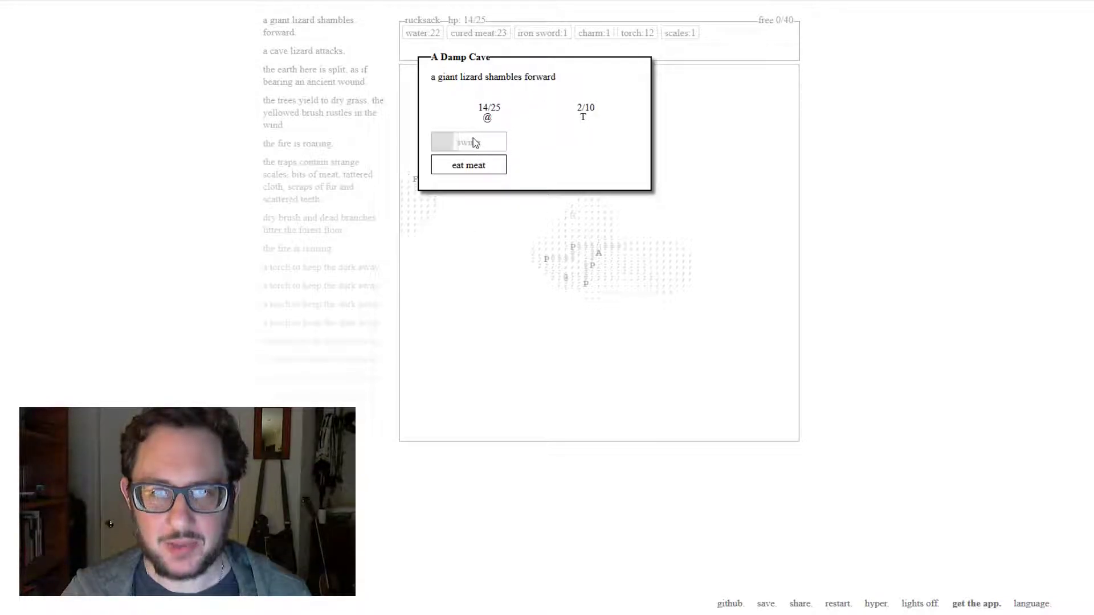
click(467, 141)
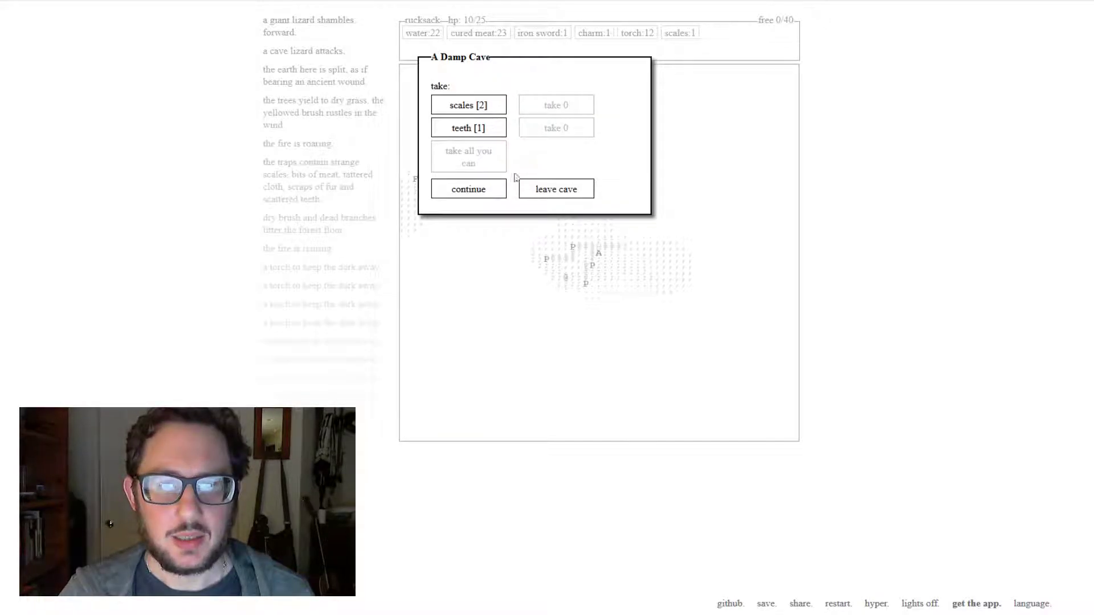
click(468, 188)
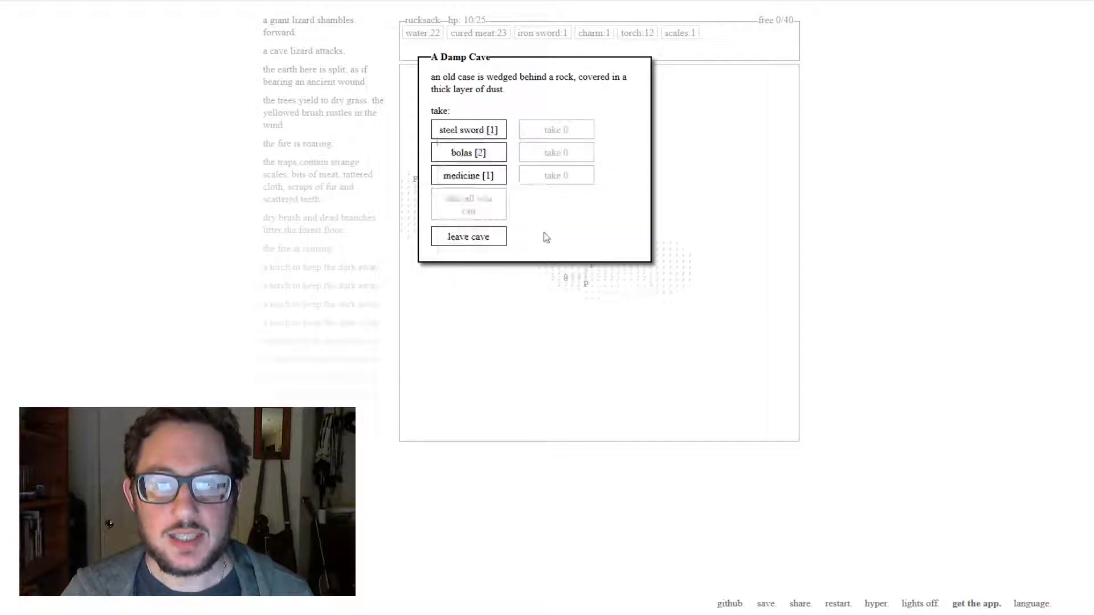
- Take the steel sword, medicine and bolas from the case, dropping scales to make room, then leave the cave
click(468, 152)
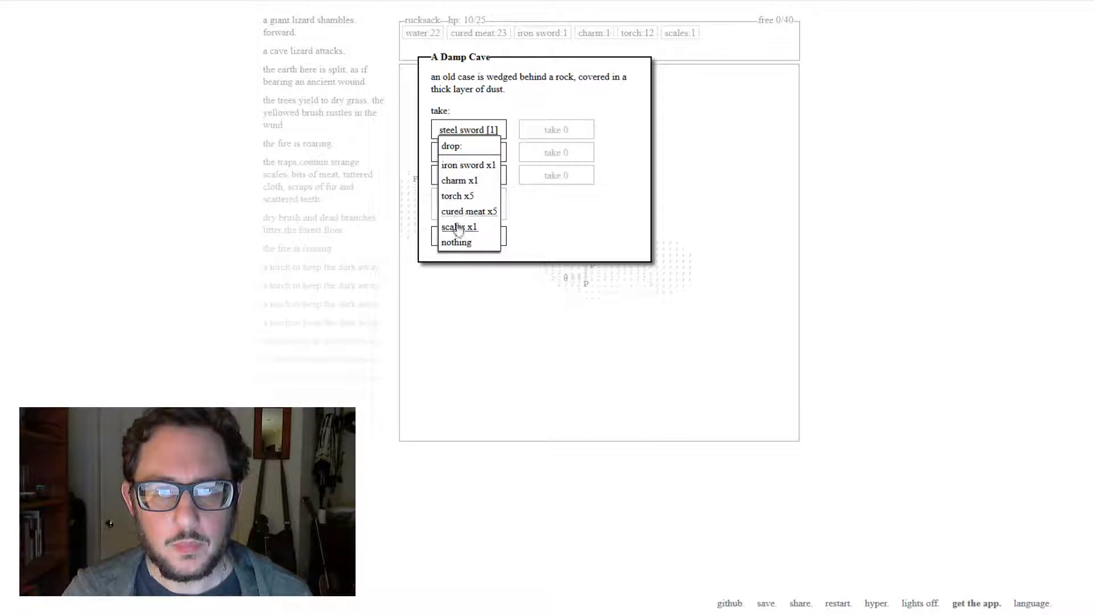
click(459, 227)
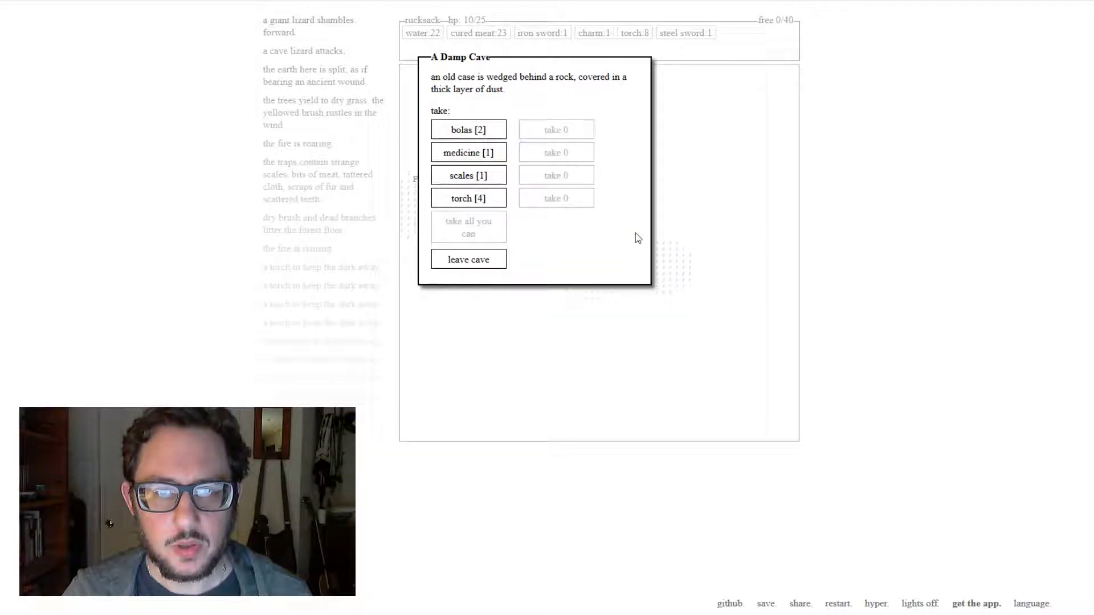
click(467, 152)
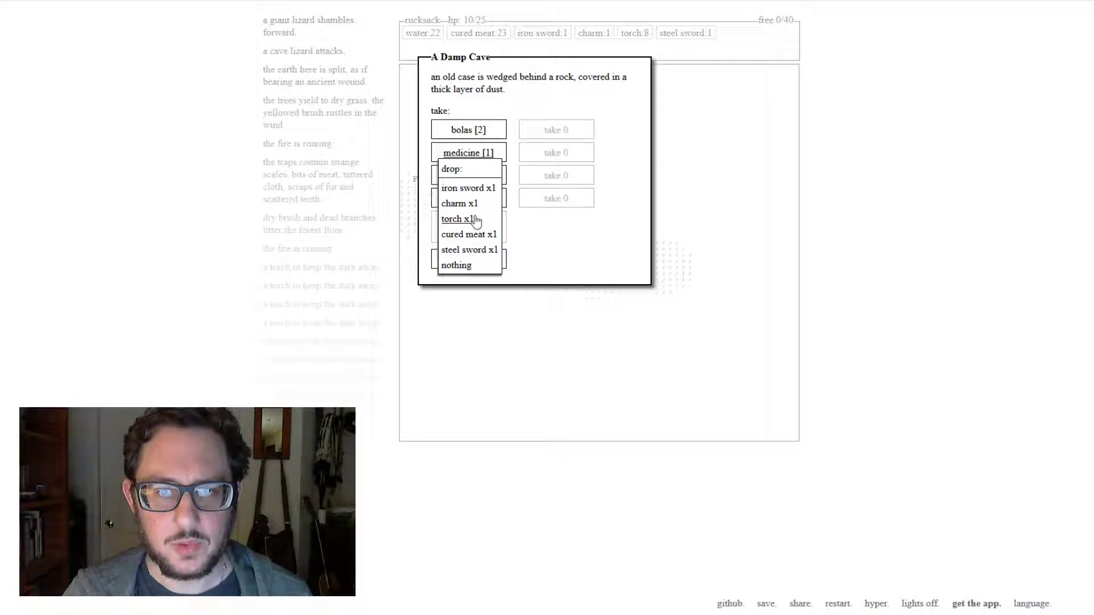
mouse_move(468, 220)
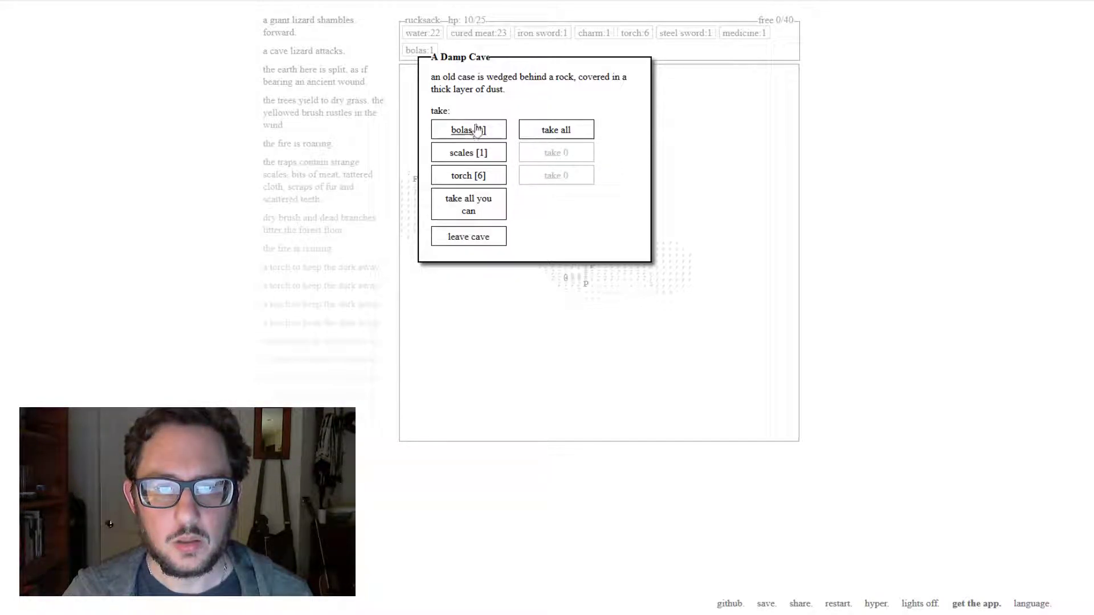
click(467, 129)
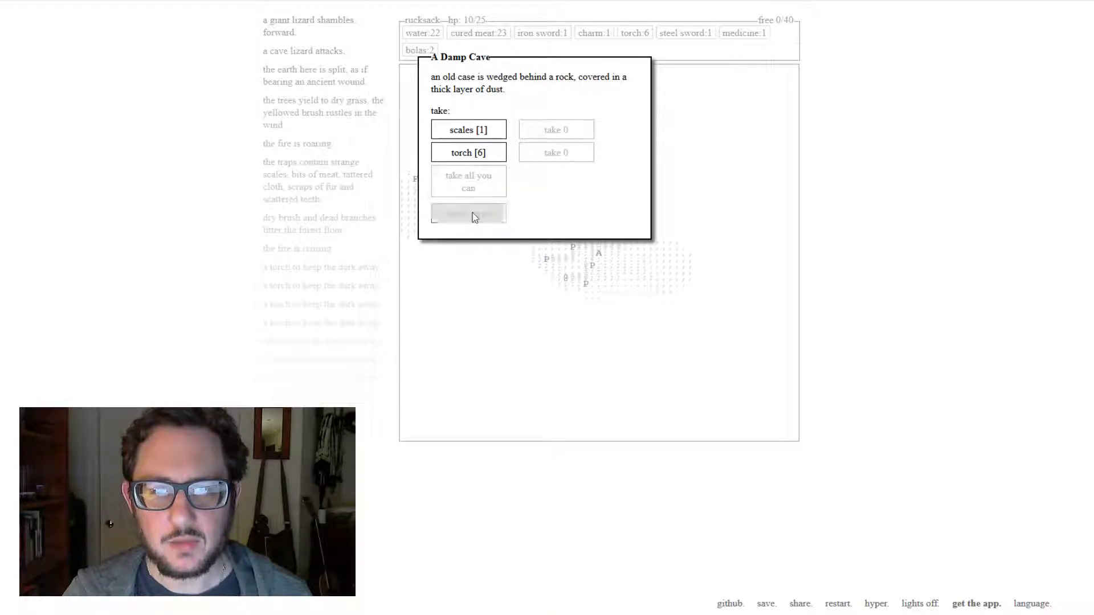
click(468, 214)
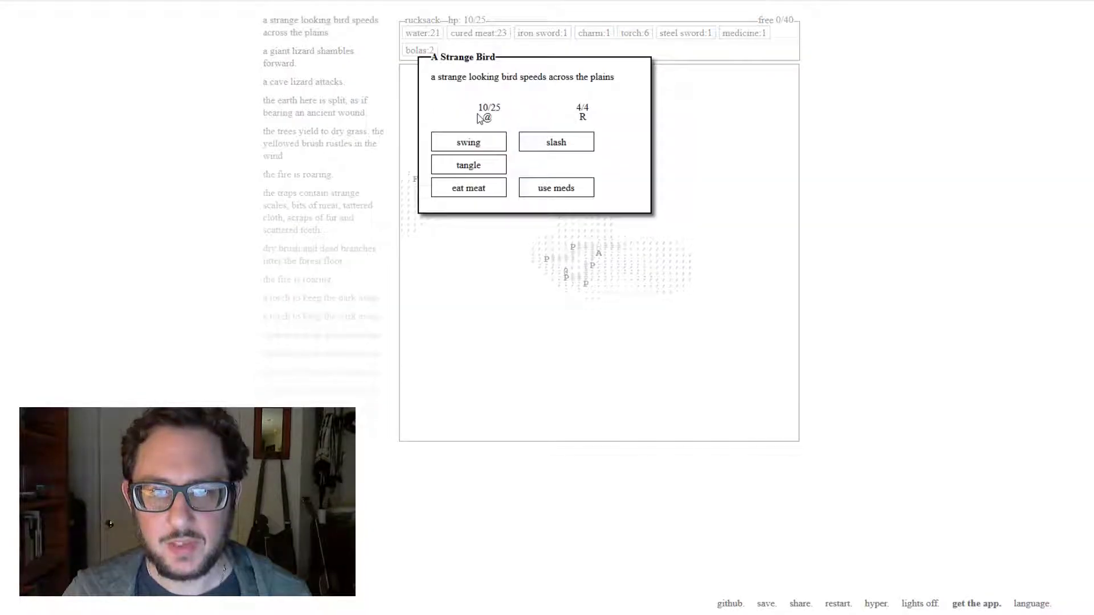
- Kill the strange bird, take its meat, and head back home
click(468, 141)
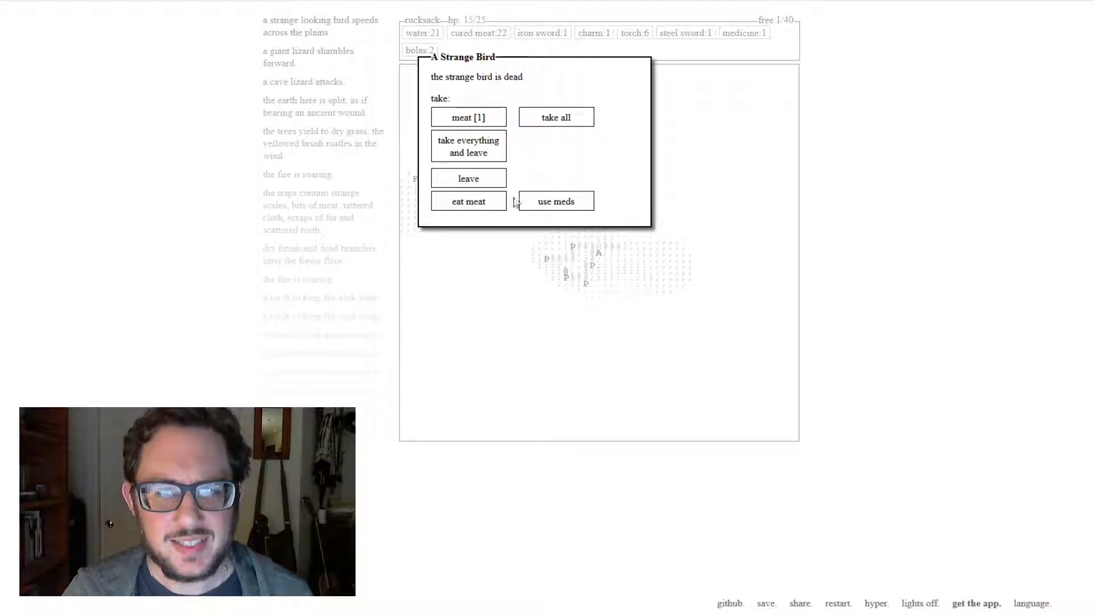
click(468, 116)
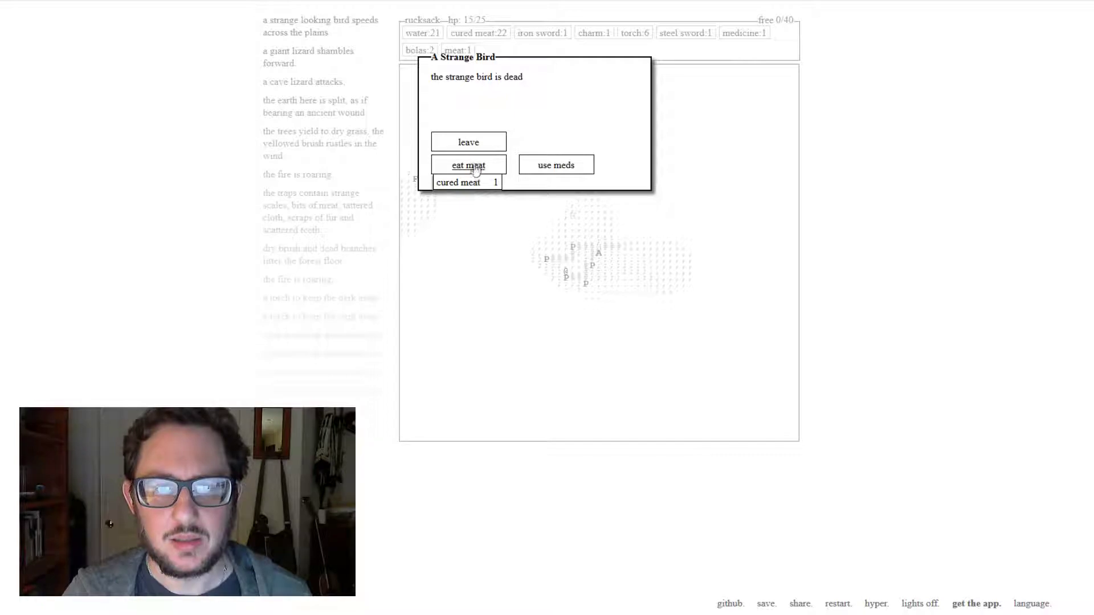
mouse_move(576, 123)
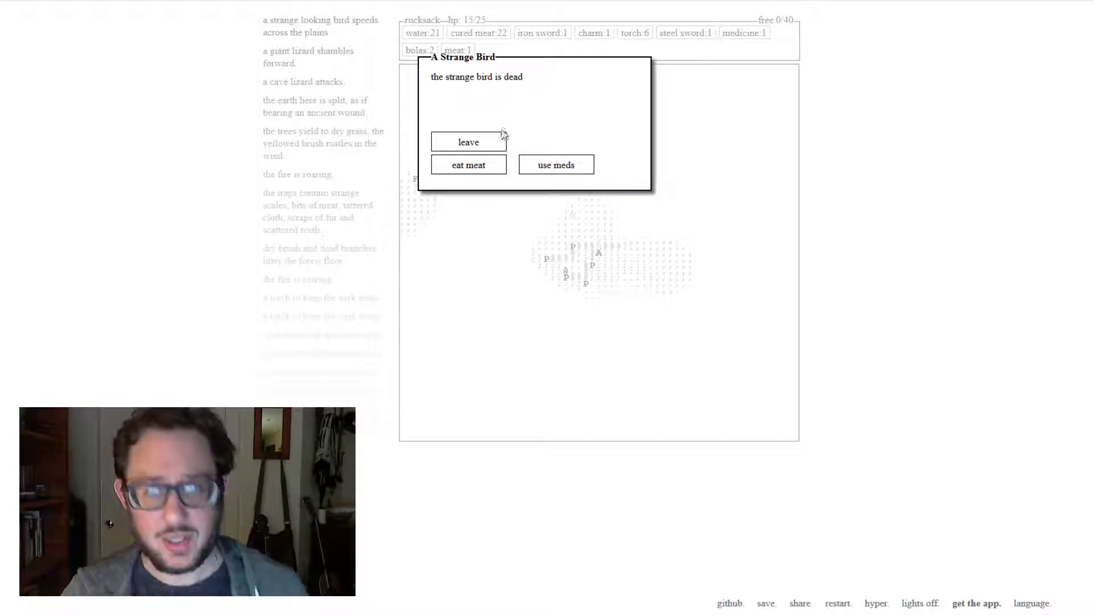
click(468, 142)
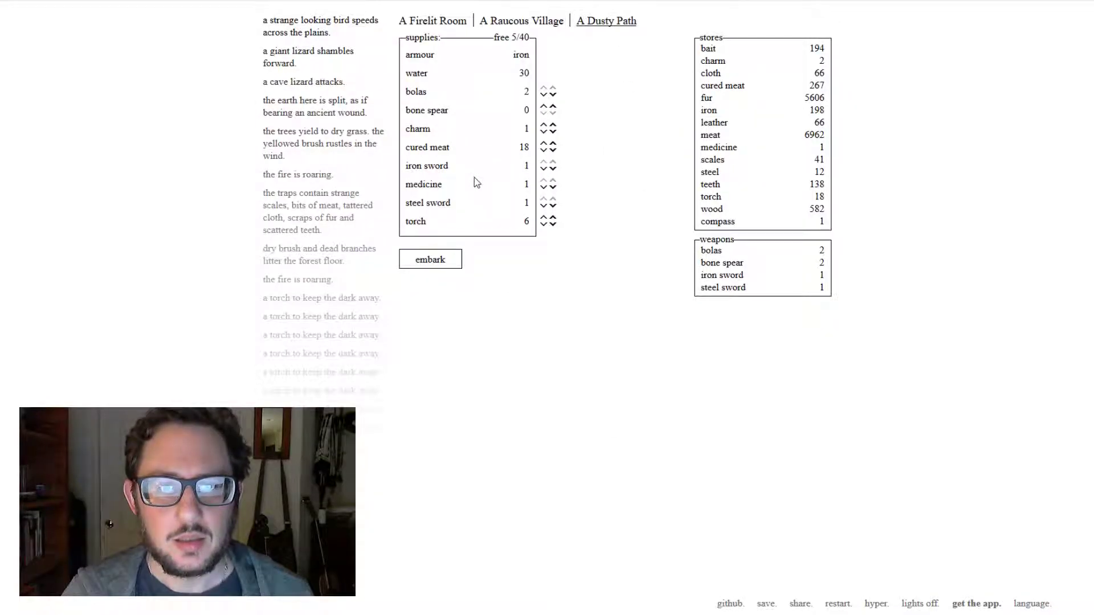
mouse_move(424, 185)
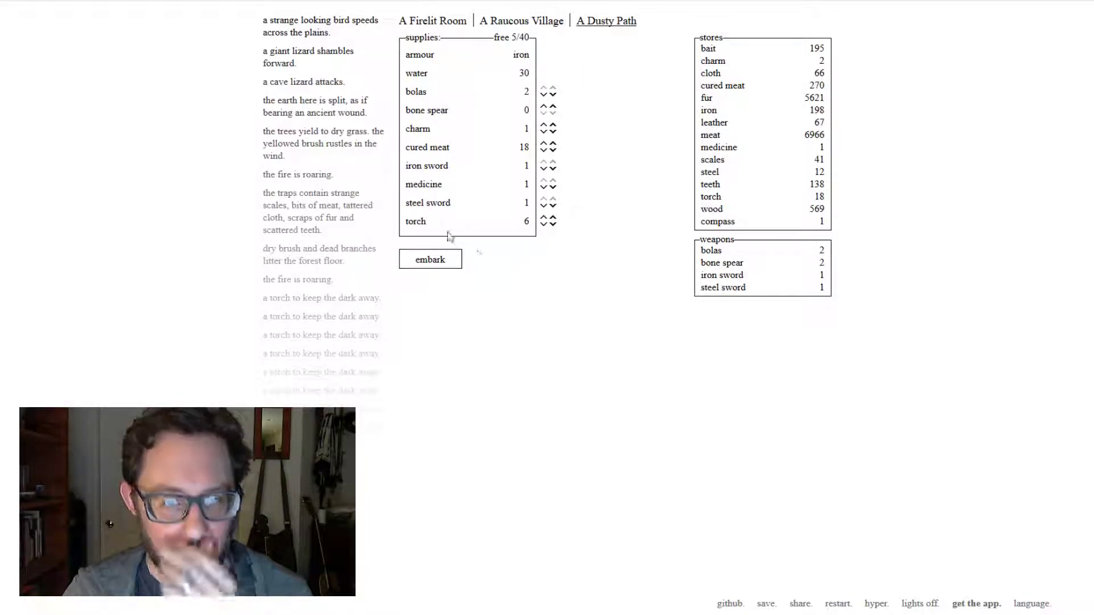
mouse_move(427, 203)
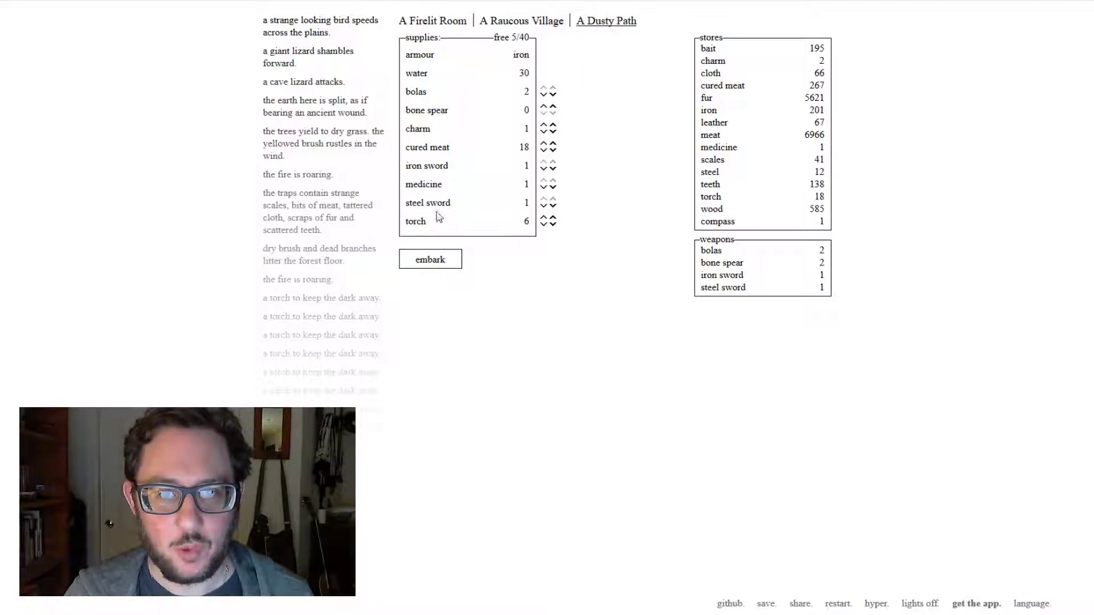
mouse_move(414, 221)
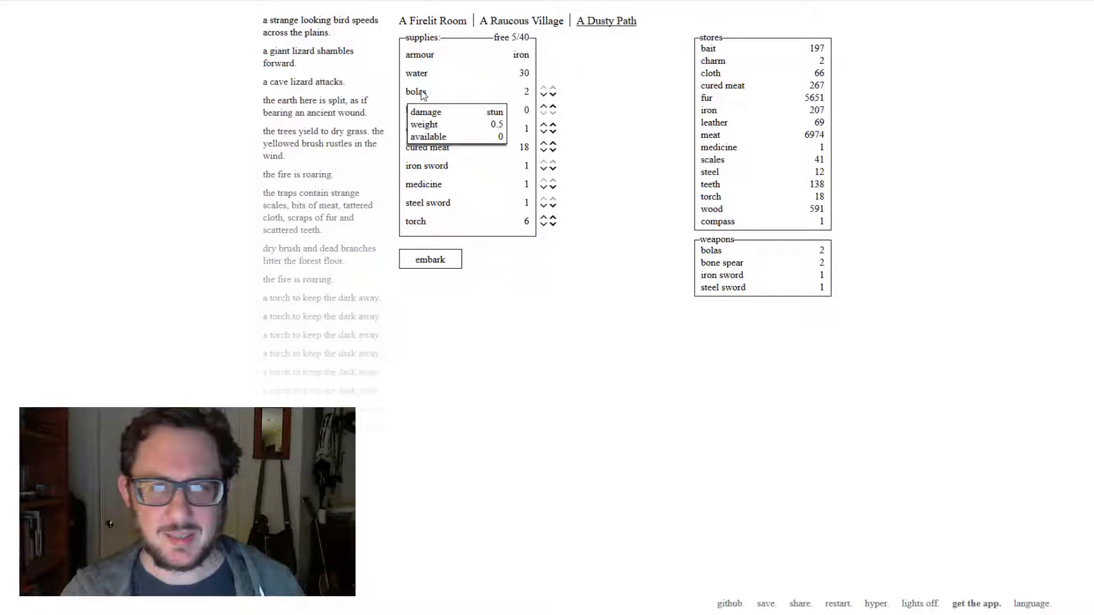
mouse_move(520, 236)
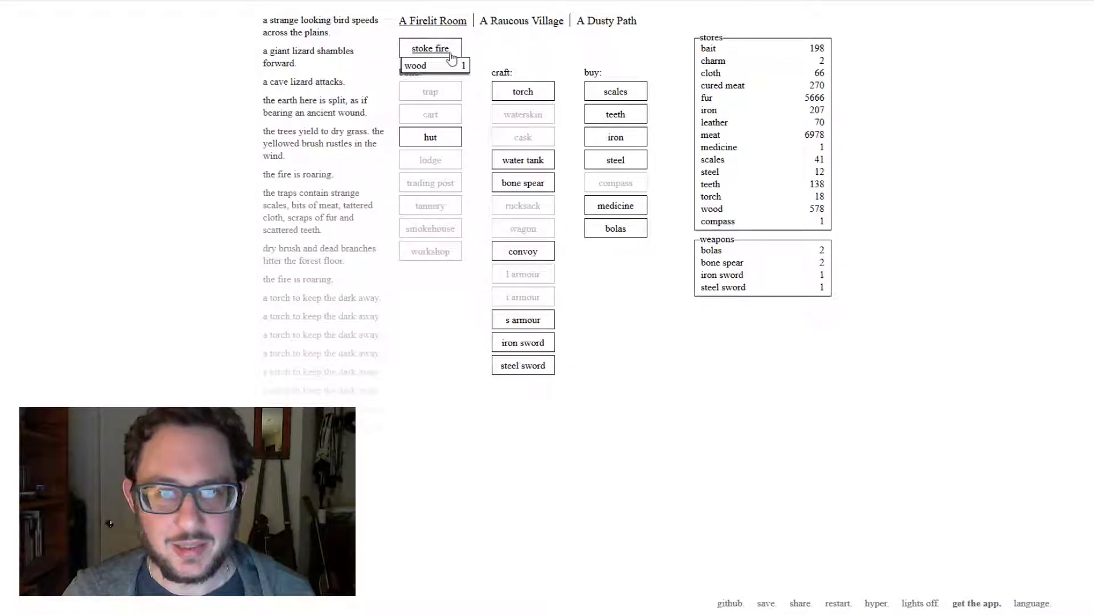
- Stoke the fire twice, try buying bolas, visit the Raucous Village and return to the Dusty Path
click(430, 48)
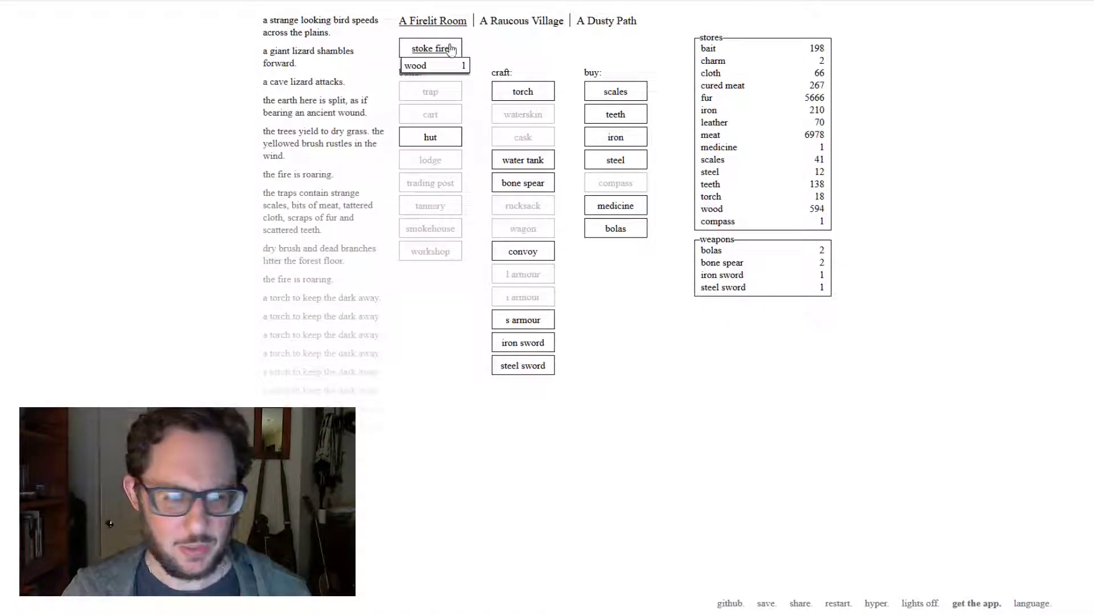
click(430, 48)
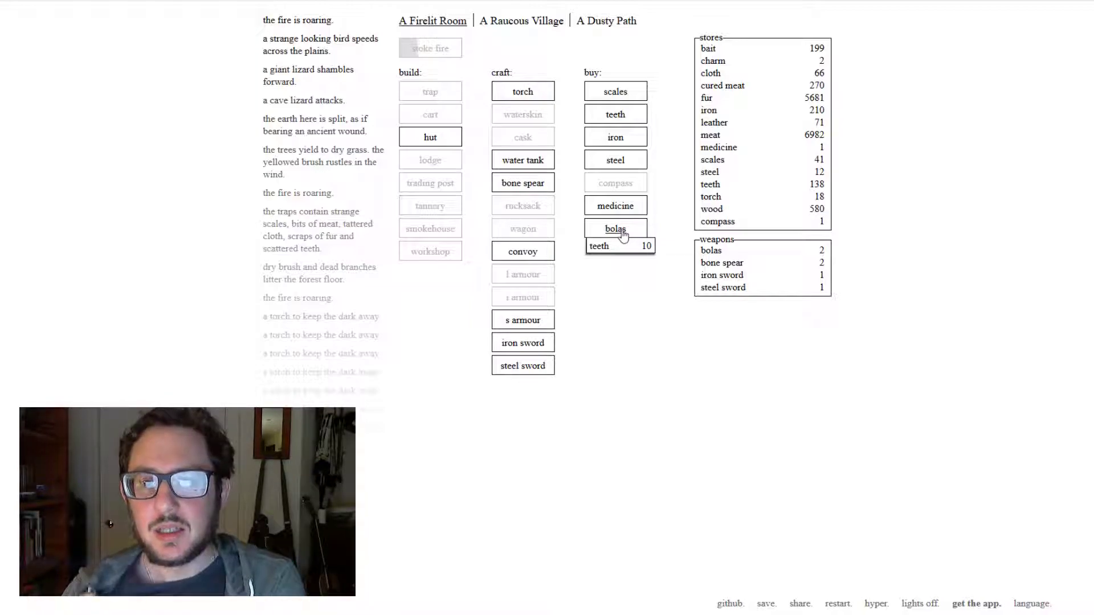
click(614, 229)
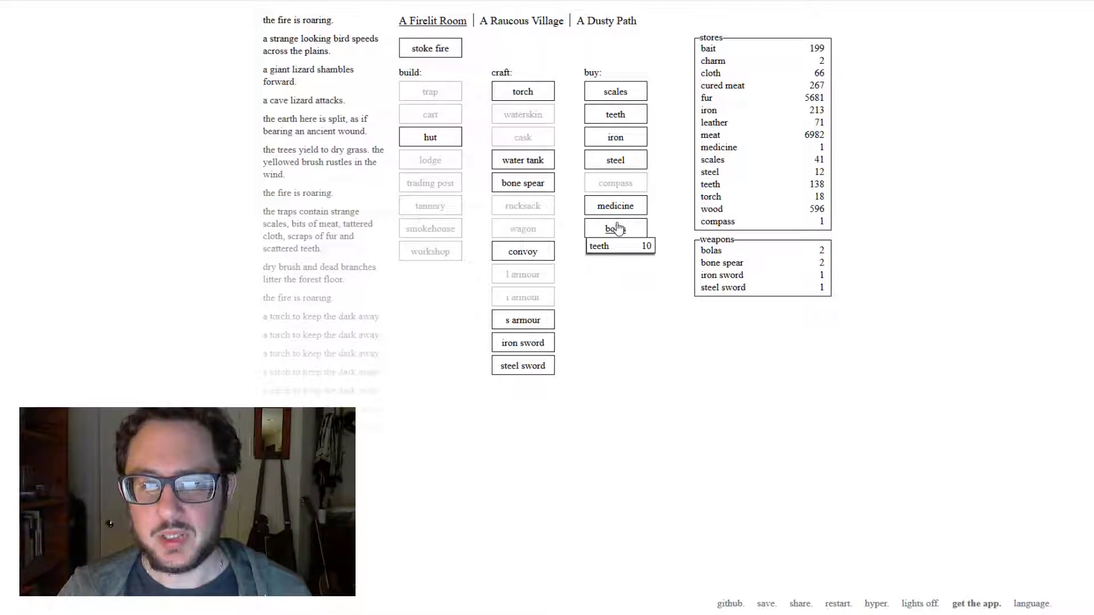
click(614, 228)
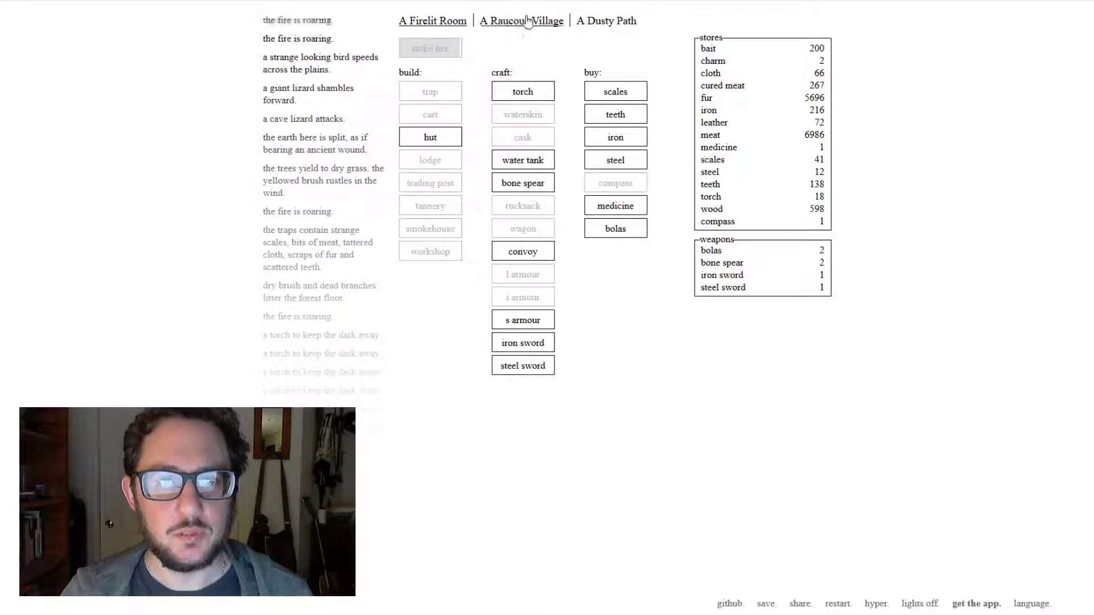
click(521, 21)
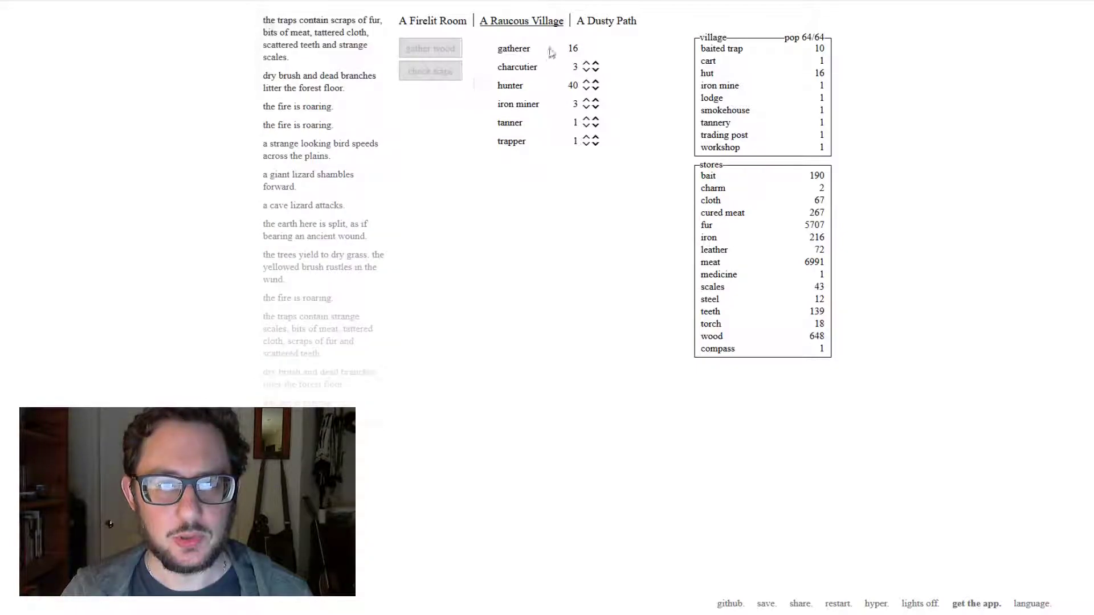
click(605, 21)
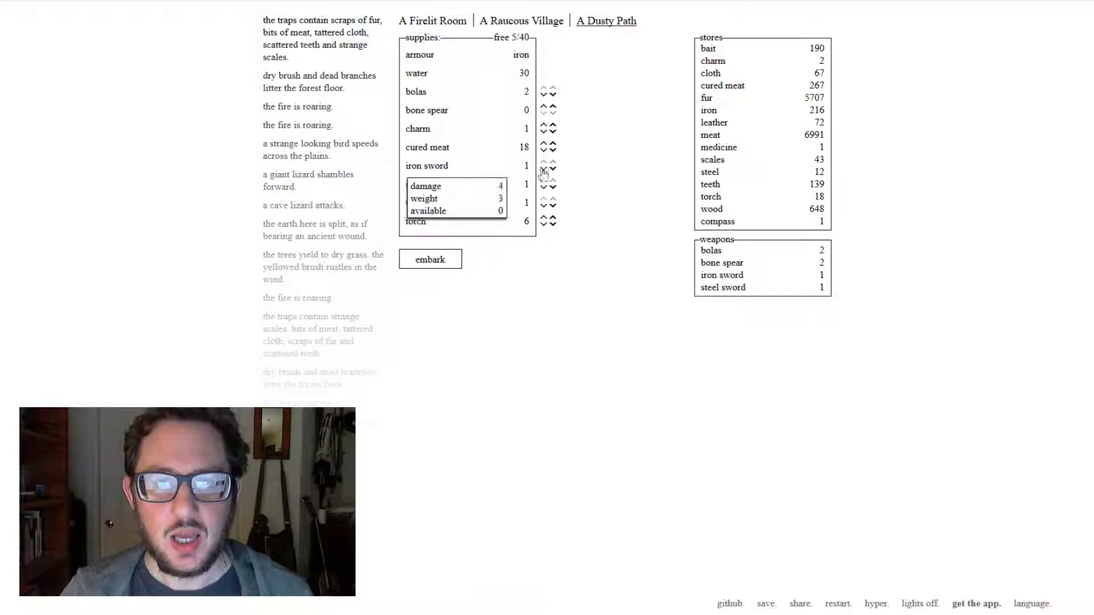
- Drop the iron sword, fill the pack with cured meat and torches to 0 free space, and embark
click(548, 170)
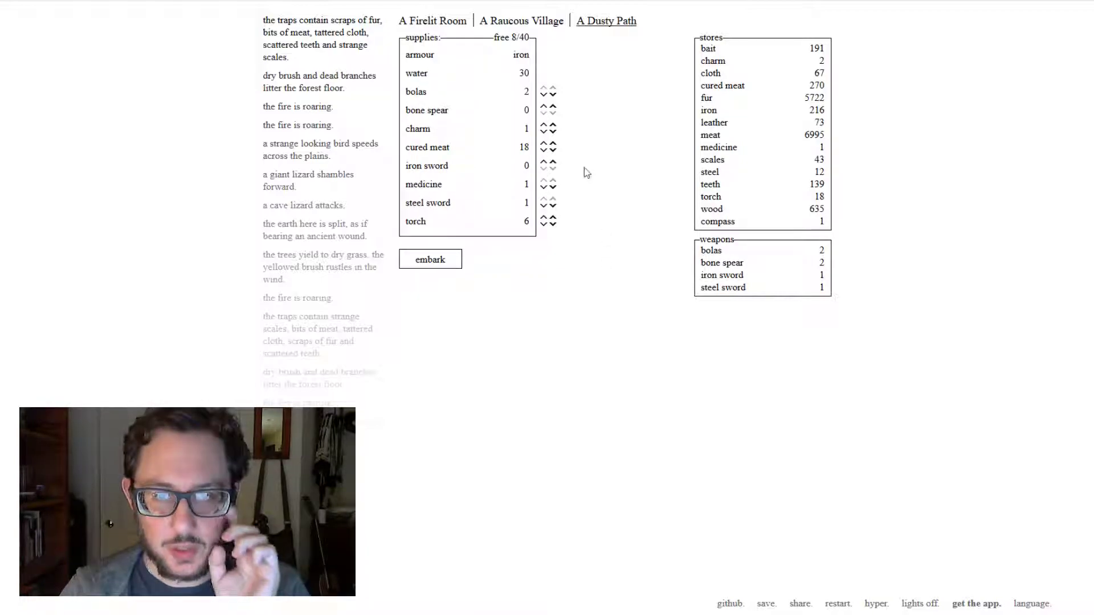
click(543, 142)
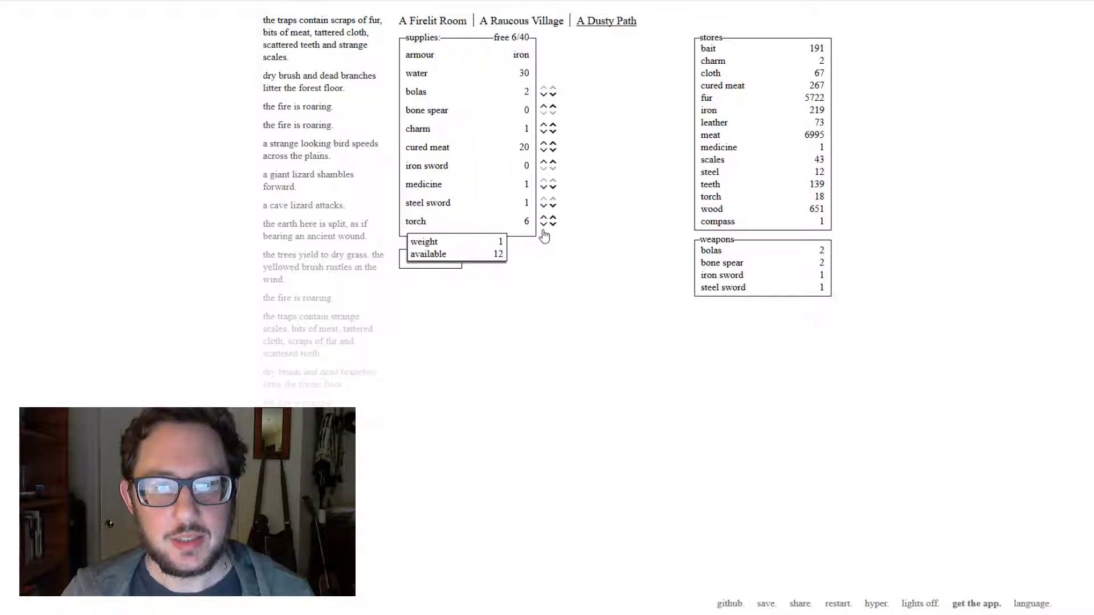
click(543, 219)
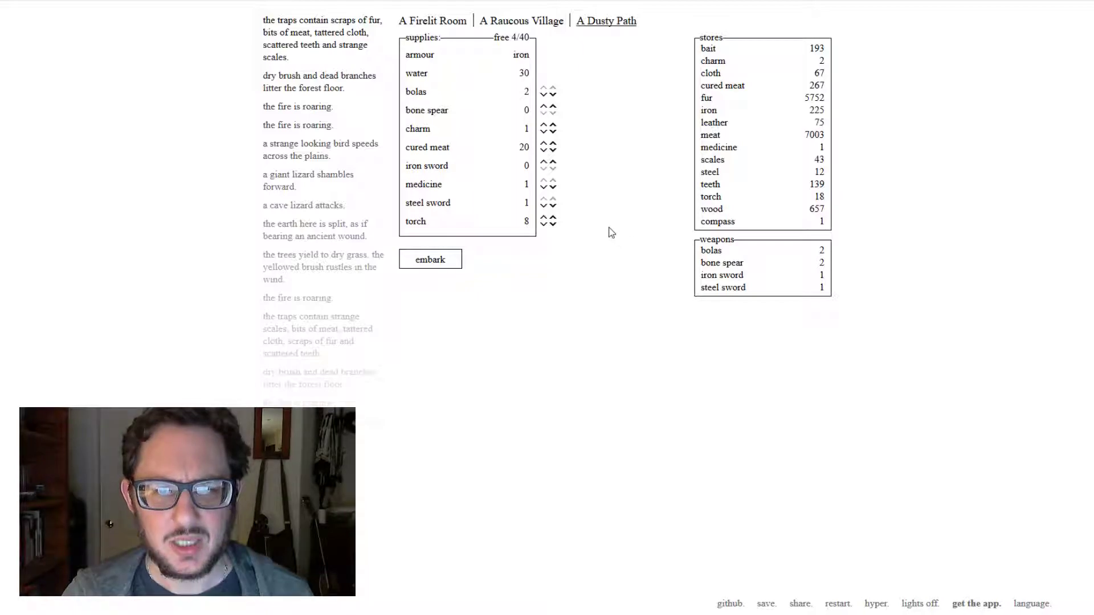
click(550, 219)
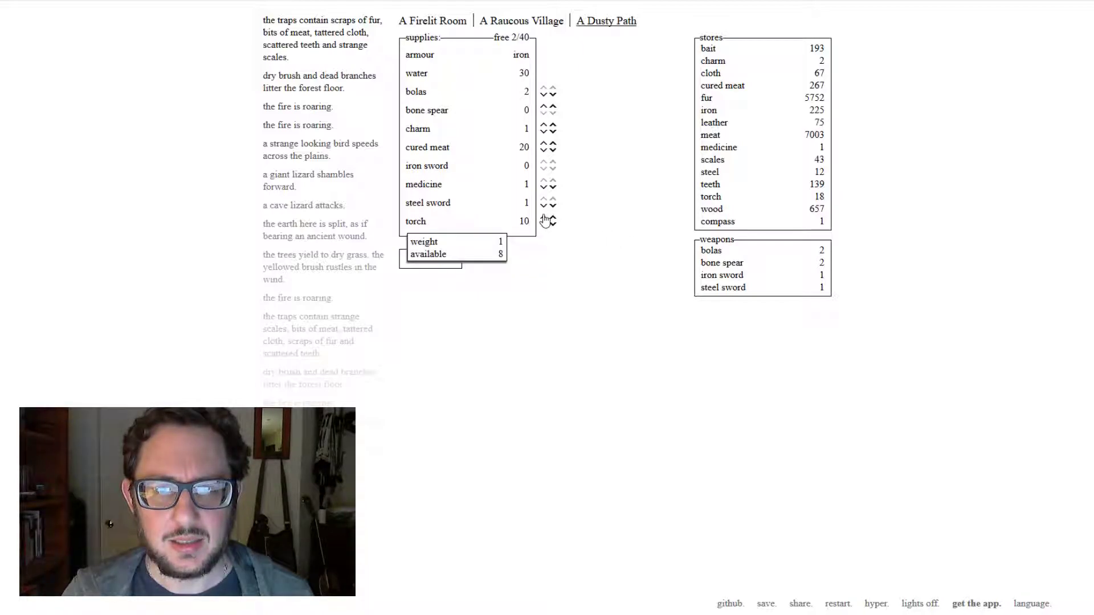
click(553, 147)
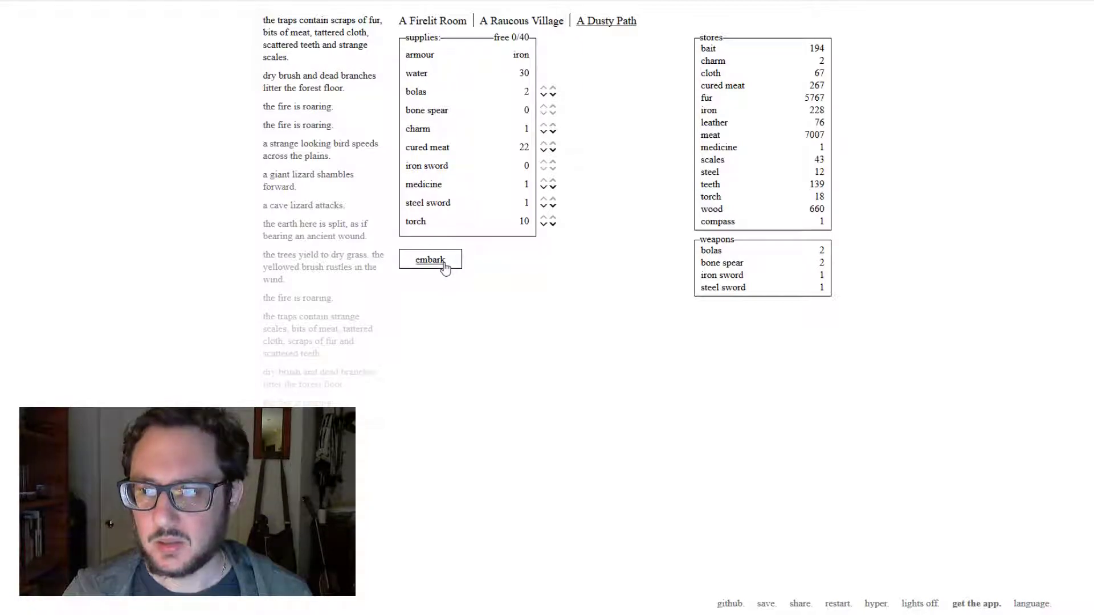
click(429, 259)
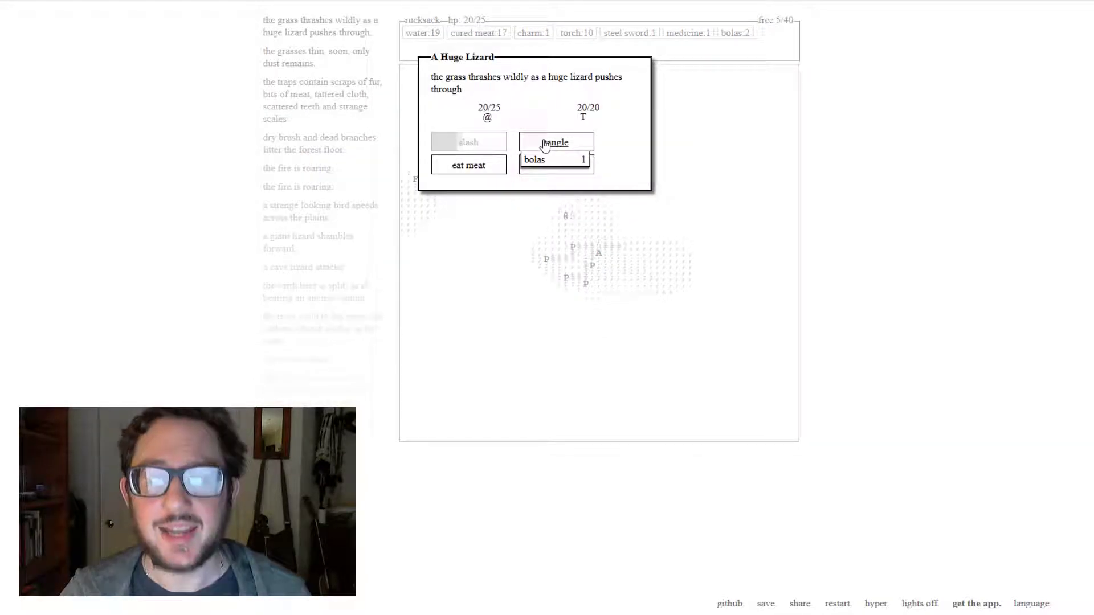
- Slash the huge lizard to death while eating meat, take six scales, and eat cured meat to recover
click(556, 143)
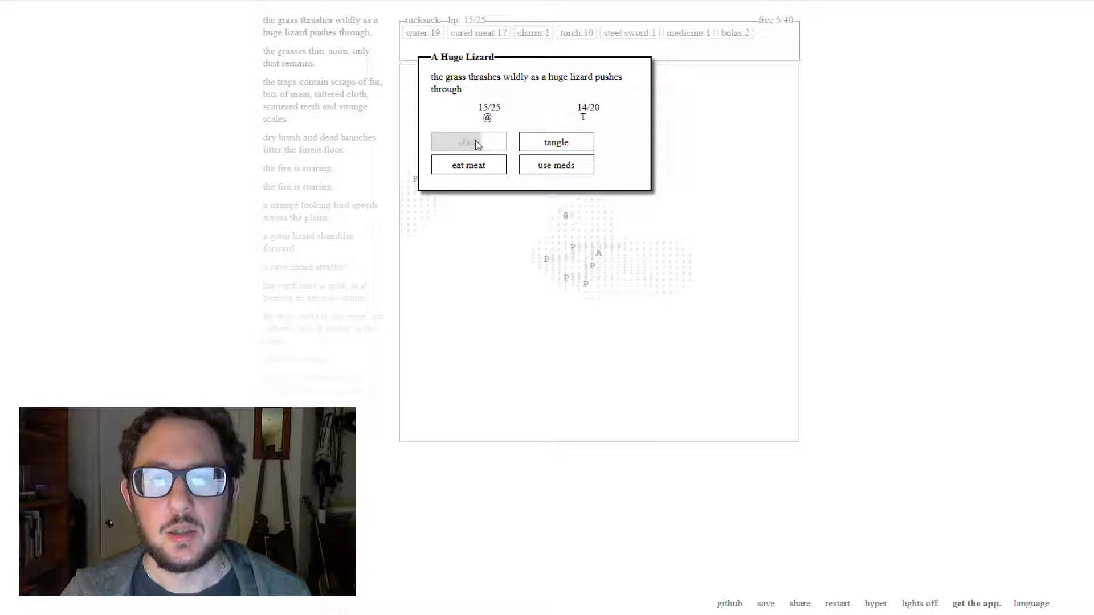
click(469, 164)
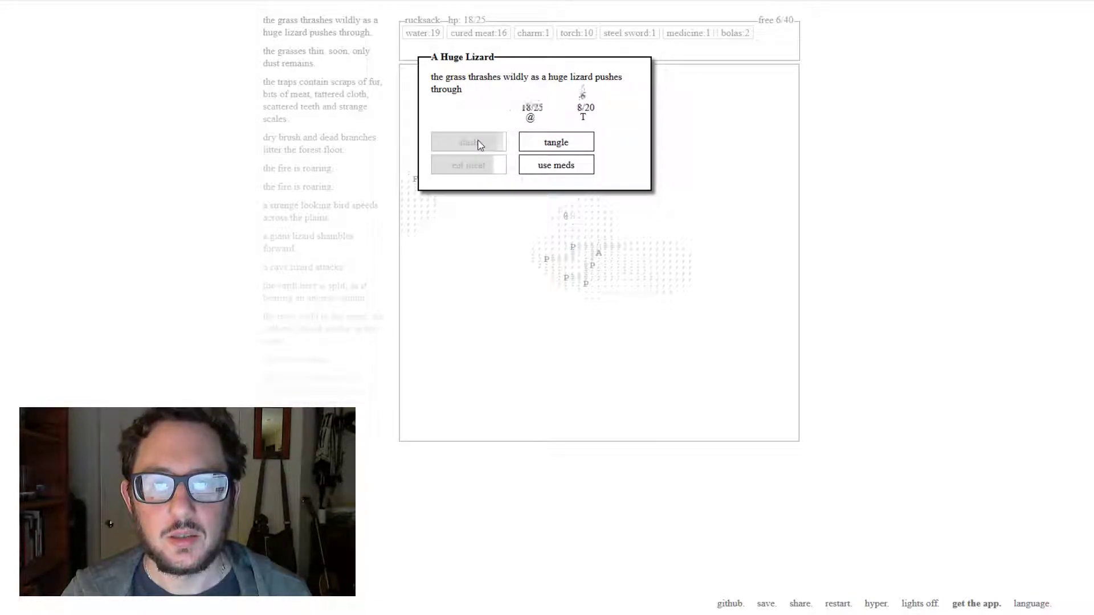
click(468, 141)
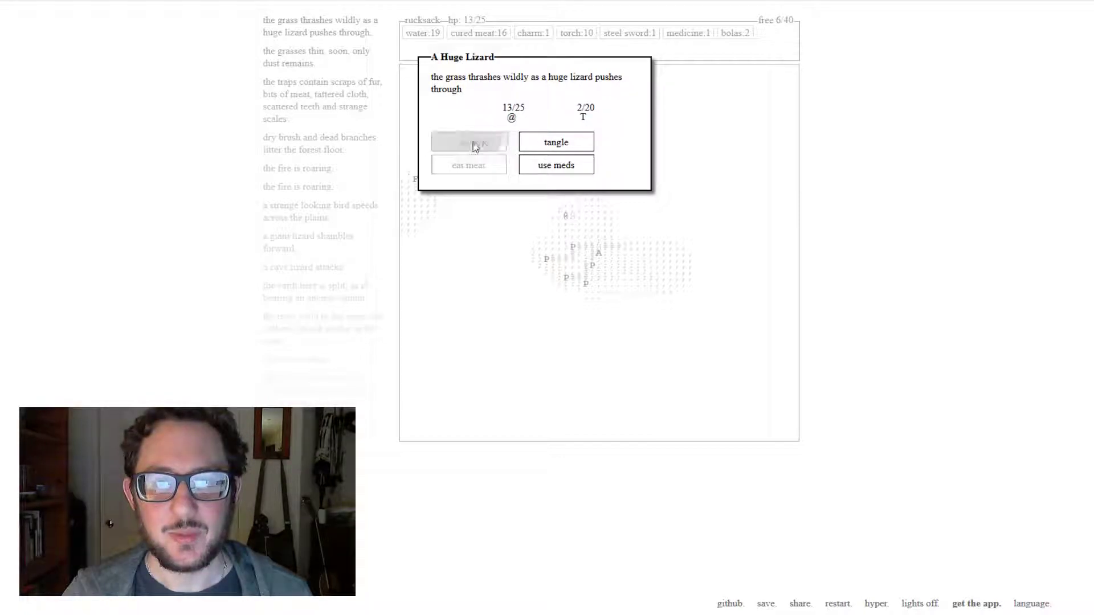
click(470, 141)
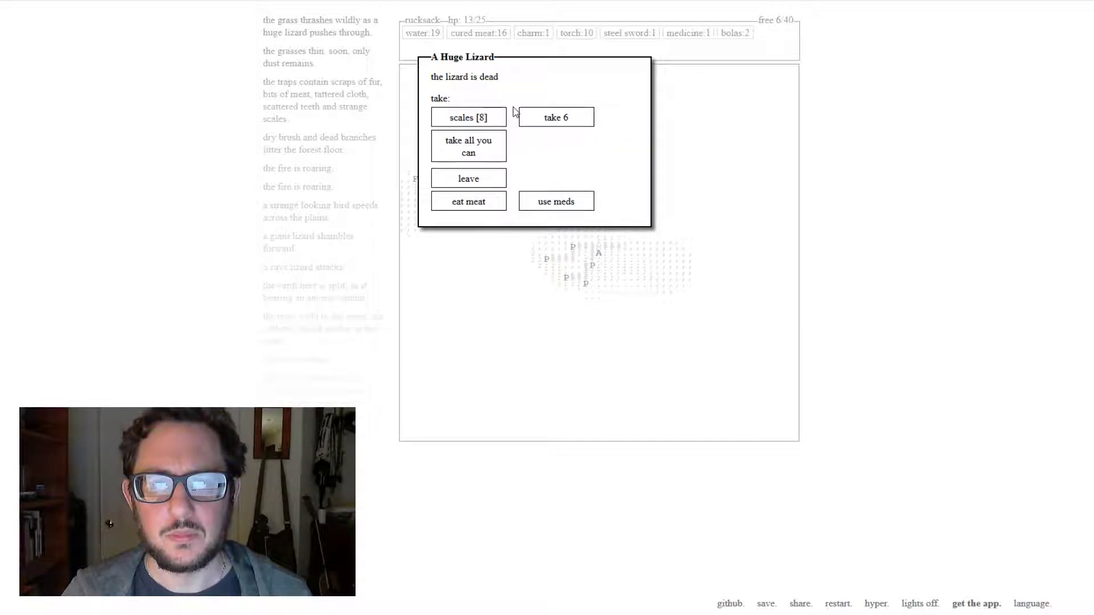
click(555, 116)
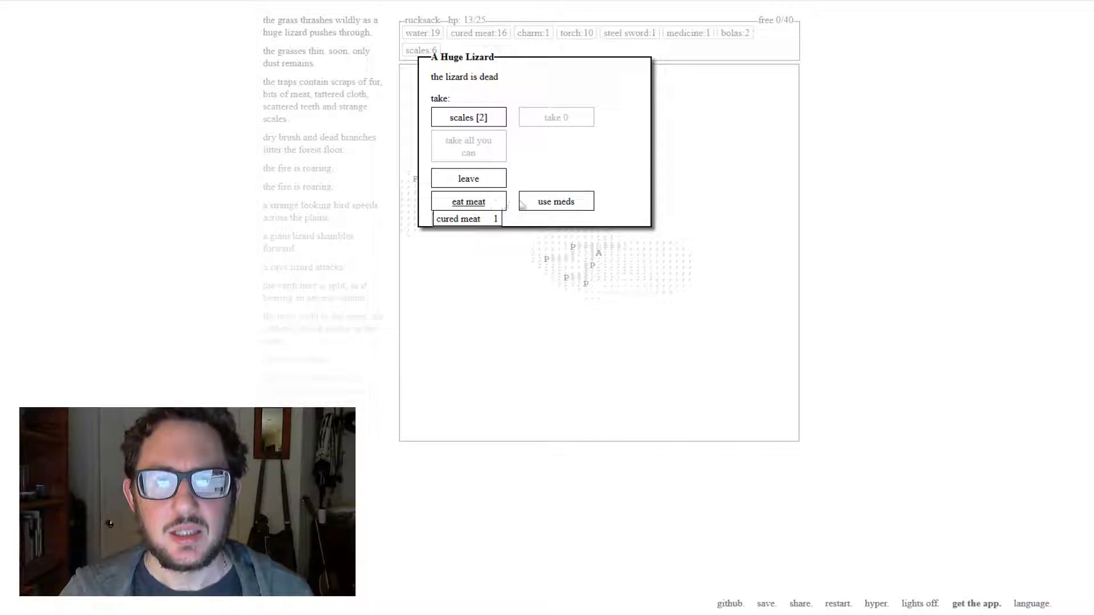
click(468, 178)
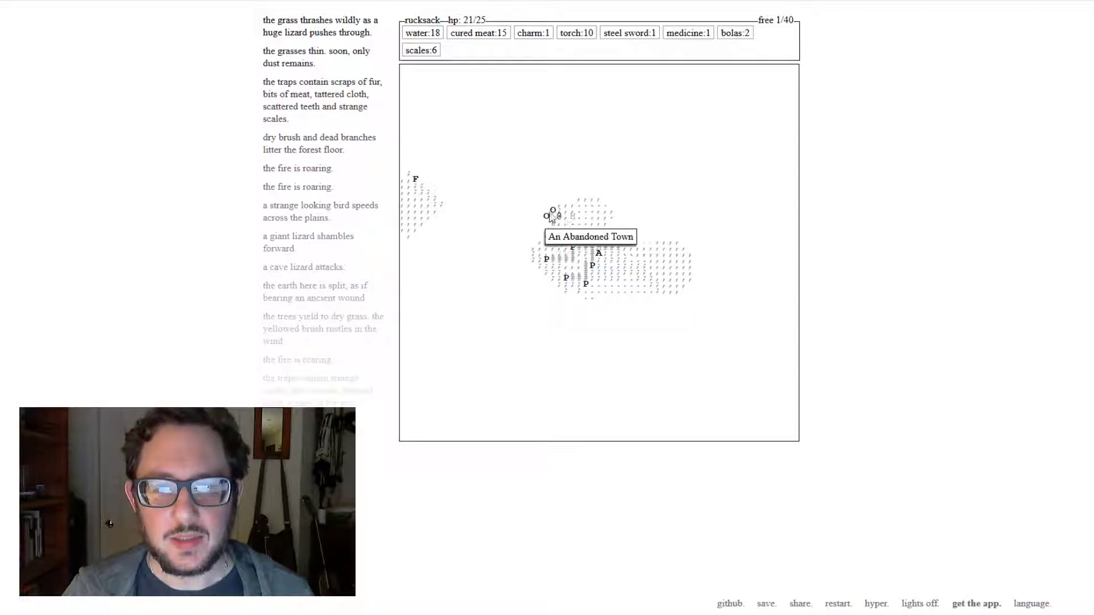
mouse_move(418, 221)
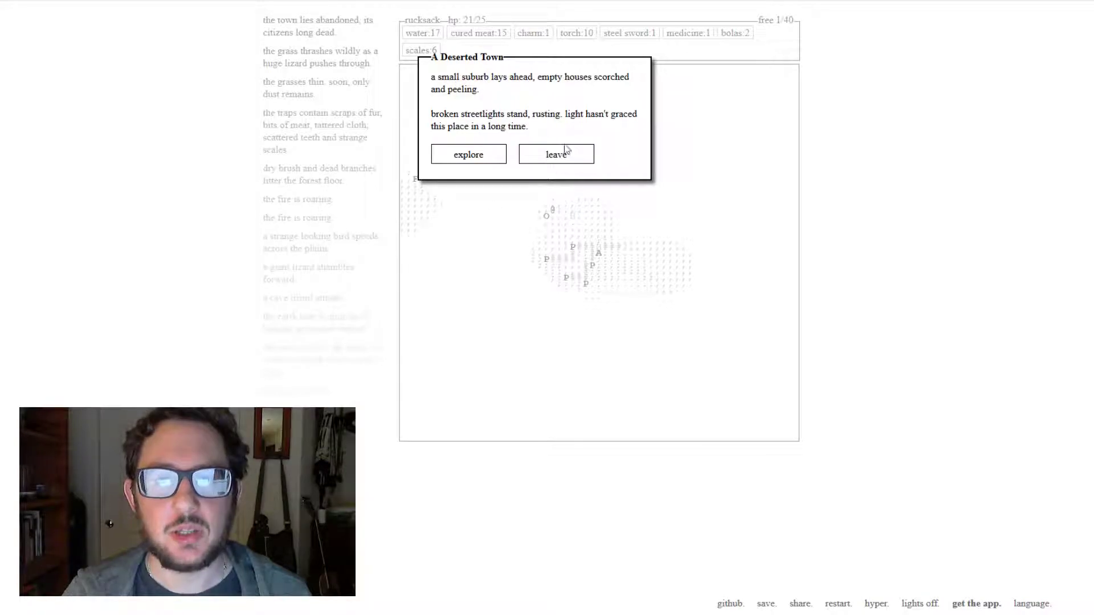
- Explore the deserted town and kill the street ambusher using slash, a bolas tangle and cured meat
click(468, 154)
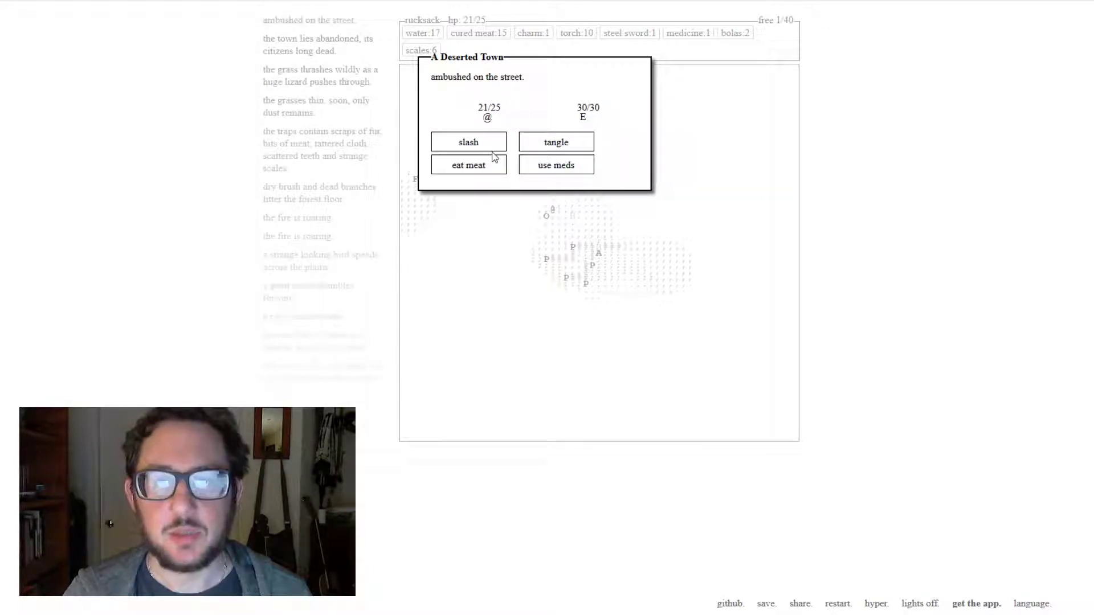
click(556, 141)
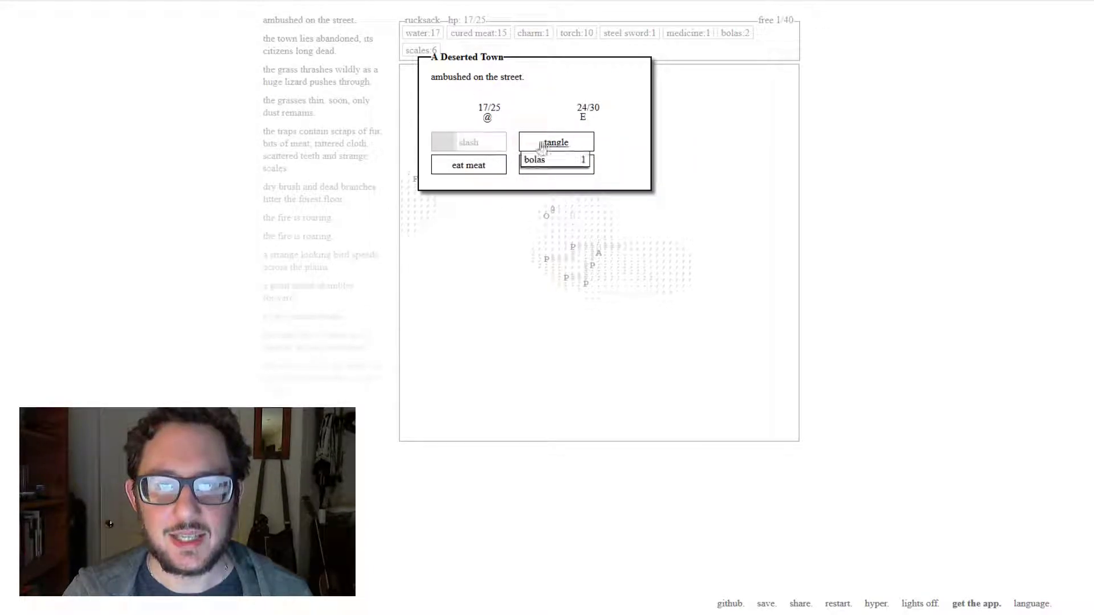
click(556, 142)
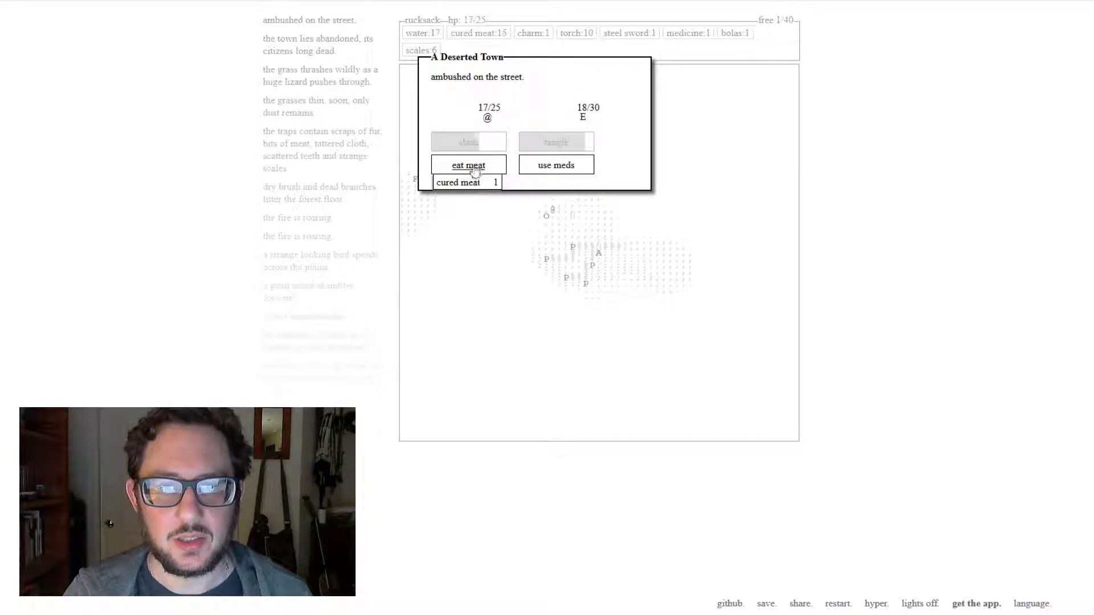
click(468, 165)
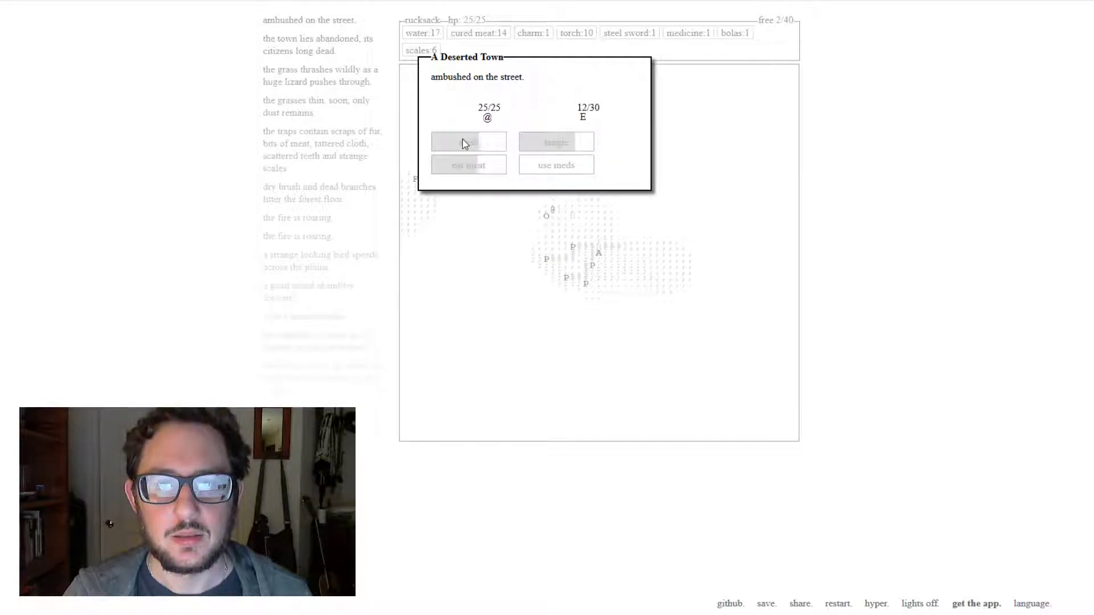
click(469, 141)
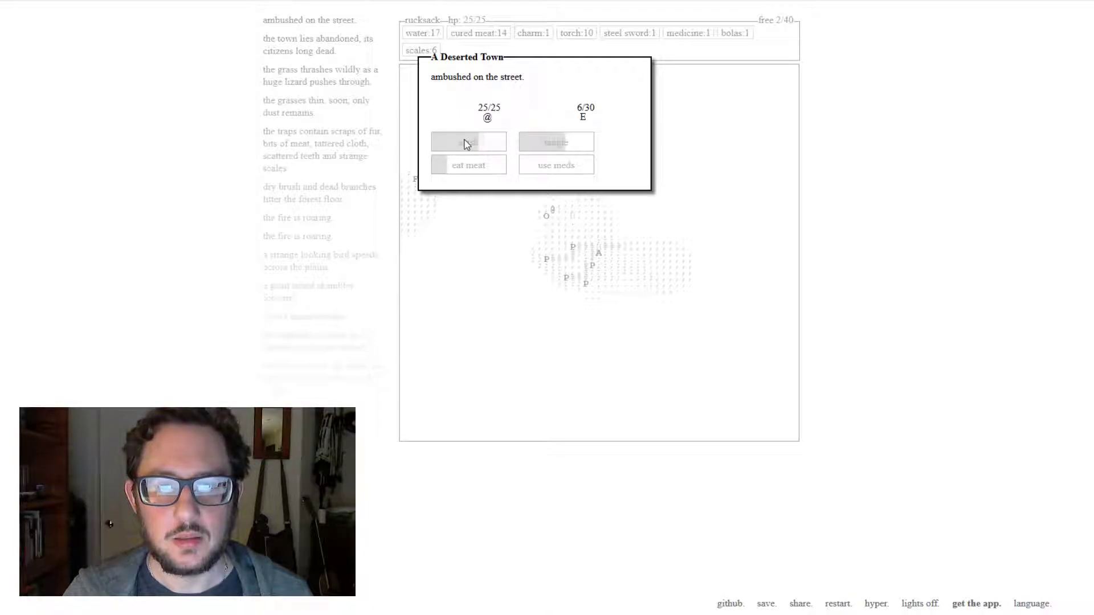
click(467, 141)
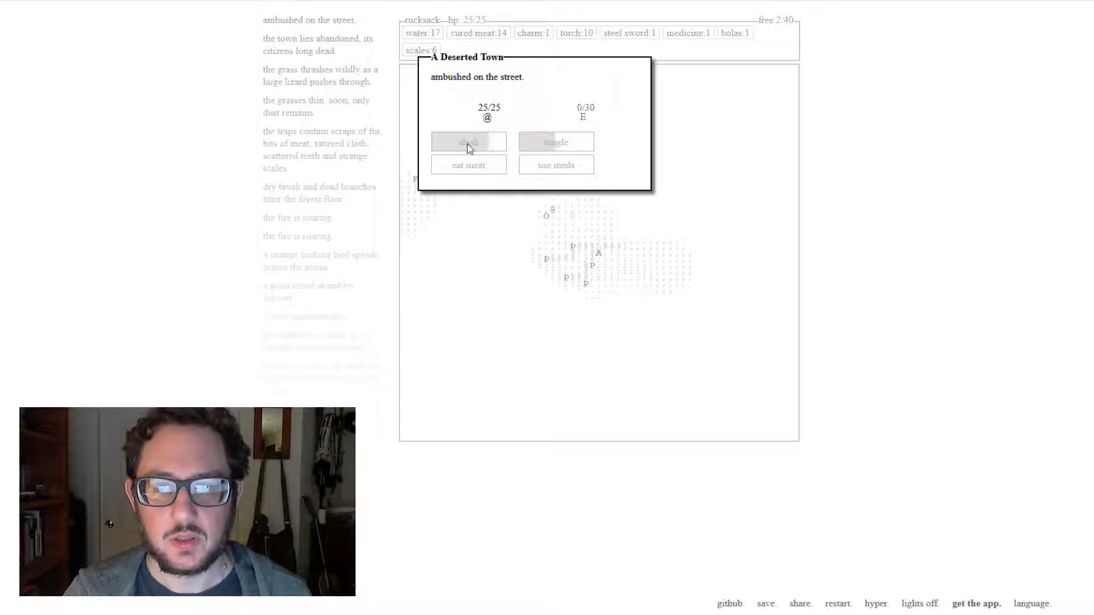
click(469, 142)
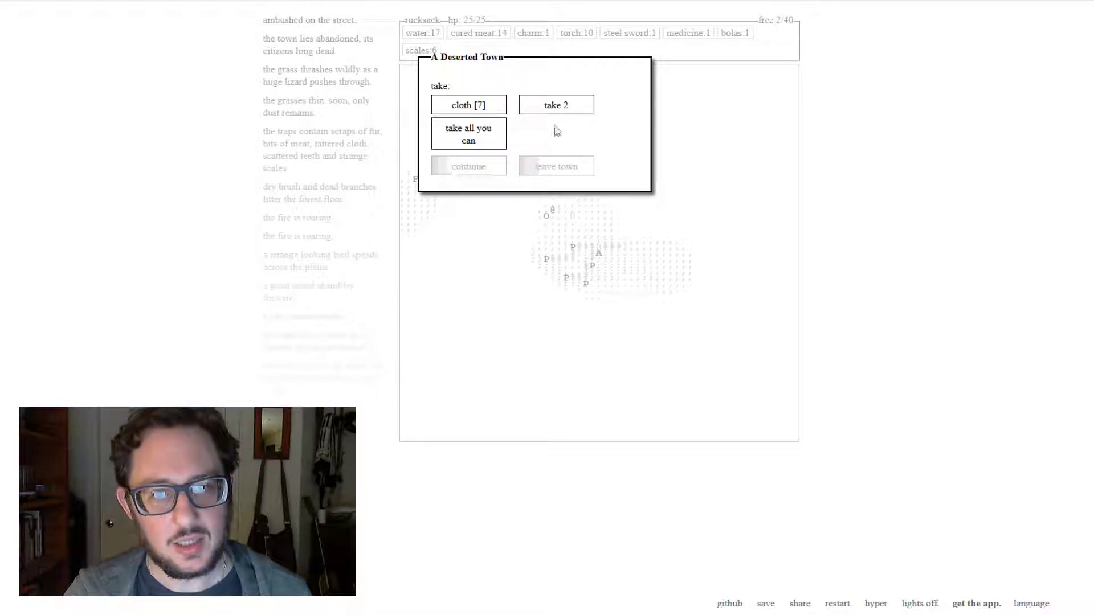
- Take both cloth, swap one cloth for cured meat, and continue further into town
click(468, 105)
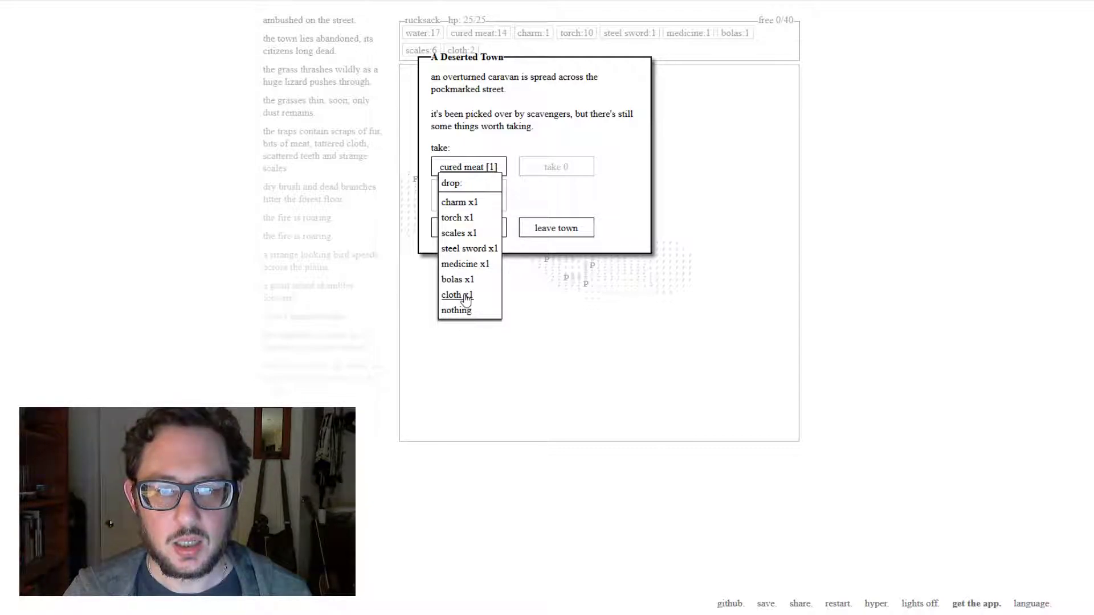
click(455, 294)
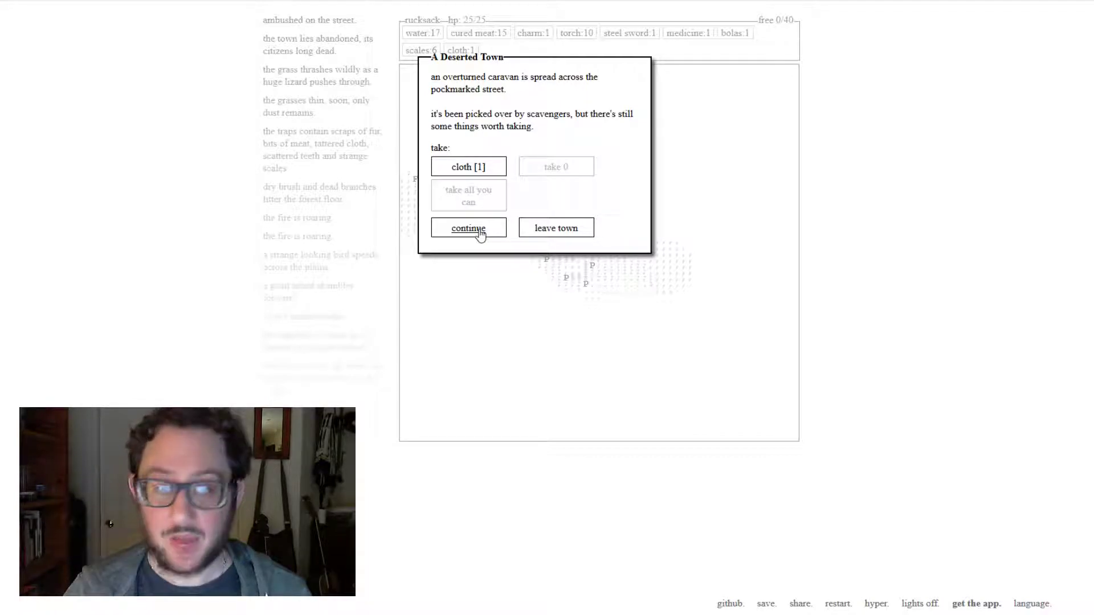
click(468, 228)
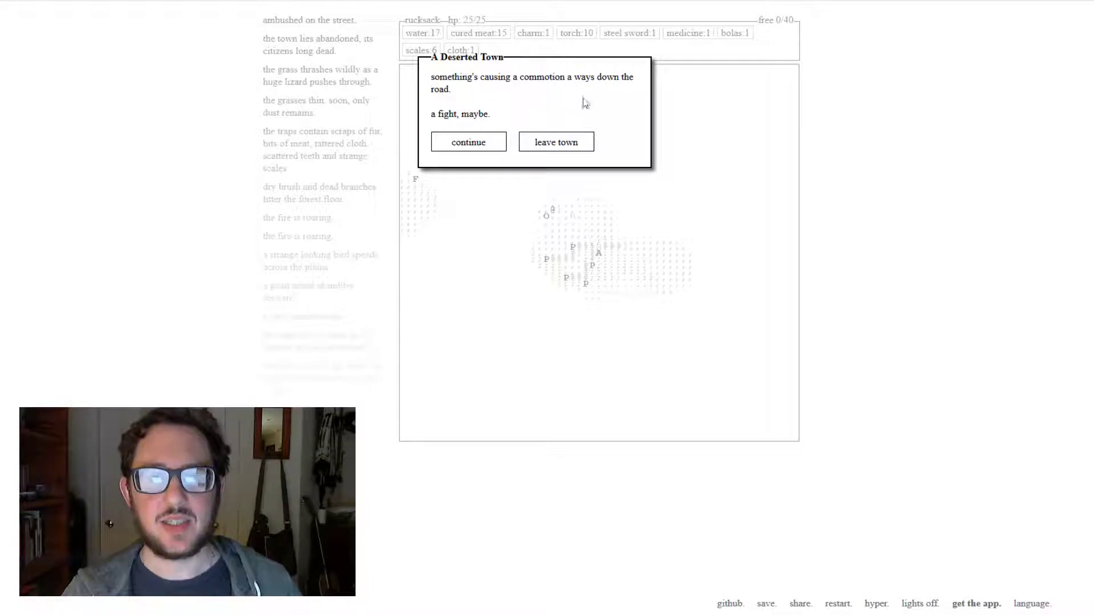
- Head toward the commotion and kill the man with slashes, the last bolas and cured meat
click(468, 141)
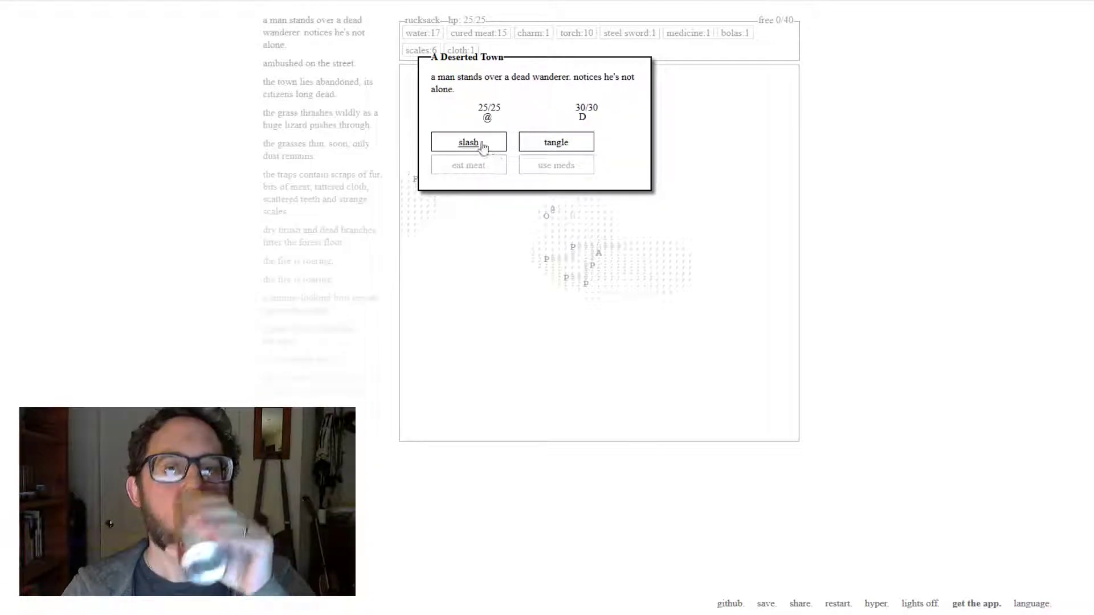
click(468, 142)
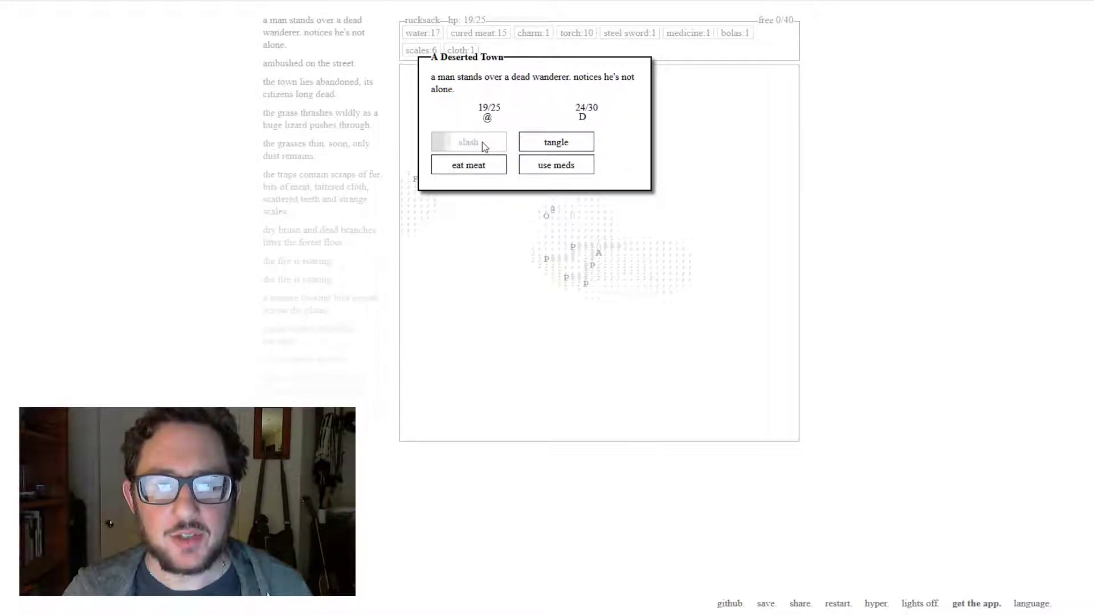
click(469, 142)
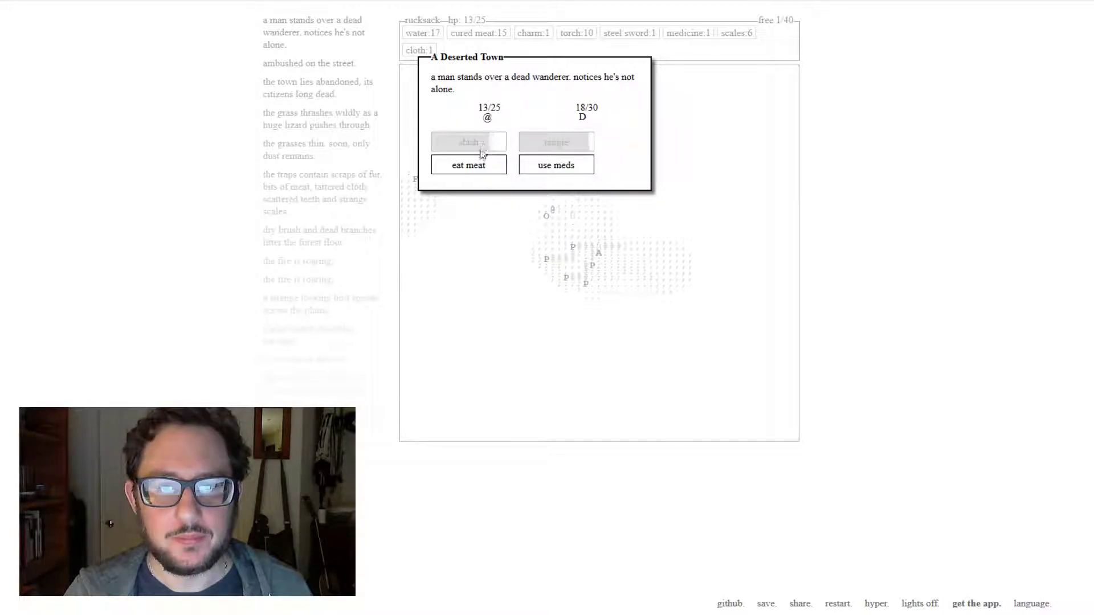
click(467, 164)
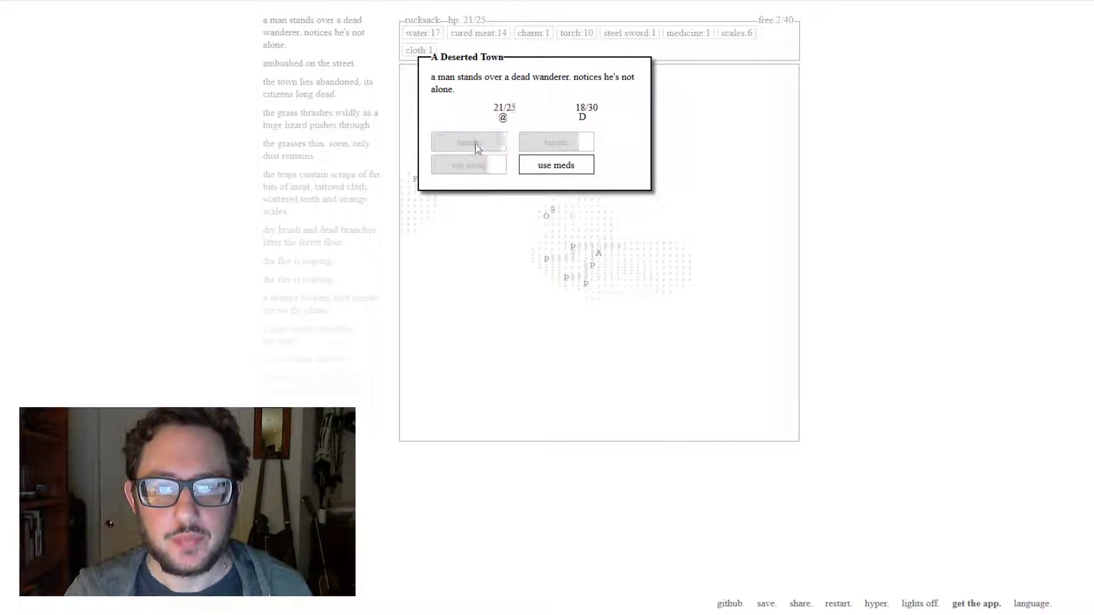
click(468, 141)
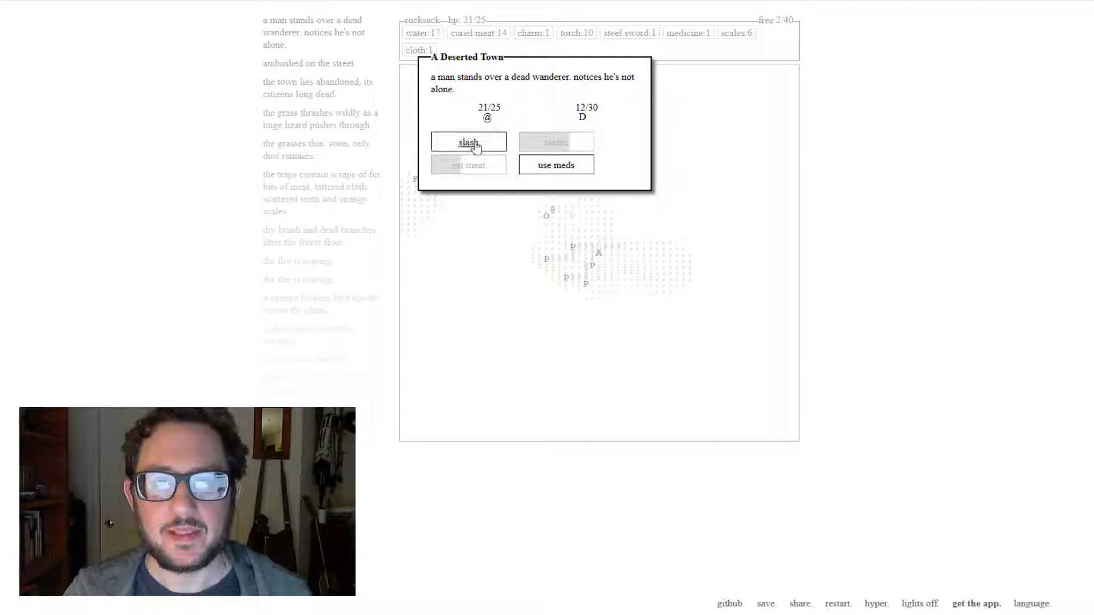
click(469, 142)
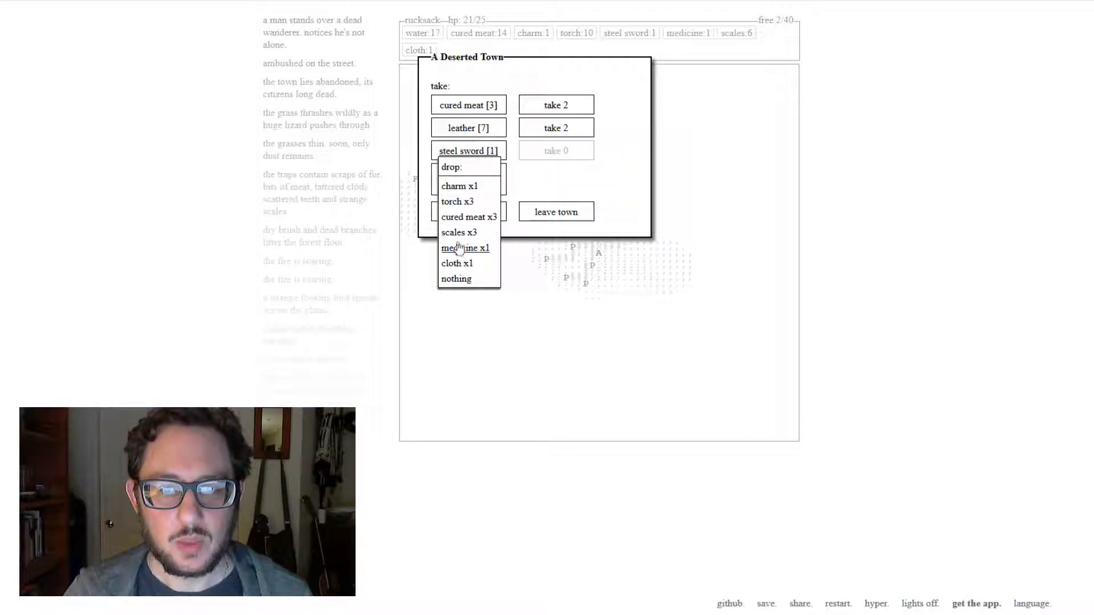
- Drop cloth and scales to take the steel sword and cured meat, then leave the town
click(457, 263)
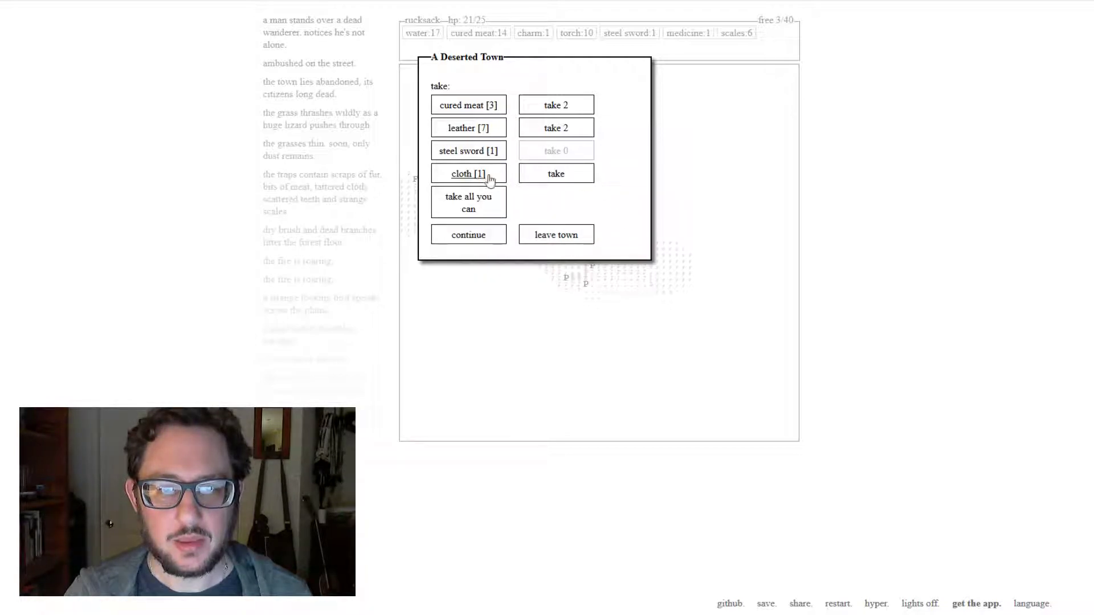
click(467, 173)
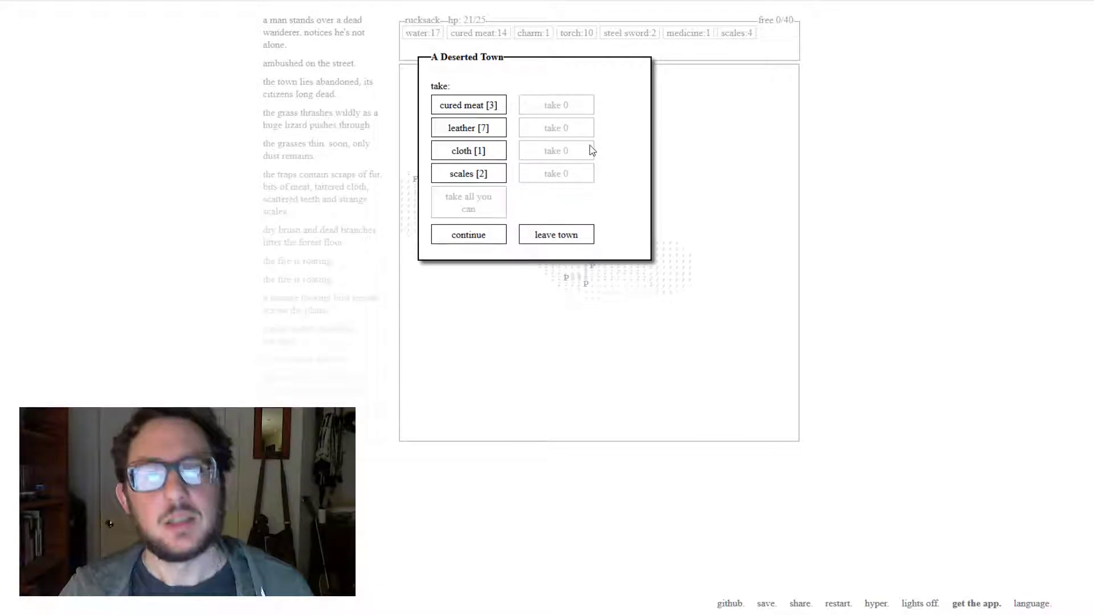
click(467, 105)
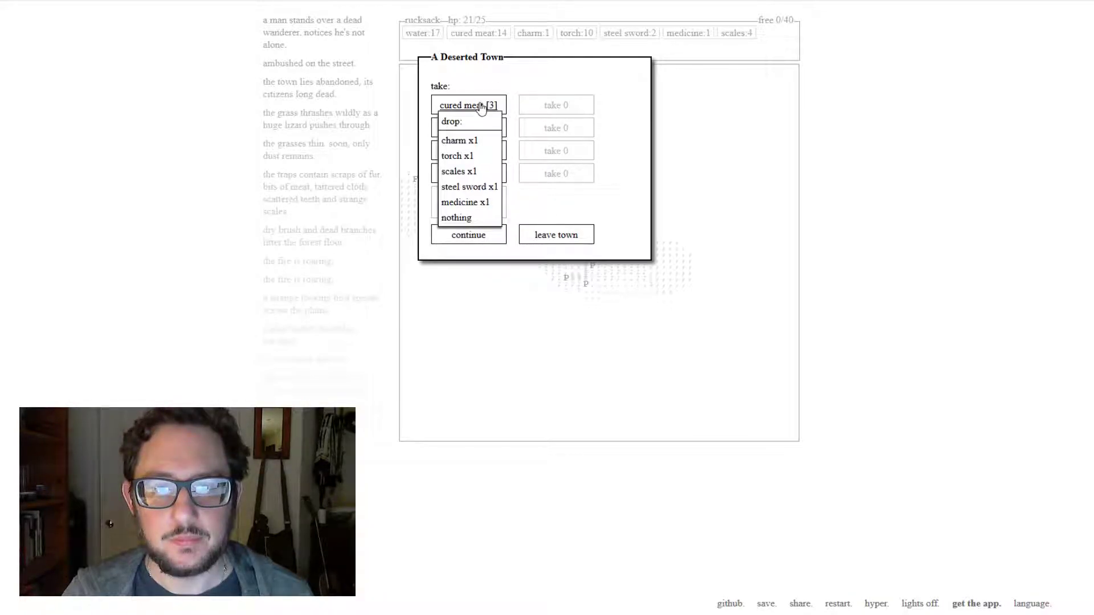
mouse_move(472, 202)
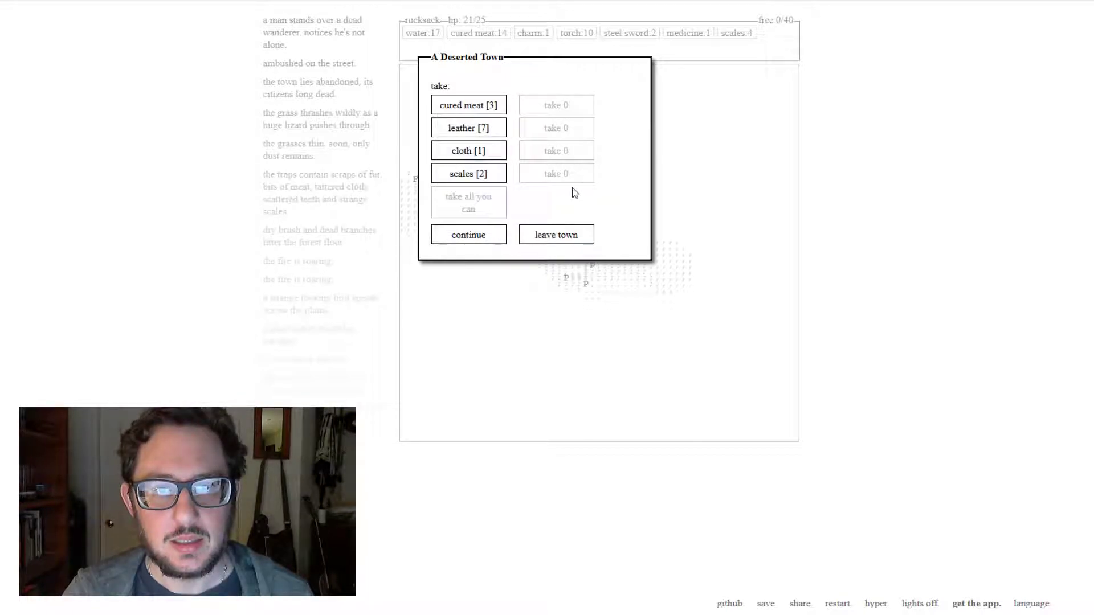
click(468, 128)
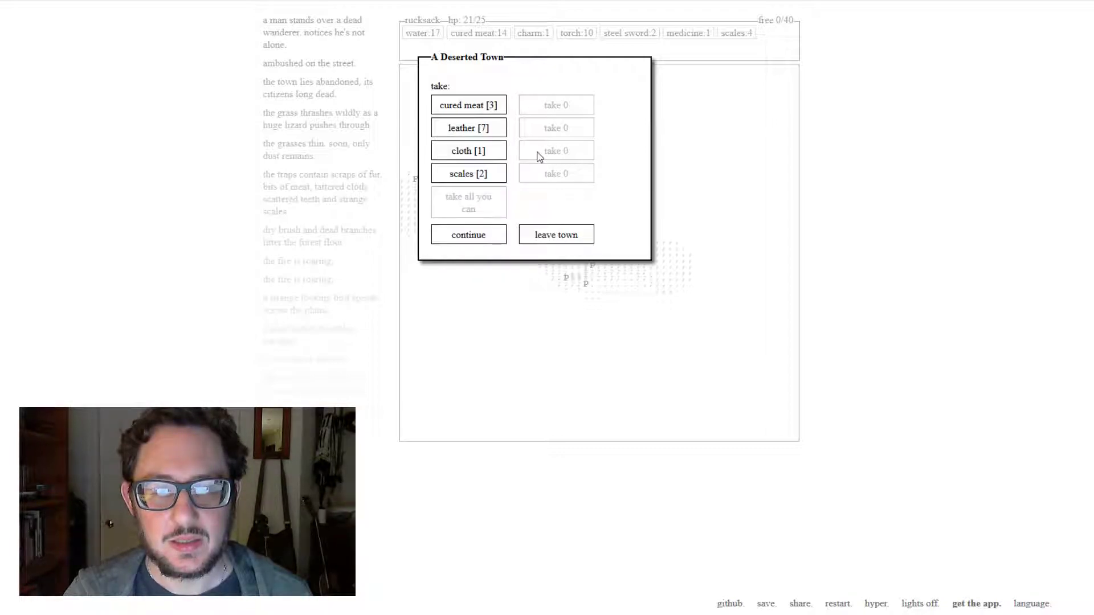
click(468, 105)
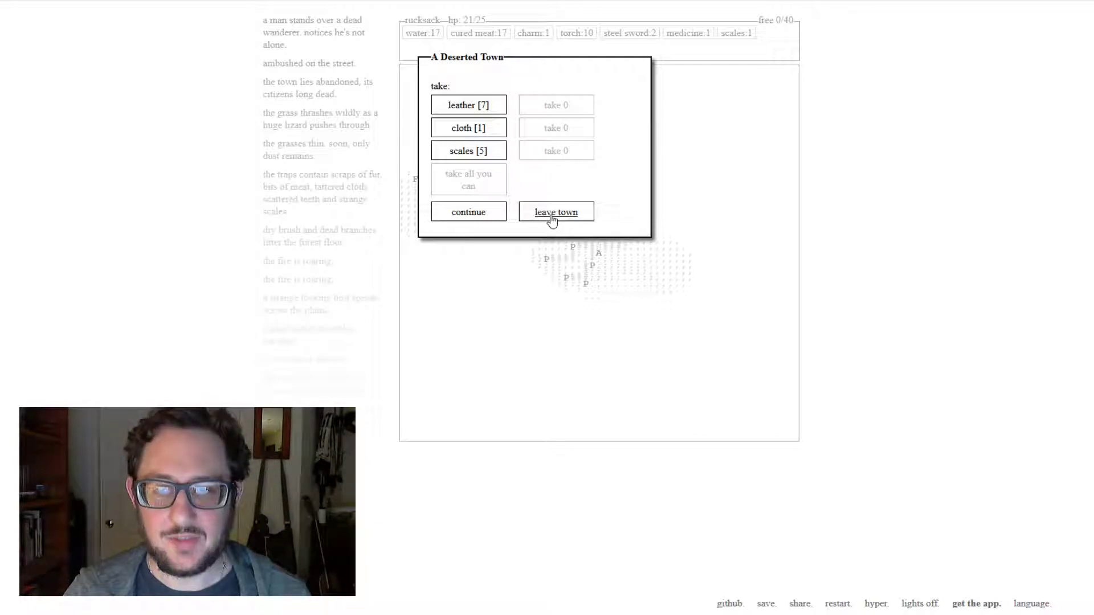
click(555, 212)
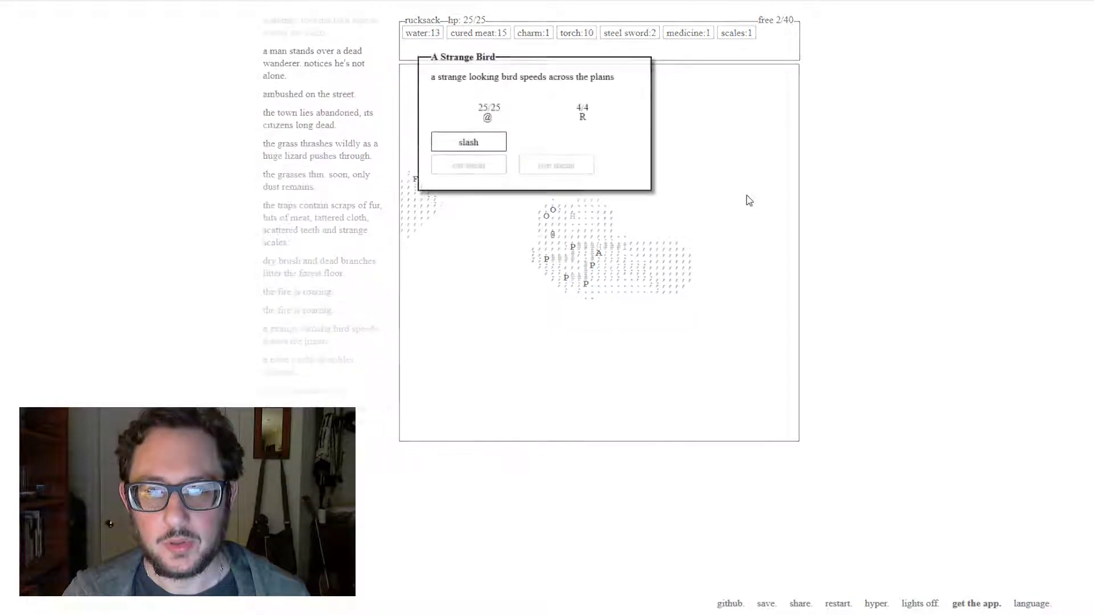
- Kill the strange bird and leave its remains, take the snarling beast's fur and meat, and walk home
click(468, 141)
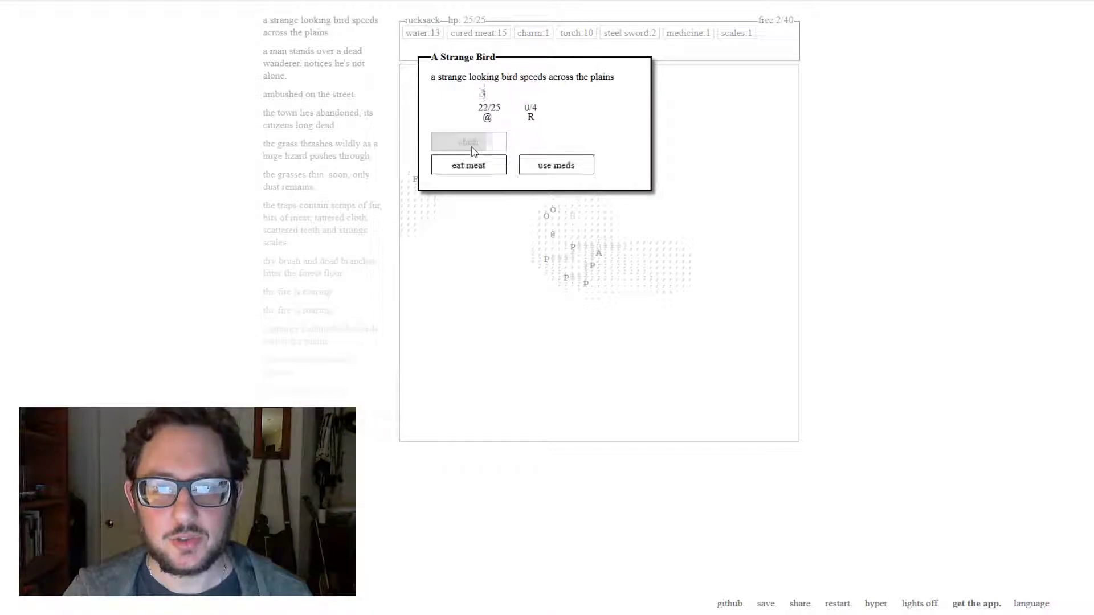
click(469, 141)
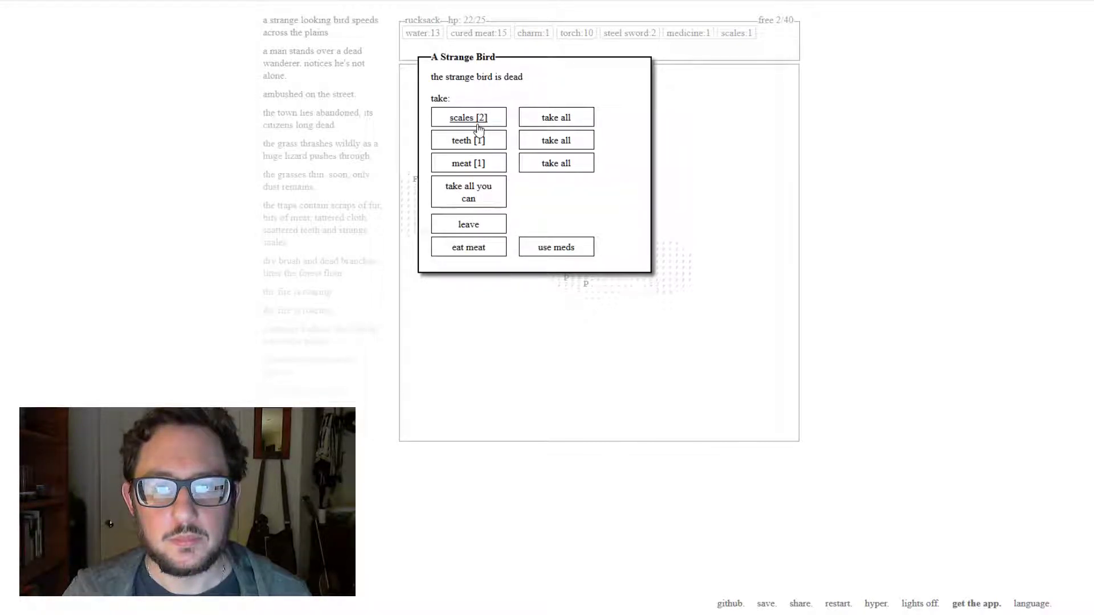
click(468, 118)
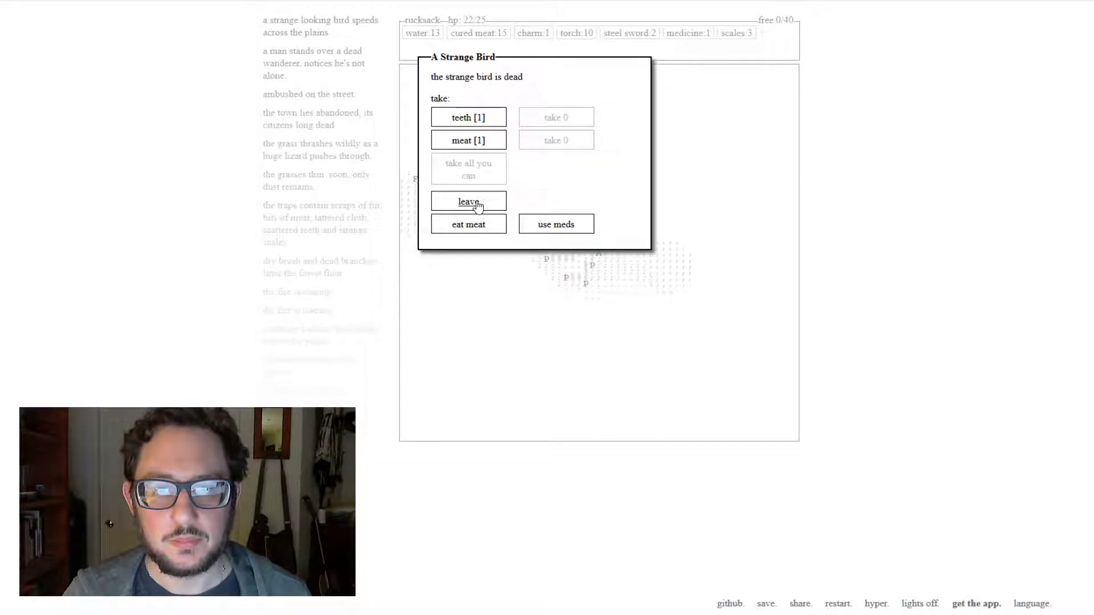
click(469, 200)
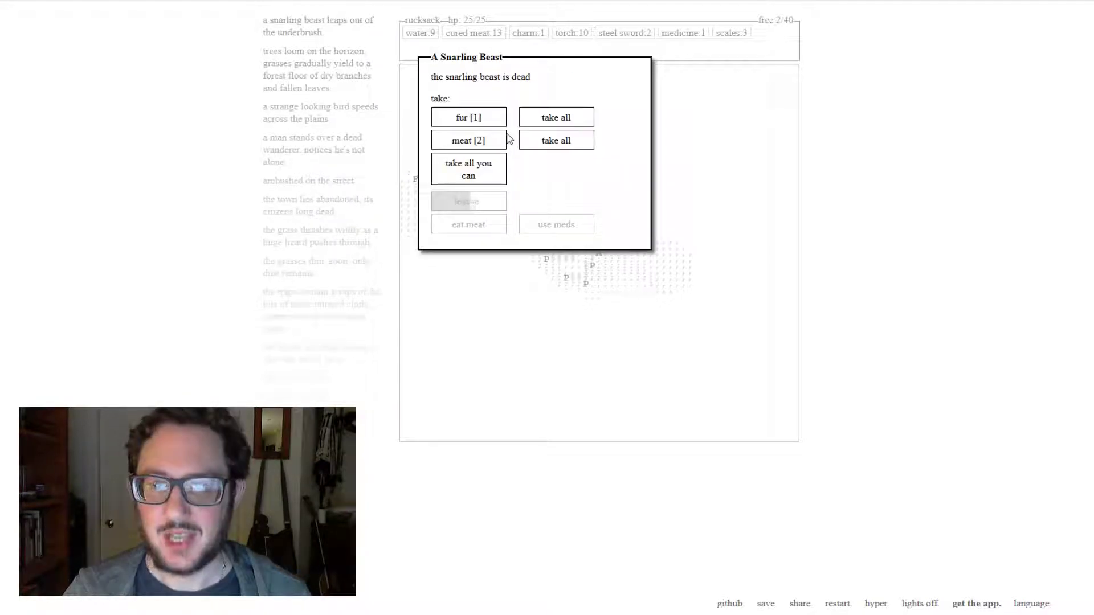
click(555, 116)
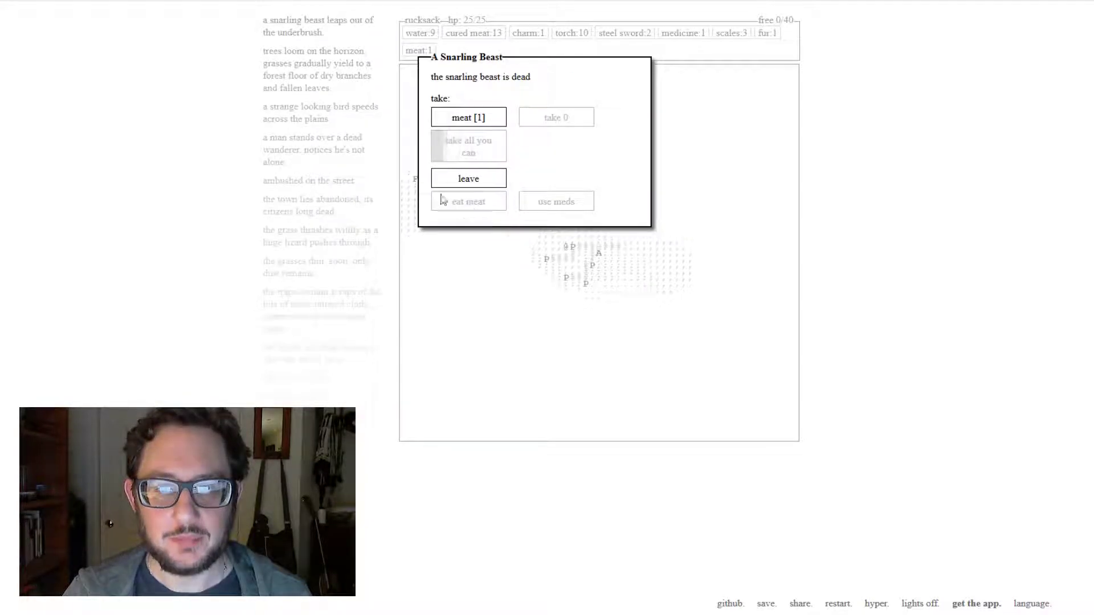
click(469, 178)
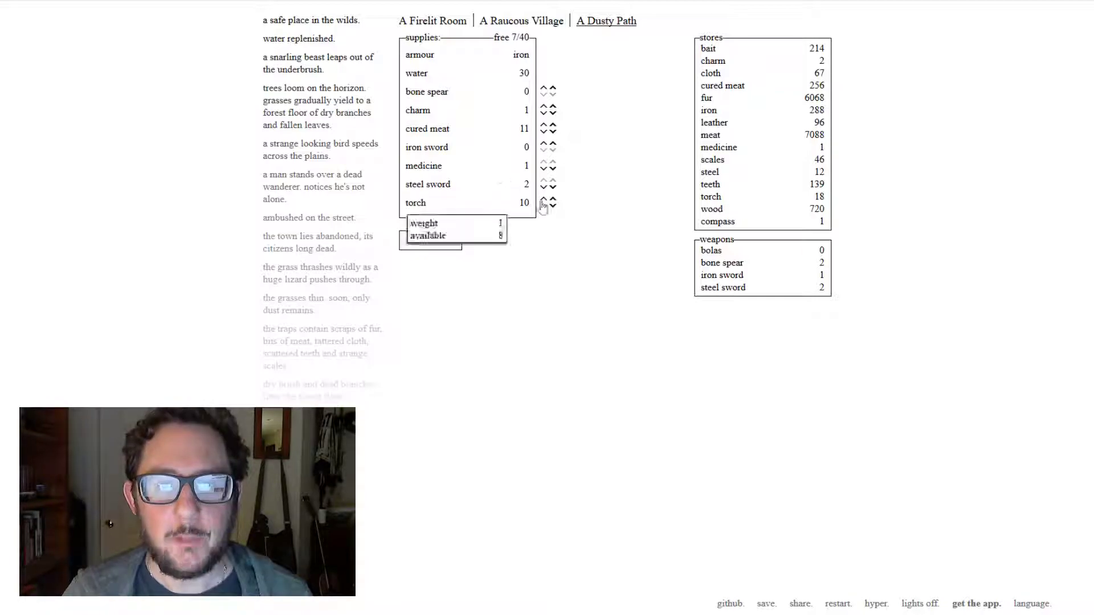
- Reduce the packed steel swords from 2 to 1 on the Dusty Path outfit
click(544, 188)
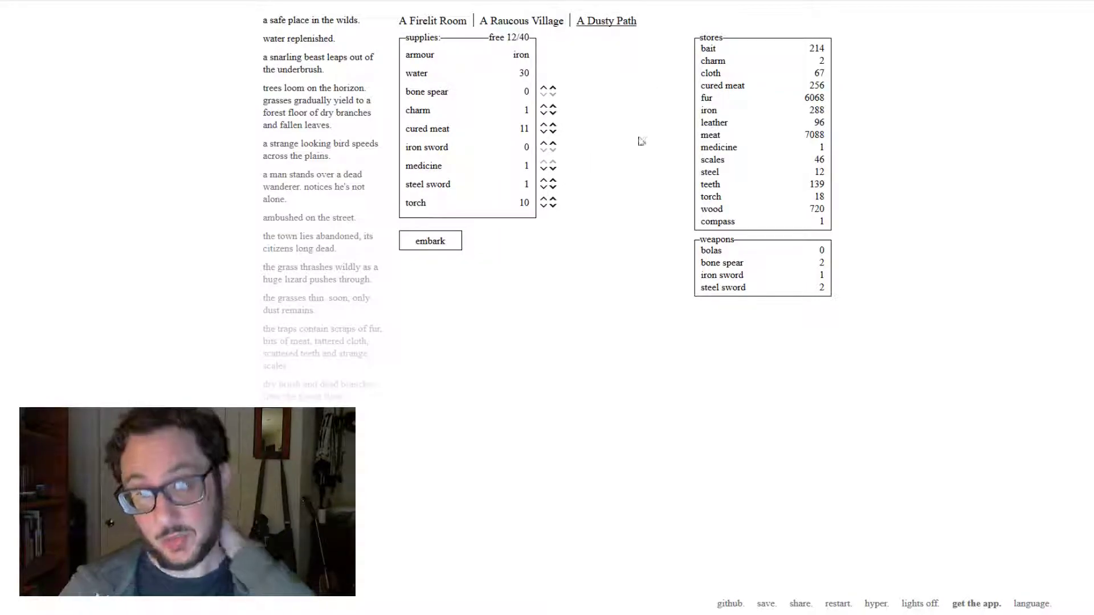
mouse_move(564, 179)
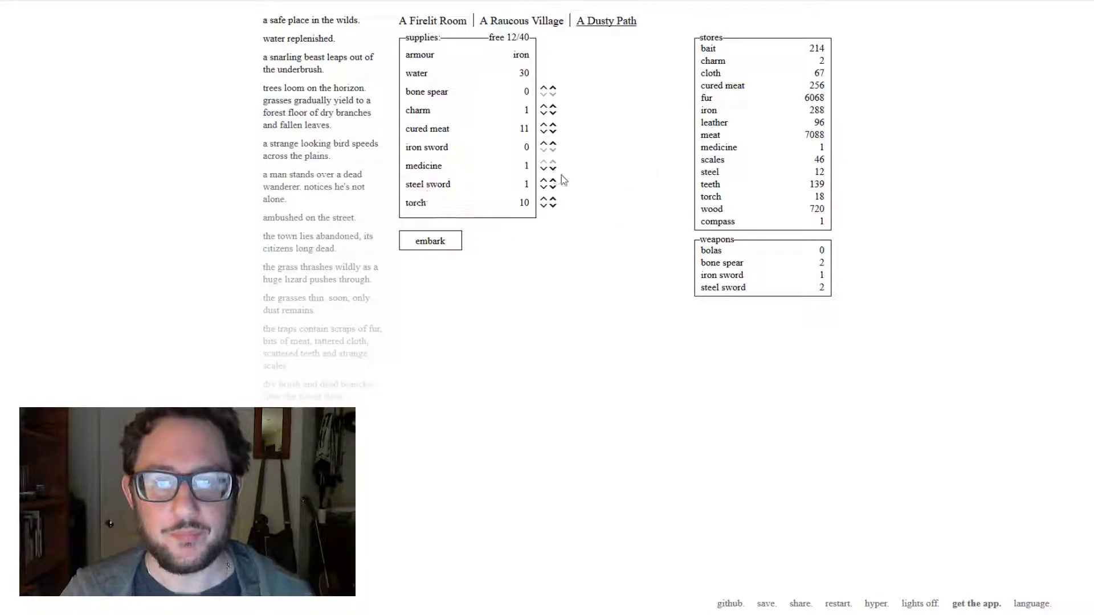
mouse_move(426, 147)
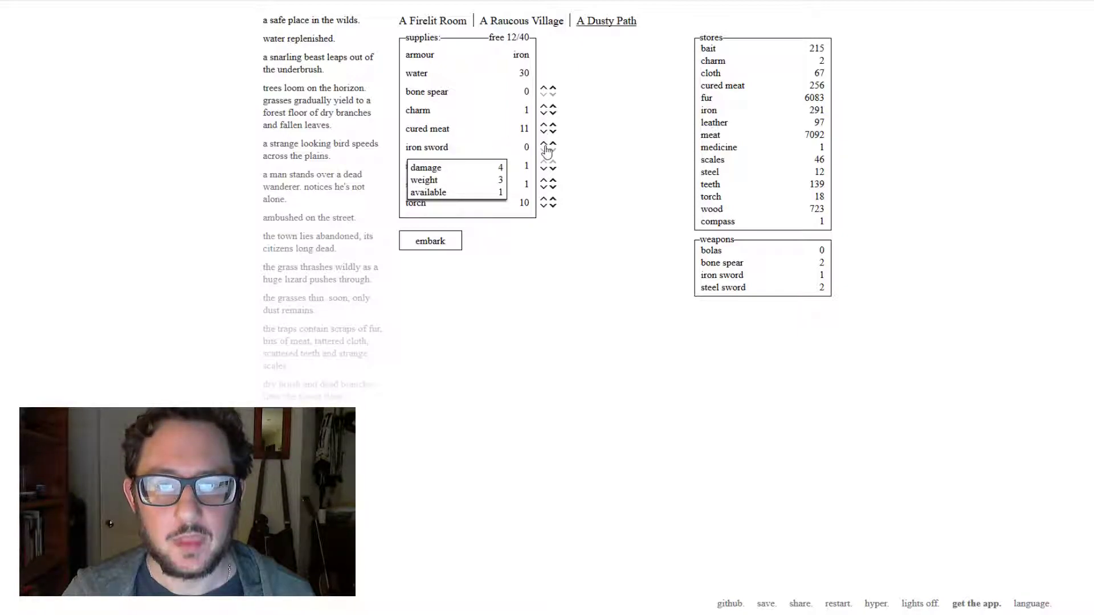
click(543, 126)
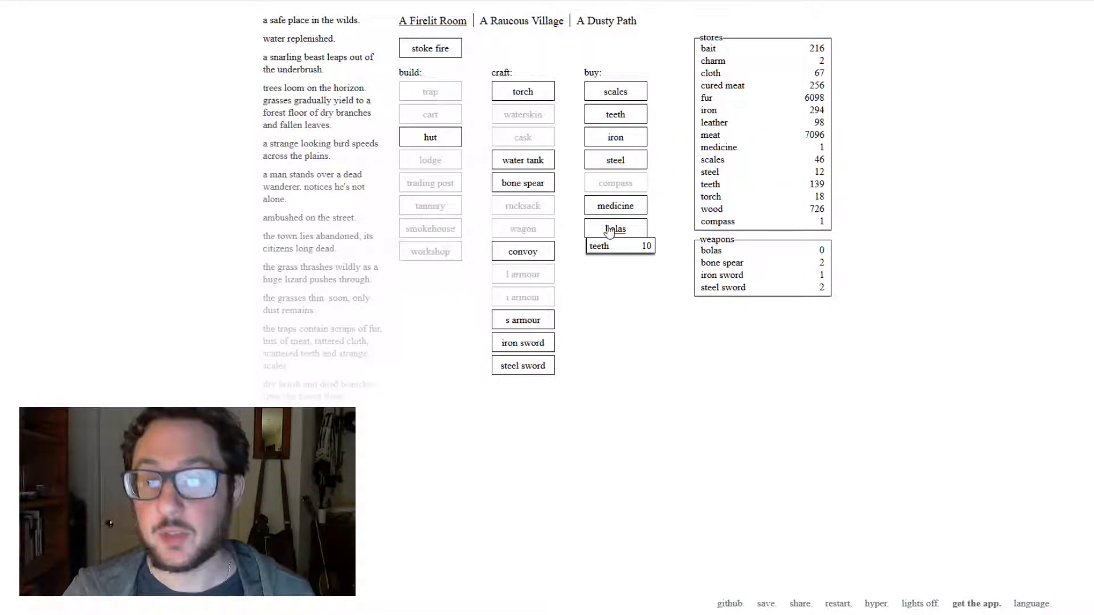
- Buy bolas with teeth in A Firelit Room, bringing the total to four
click(616, 229)
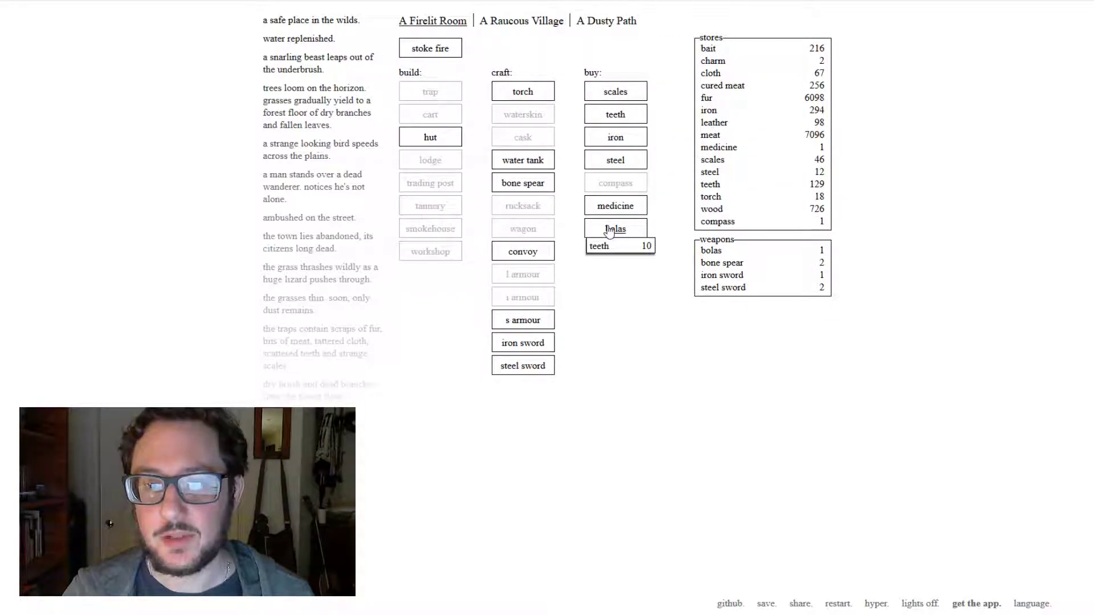
click(614, 228)
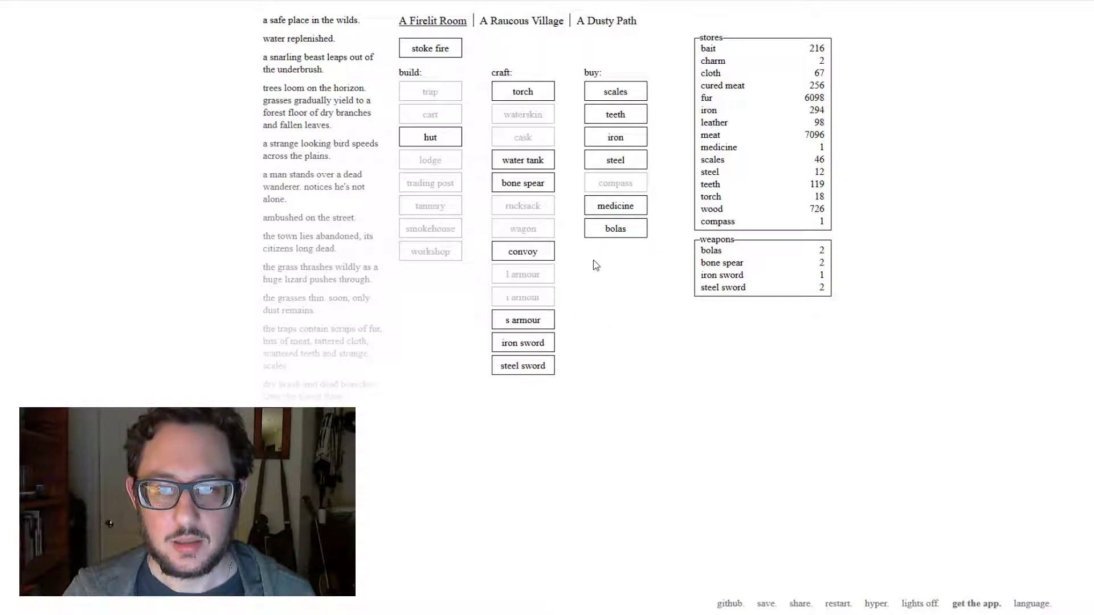
click(614, 228)
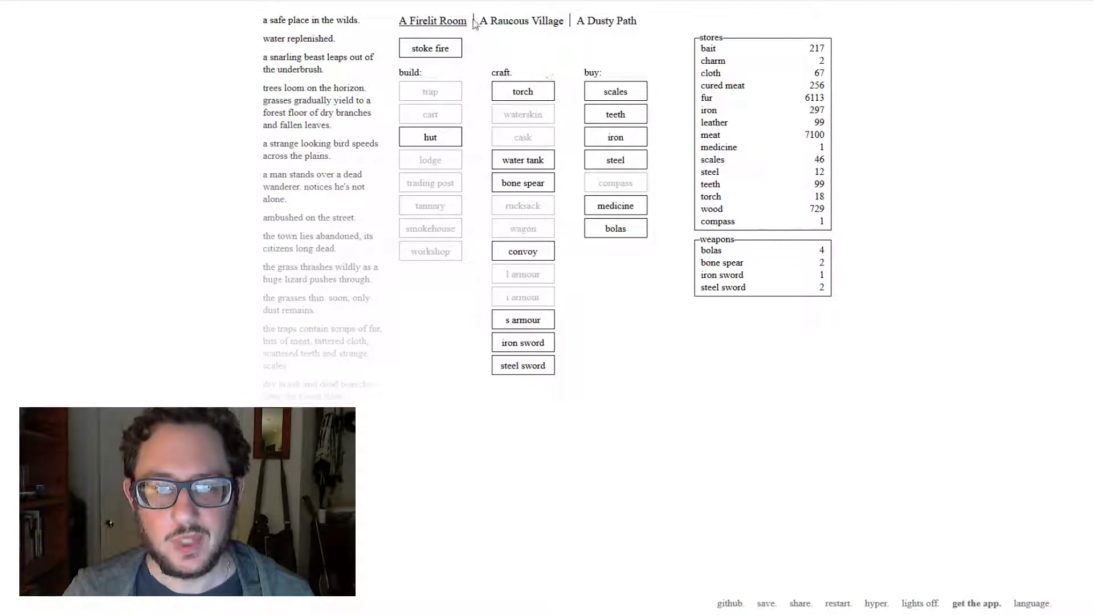
- In the village check the traps and gather wood, then head to A Dusty Path
click(521, 20)
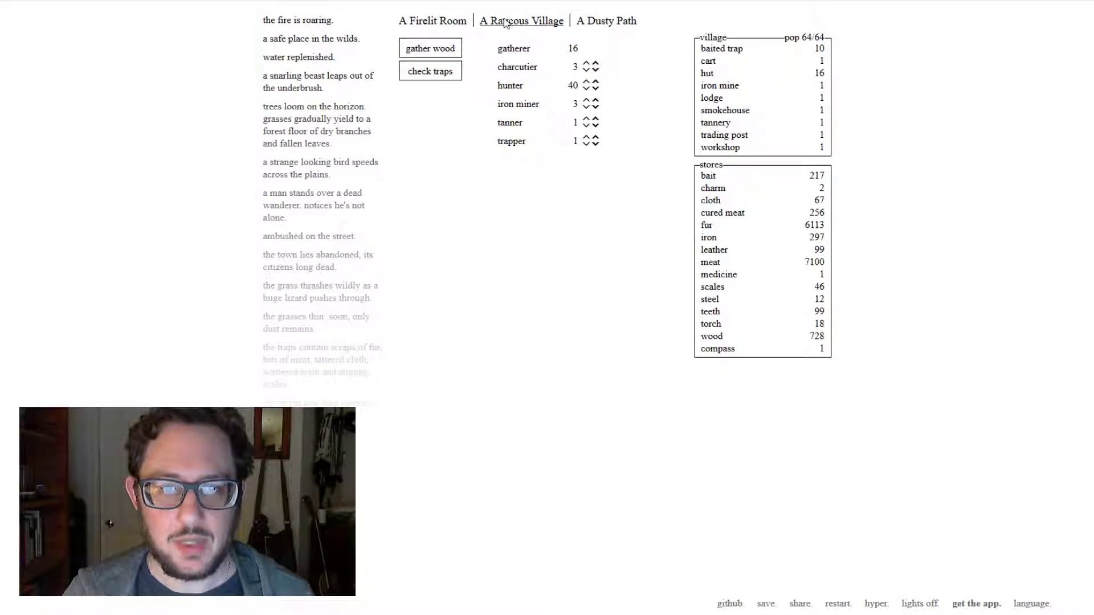
click(430, 71)
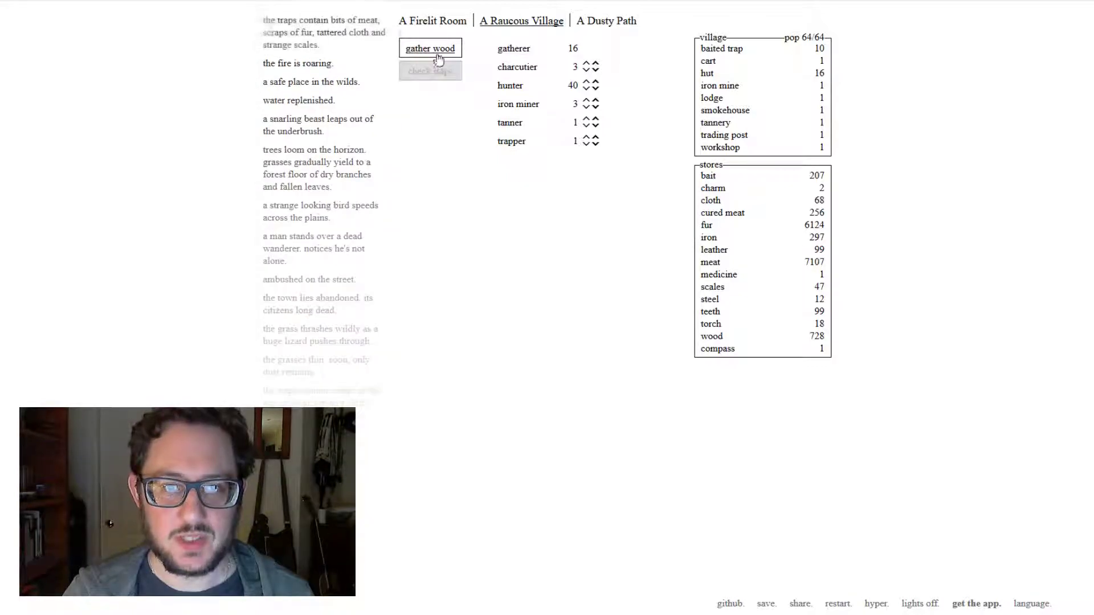
click(429, 47)
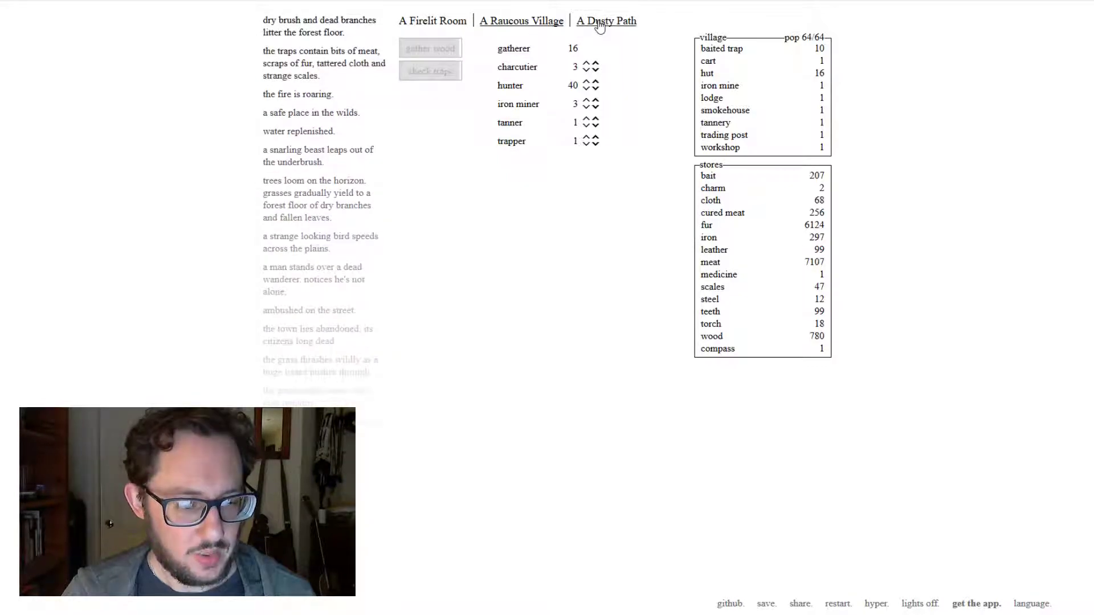
click(605, 21)
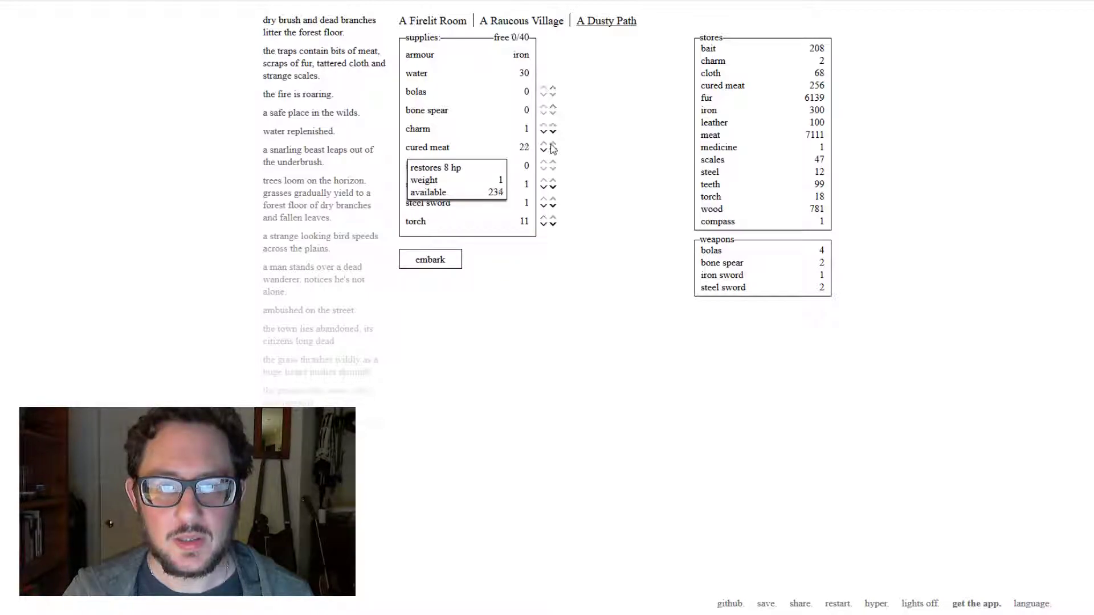
- Embark into the wilds, slash the gaunt man to death and take his teeth en route to the deserted town
click(430, 259)
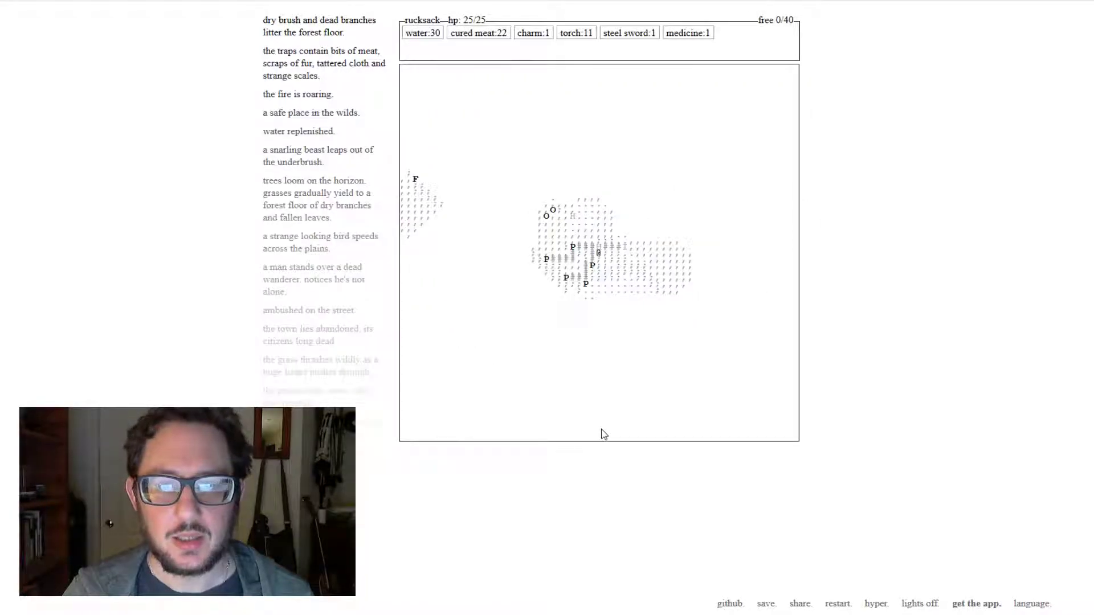
click(766, 604)
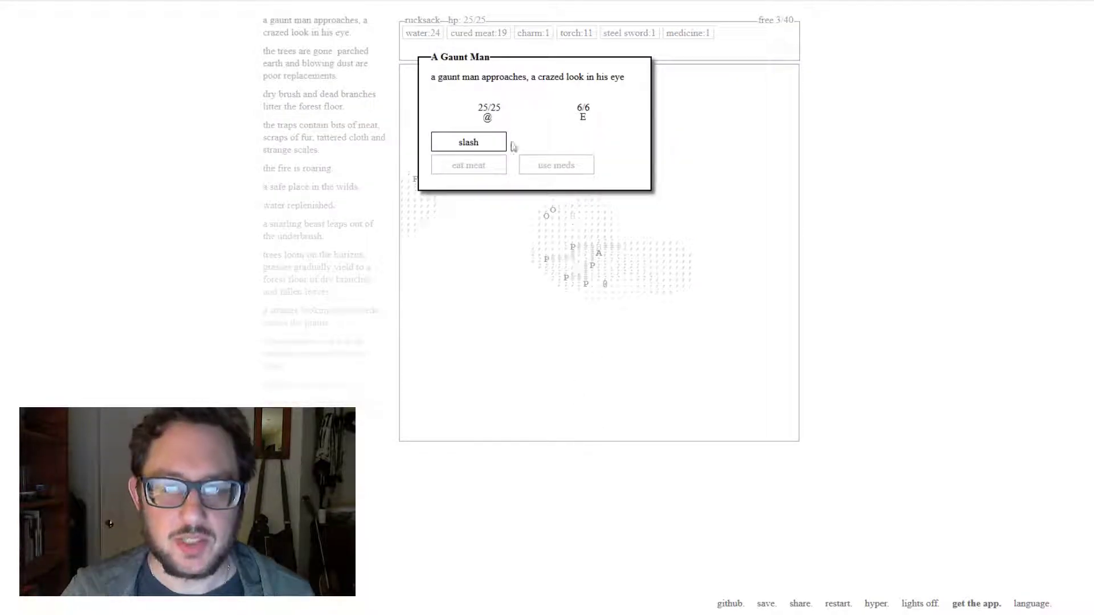
click(467, 141)
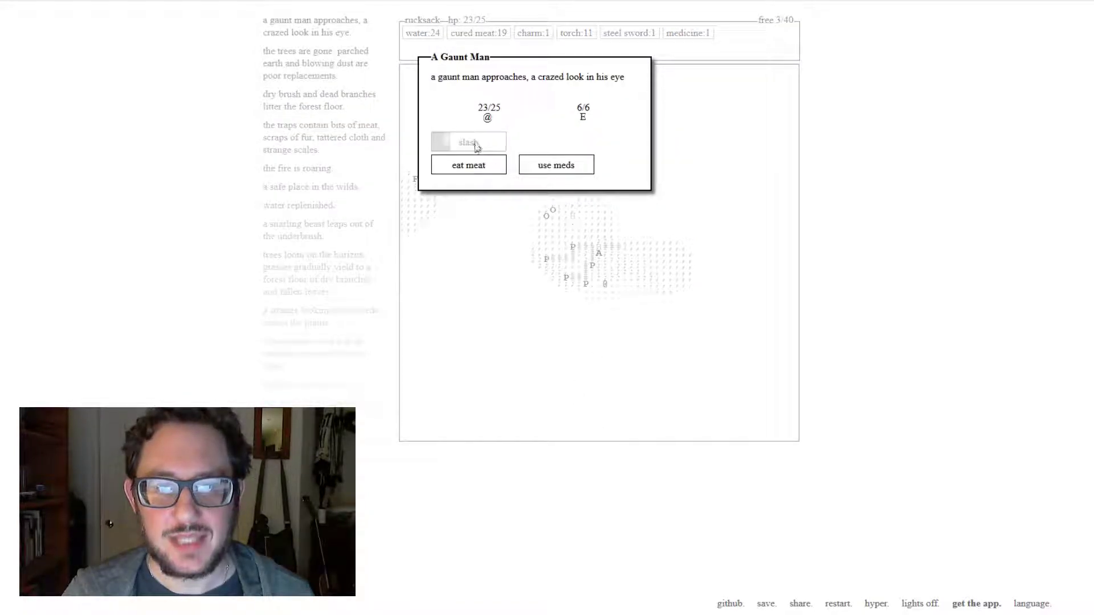
click(469, 142)
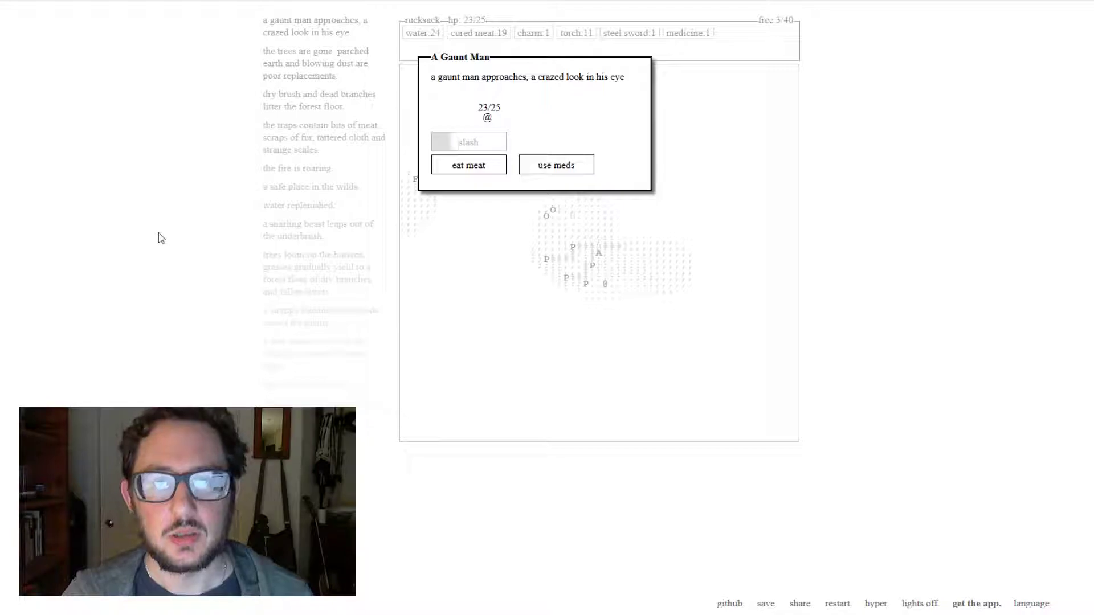
click(469, 141)
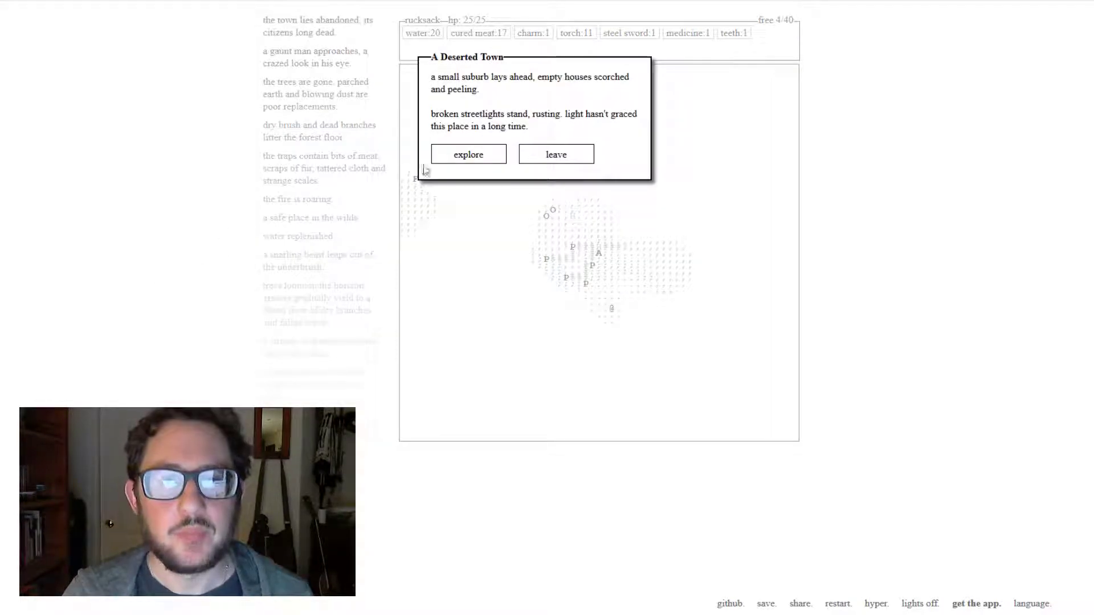
- Explore the deserted town, kill the street ambusher while eating meat, and take the cured meat and cloth
click(469, 154)
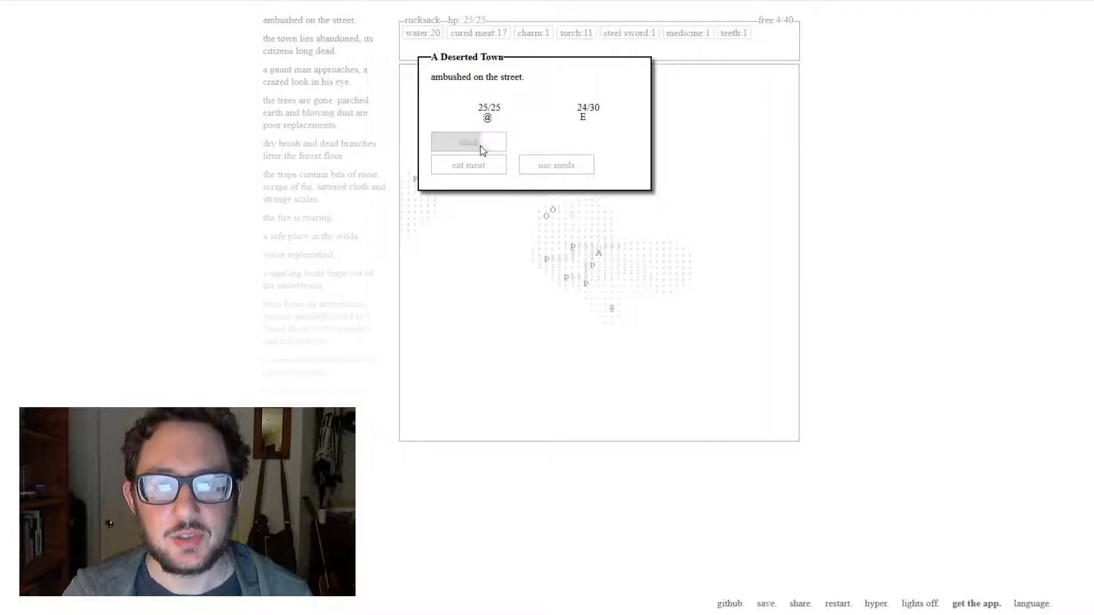
click(468, 141)
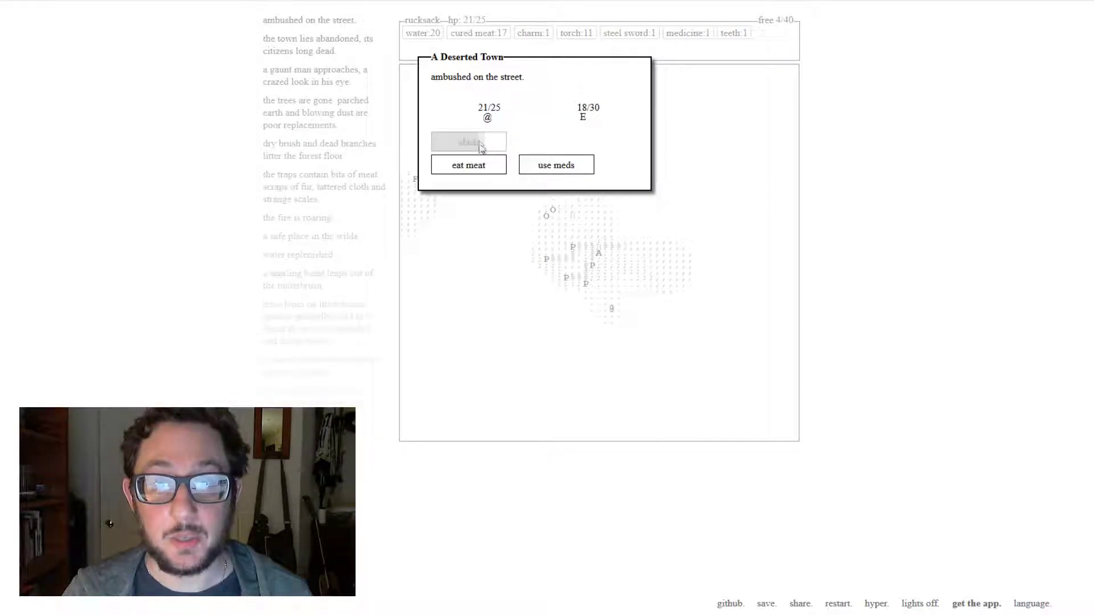
click(468, 142)
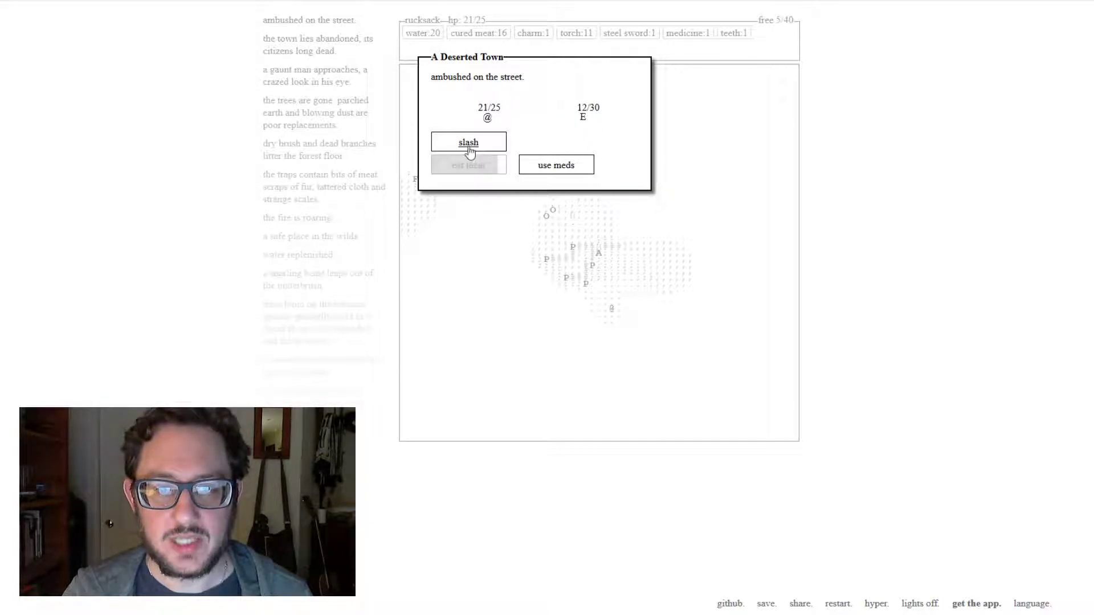
click(468, 141)
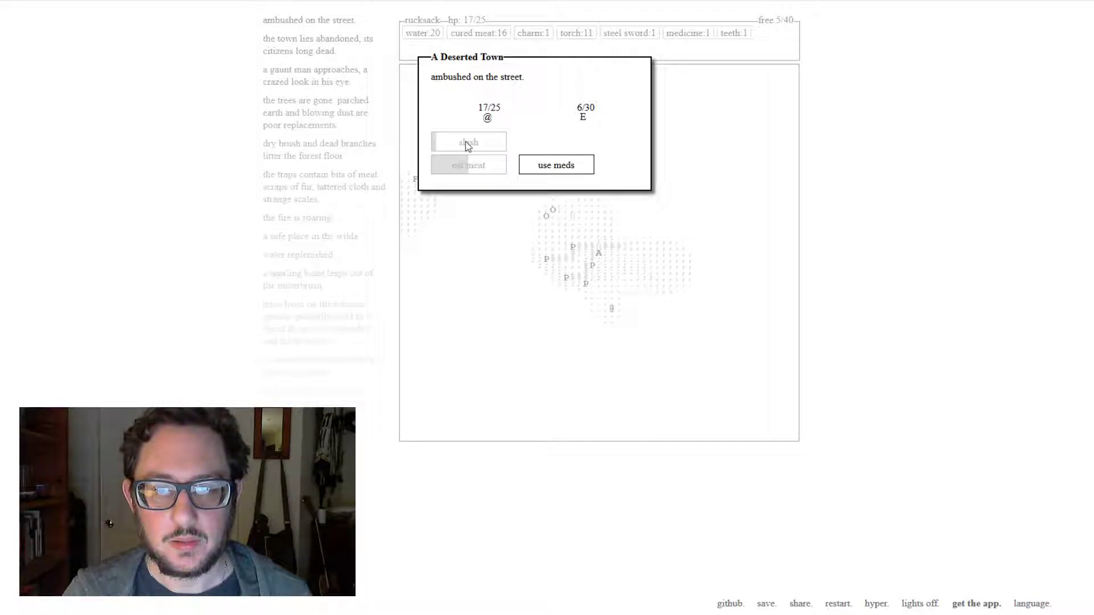
click(468, 142)
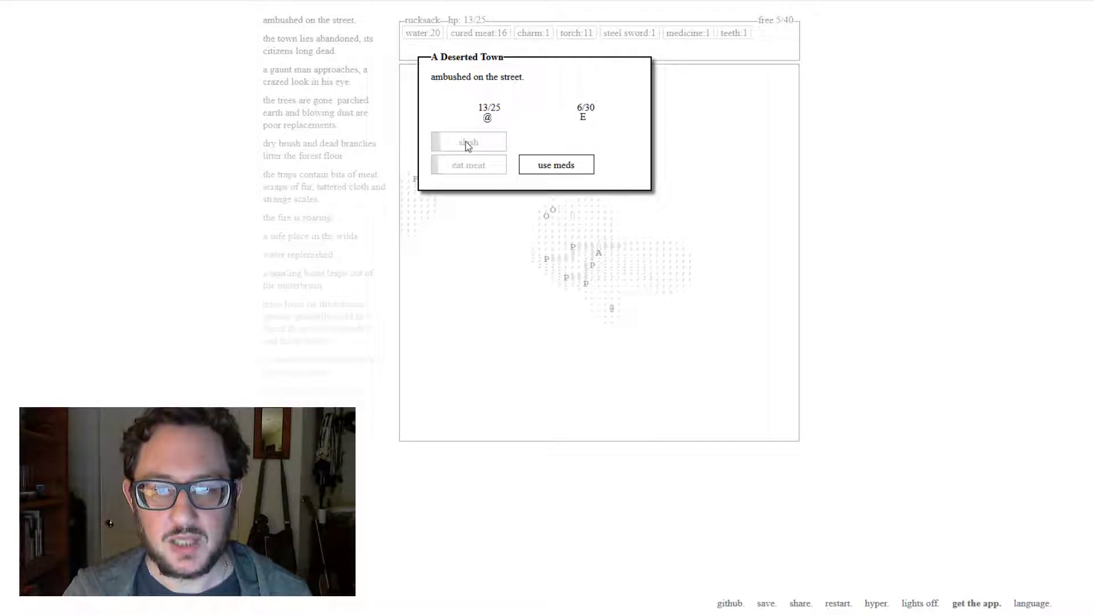
click(469, 164)
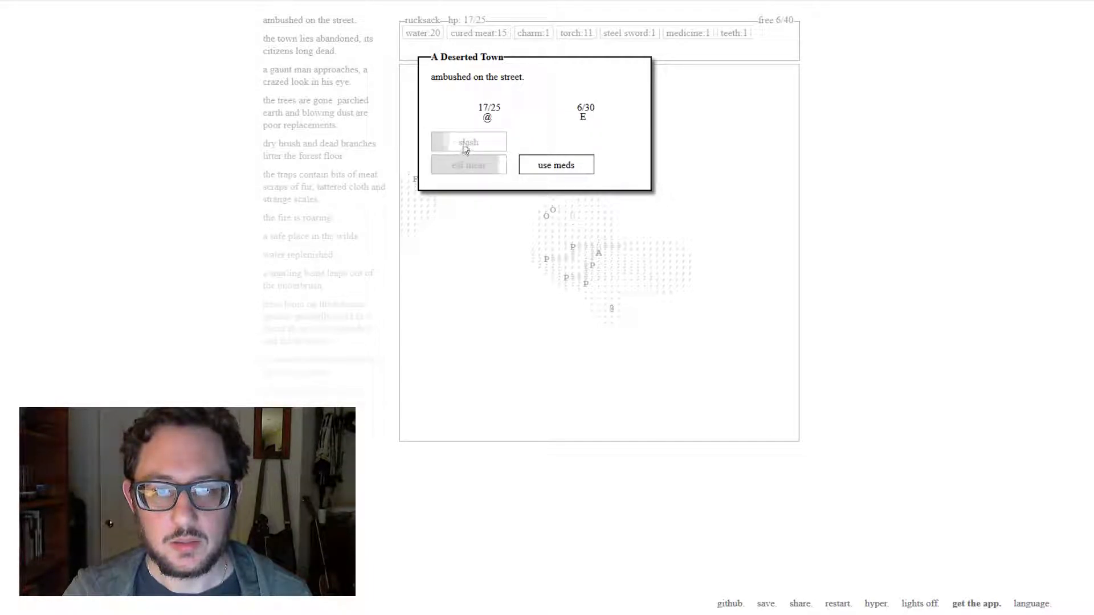
click(469, 141)
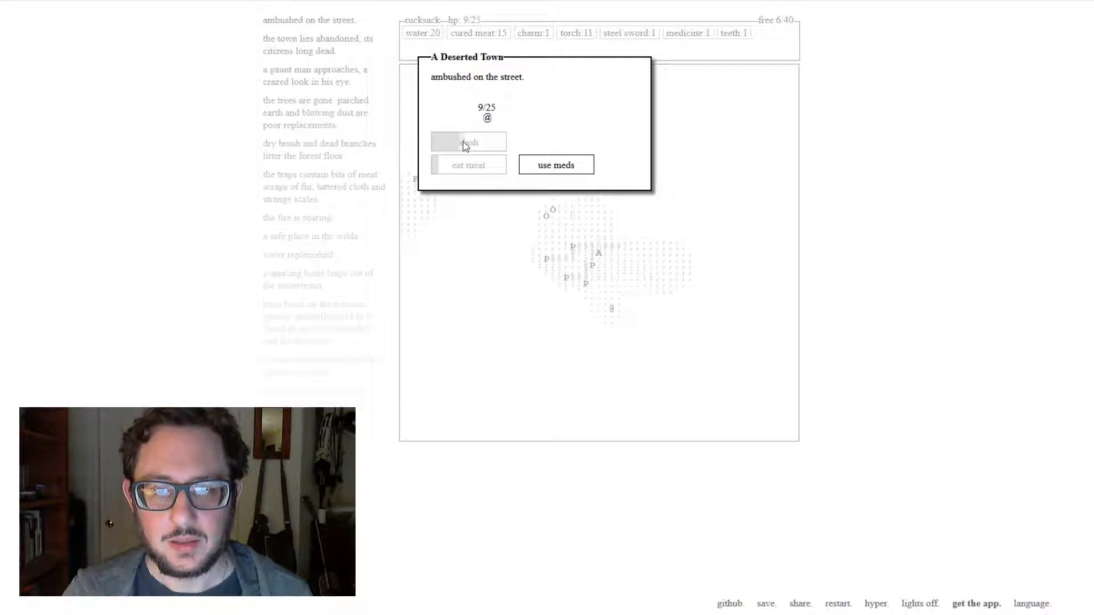
click(468, 141)
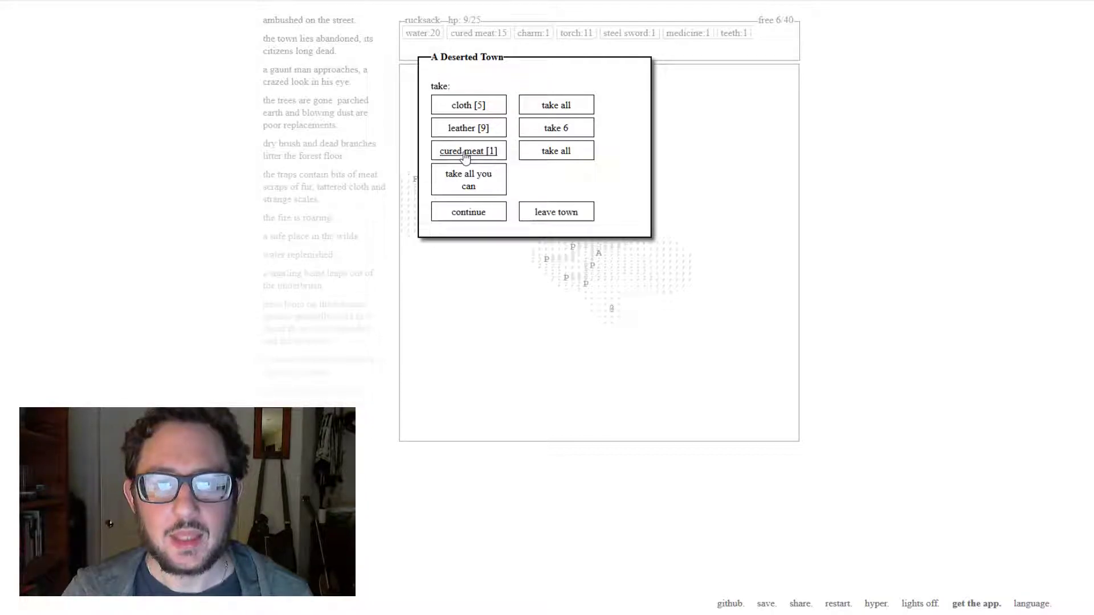
click(467, 151)
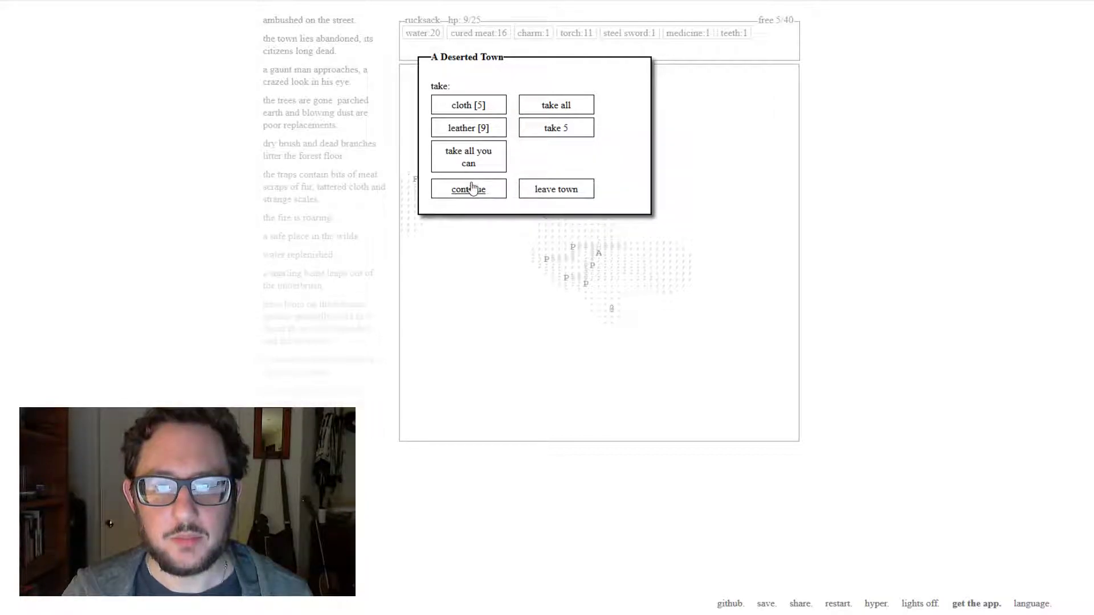
click(468, 105)
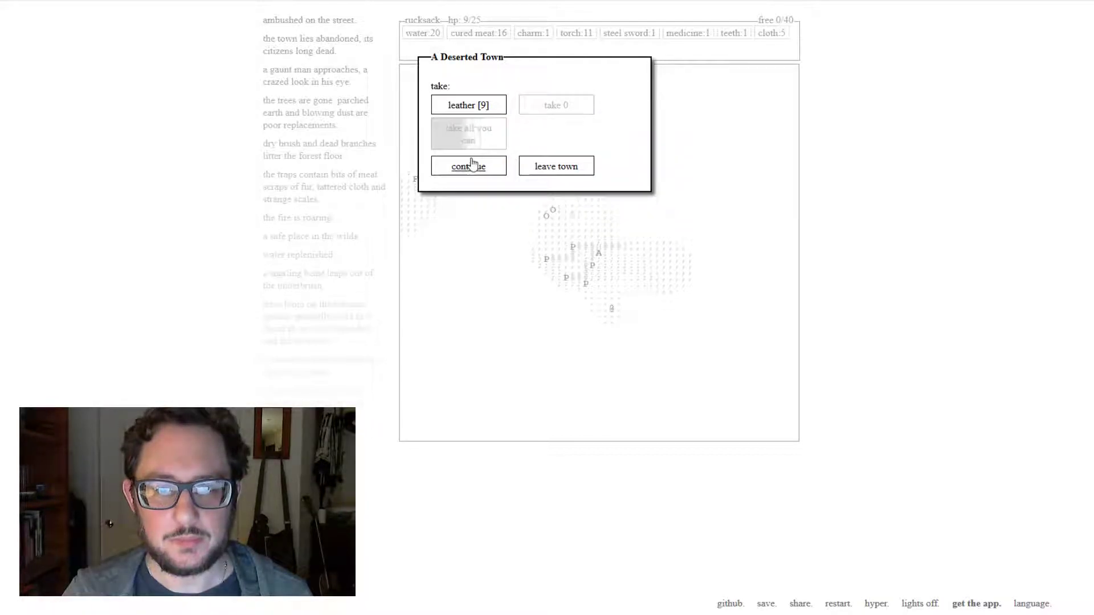
- Kill the beast in the overgrown park, healing with cured meat and medicine, ending at 15/25 health
click(468, 167)
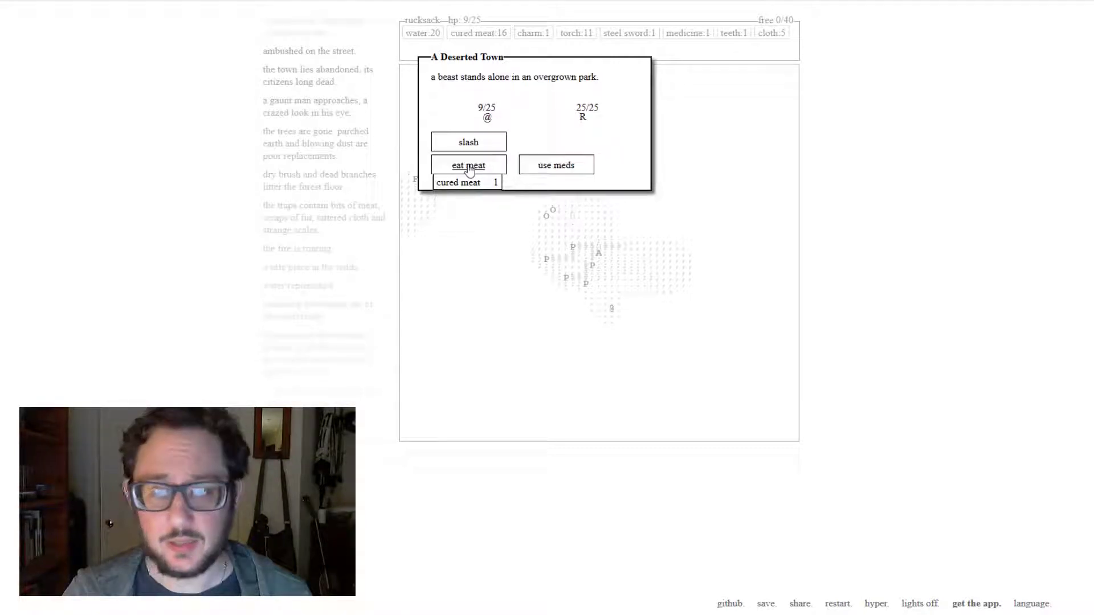
click(468, 142)
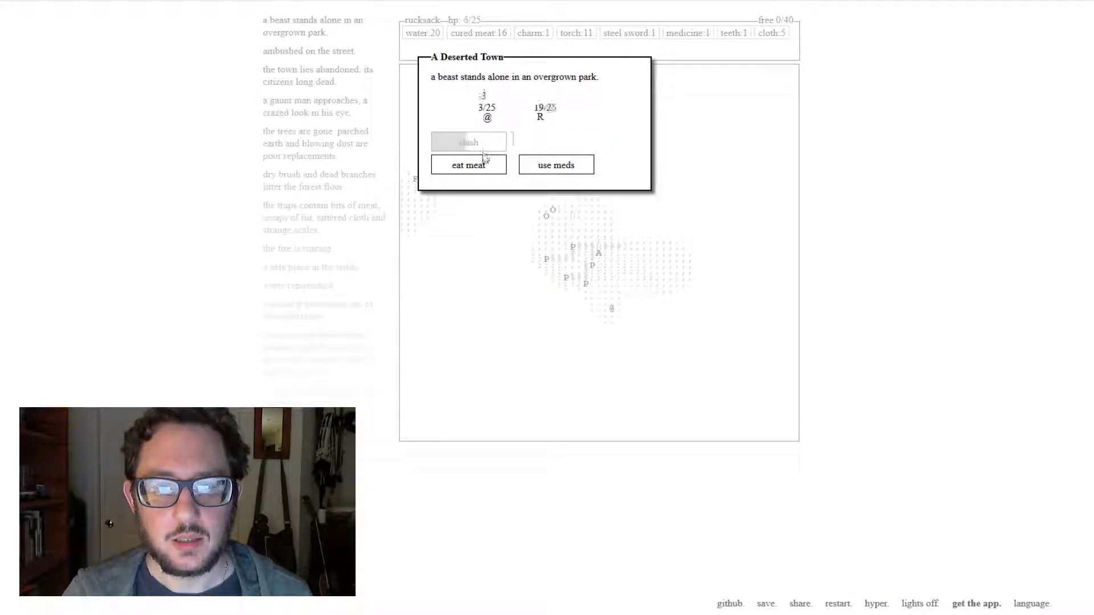
click(469, 164)
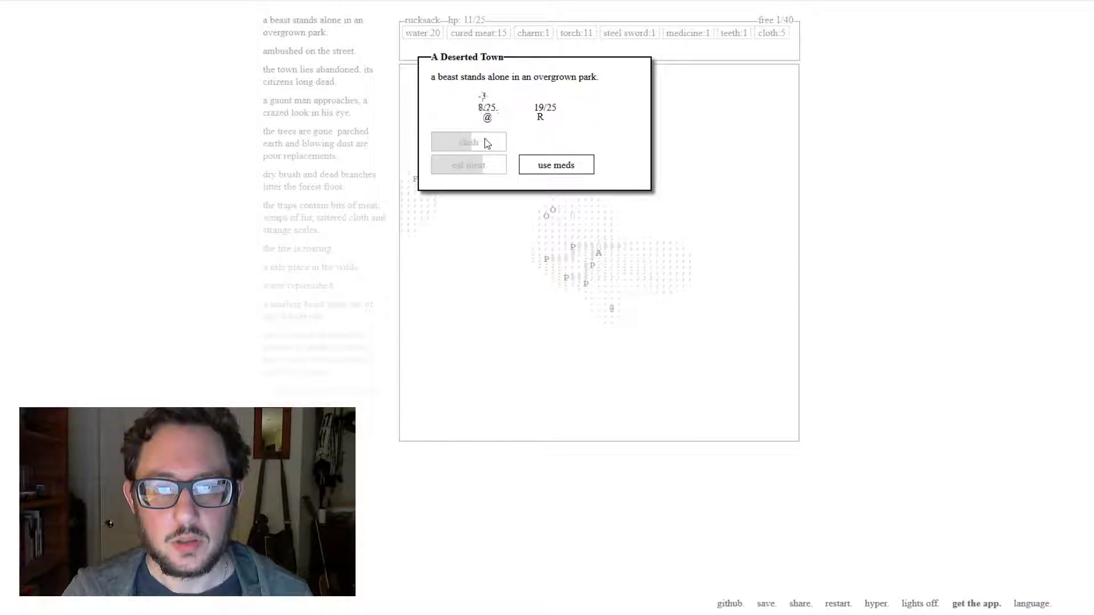
click(555, 165)
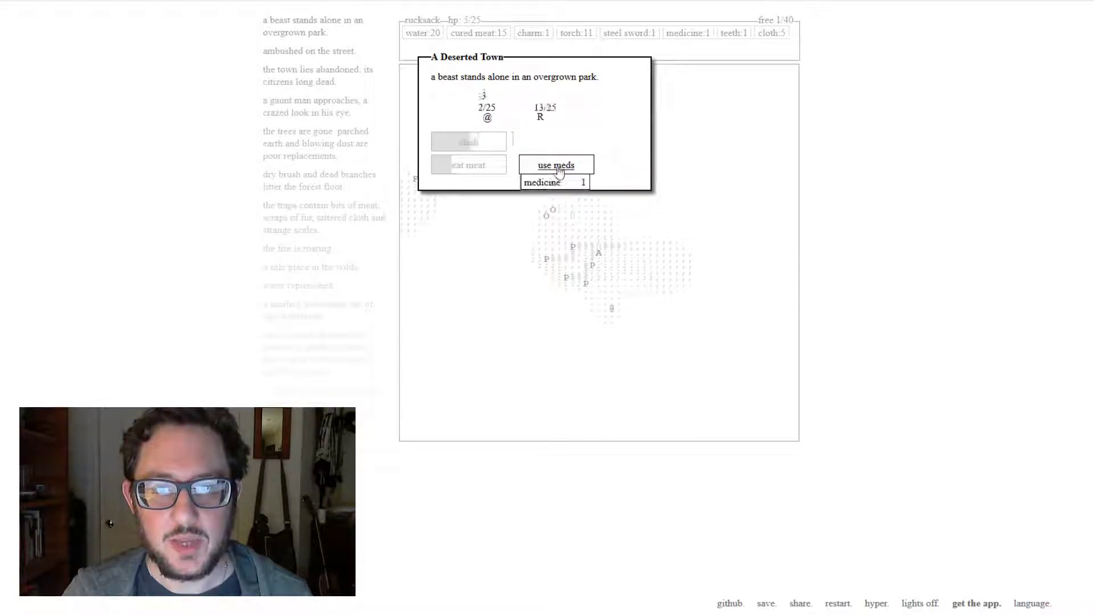
click(555, 165)
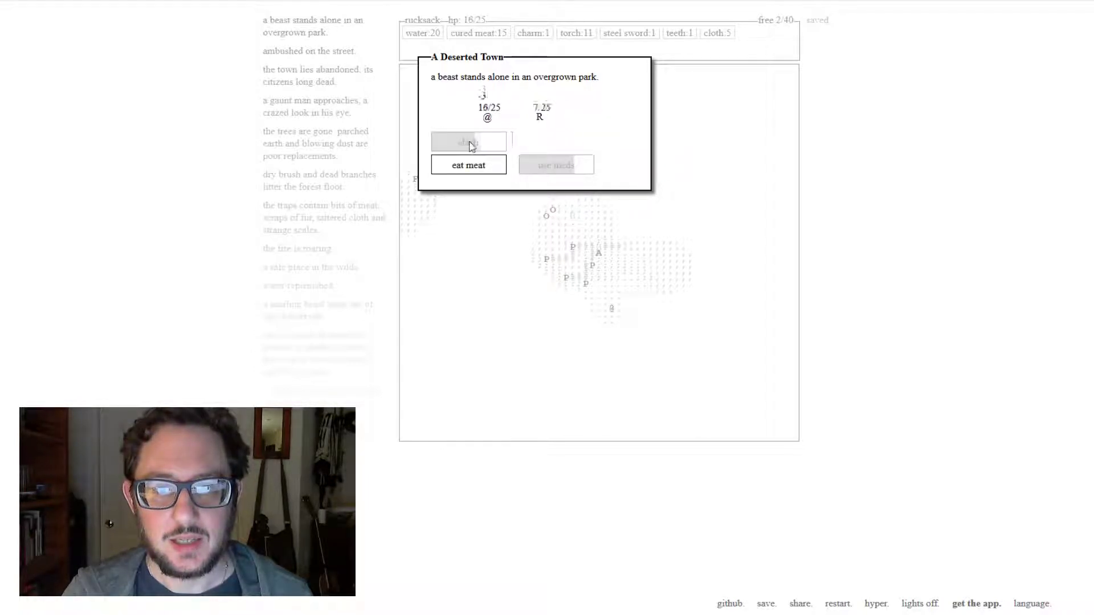
click(469, 164)
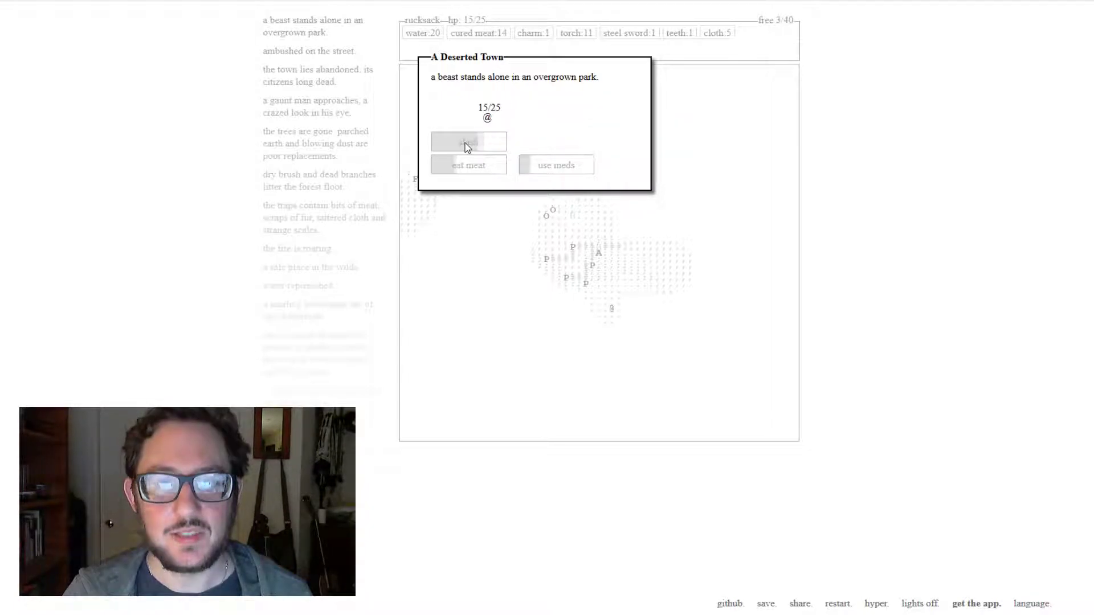
click(468, 141)
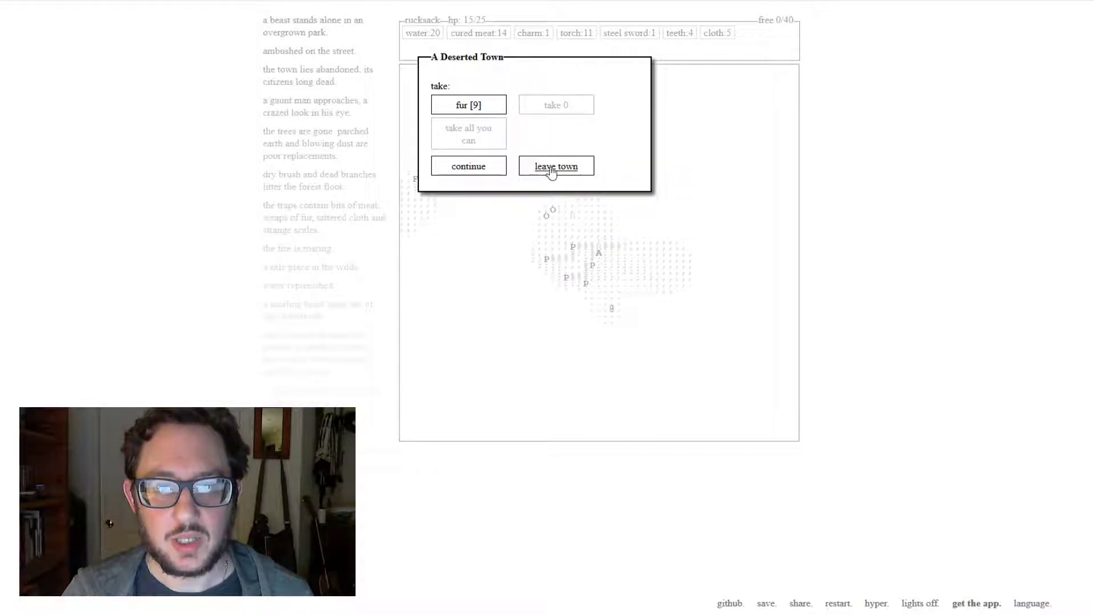
- Leave the deserted town, strike down the gaunt man and take all his loot on the way home
click(555, 167)
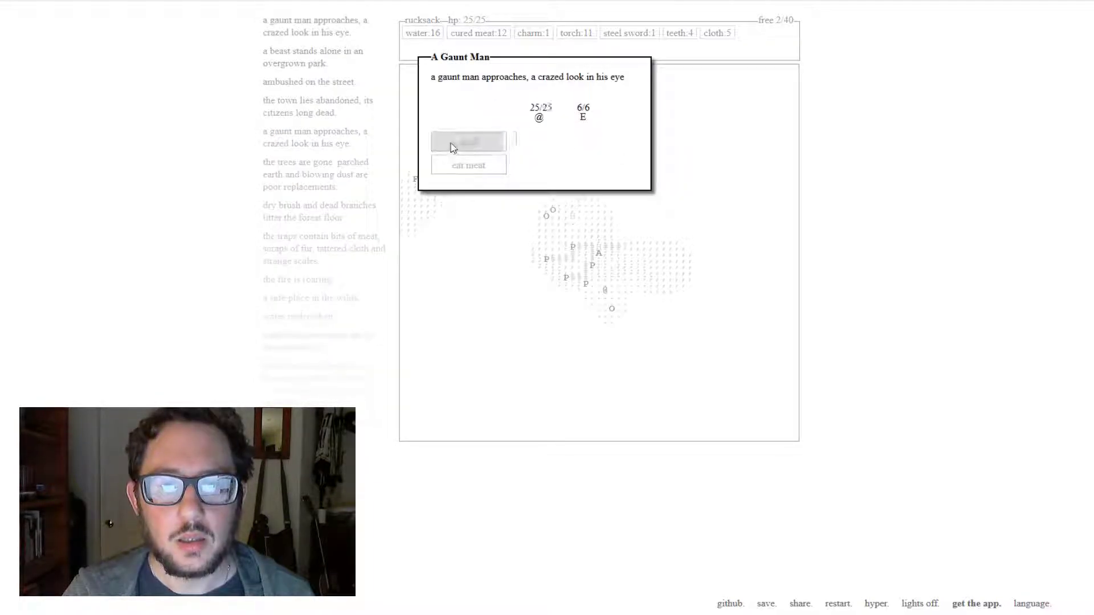
click(469, 140)
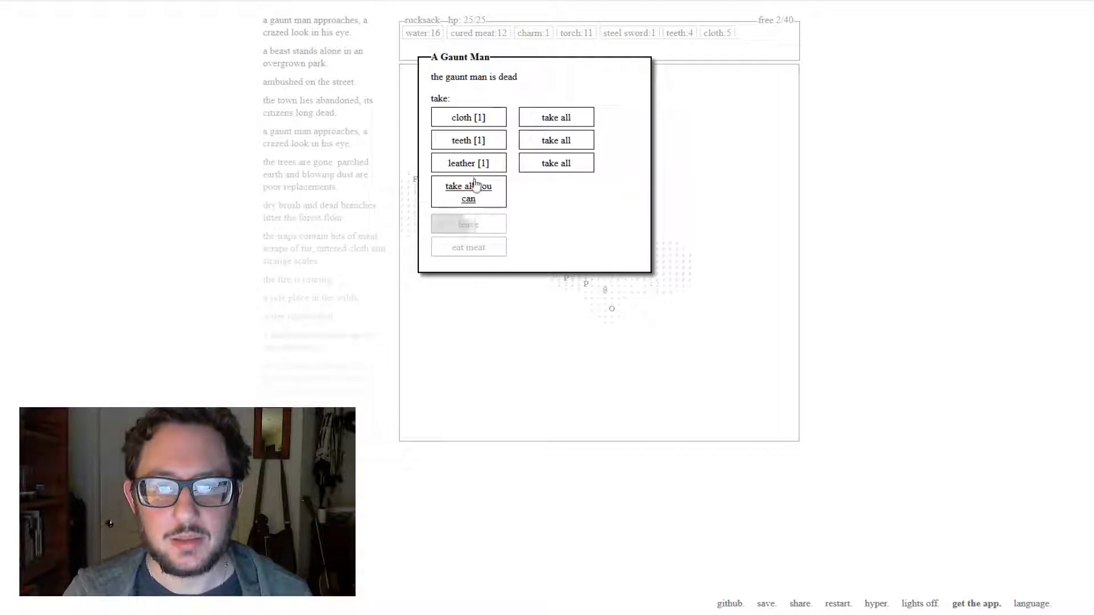
click(469, 192)
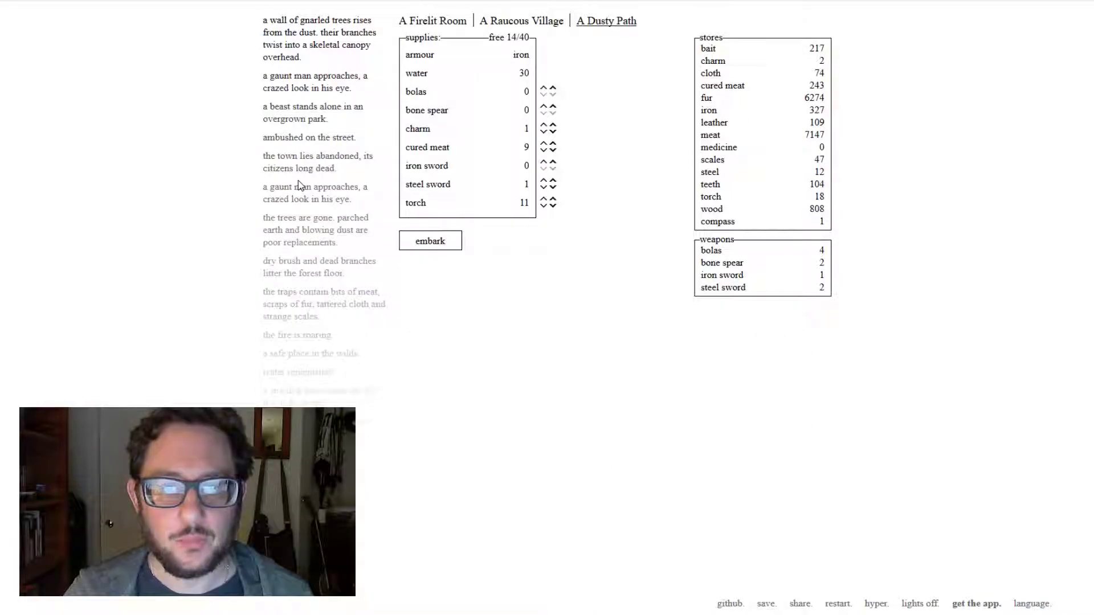
mouse_move(566, 45)
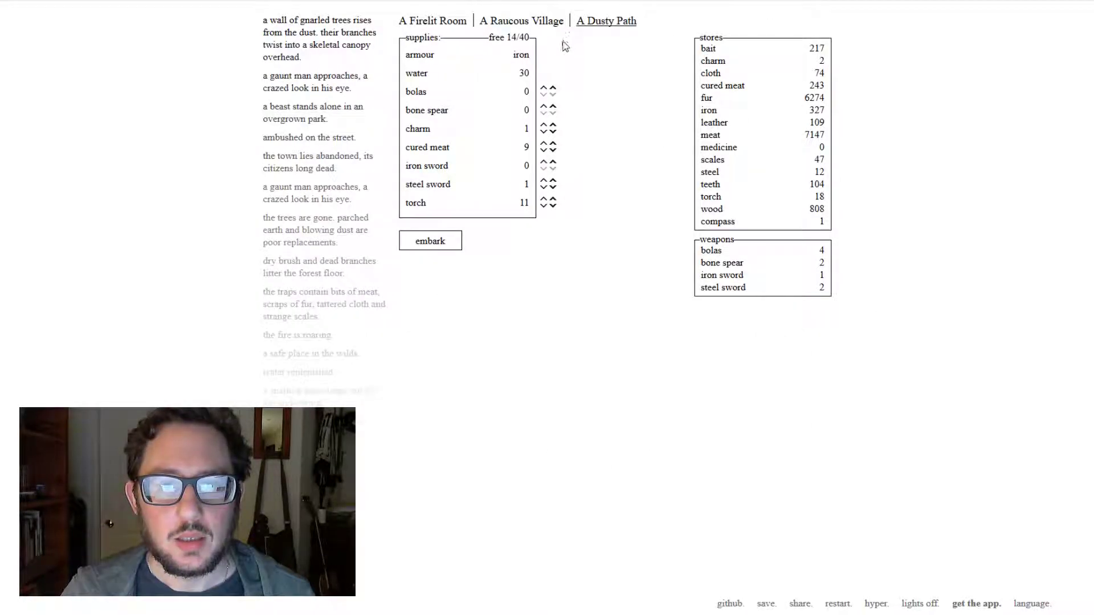
- Fill the pack with 4 bolas and 22 cured meat, then return to A Firelit Room
click(543, 91)
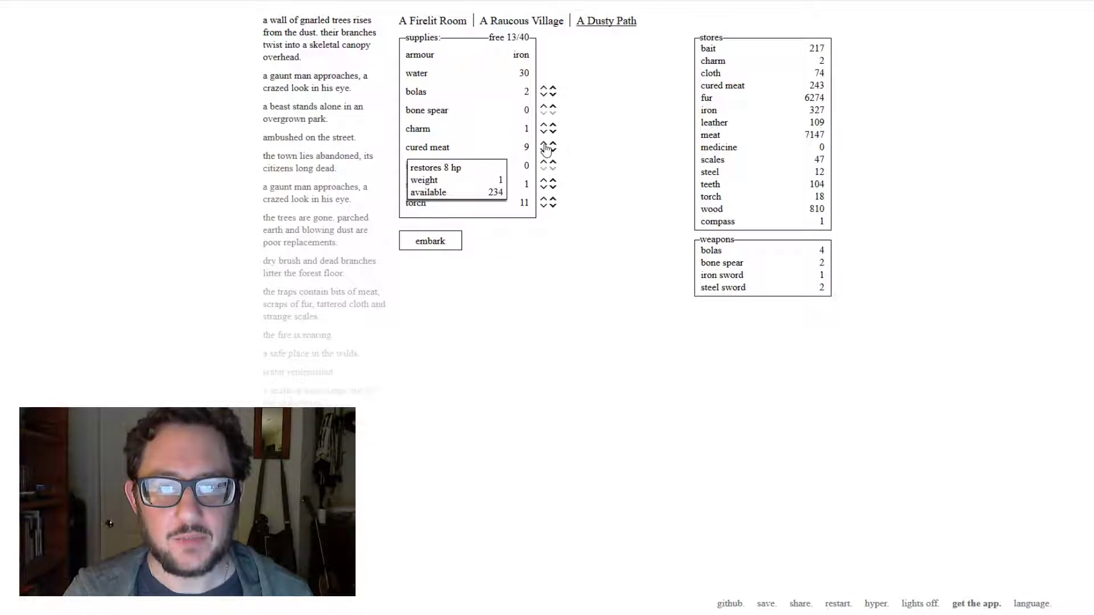
click(543, 147)
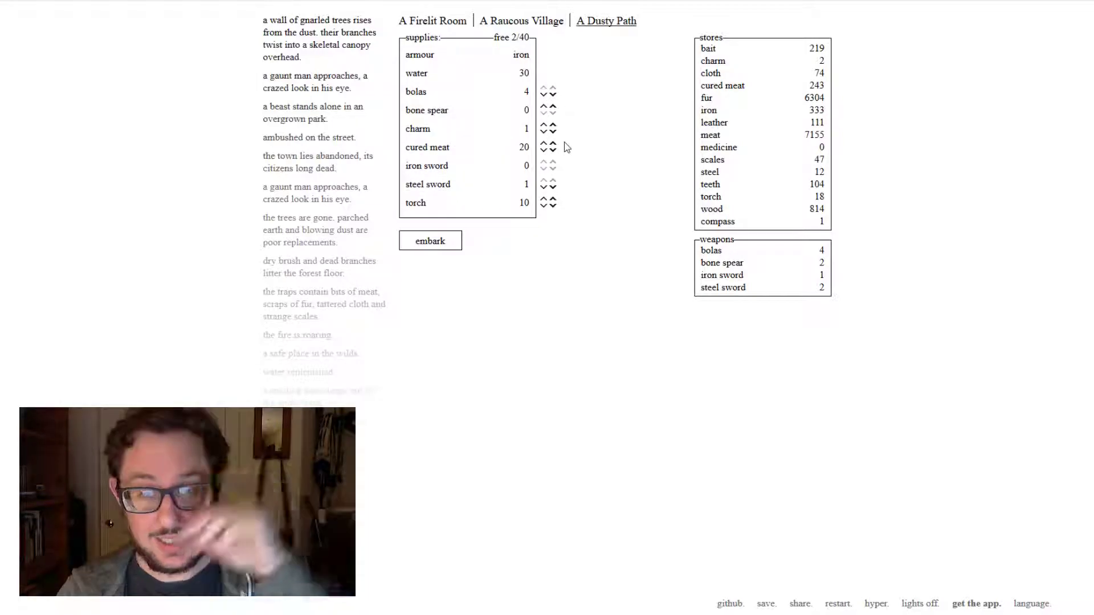
mouse_move(544, 147)
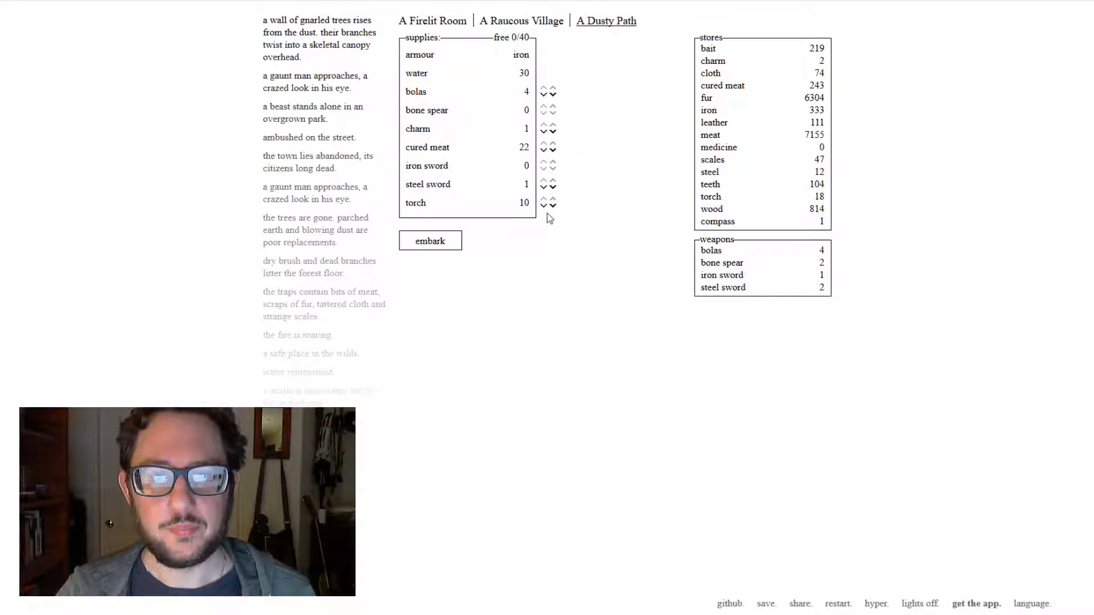
click(432, 20)
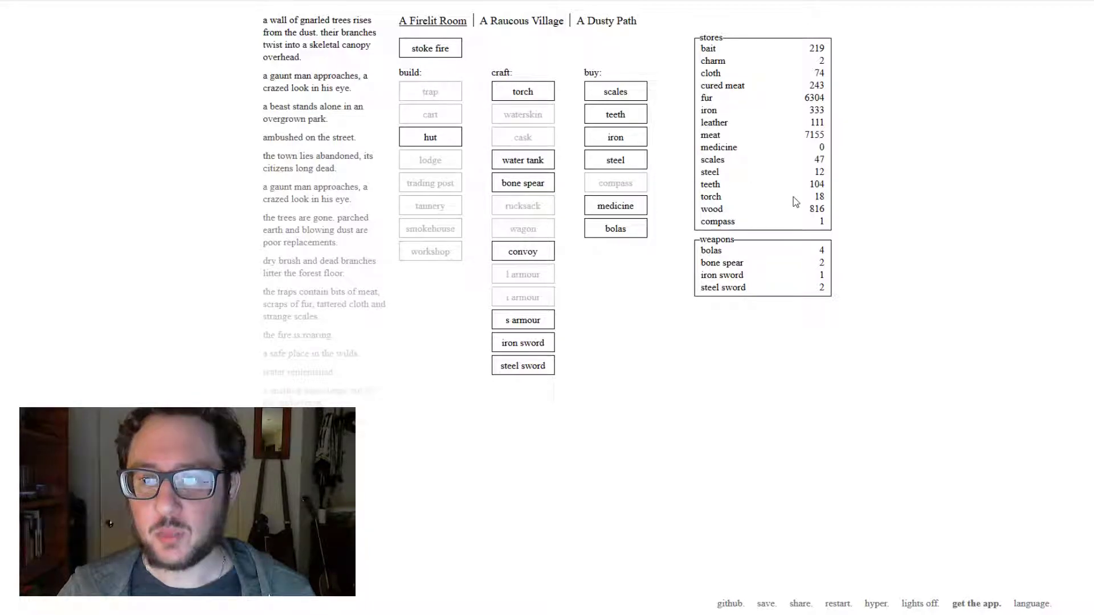
click(429, 48)
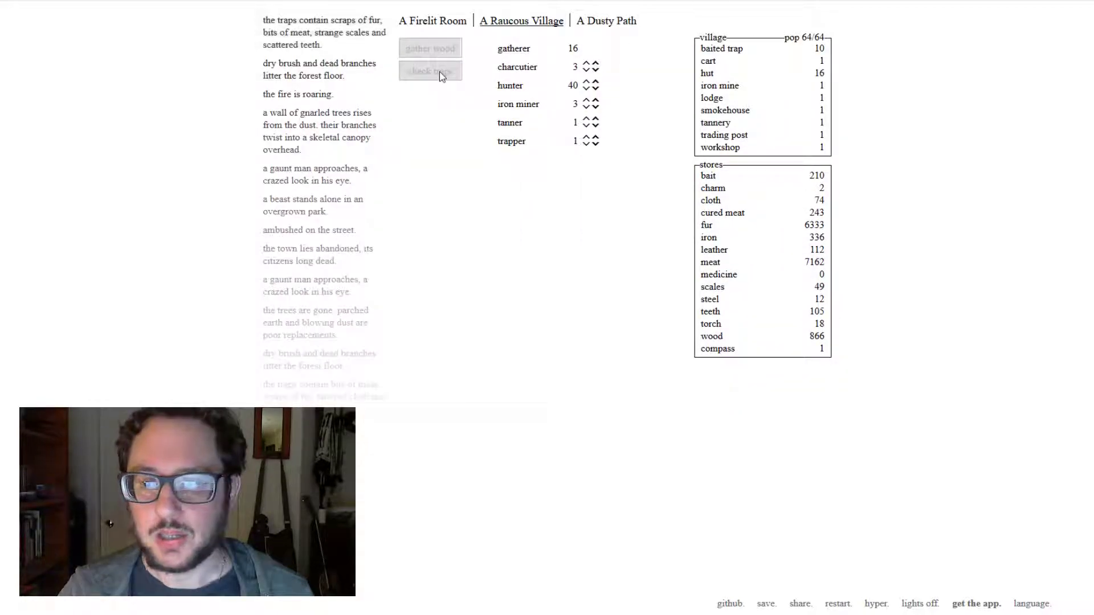
click(606, 20)
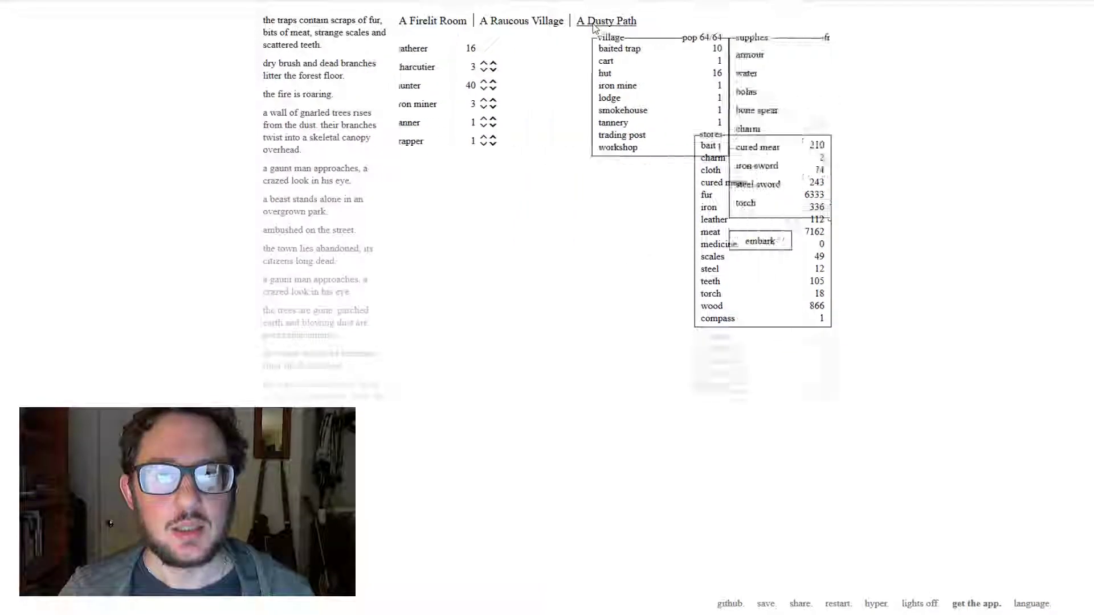
click(432, 21)
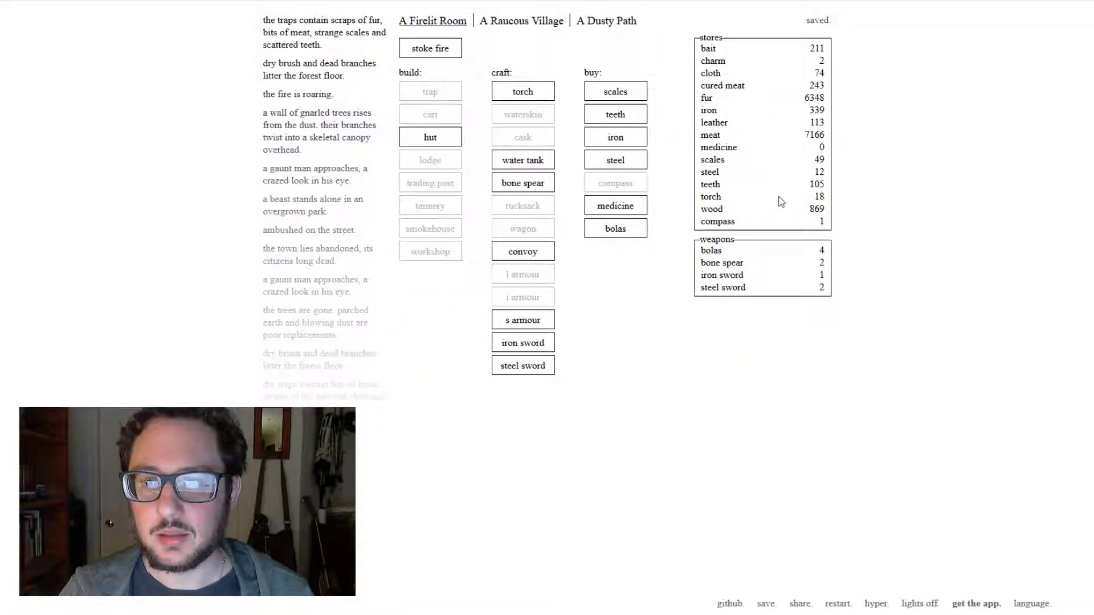
mouse_move(615, 228)
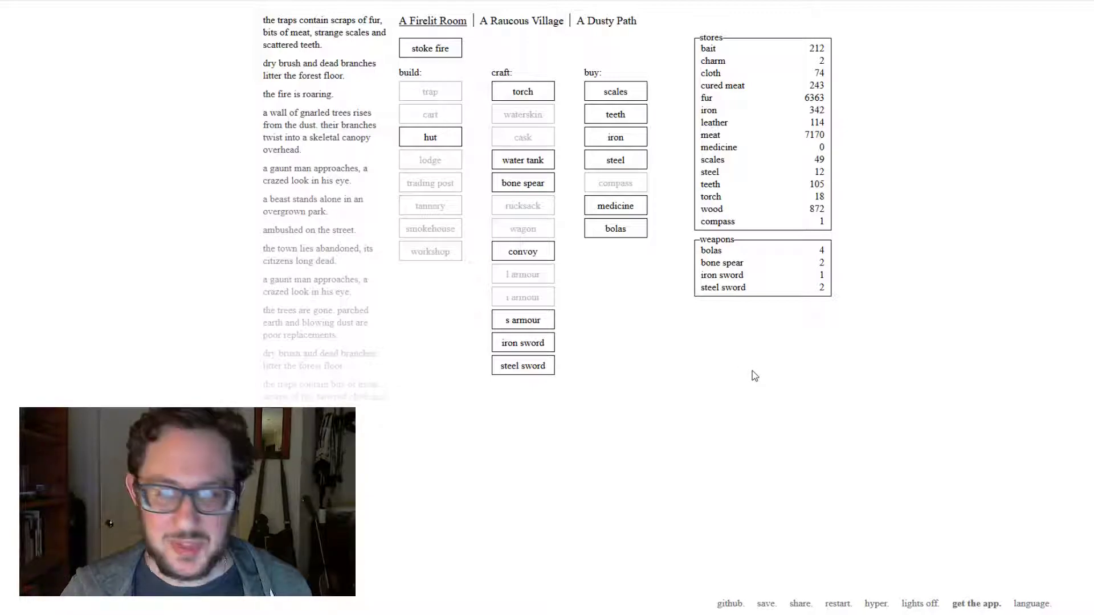
- Show A Dusty Path supplies screen with the full pack of 4 bolas, 22 cured meat and 10 torches
click(605, 21)
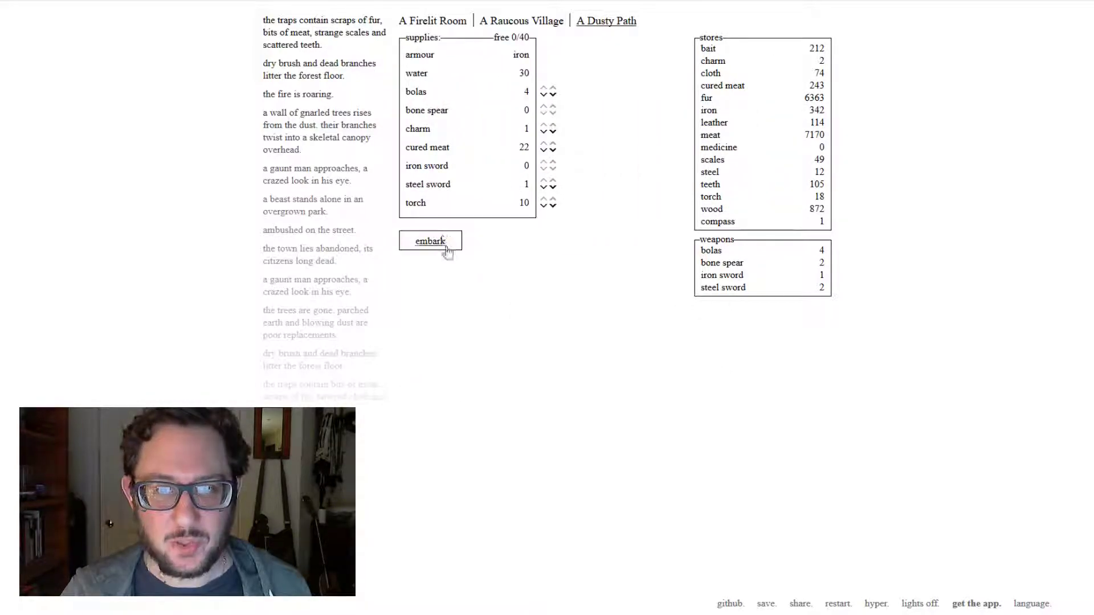
mouse_move(571, 319)
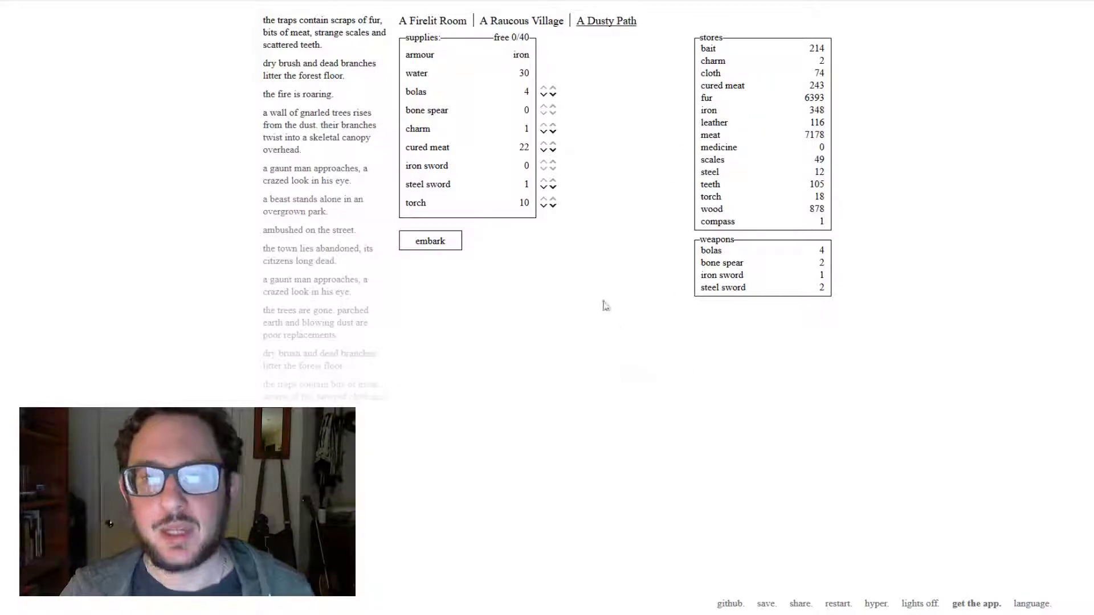
mouse_move(524, 106)
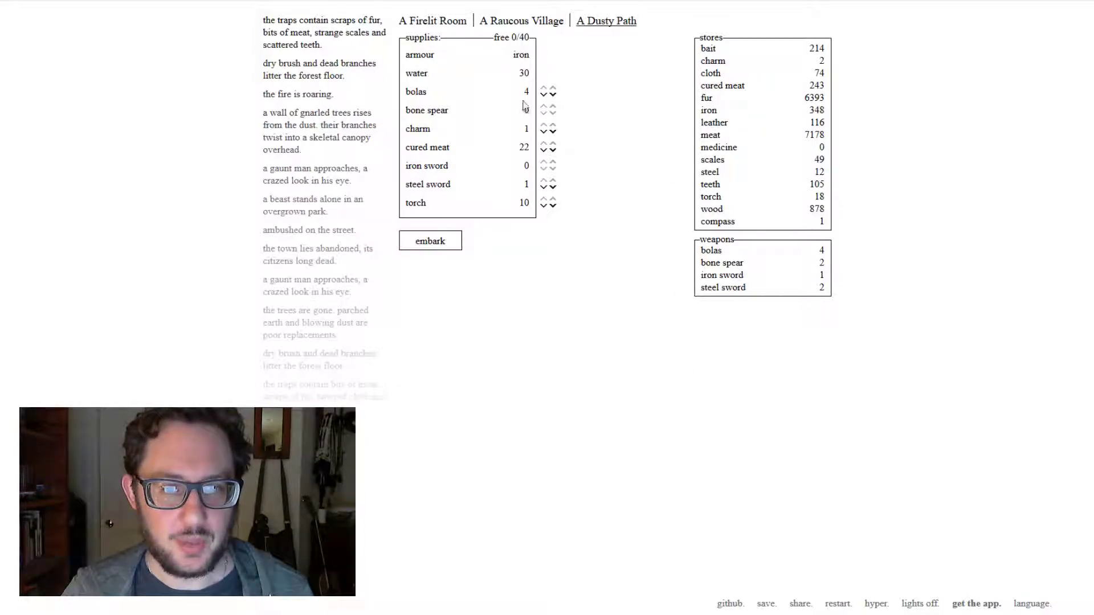